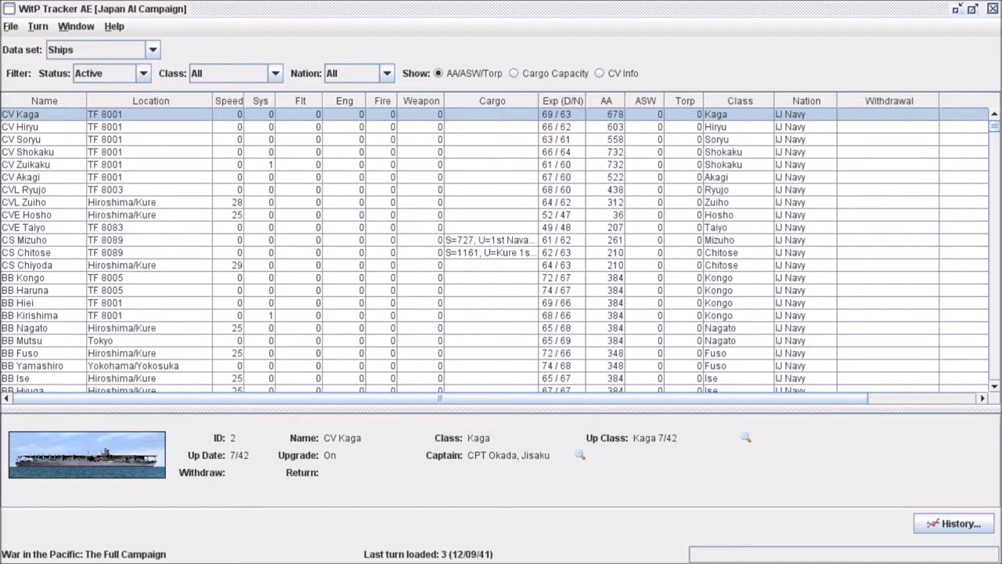
mouse_move(540, 38)
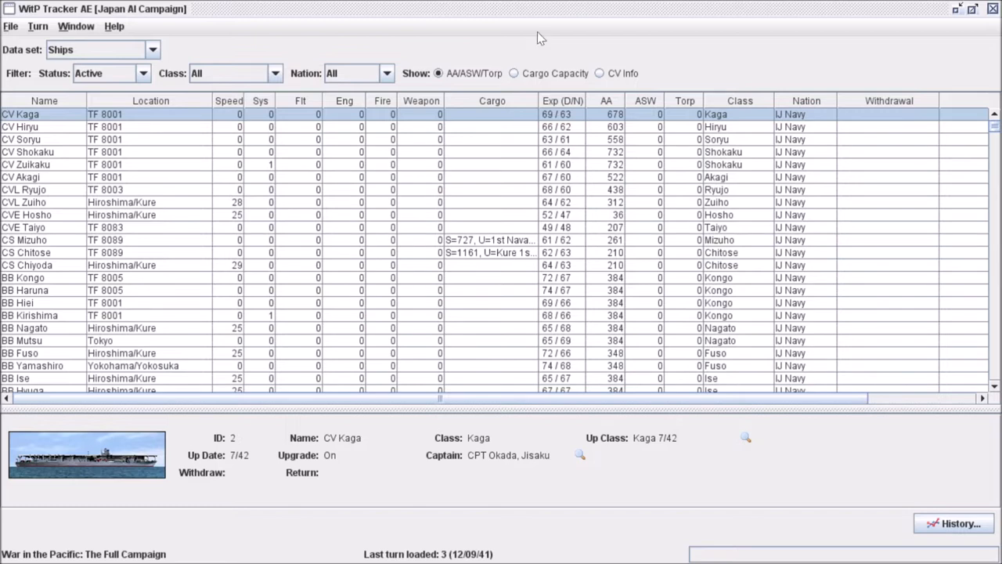
mouse_move(348, 175)
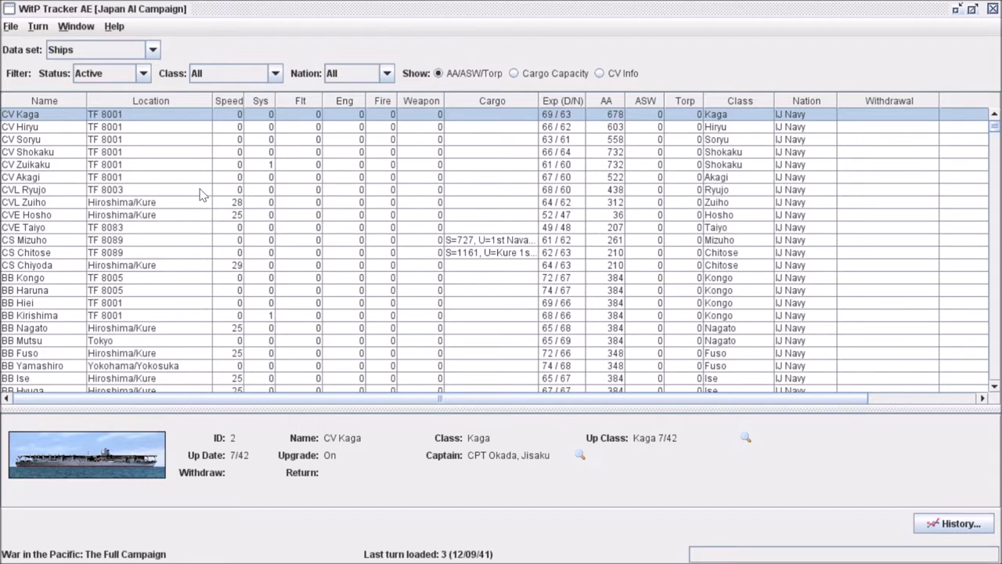
mouse_move(72, 53)
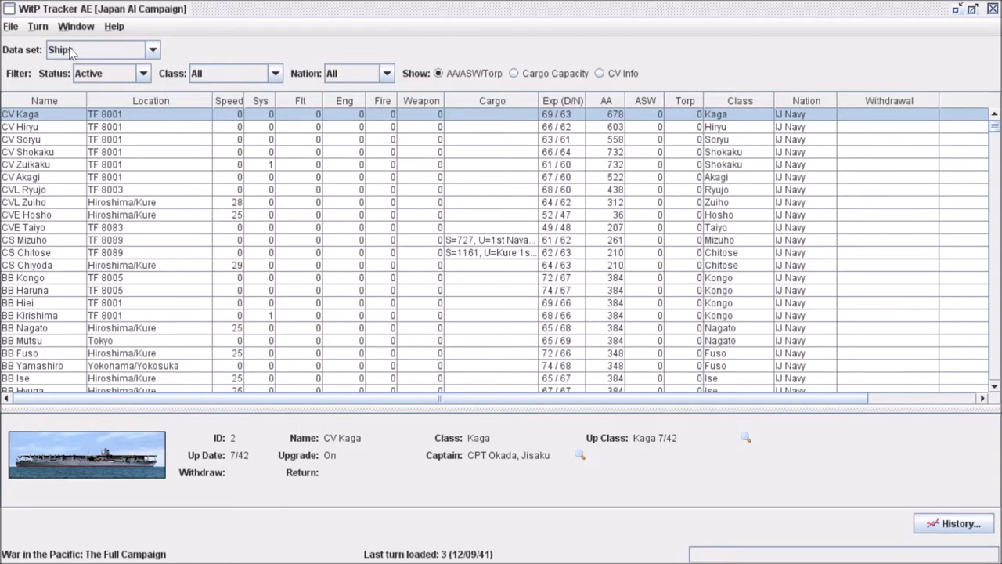
Step: Keep the Ships data set and try the every-status filter before returning to active ships
left_click(152, 48)
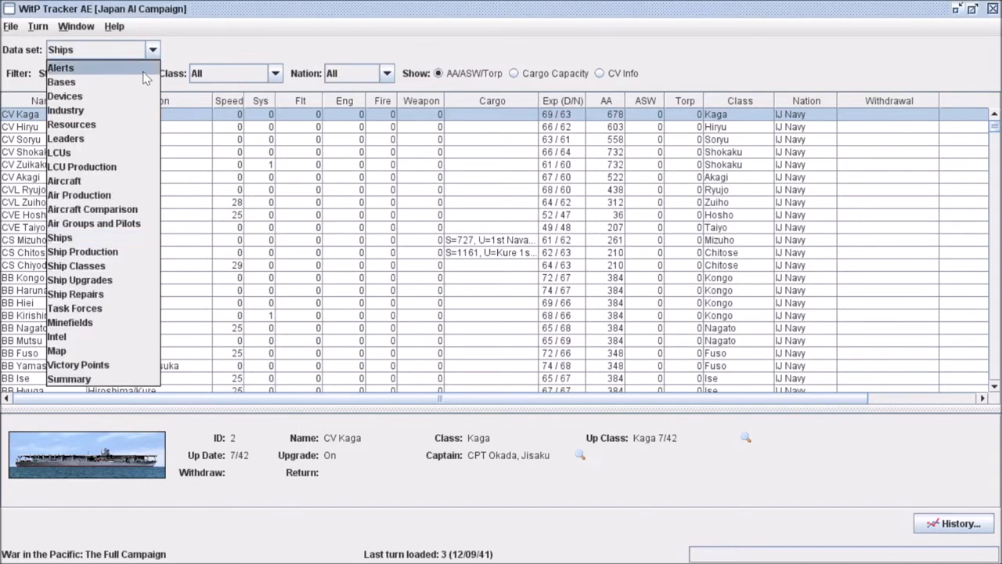
left_click(82, 251)
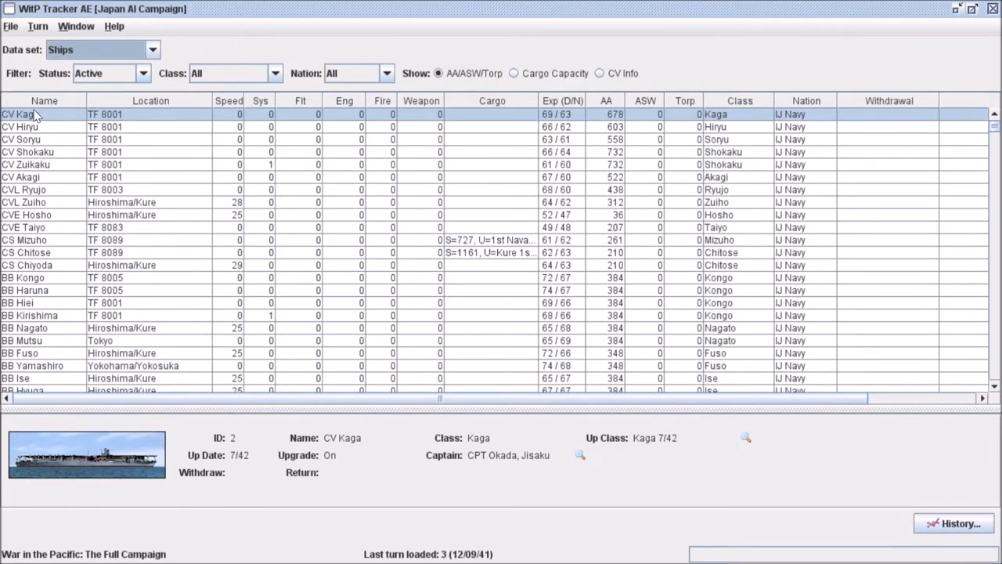
mouse_move(342, 159)
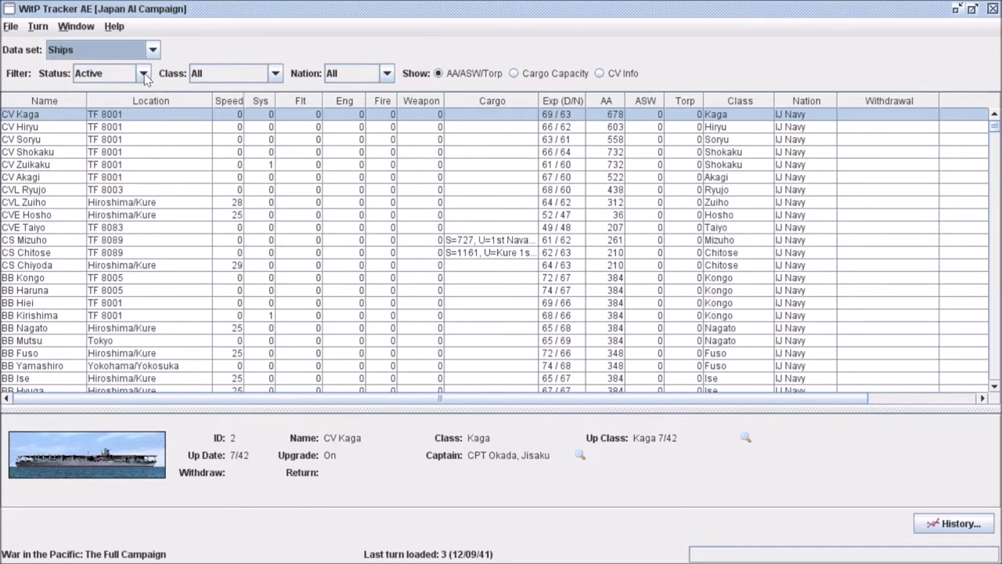
left_click(144, 74)
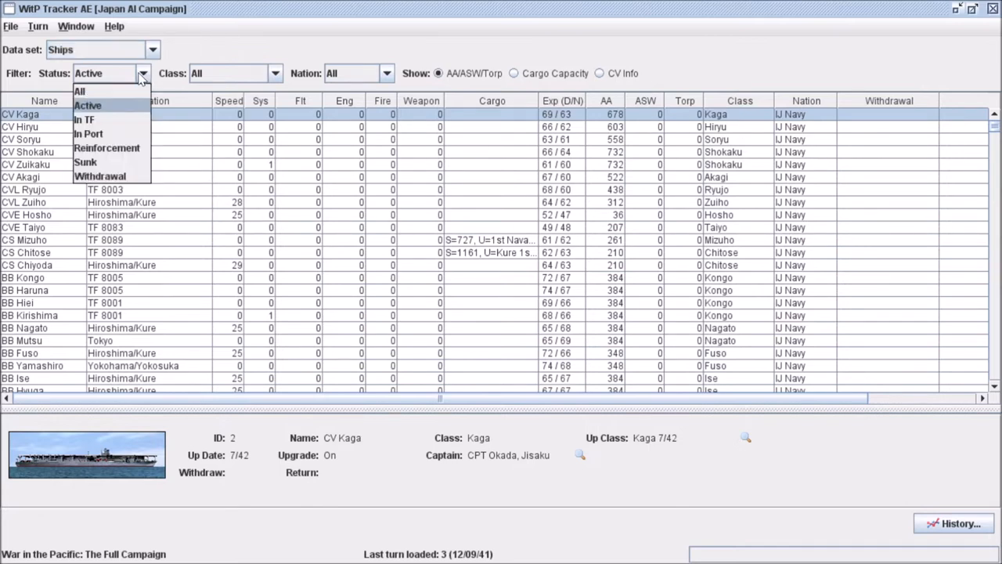
left_click(78, 91)
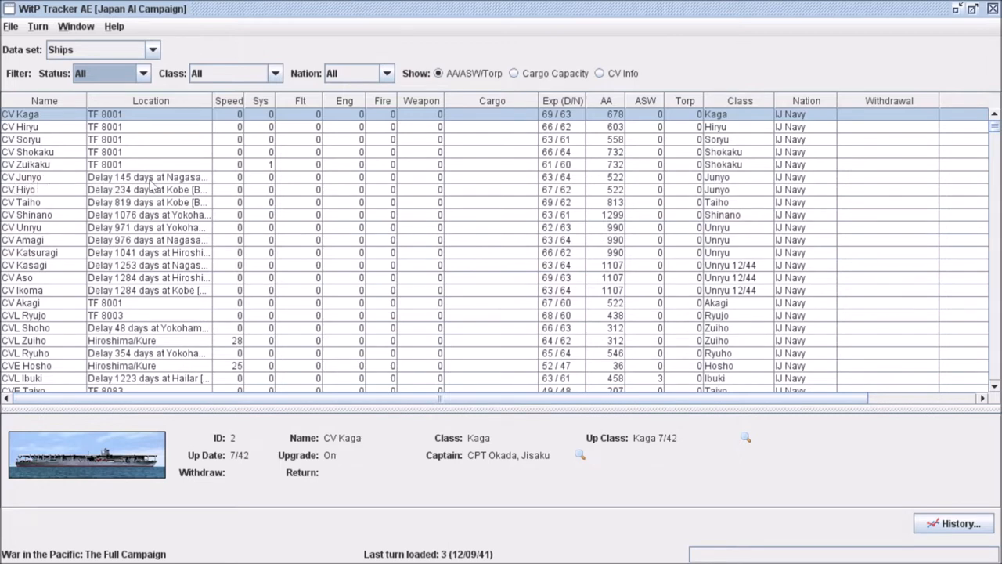
mouse_move(197, 186)
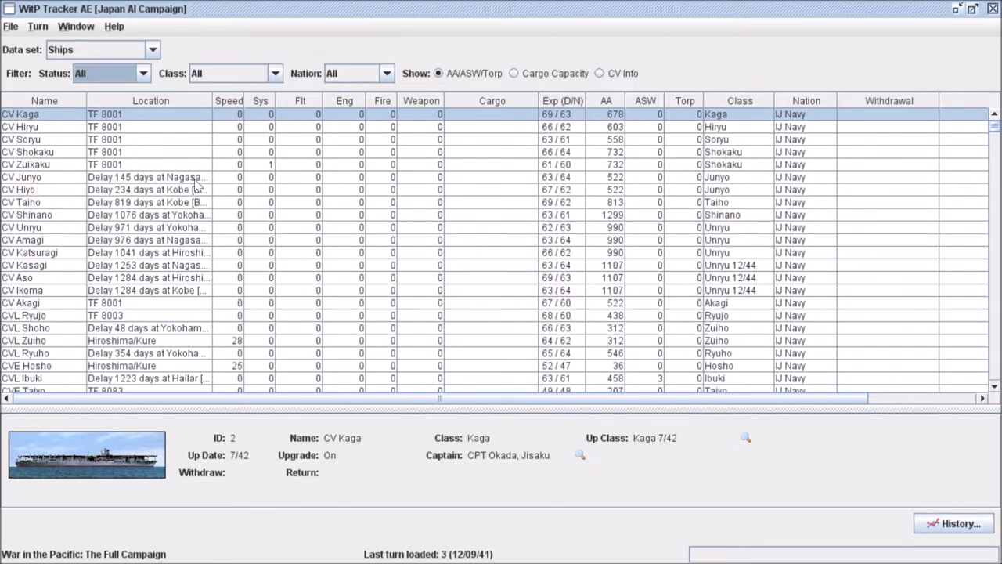
mouse_move(194, 188)
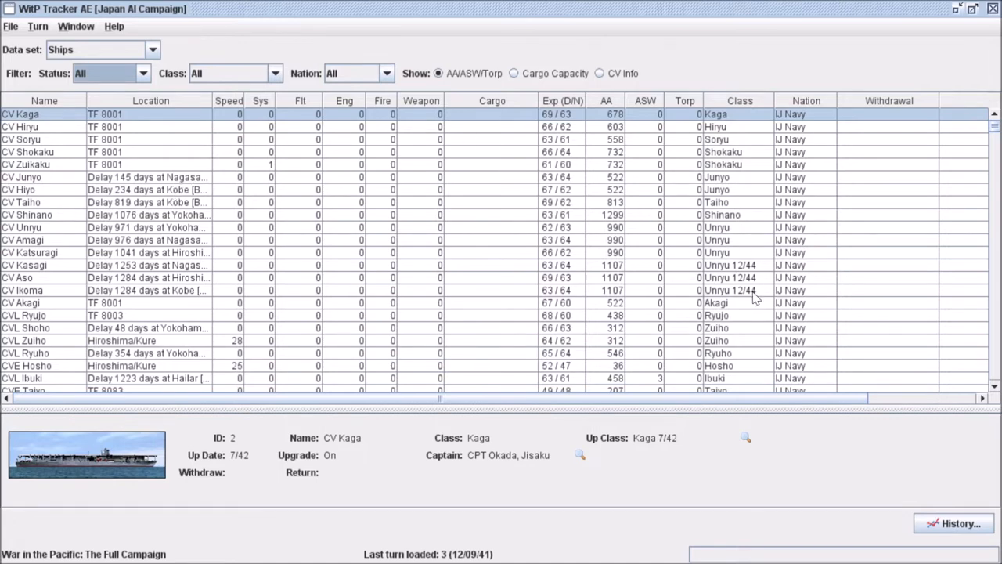
mouse_move(645, 269)
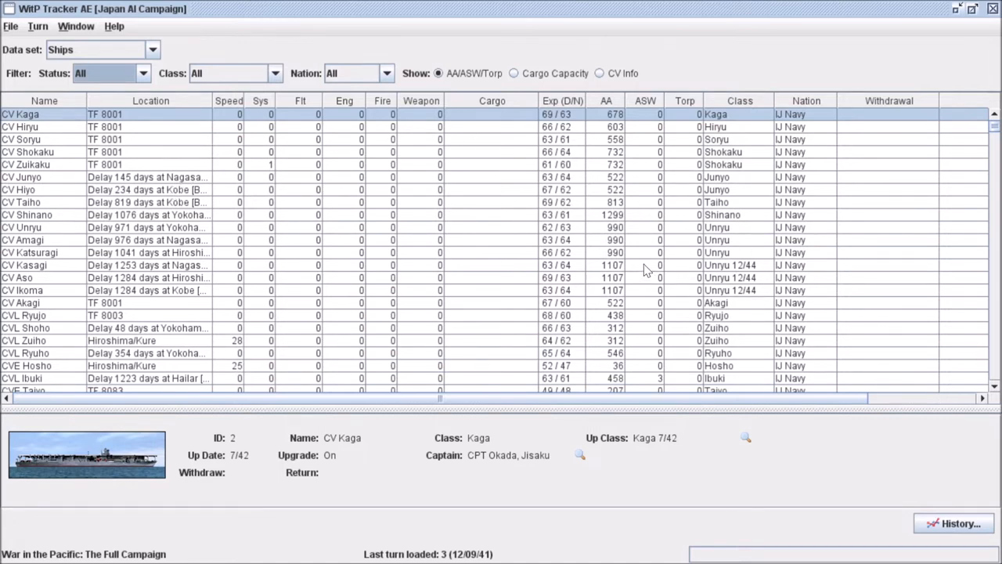
mouse_move(32, 84)
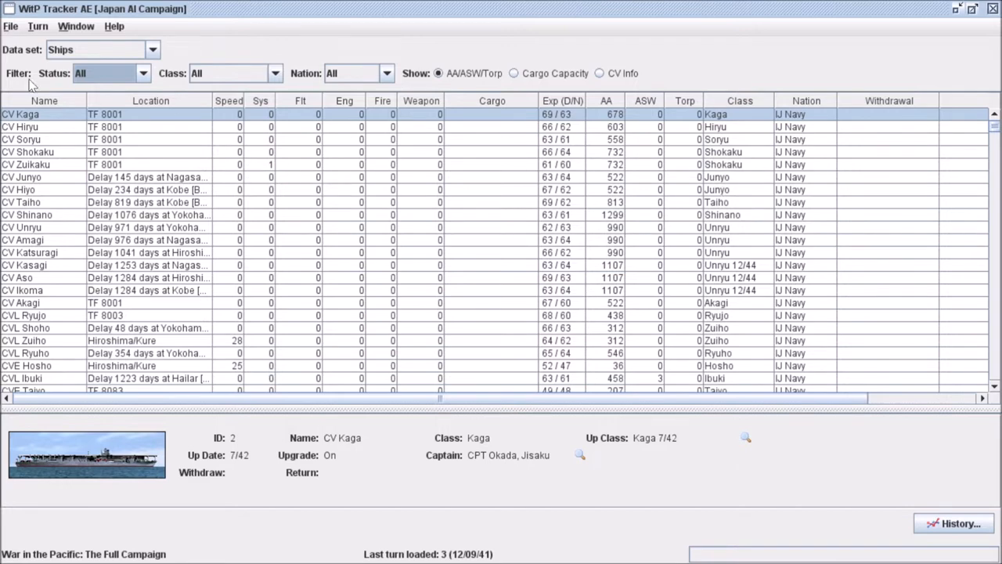
left_click(143, 74)
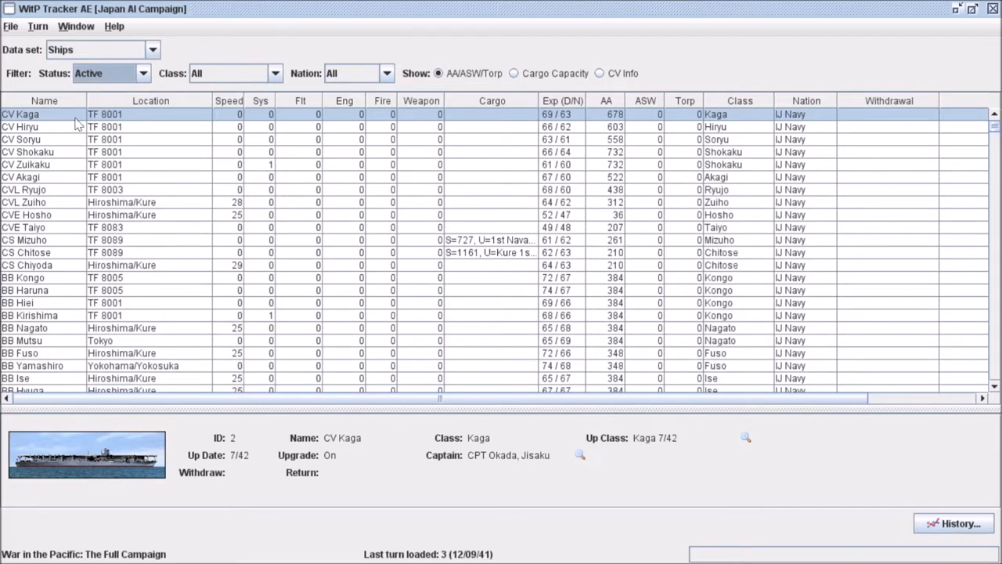
mouse_move(556, 295)
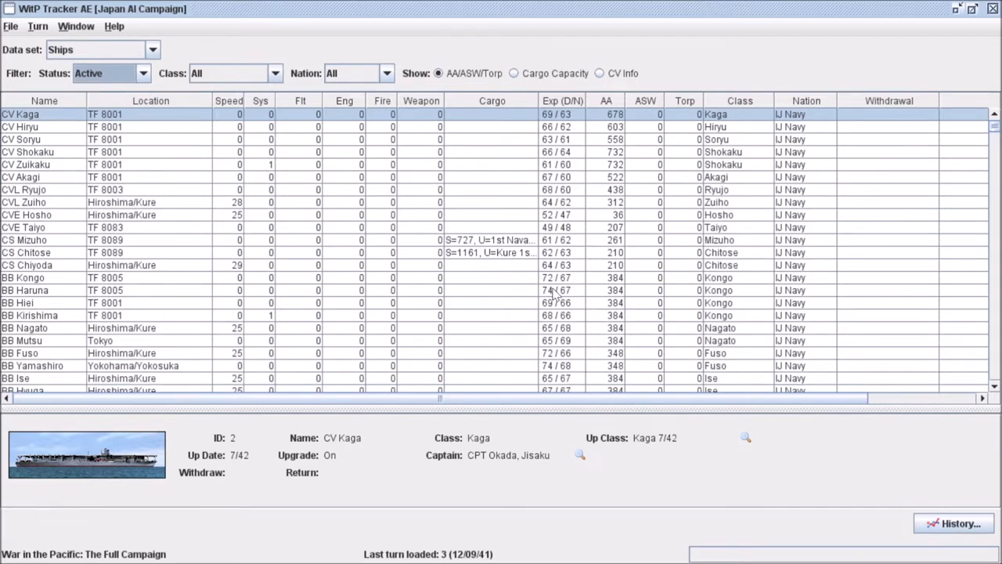
Step: Leave all nations selected and cycle through CV Info, Cargo Capacity and AA/ASW/Torp columns
left_click(276, 74)
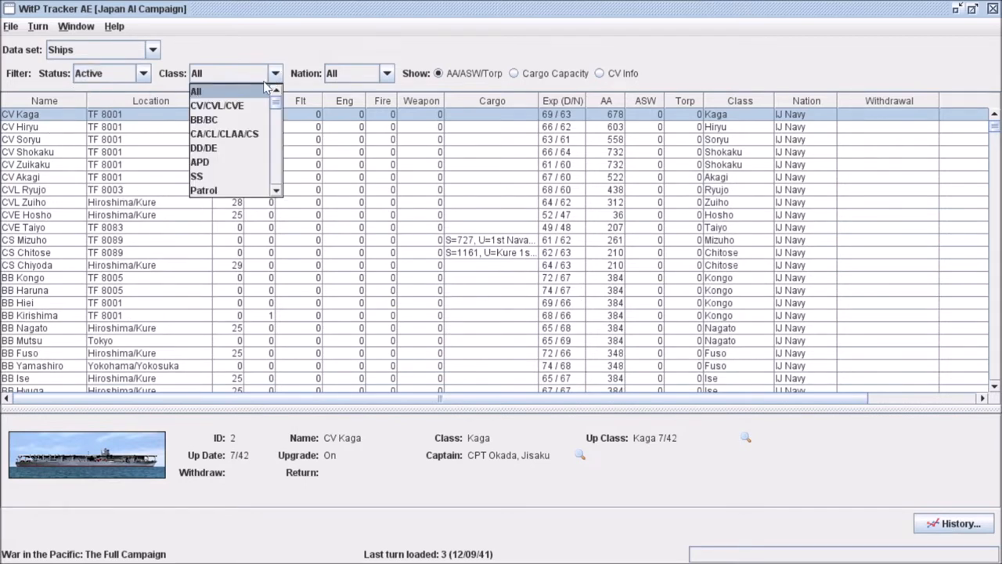
left_click(385, 73)
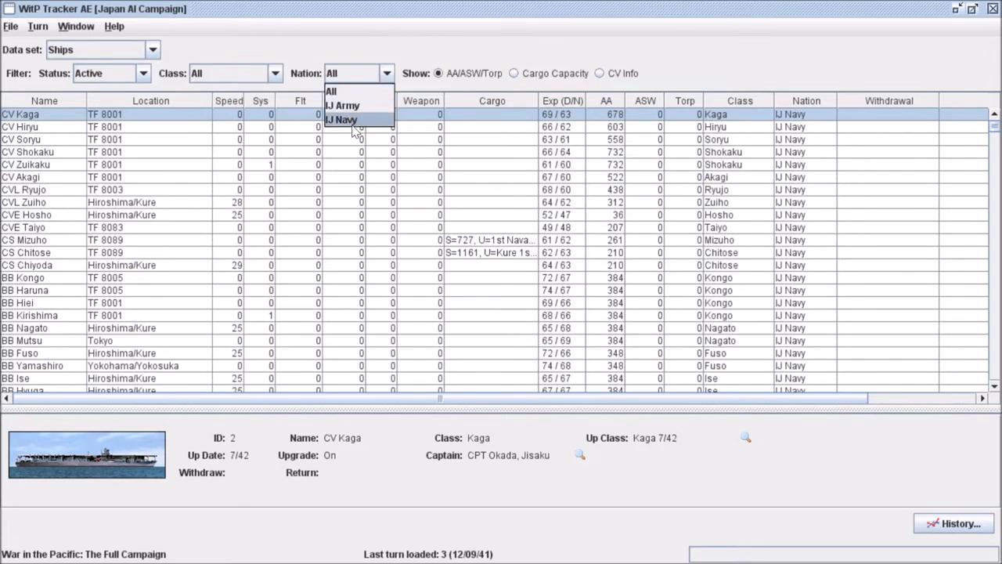
left_click(332, 91)
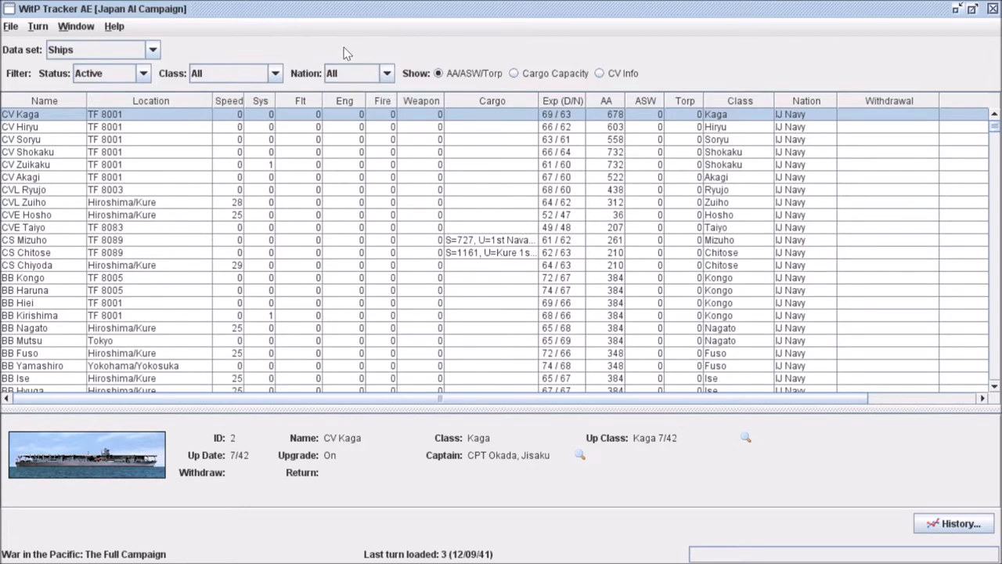
left_click(385, 74)
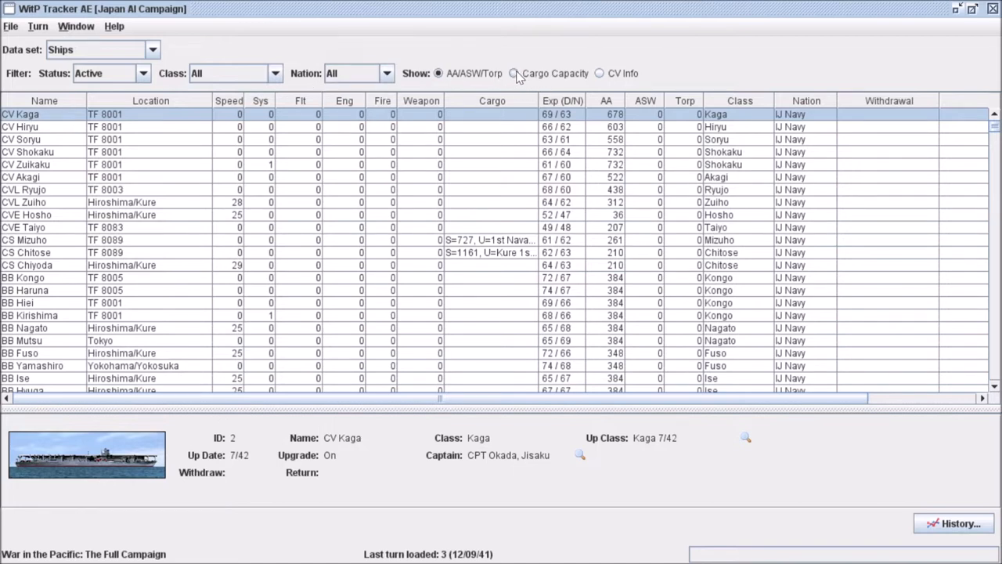
left_click(600, 73)
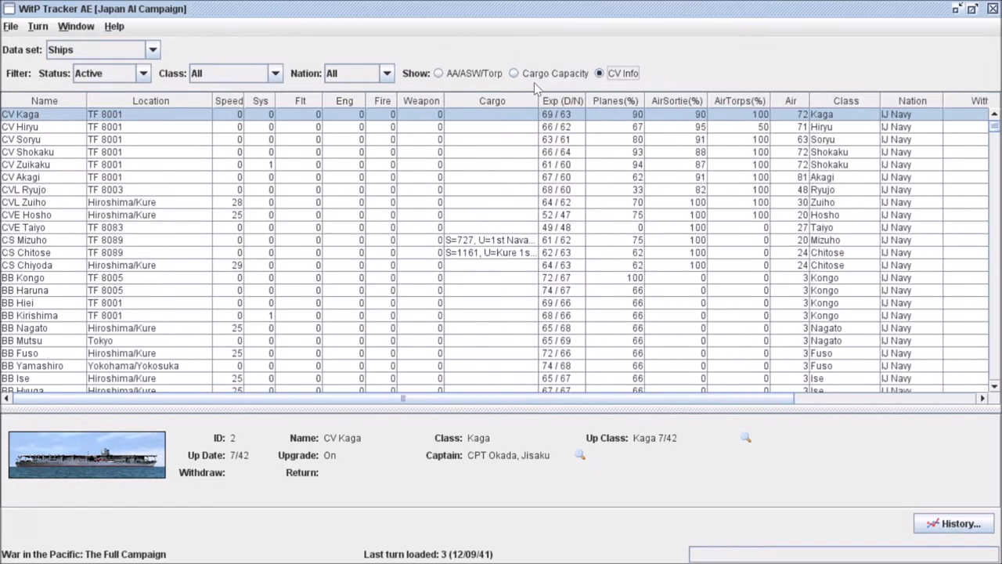
mouse_move(670, 110)
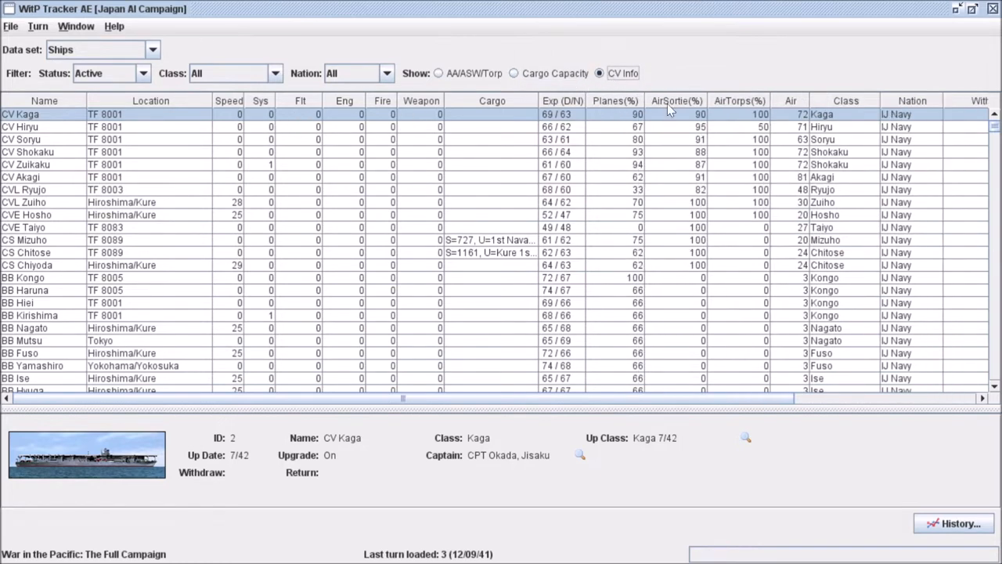
left_click(514, 73)
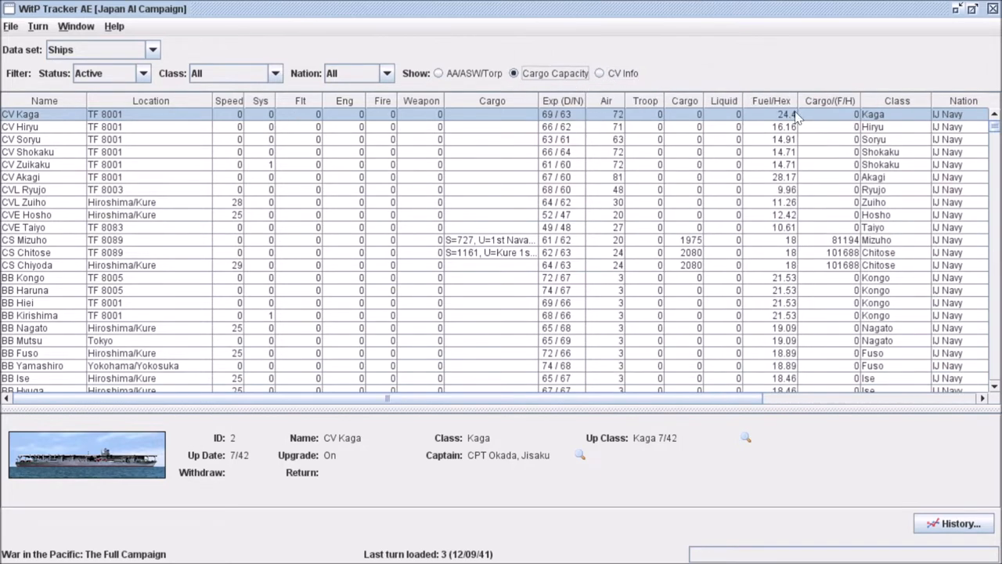
left_click(438, 73)
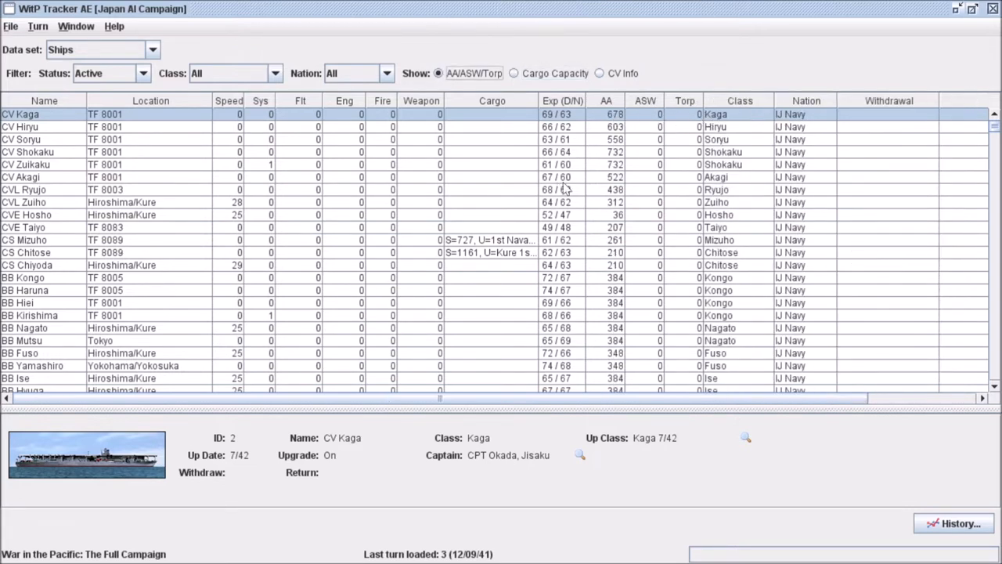
mouse_move(135, 99)
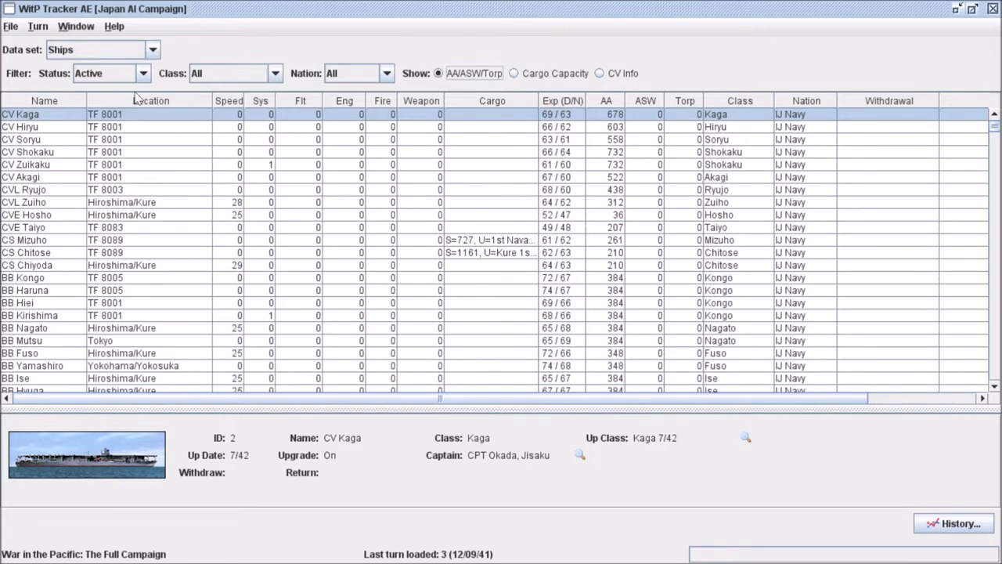
Step: Filter the list to carriers of every size and compare their cargo capacity and air group info
left_click(275, 74)
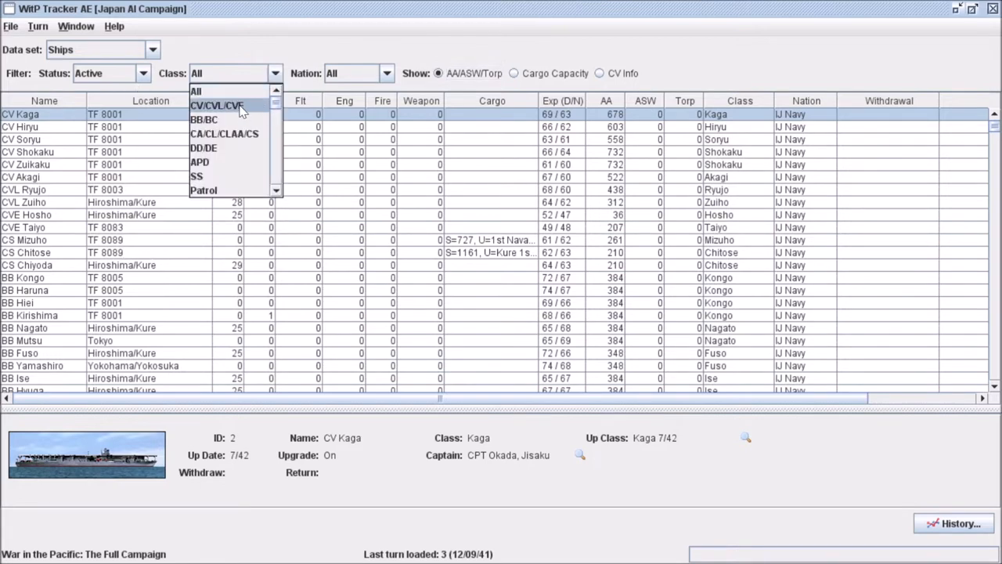
left_click(219, 107)
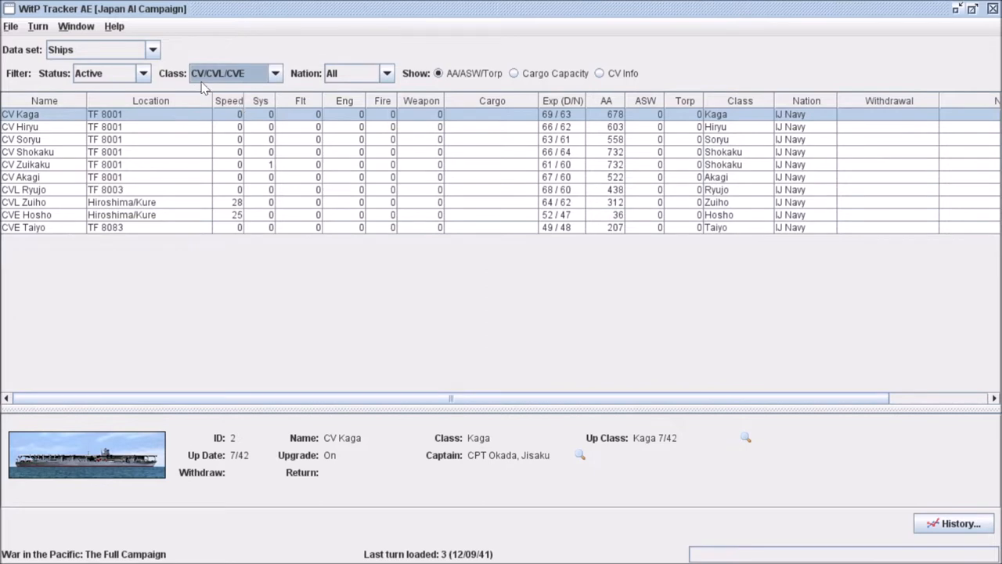
mouse_move(108, 115)
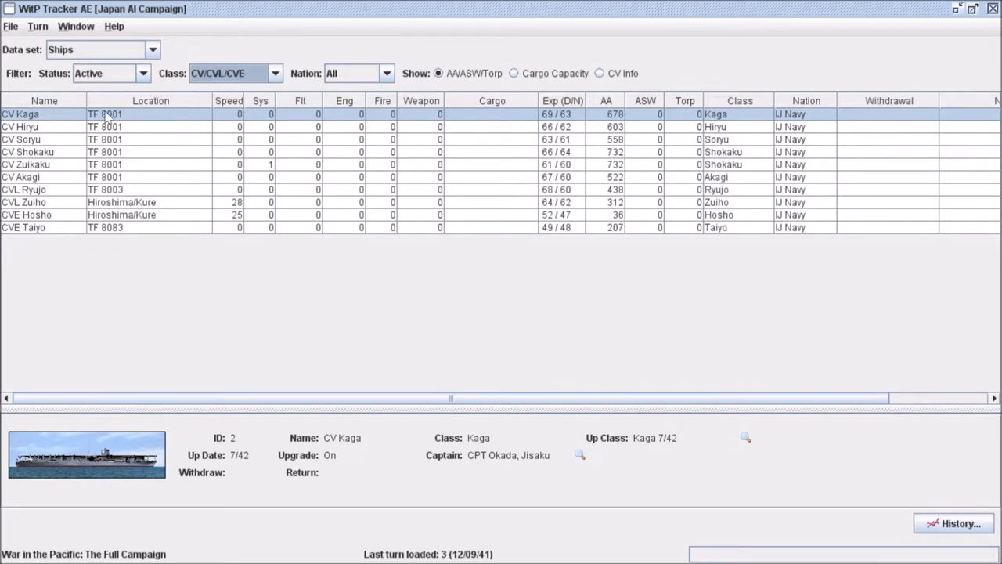
mouse_move(873, 132)
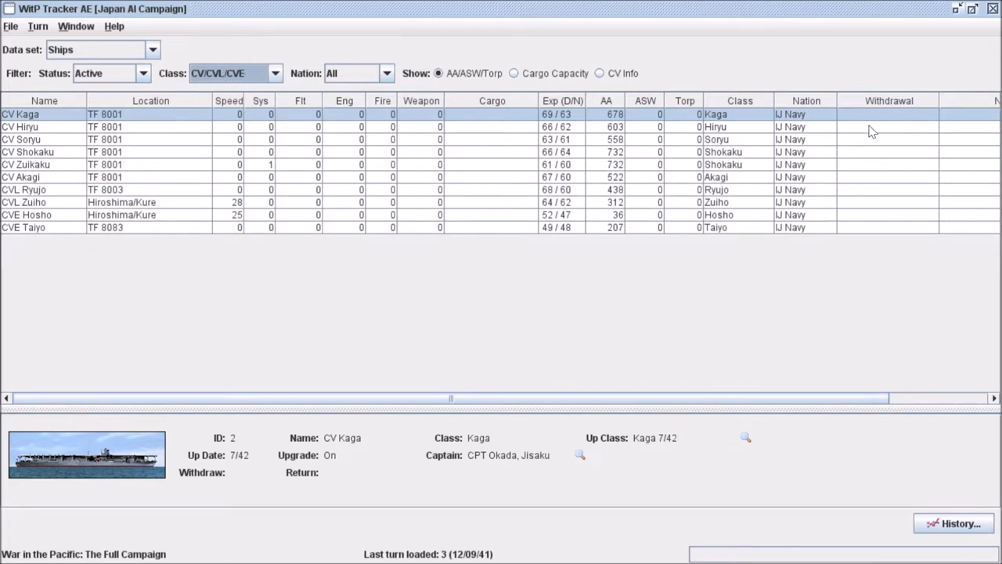
mouse_move(504, 238)
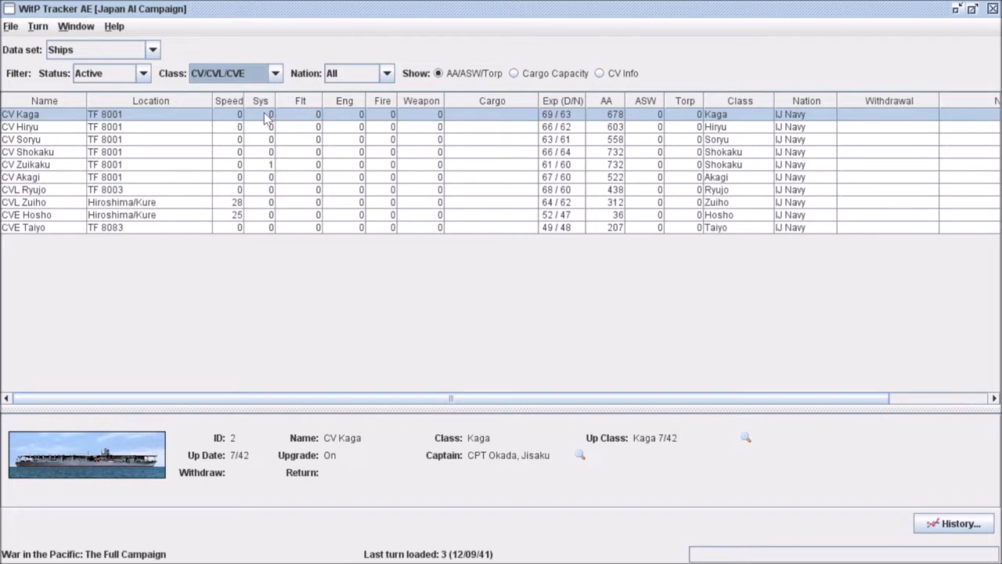
mouse_move(530, 122)
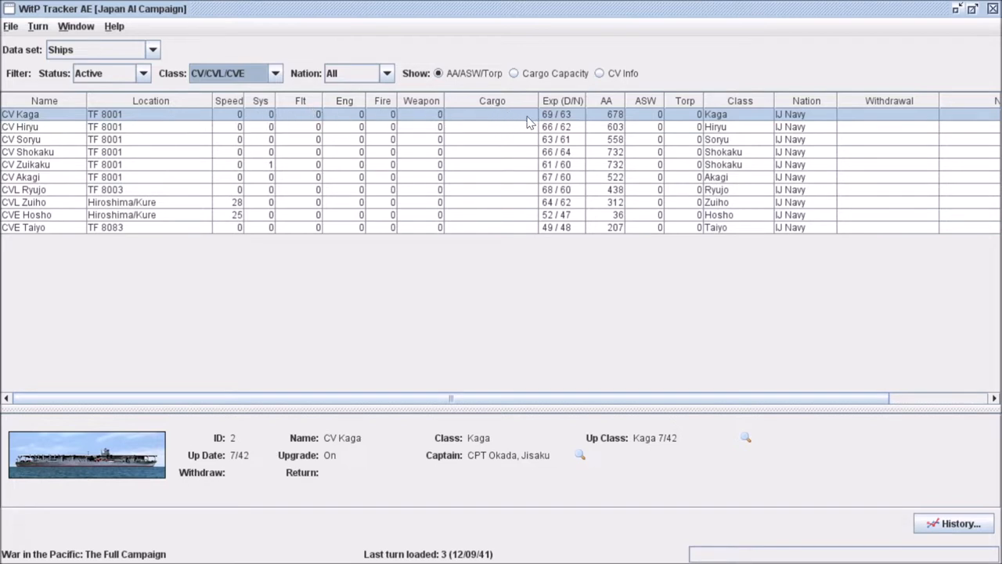
mouse_move(571, 117)
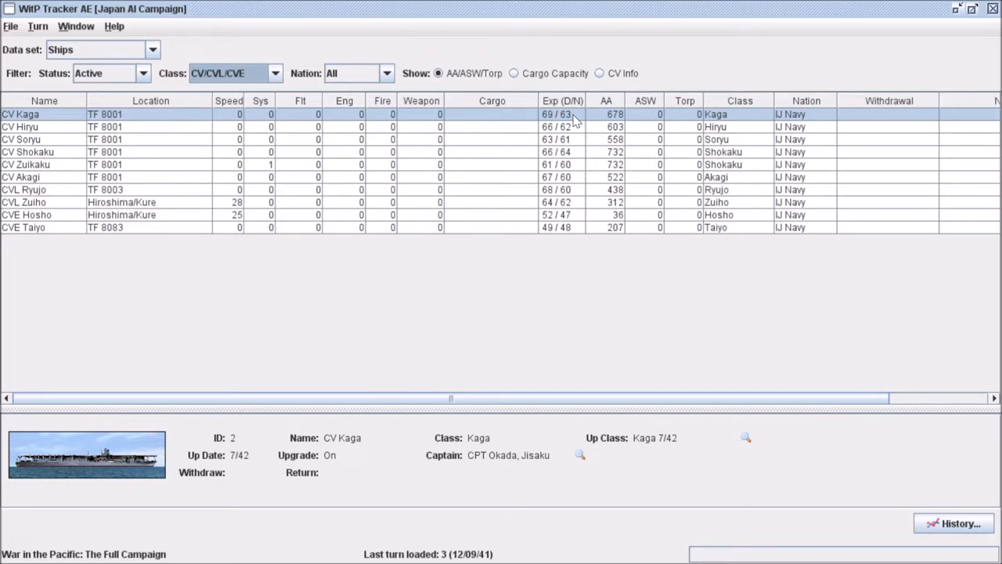
mouse_move(510, 76)
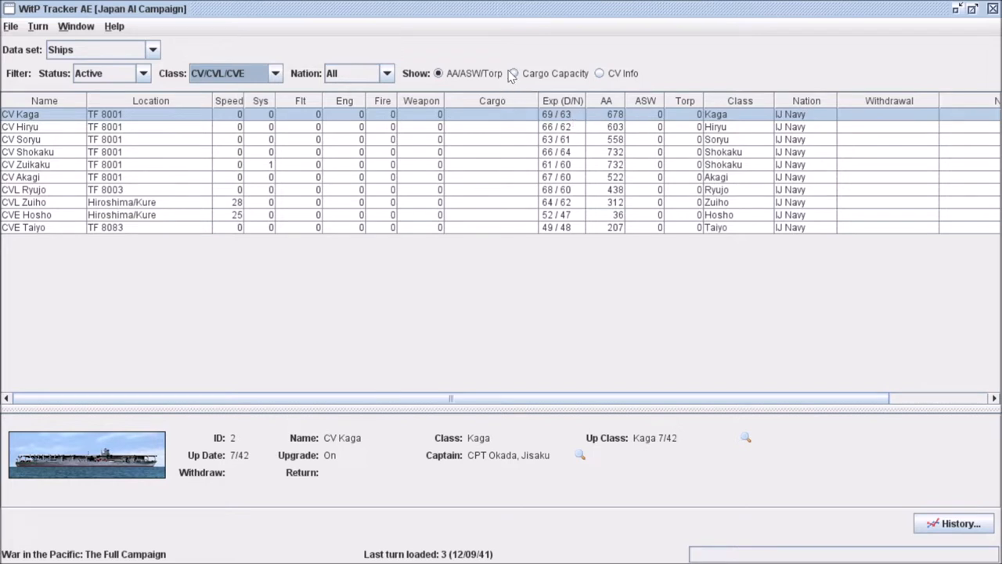
left_click(514, 73)
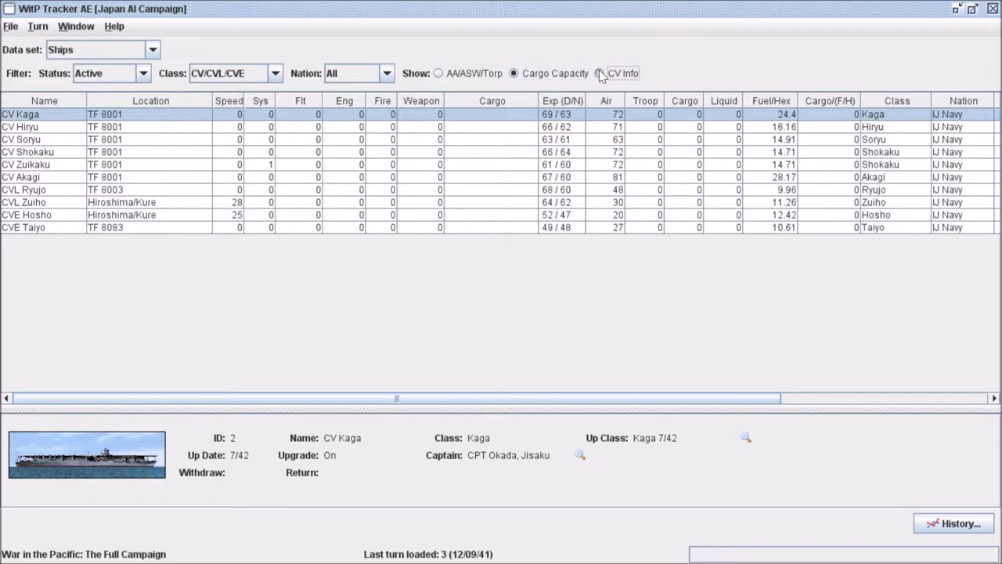
left_click(600, 74)
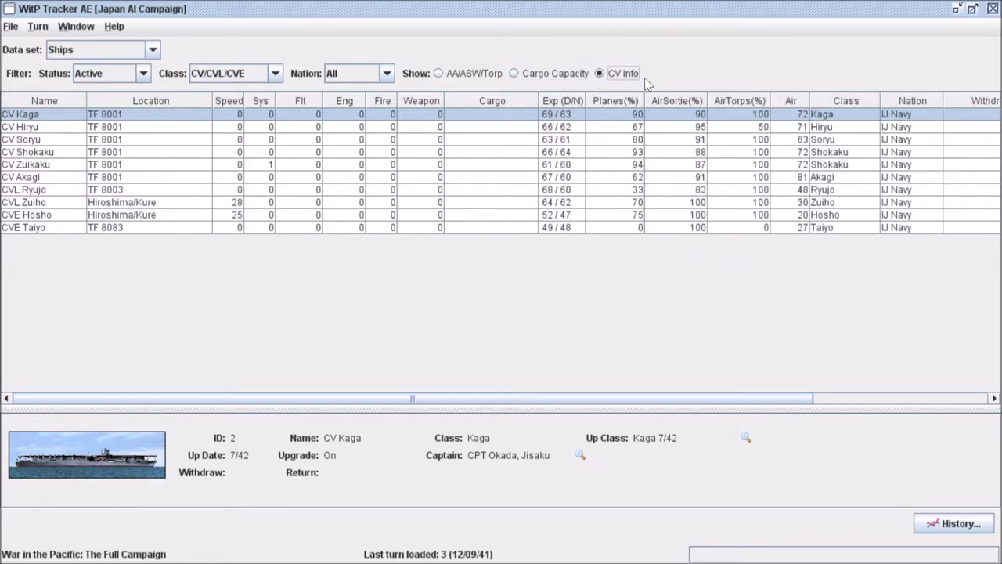
mouse_move(750, 401)
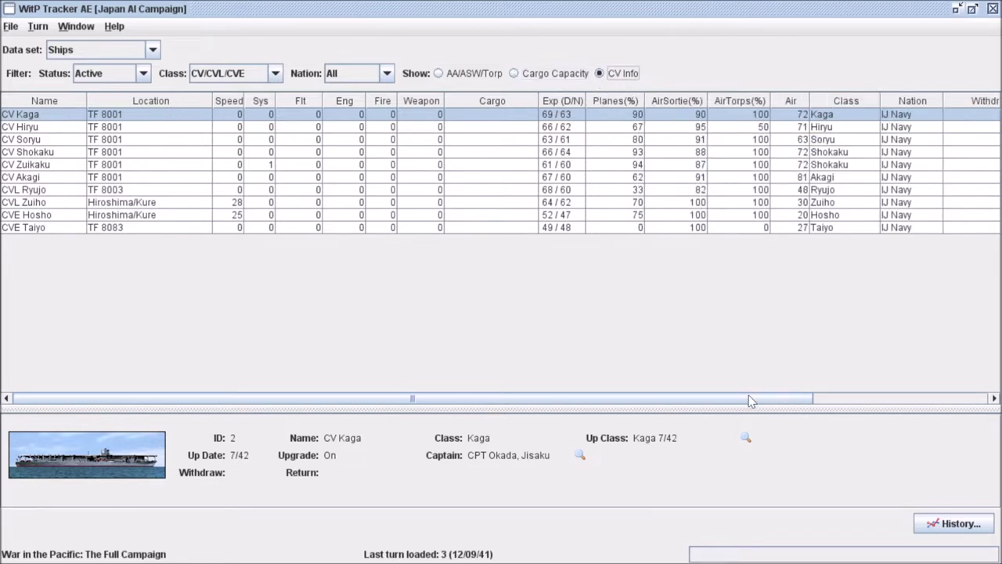
mouse_move(733, 319)
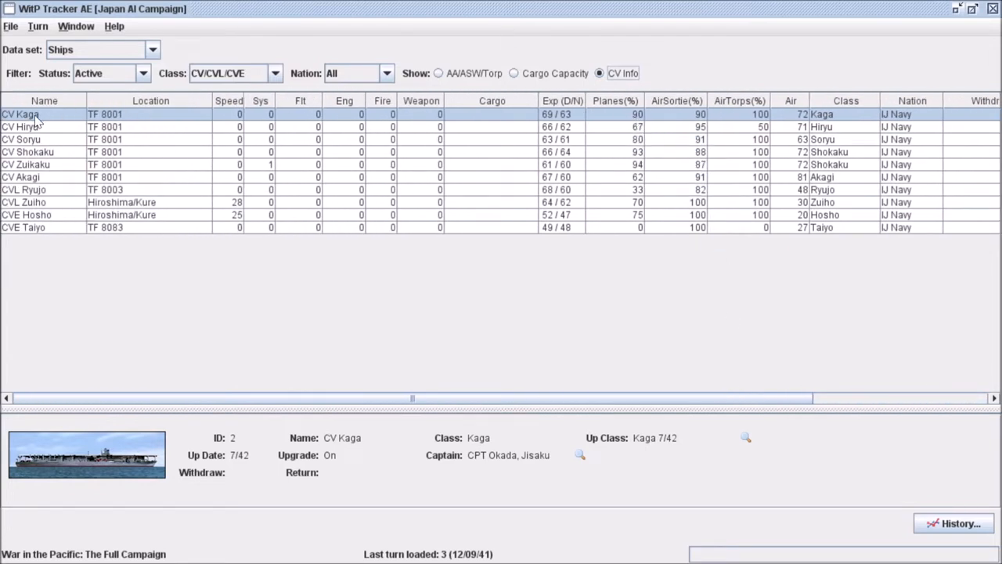
mouse_move(637, 116)
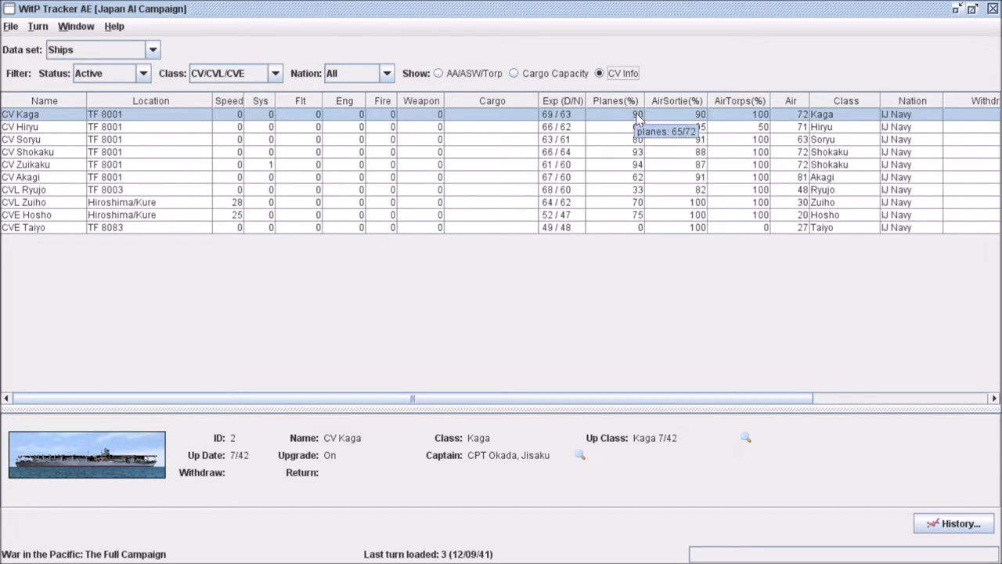
mouse_move(638, 164)
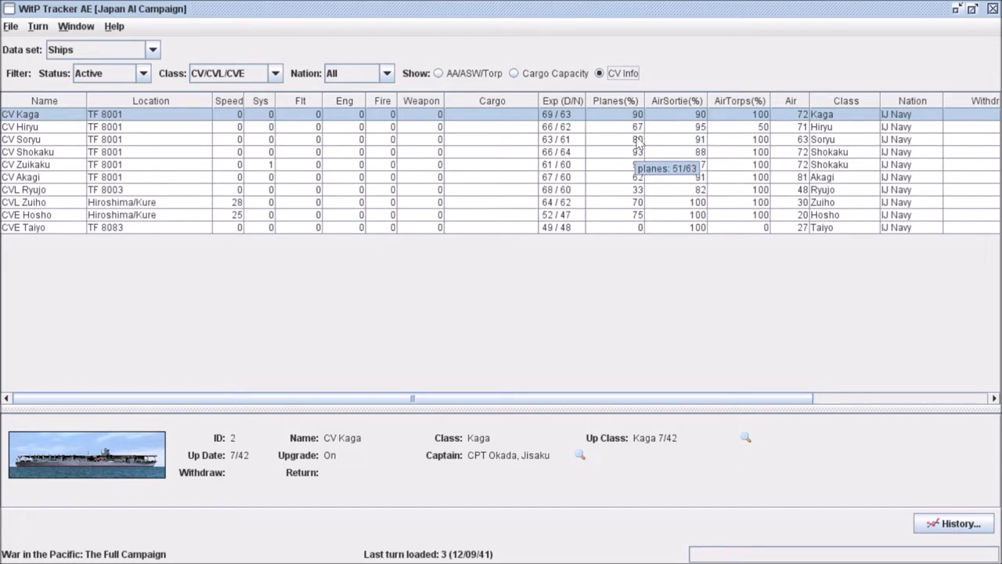
mouse_move(702, 122)
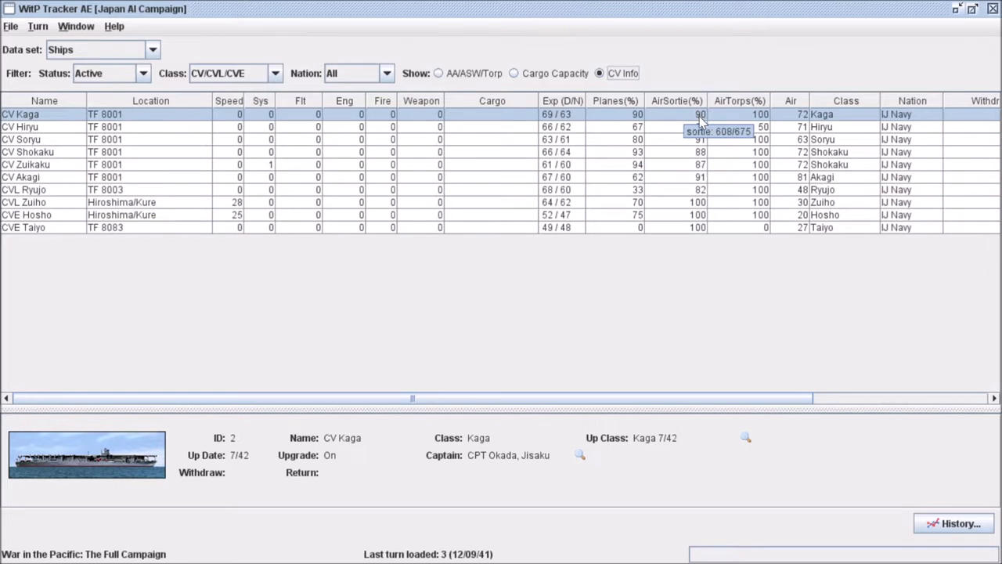
mouse_move(757, 110)
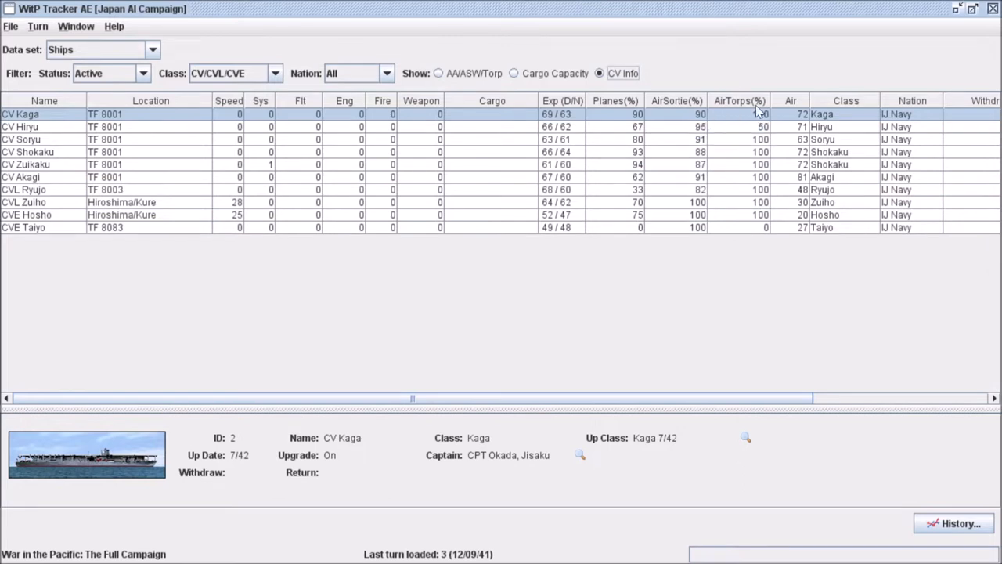
mouse_move(588, 206)
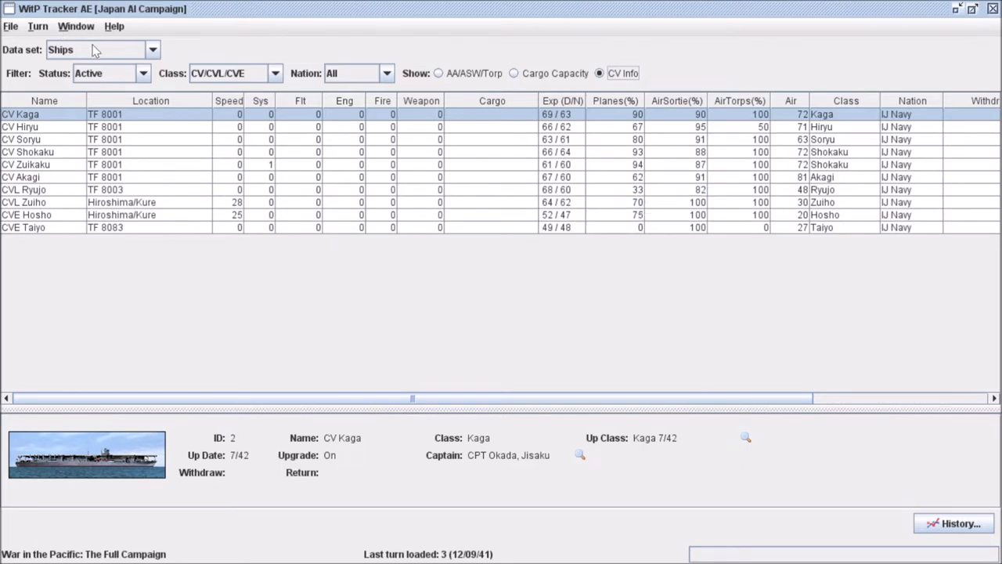
mouse_move(201, 86)
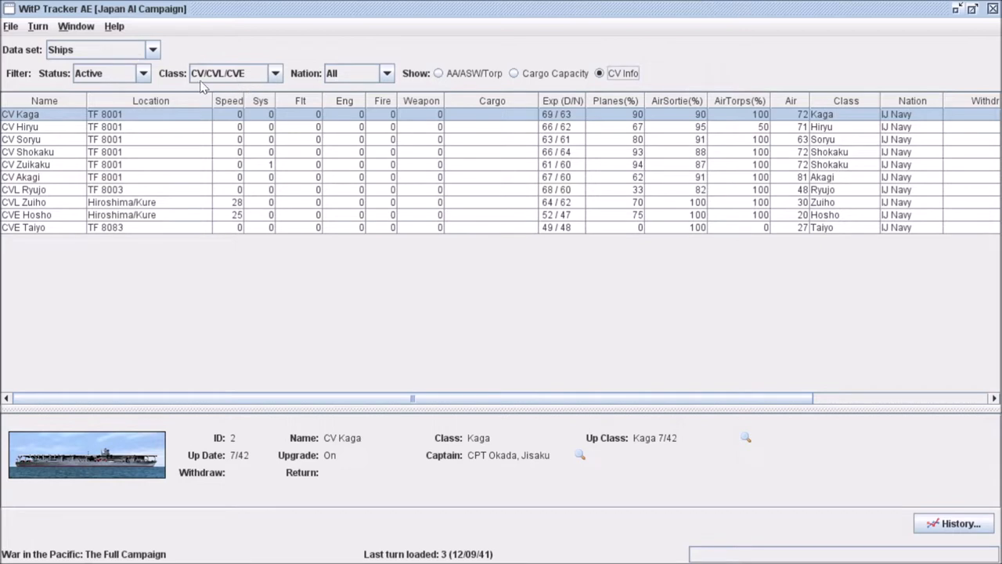
mouse_move(329, 85)
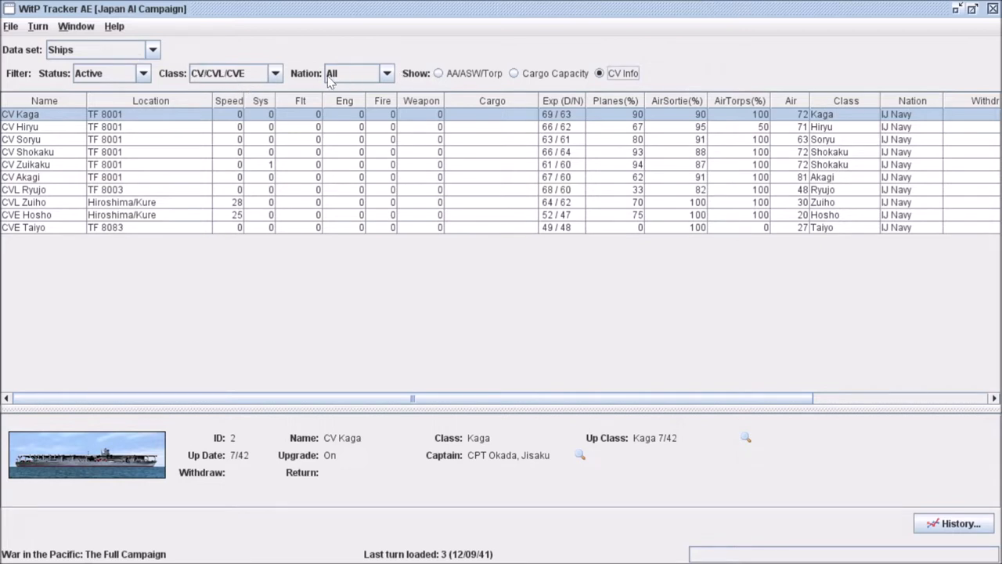
mouse_move(904, 124)
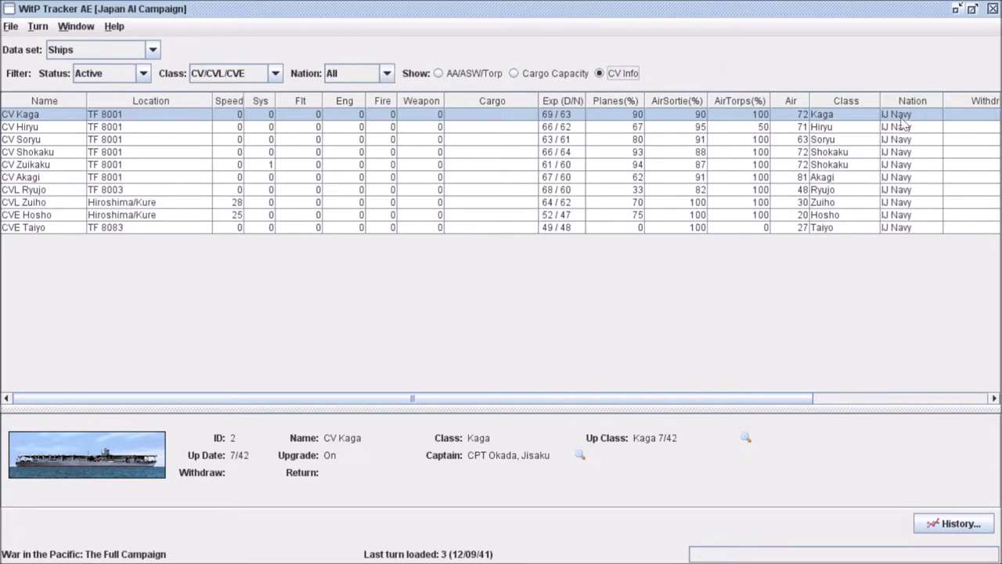
mouse_move(775, 194)
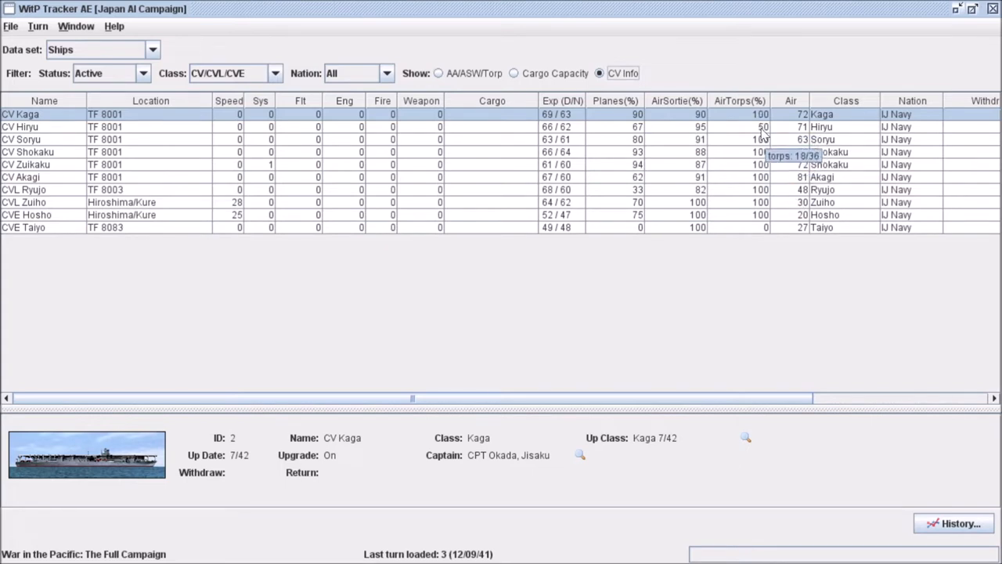
mouse_move(563, 117)
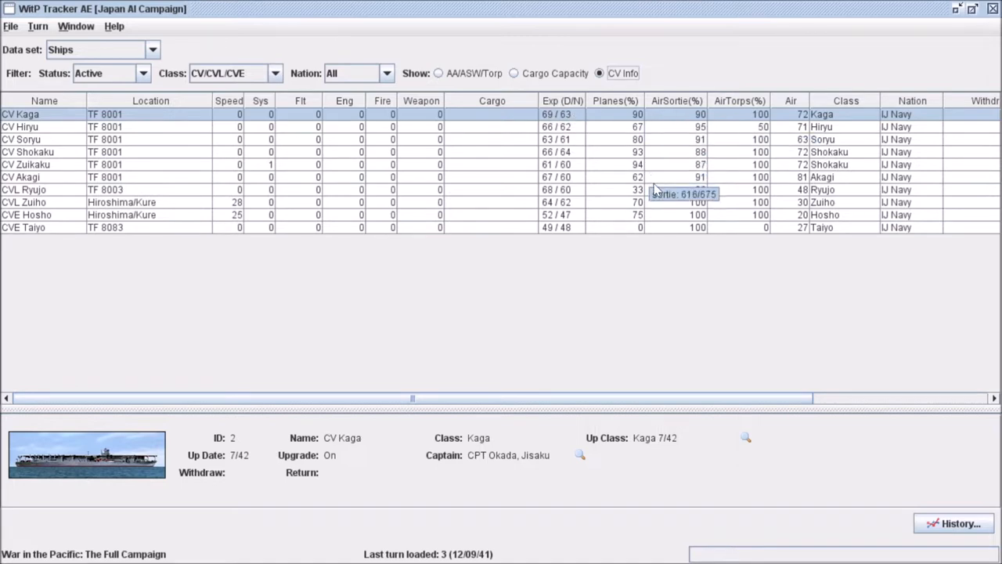
mouse_move(235, 47)
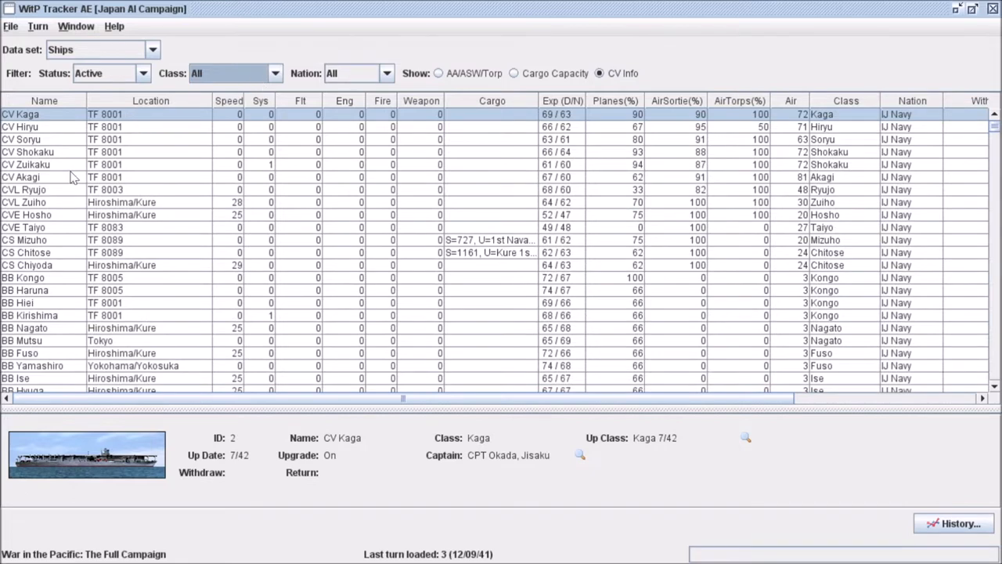
Step: Filter to BB/BC, then DD/DE destroyers showing AA, ASW and torpedo ratings
left_click(235, 74)
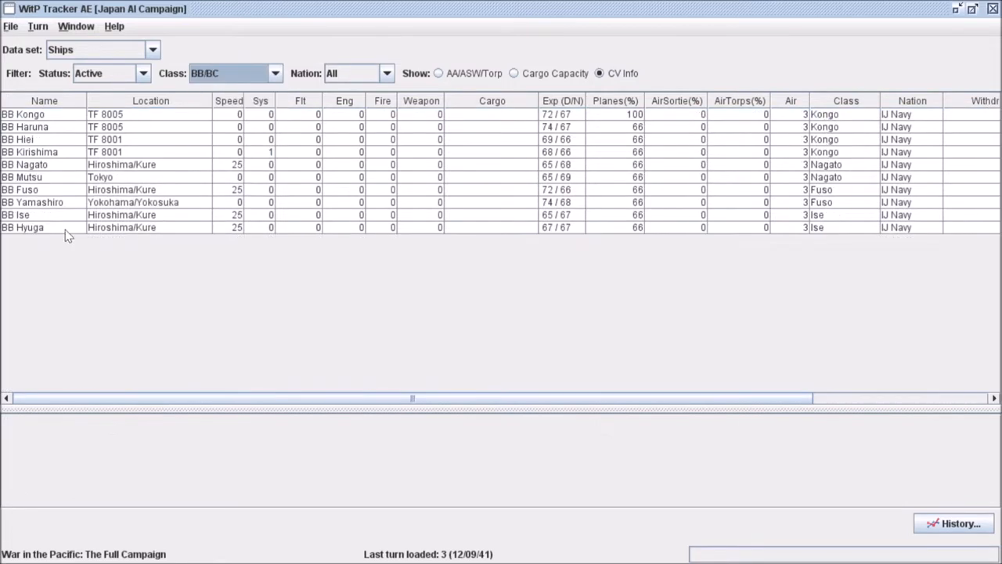
left_click(276, 73)
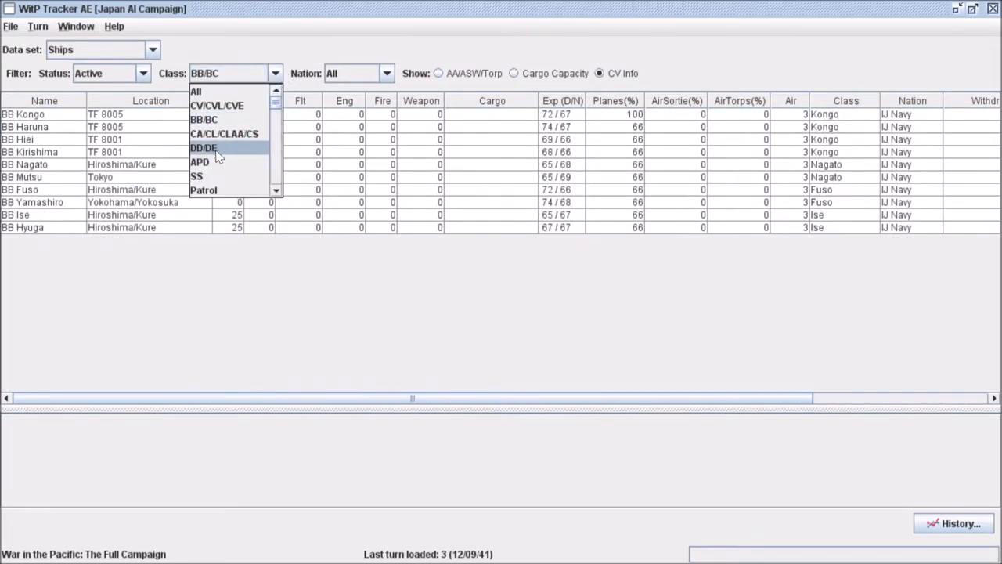
left_click(203, 147)
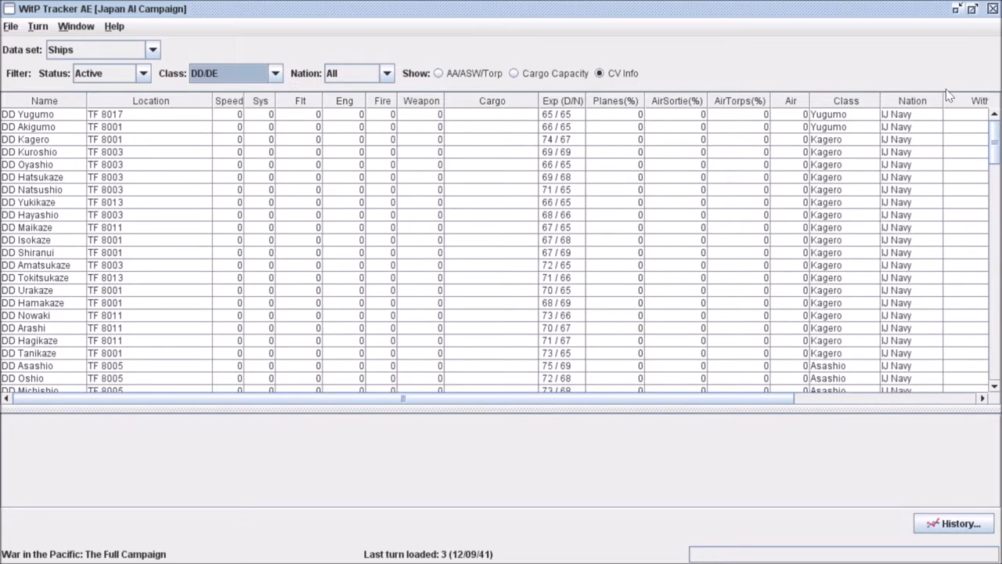
left_click(439, 73)
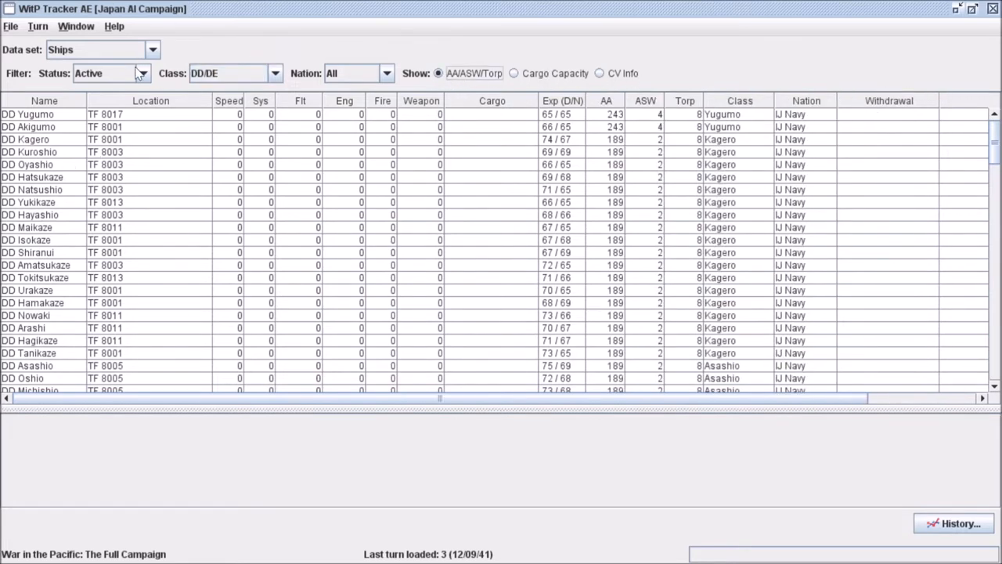
left_click(275, 74)
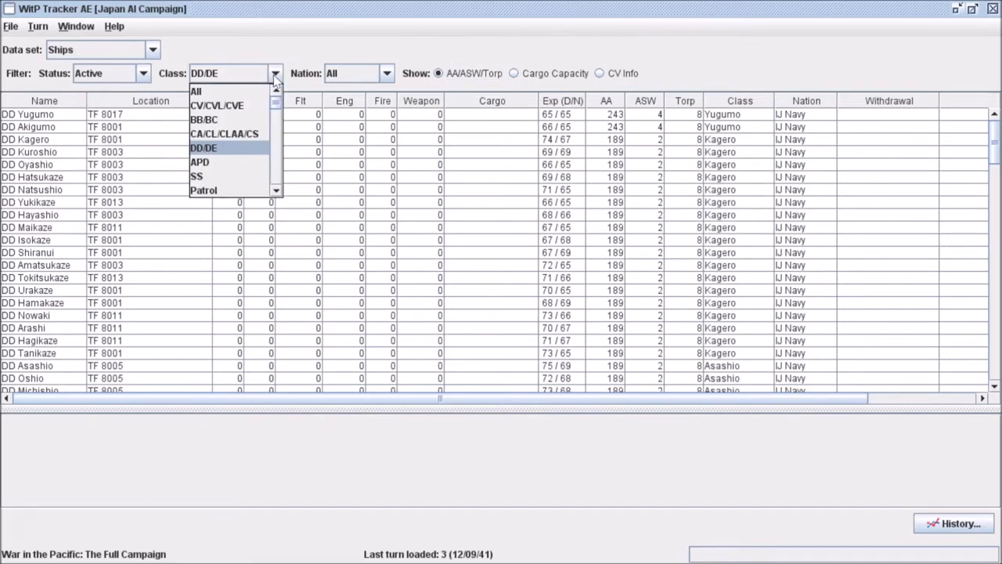
Step: Filter back to CV/CVL/CVE carriers and close CV Kaga's ship history after reviewing it
left_click(217, 105)
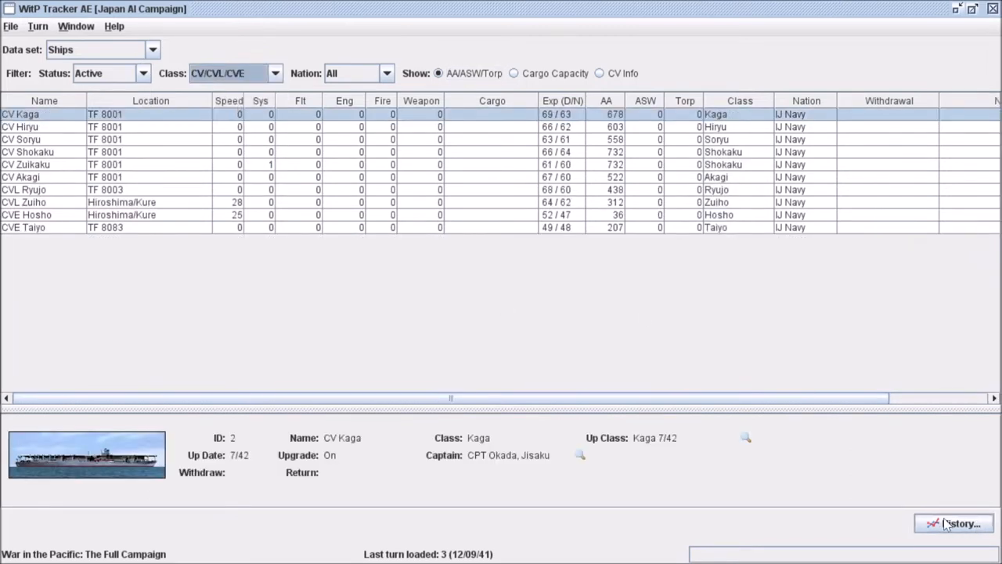
mouse_move(31, 117)
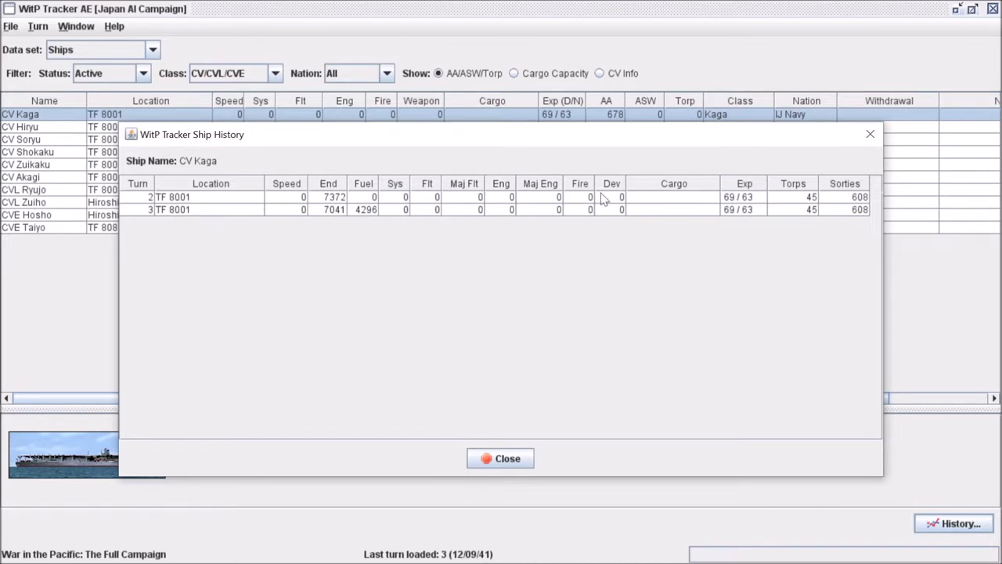
mouse_move(814, 198)
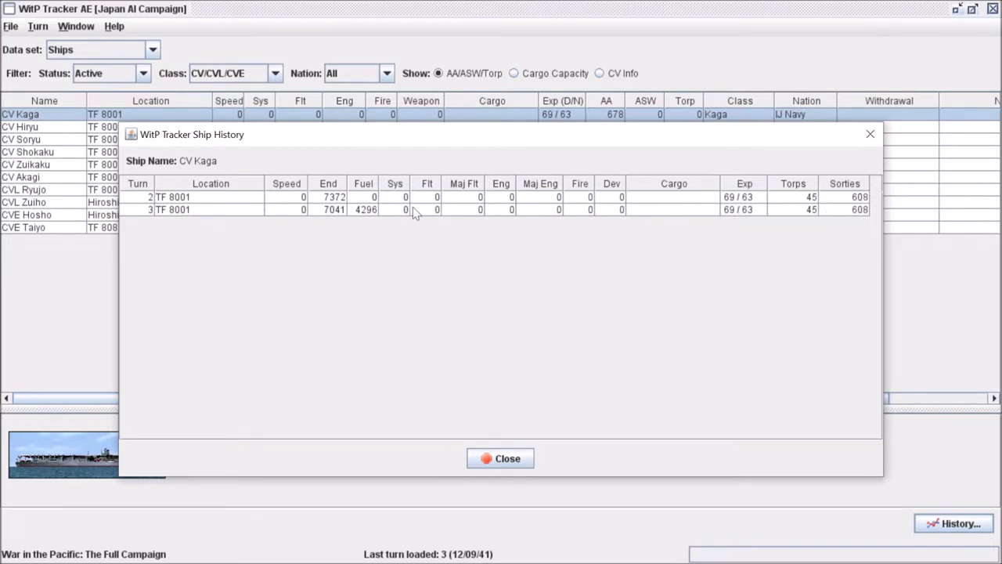
mouse_move(357, 216)
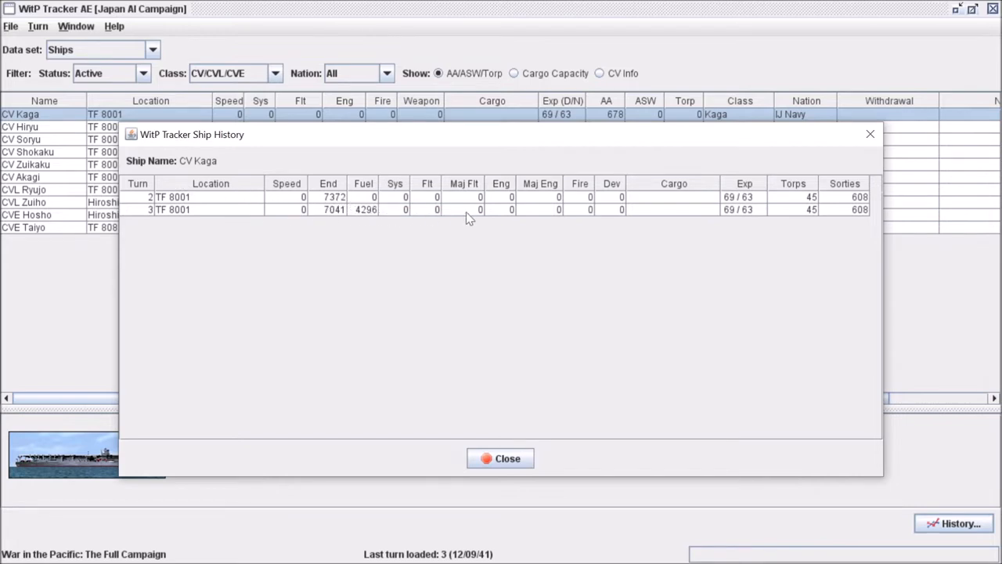
left_click(499, 457)
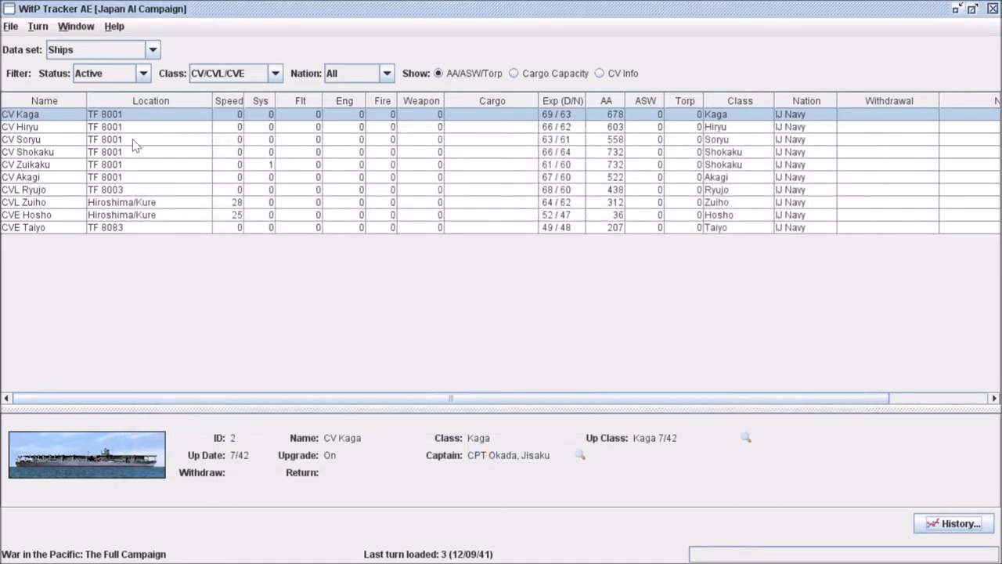
mouse_move(758, 362)
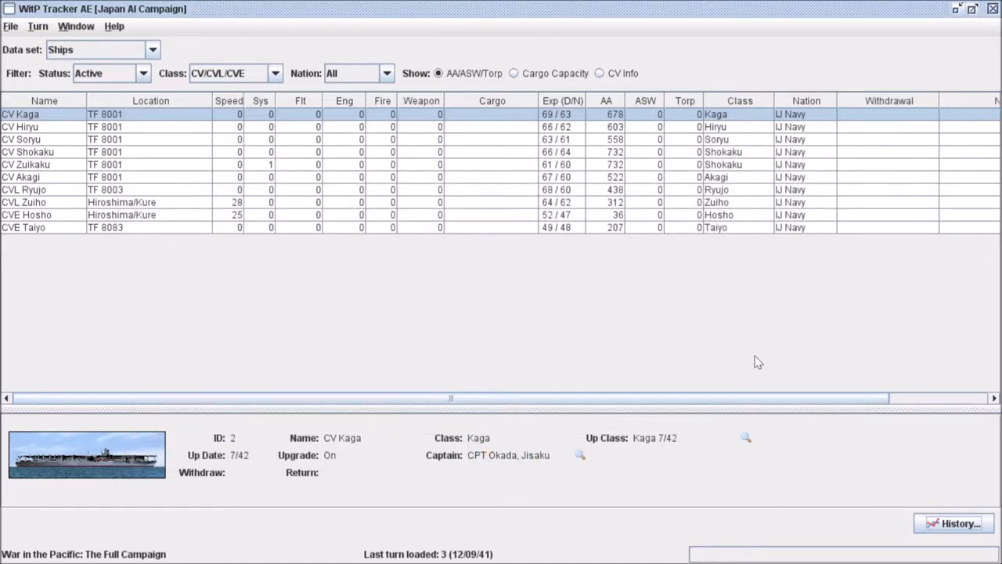
mouse_move(265, 73)
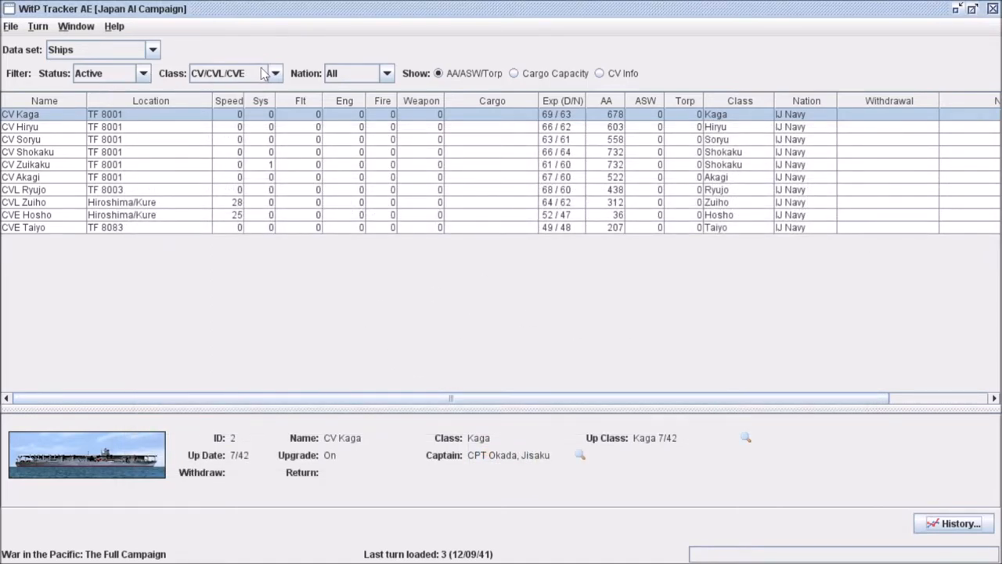
Step: Filter to AMc minesweepers, then SC subchasers still due as reinforcements
left_click(275, 74)
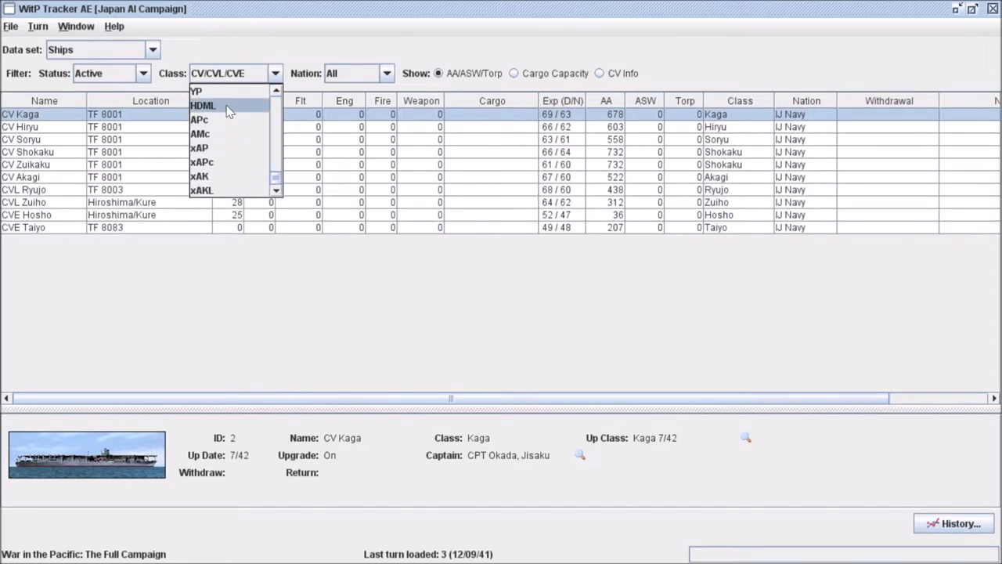
left_click(200, 133)
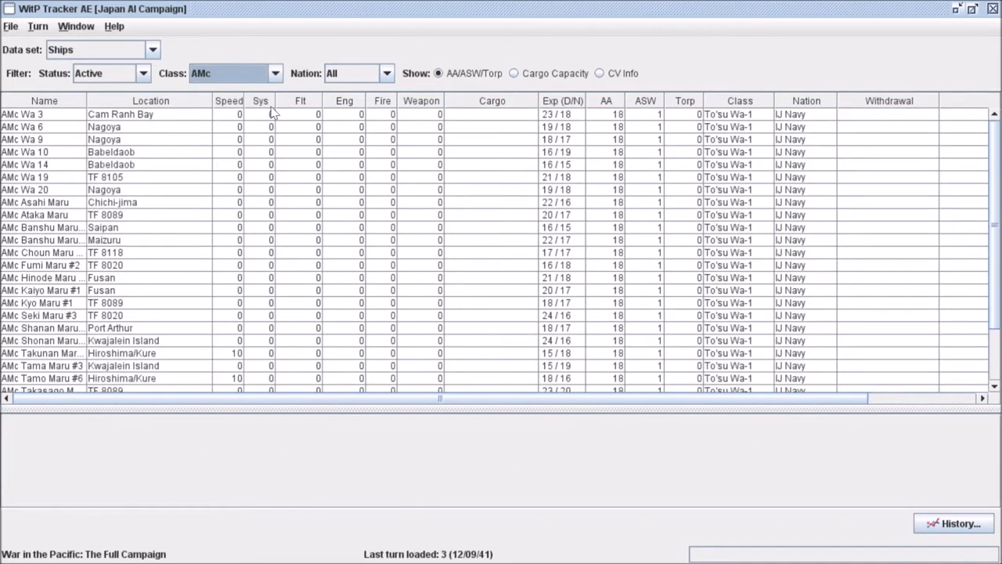
left_click(276, 73)
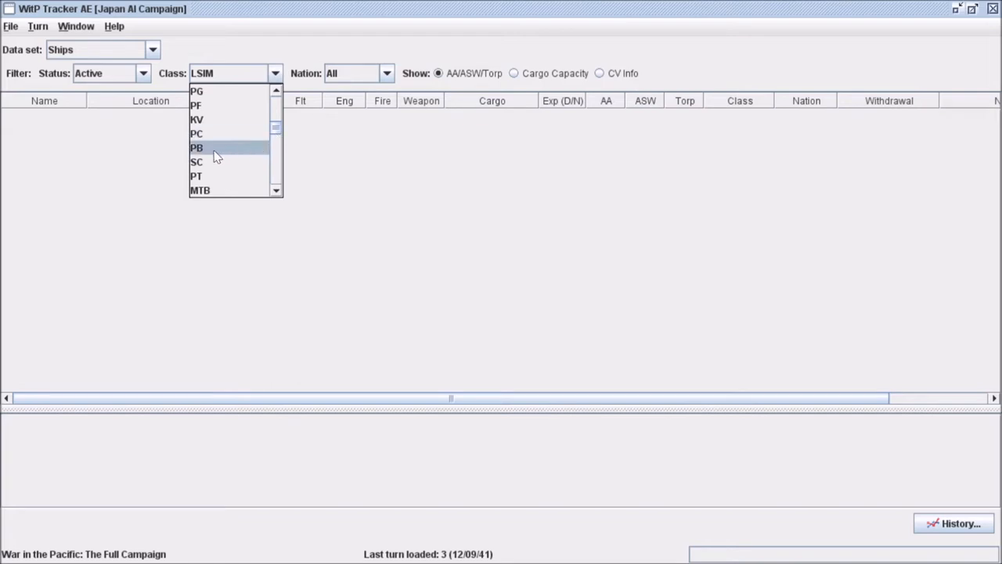
left_click(197, 161)
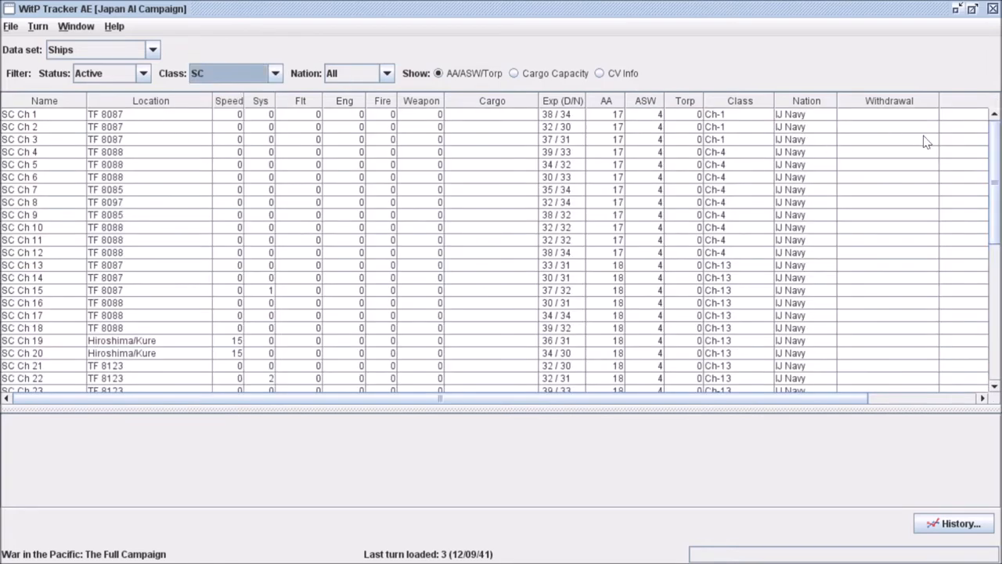
mouse_move(133, 128)
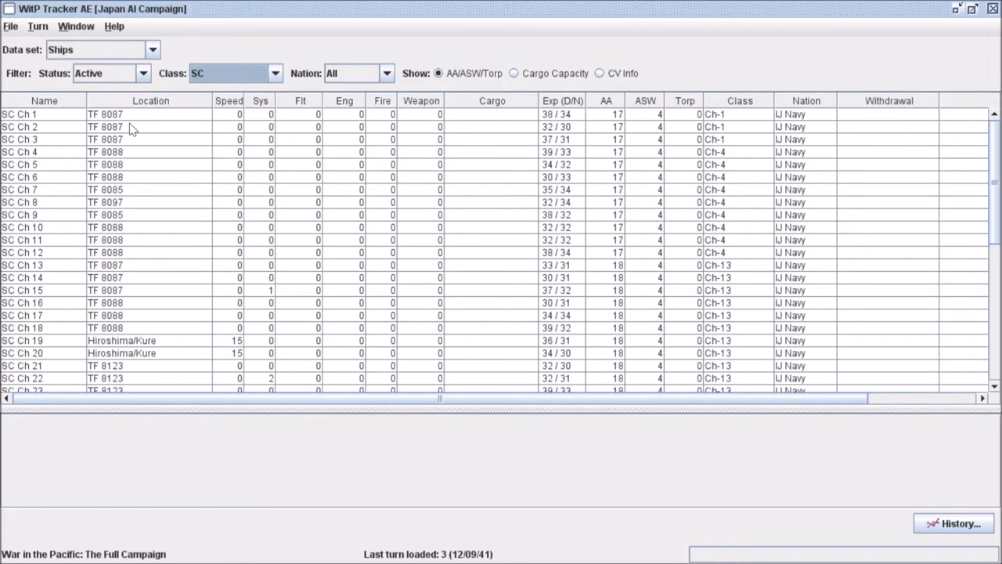
mouse_move(129, 364)
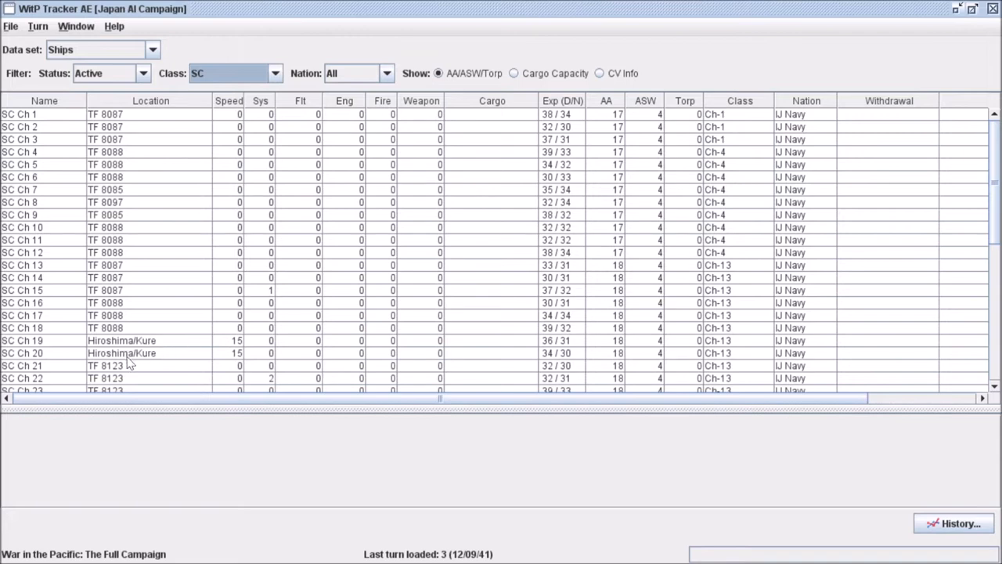
left_click(144, 73)
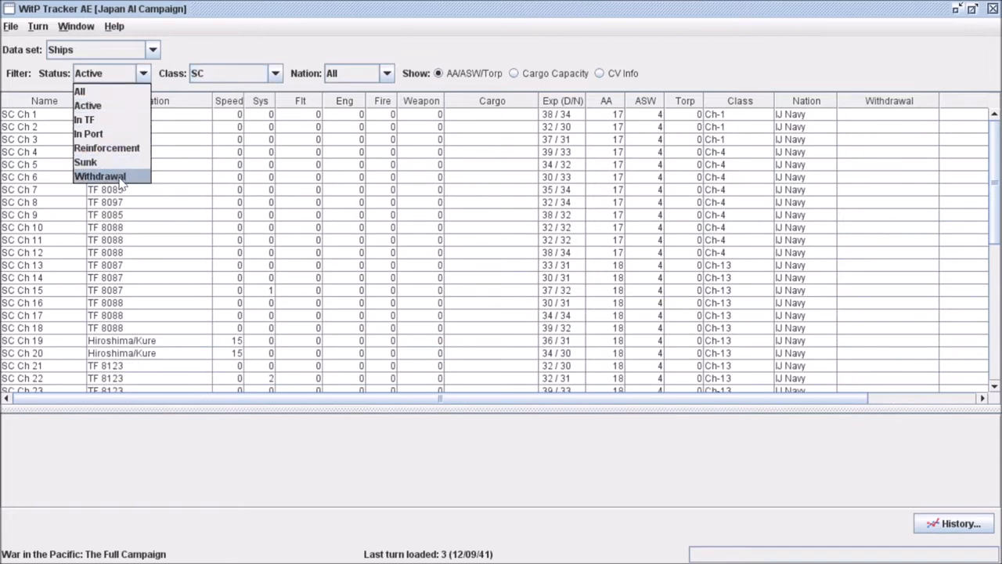
mouse_move(85, 118)
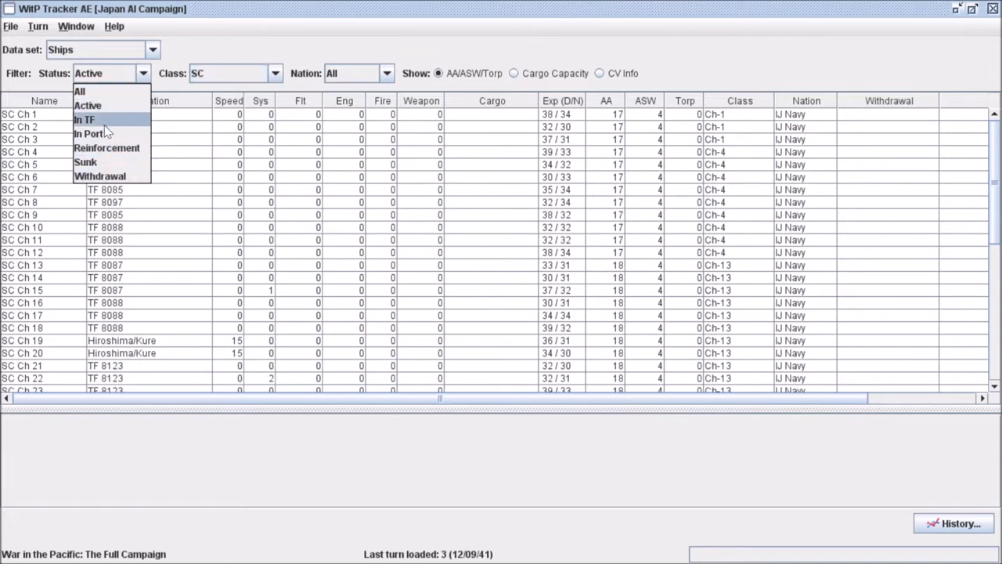
left_click(88, 135)
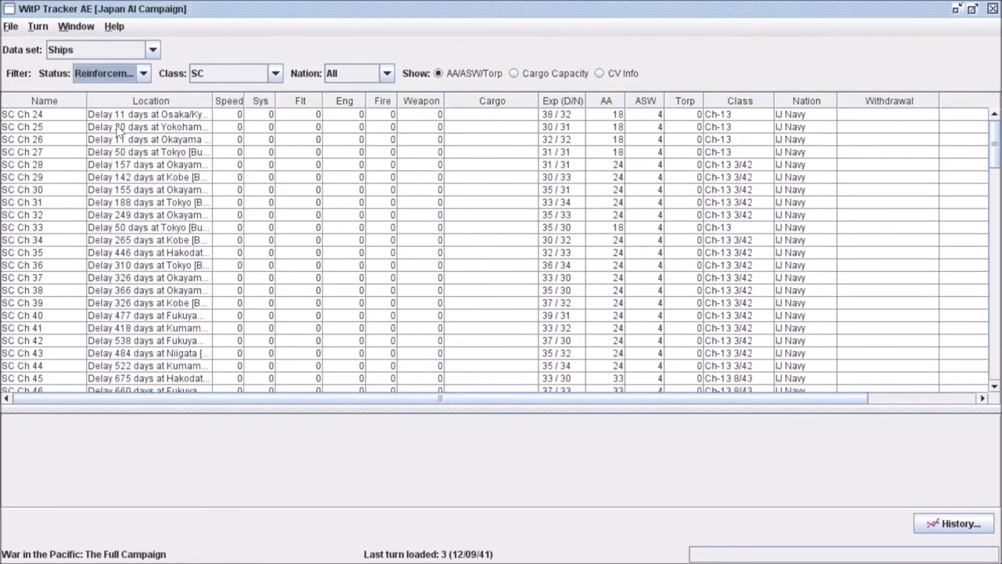
Step: List sunk ships of all classes and inspect the details of midget sub SSX Ha-19
left_click(144, 73)
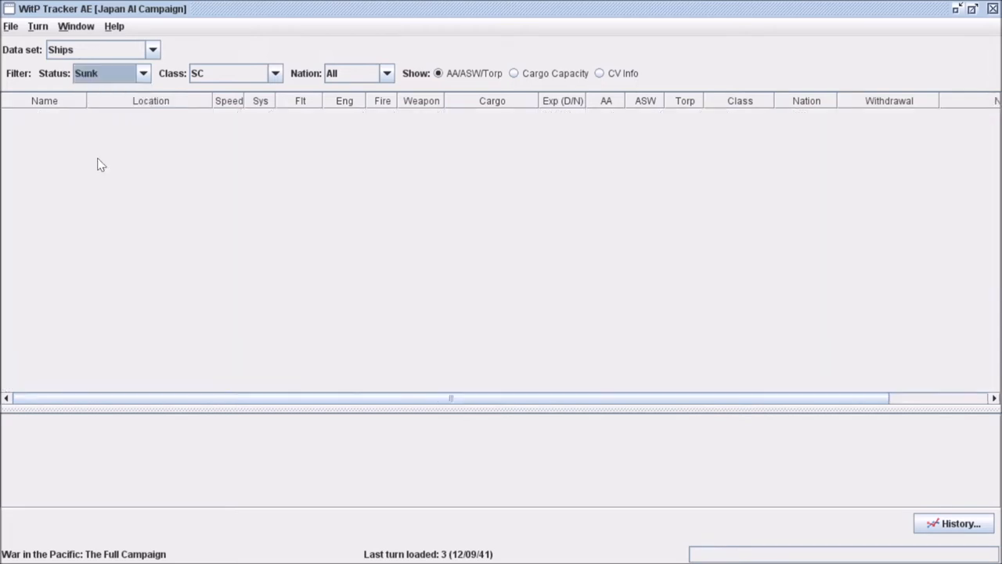
left_click(275, 74)
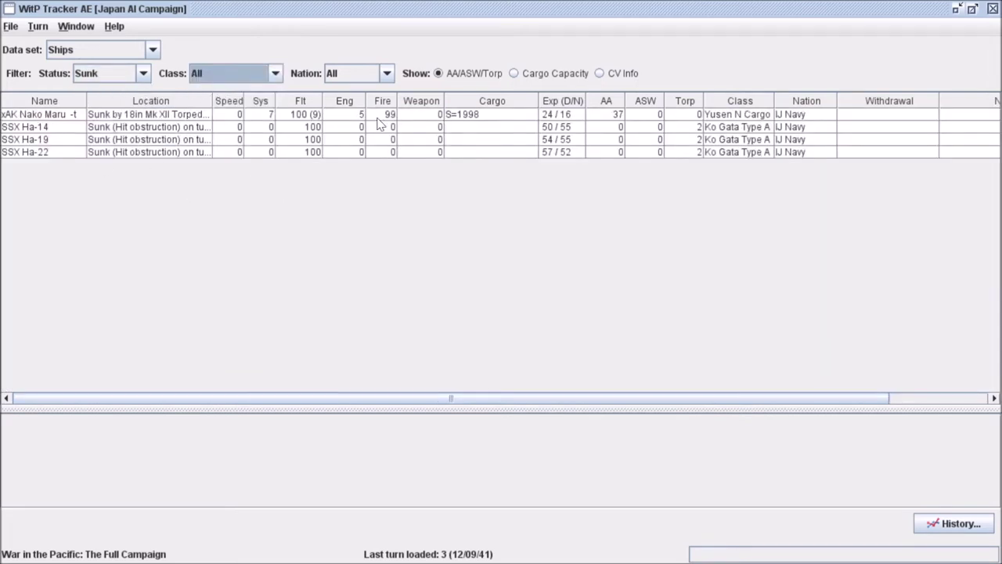
mouse_move(310, 139)
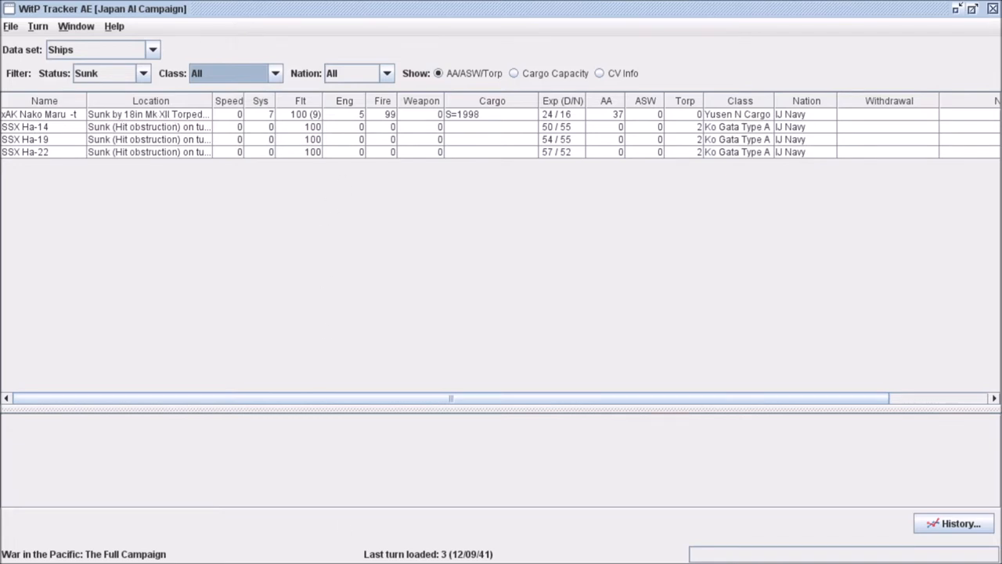
mouse_move(79, 152)
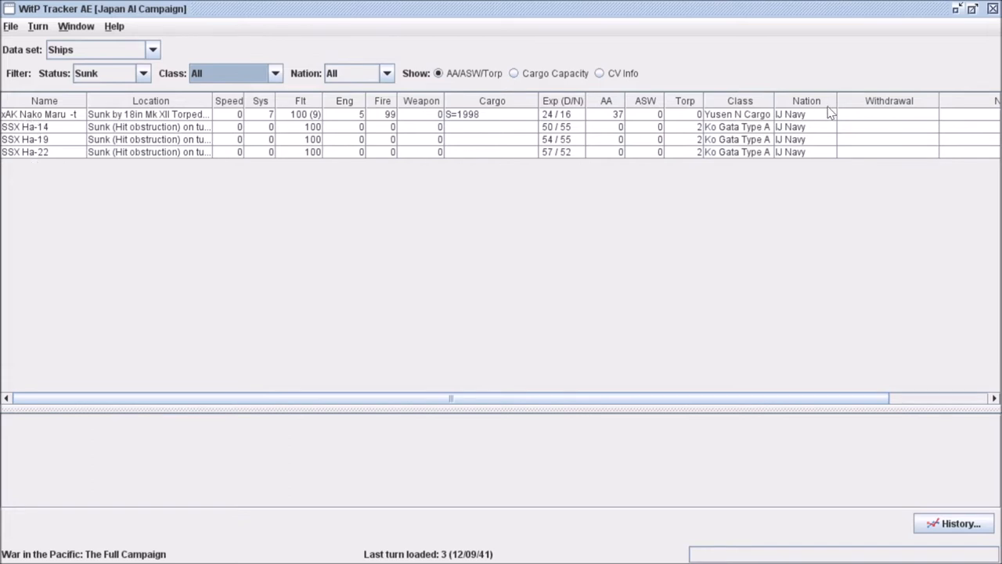
mouse_move(128, 122)
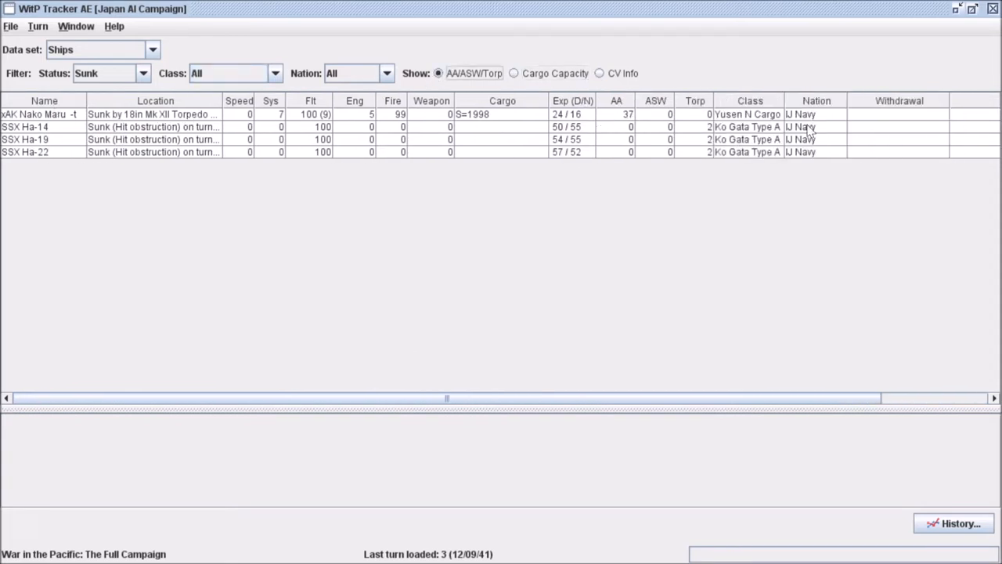
mouse_move(272, 204)
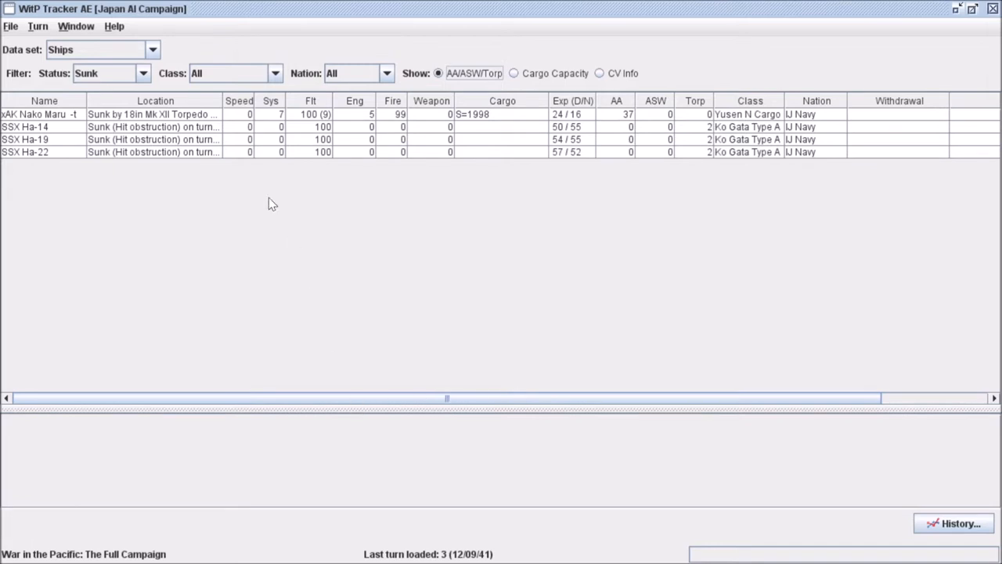
left_click(39, 115)
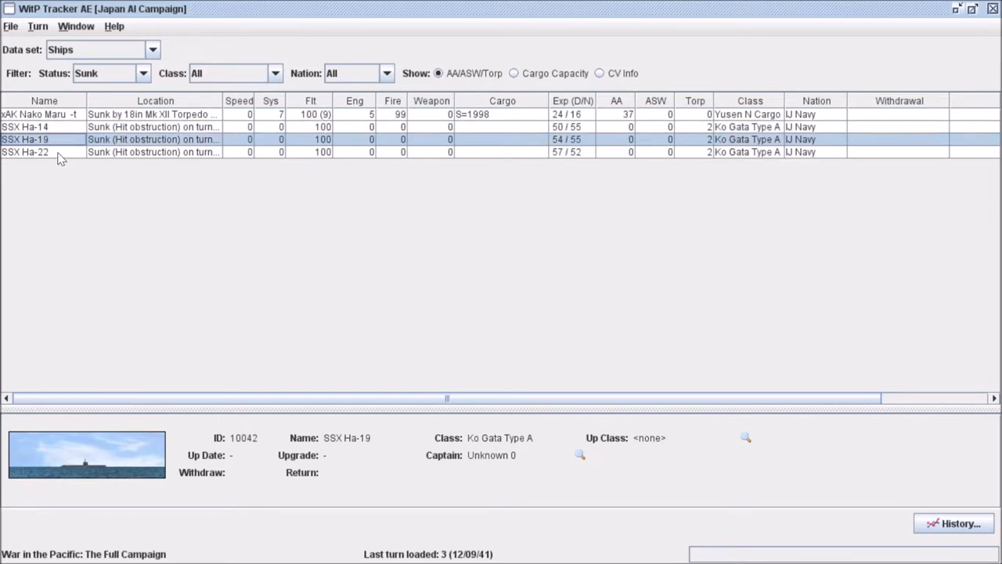
left_click_drag(446, 399, 556, 400)
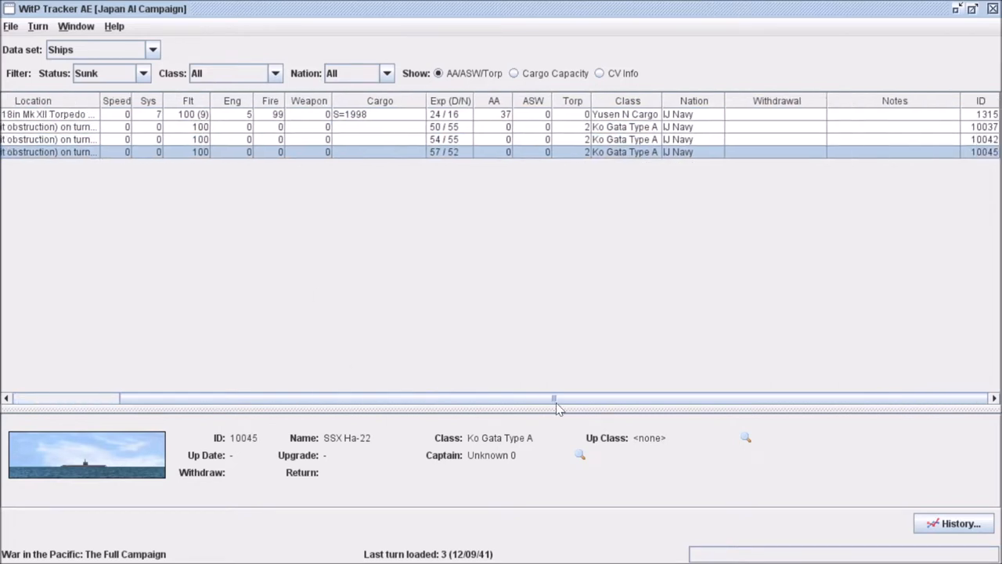
left_click_drag(554, 397, 219, 397)
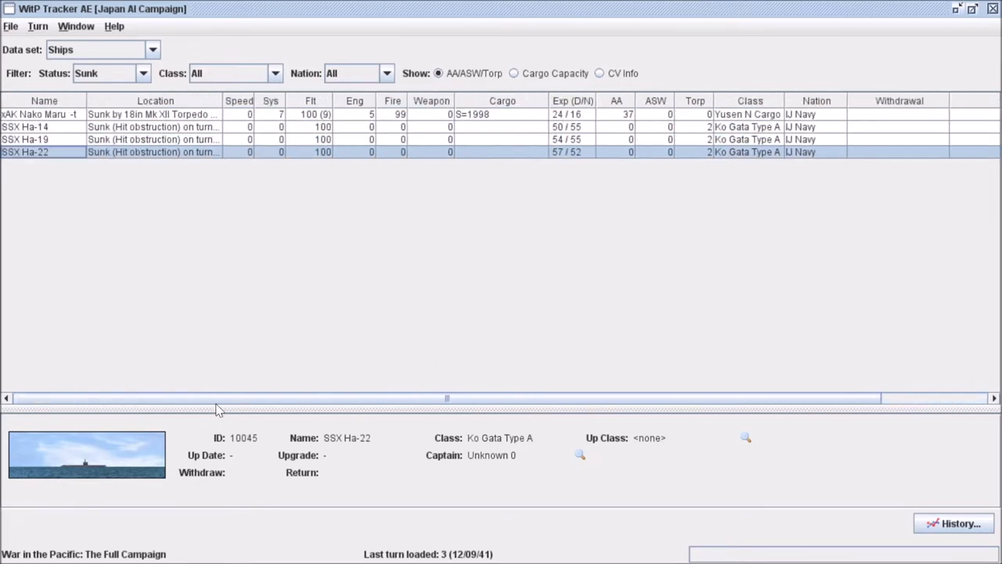
mouse_move(150, 66)
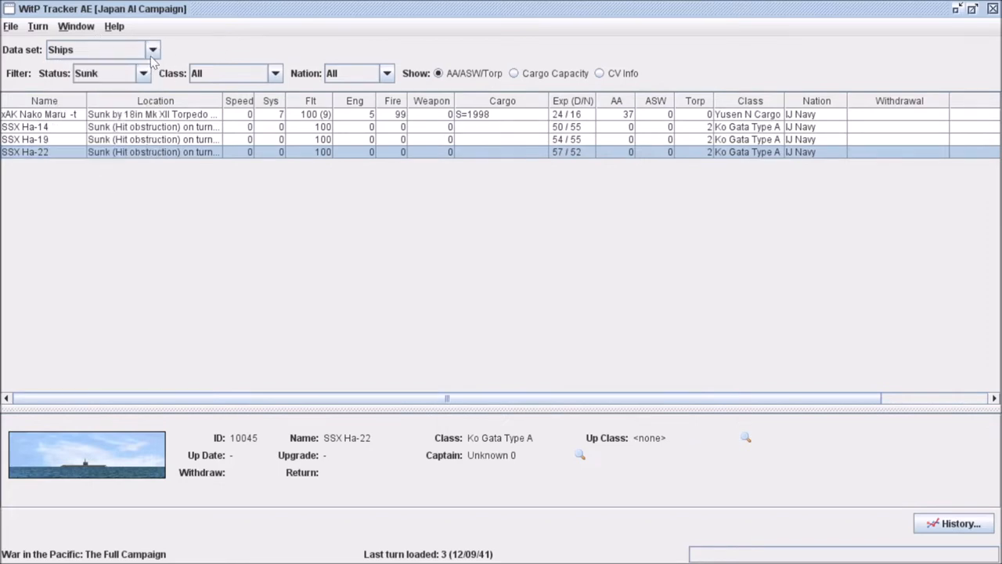
Step: Return the status filter to active ships
left_click(144, 74)
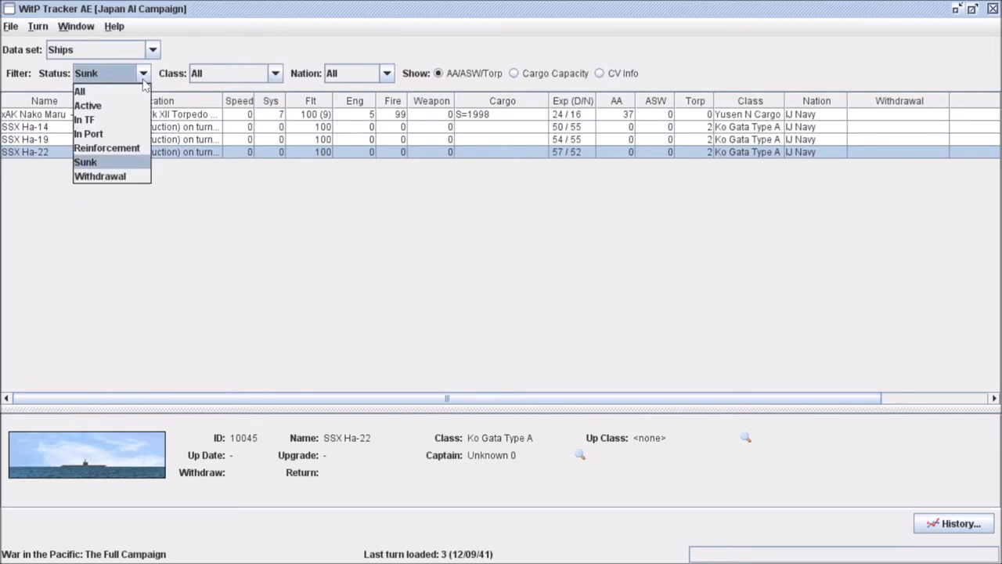
left_click(88, 105)
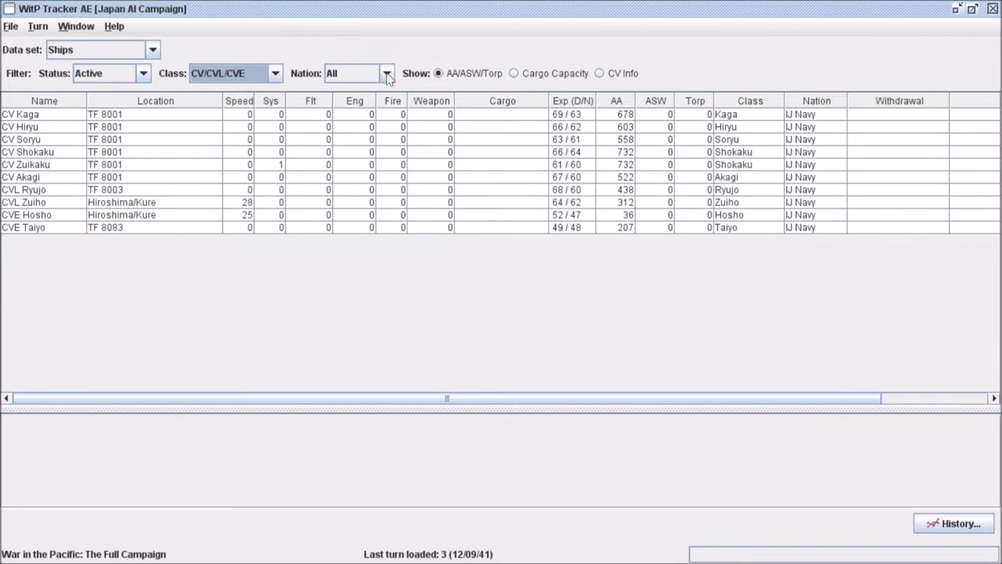
Step: Switch to the Ship Production data set with ShipYard and Class left on All
left_click(600, 73)
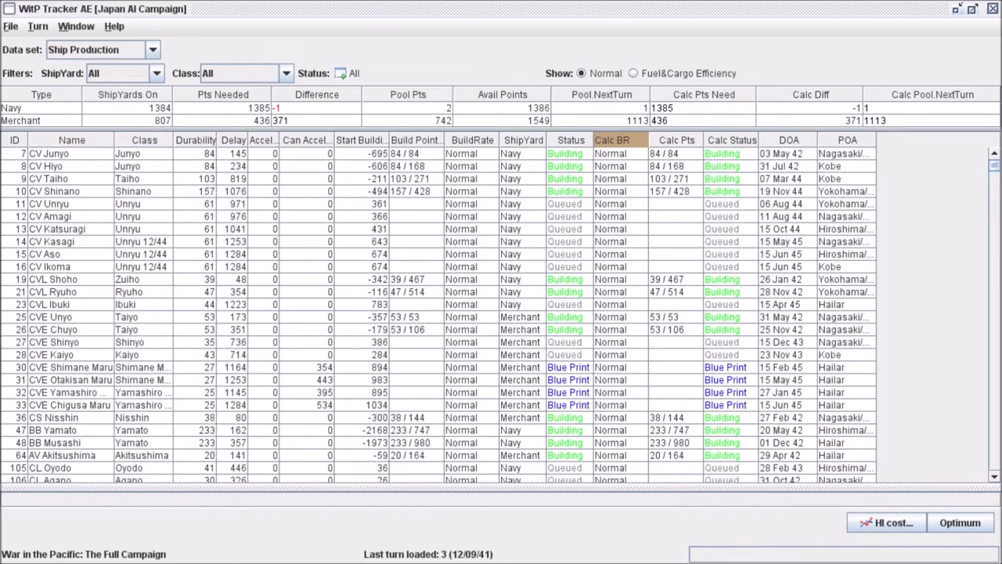
mouse_move(676, 330)
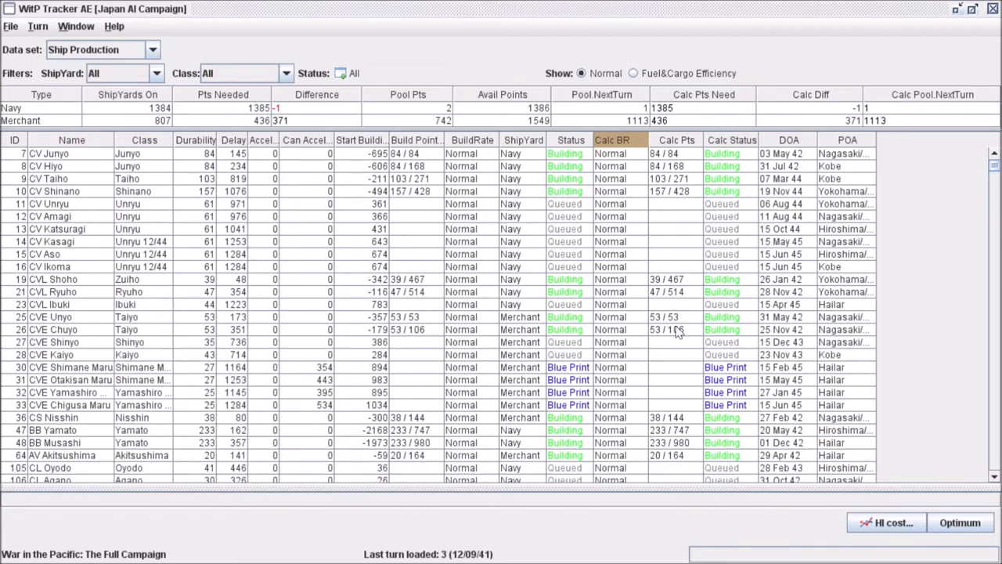
mouse_move(351, 241)
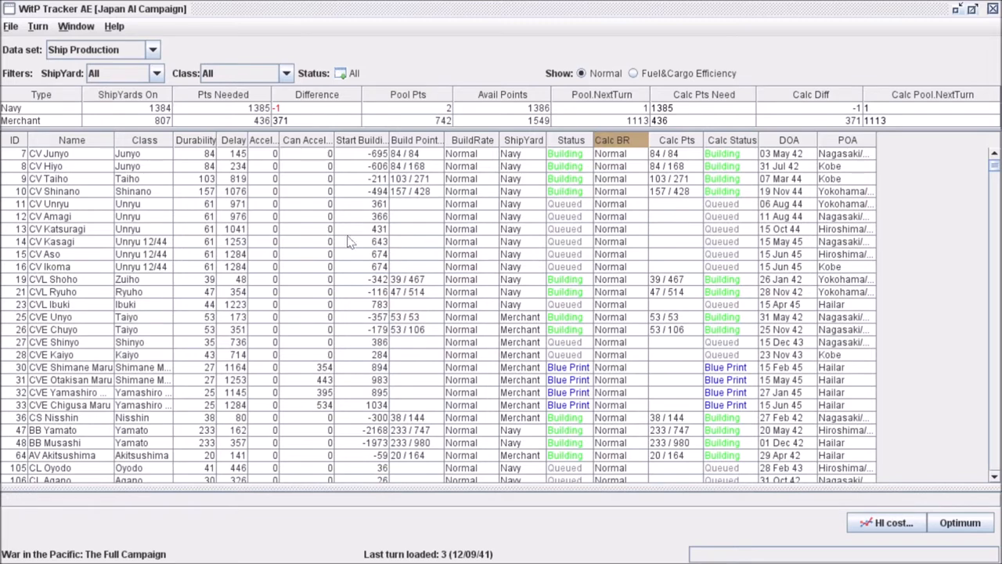
mouse_move(326, 238)
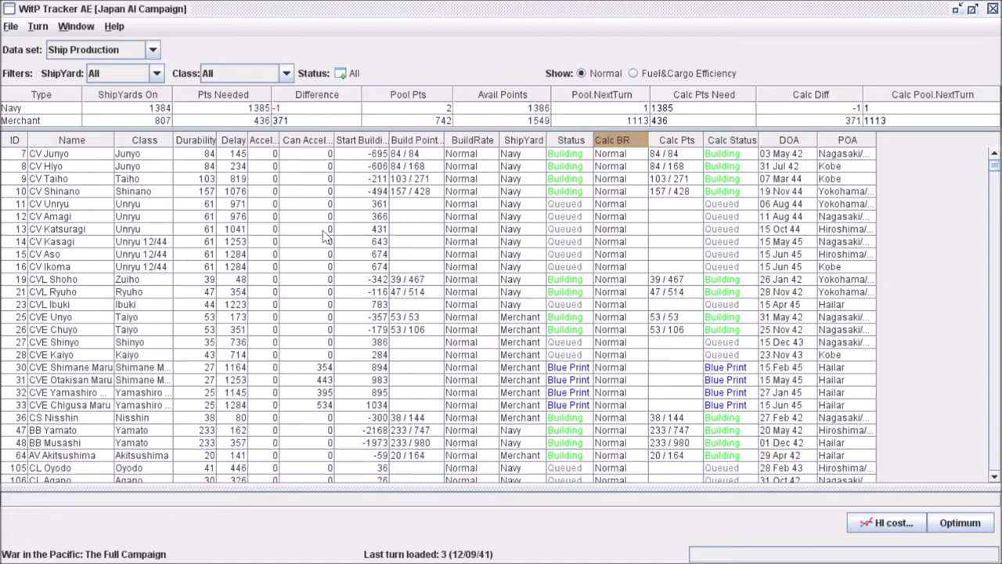
mouse_move(8, 373)
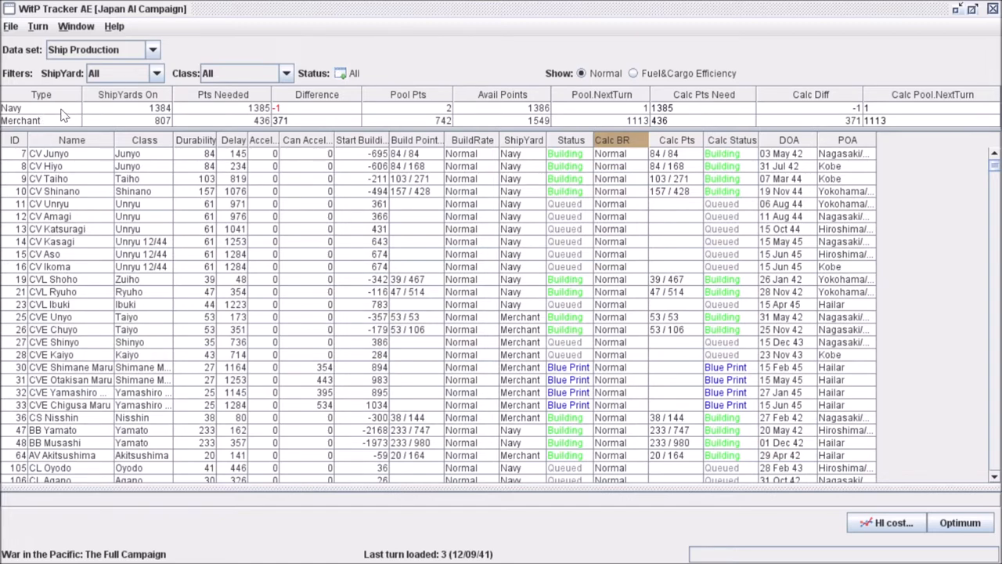
mouse_move(252, 113)
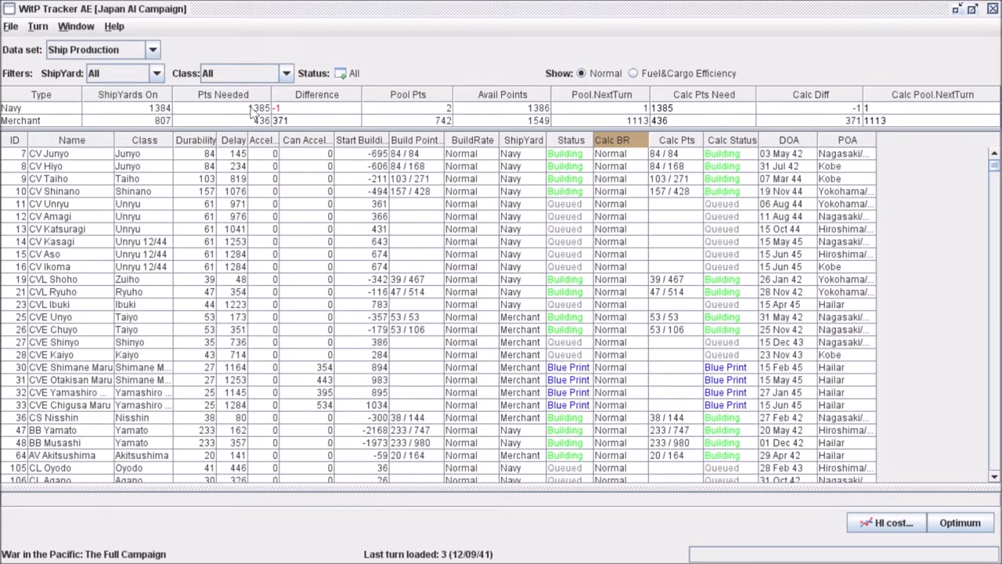
mouse_move(82, 125)
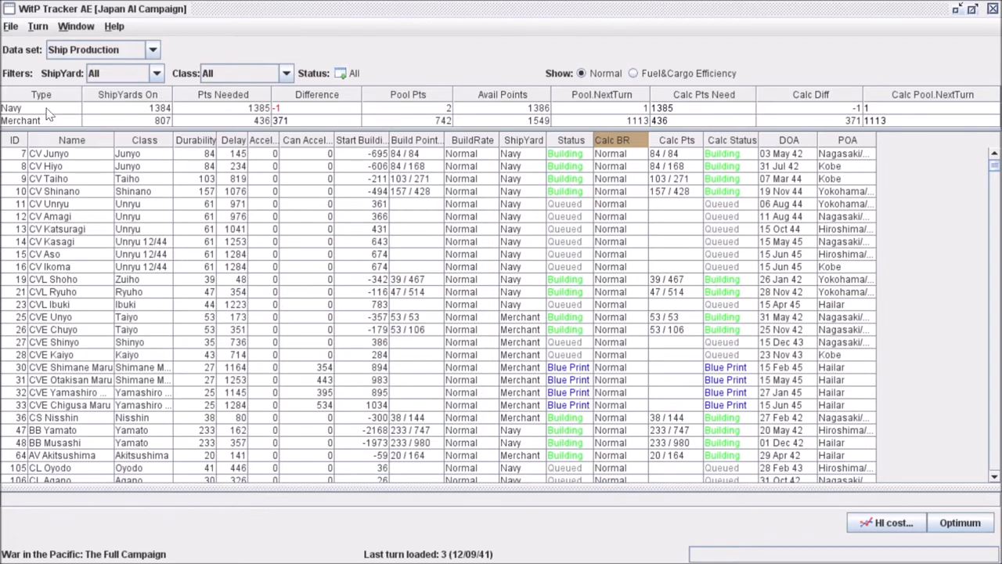
mouse_move(174, 113)
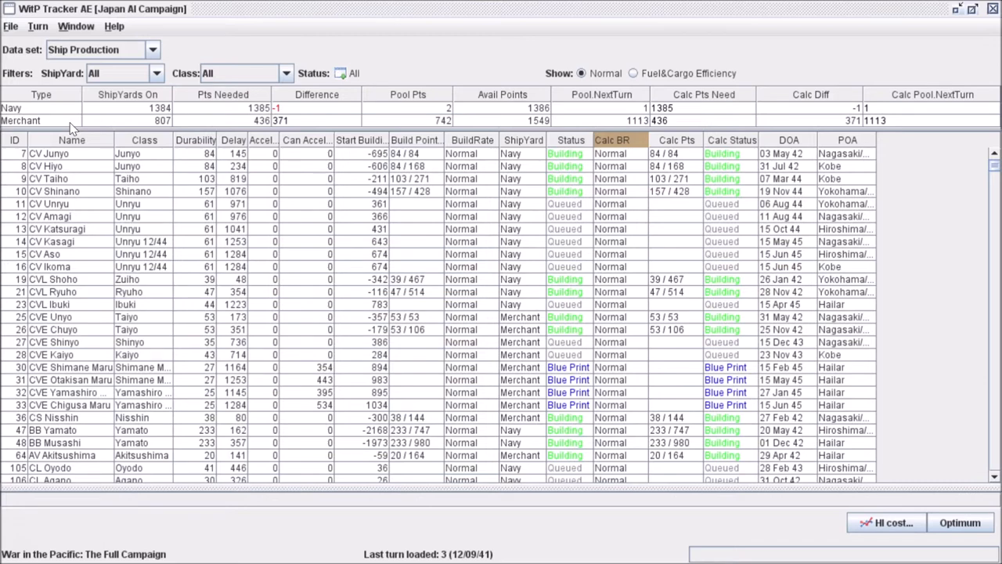
mouse_move(47, 380)
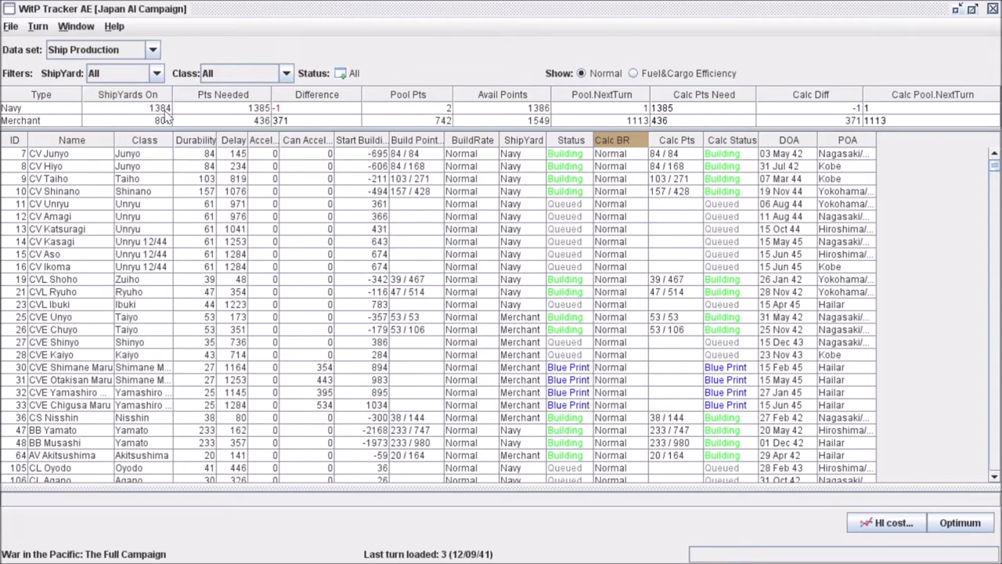
mouse_move(191, 116)
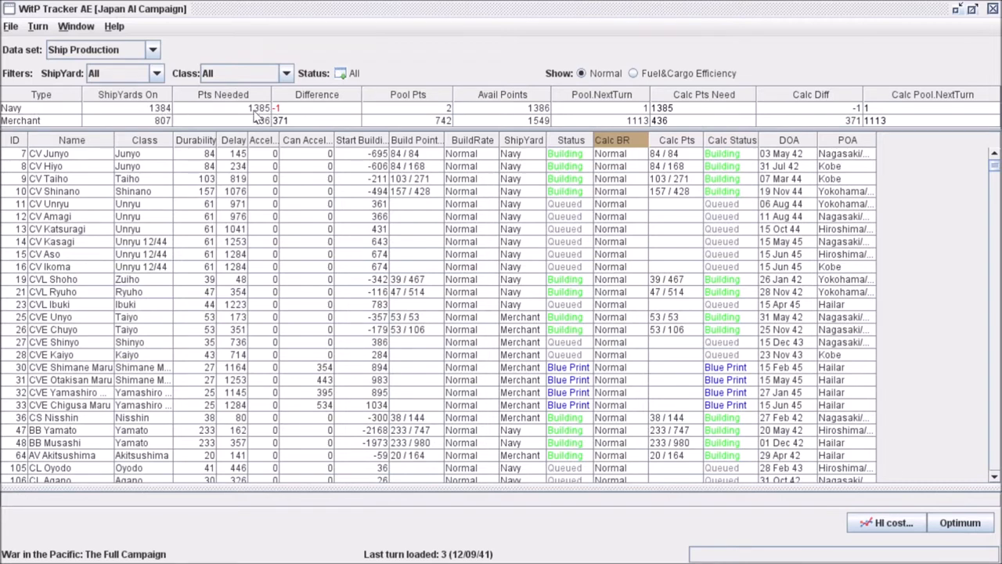
mouse_move(128, 113)
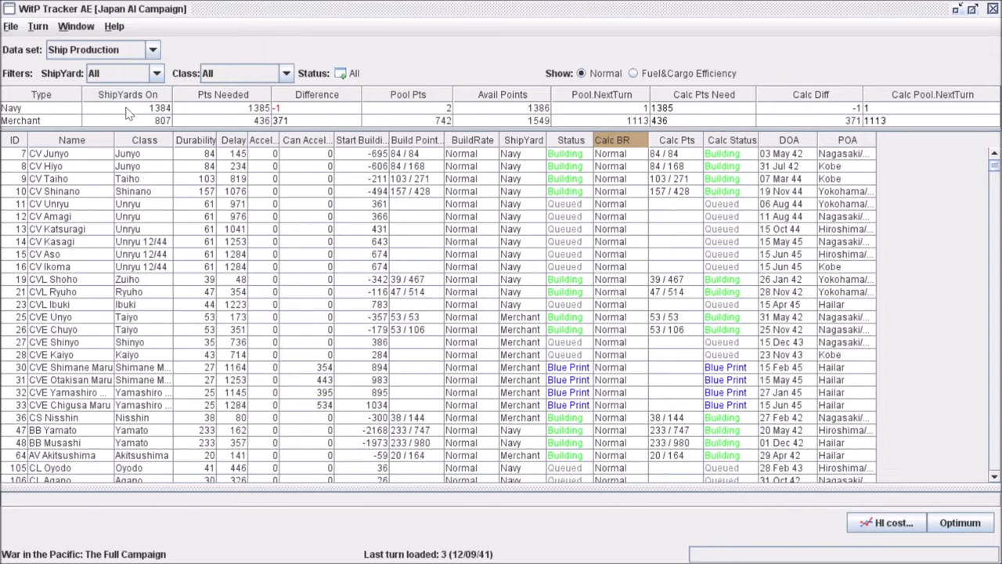
mouse_move(508, 119)
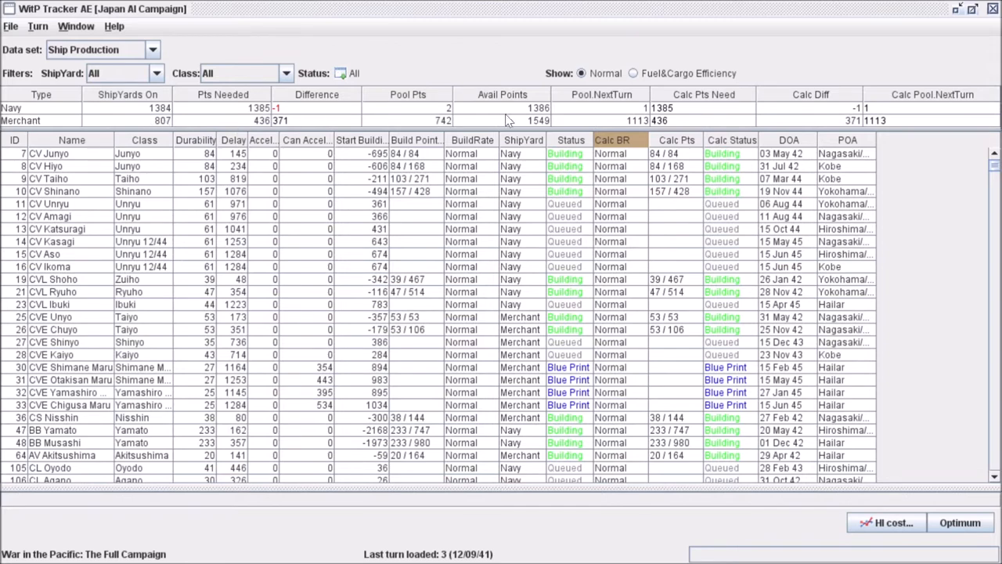
mouse_move(493, 170)
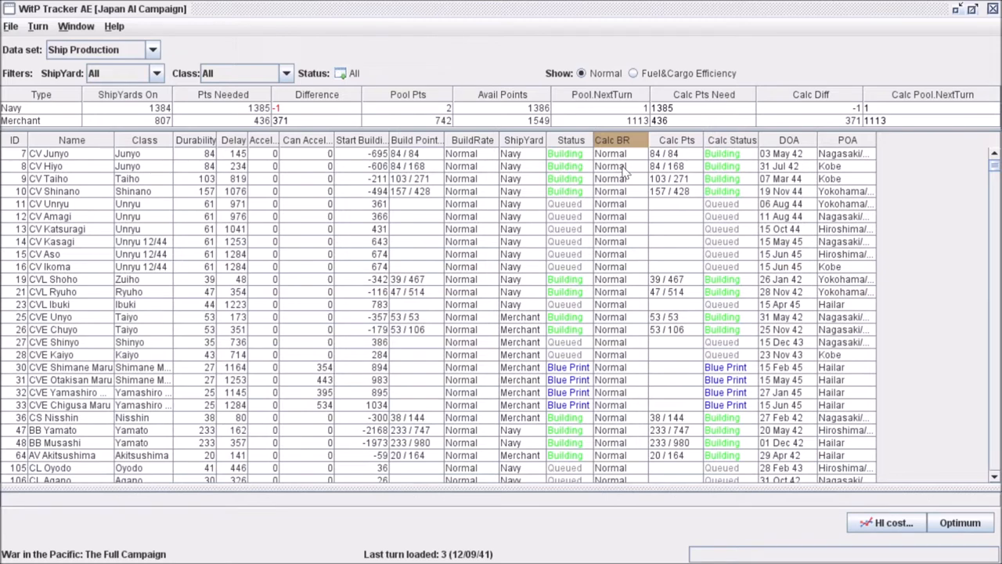
mouse_move(675, 166)
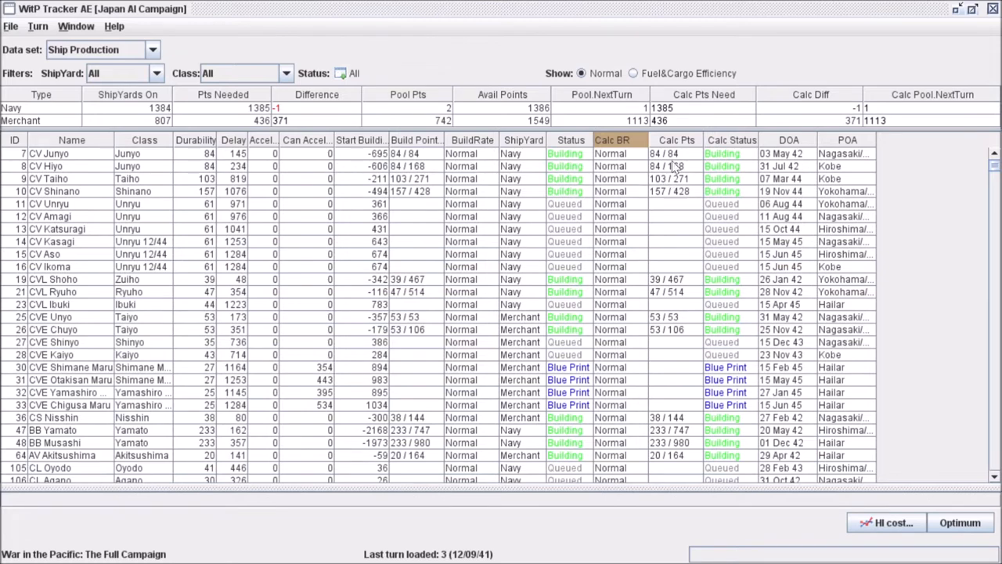
mouse_move(116, 81)
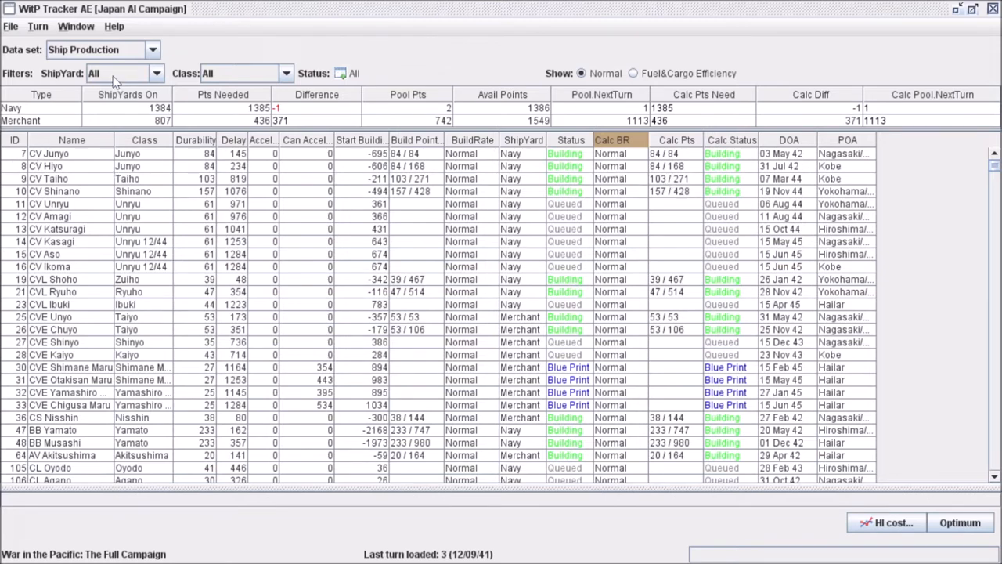
Step: Narrow the Ship Production list to naval shipyards only
left_click(155, 73)
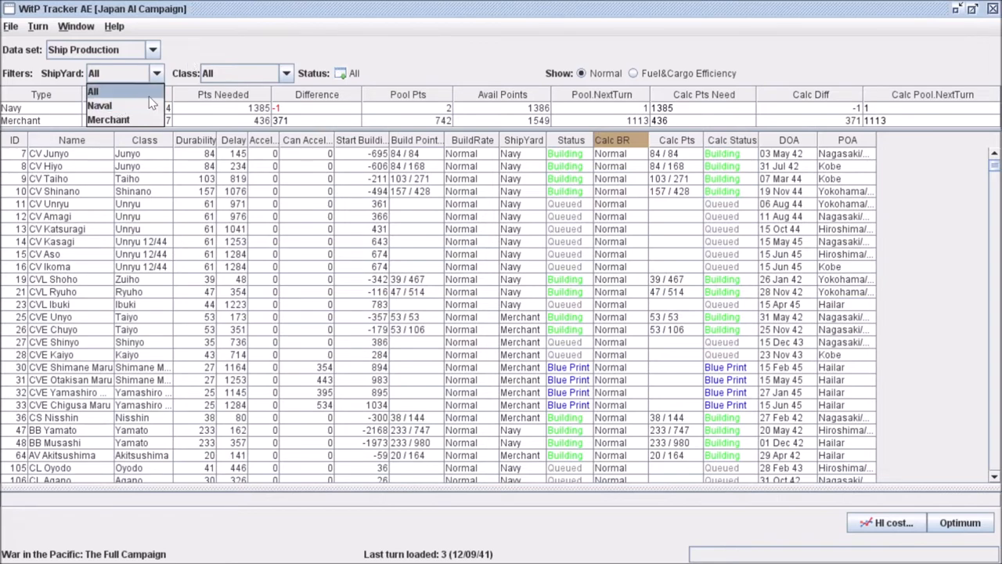
left_click(100, 106)
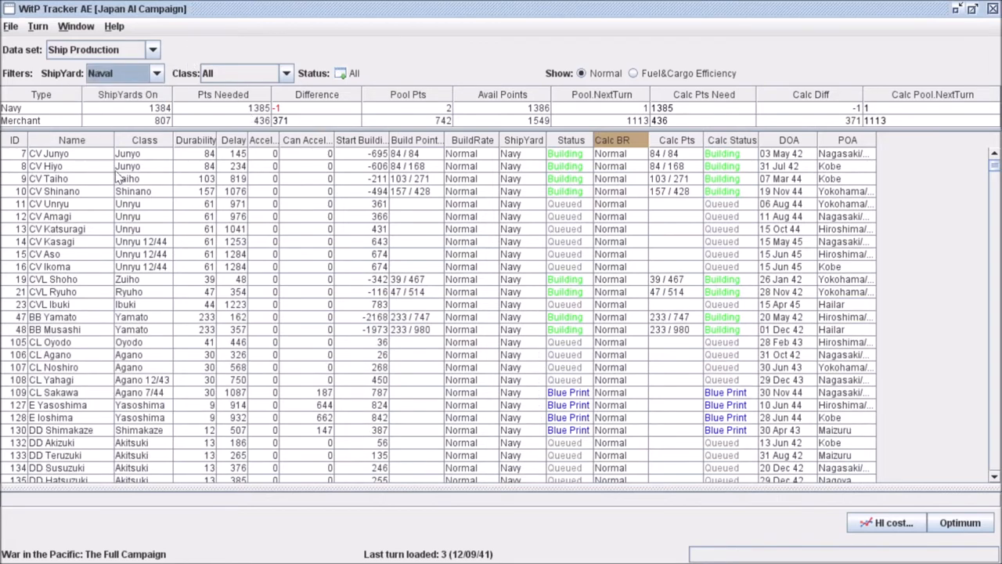
mouse_move(675, 85)
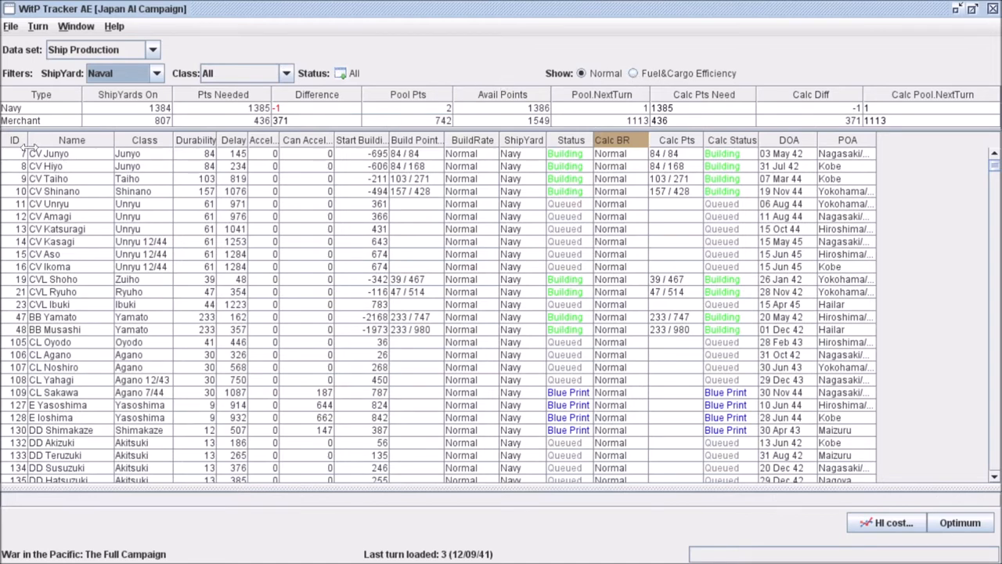
mouse_move(28, 166)
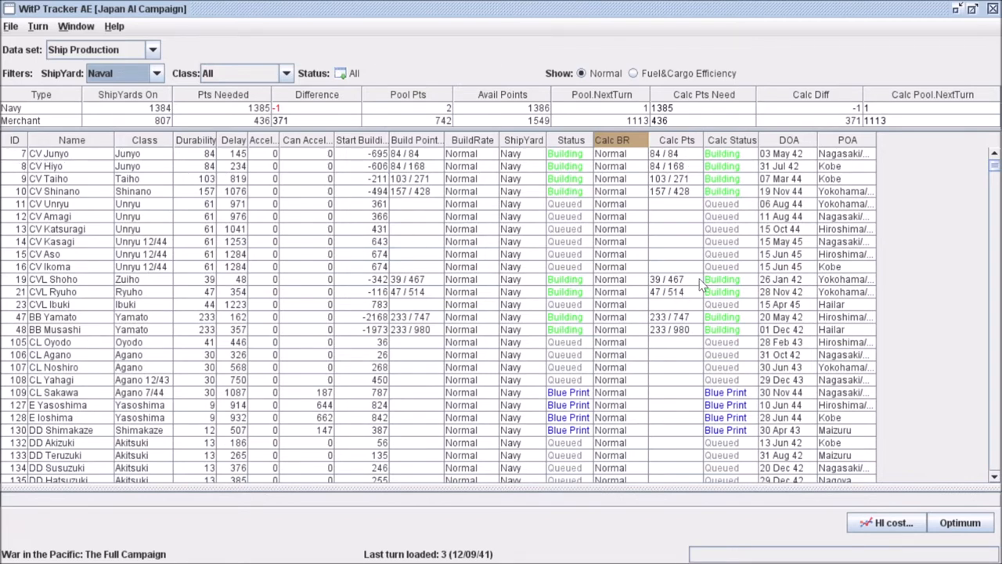
mouse_move(49, 161)
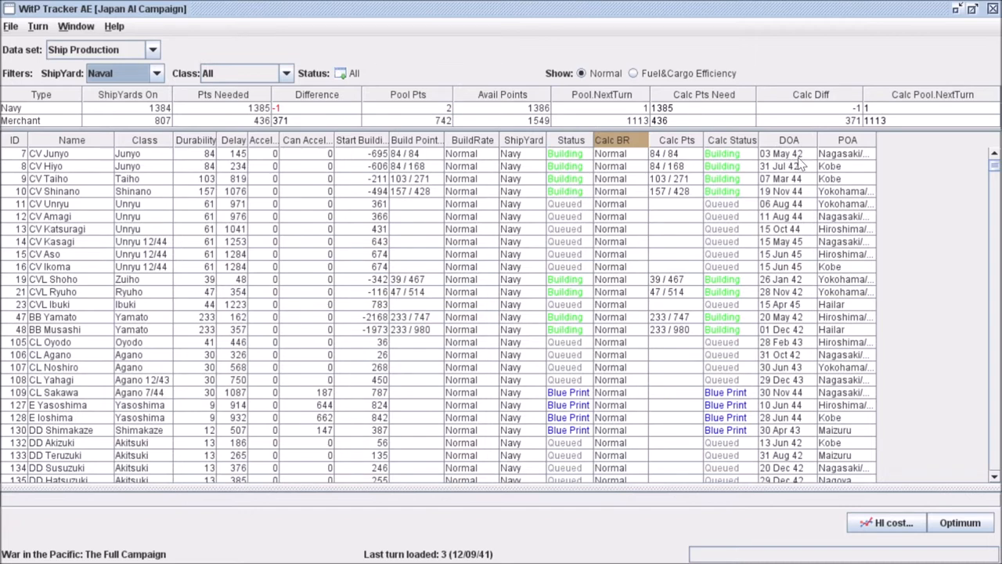
mouse_move(846, 160)
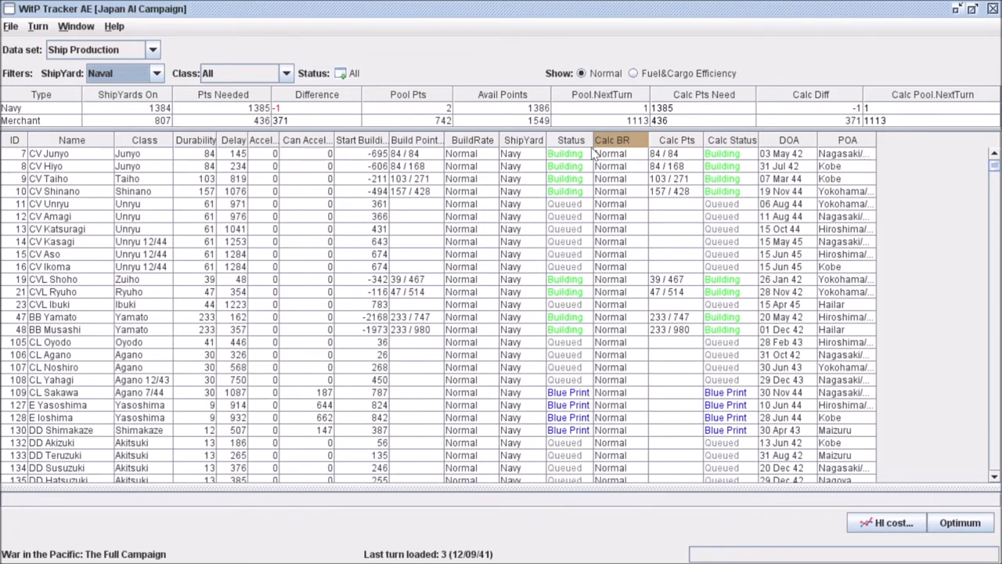
mouse_move(394, 164)
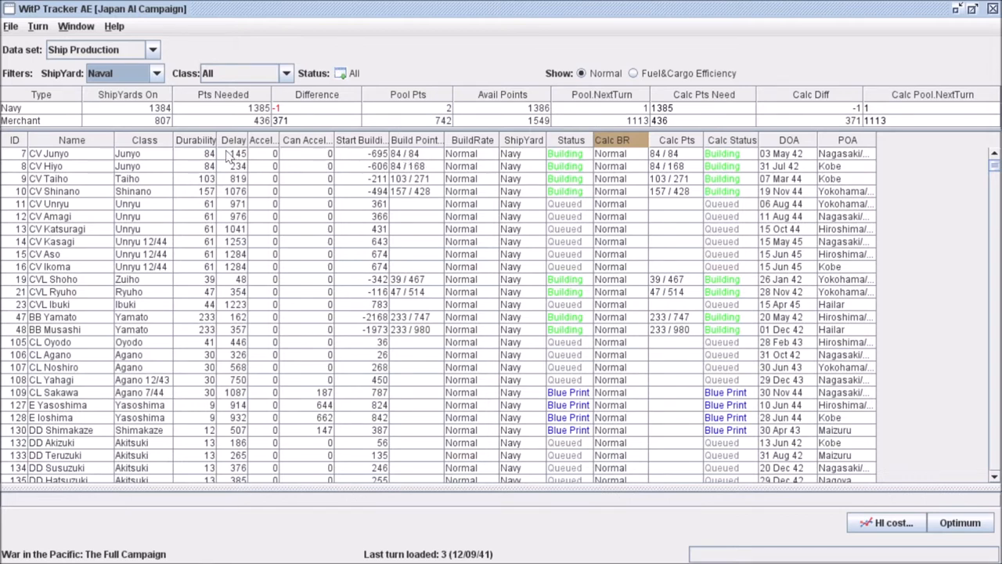
mouse_move(374, 154)
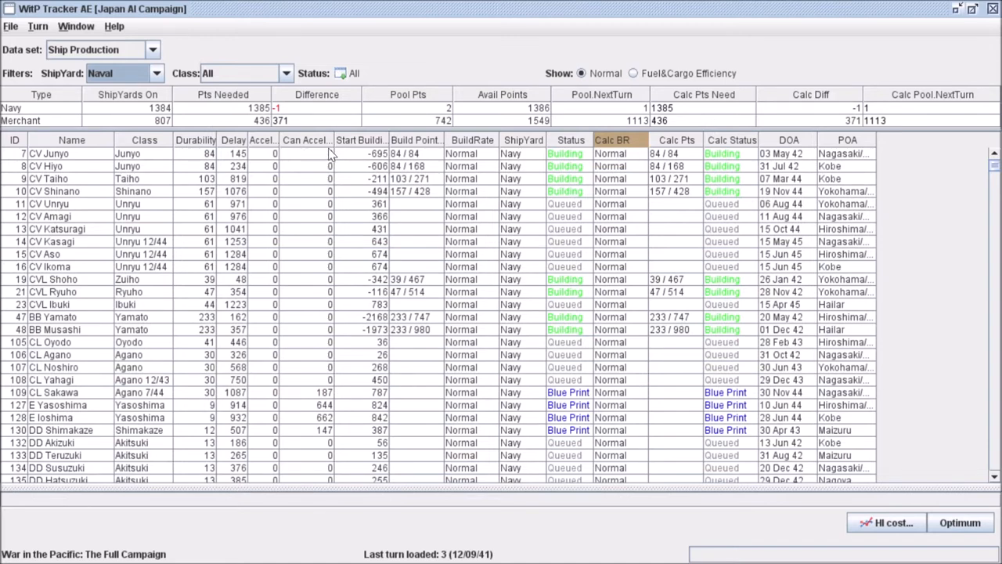
mouse_move(326, 190)
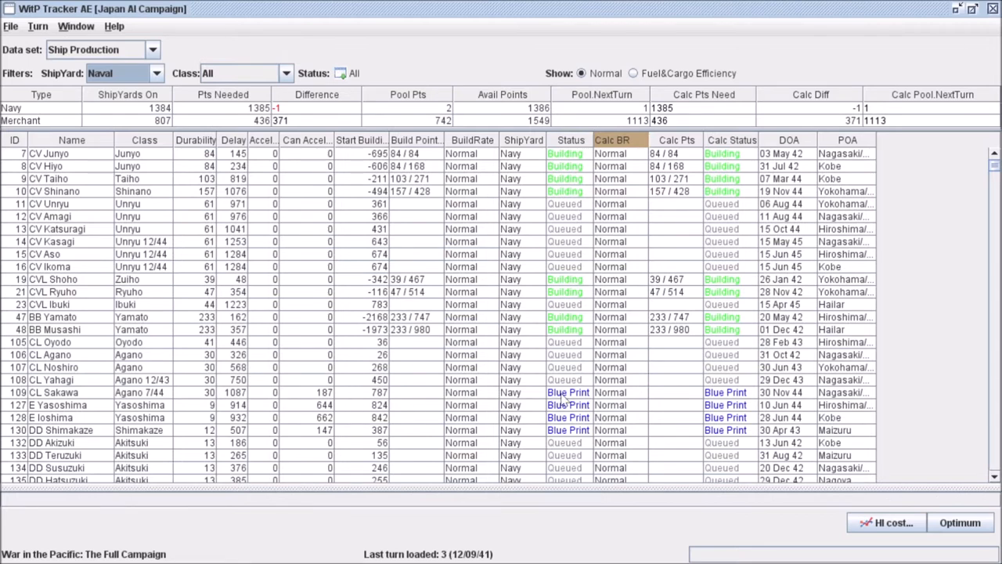
mouse_move(592, 415)
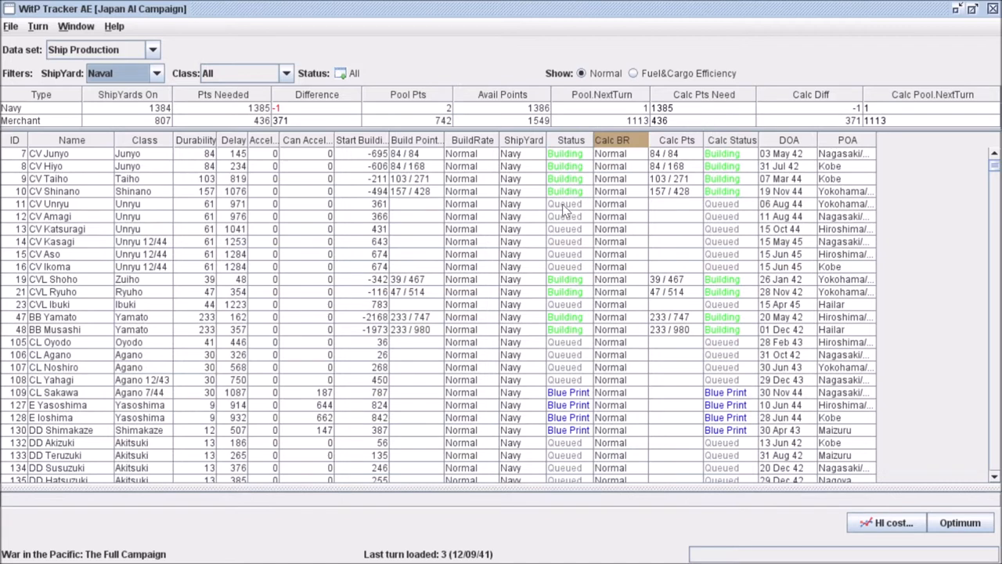
mouse_move(505, 206)
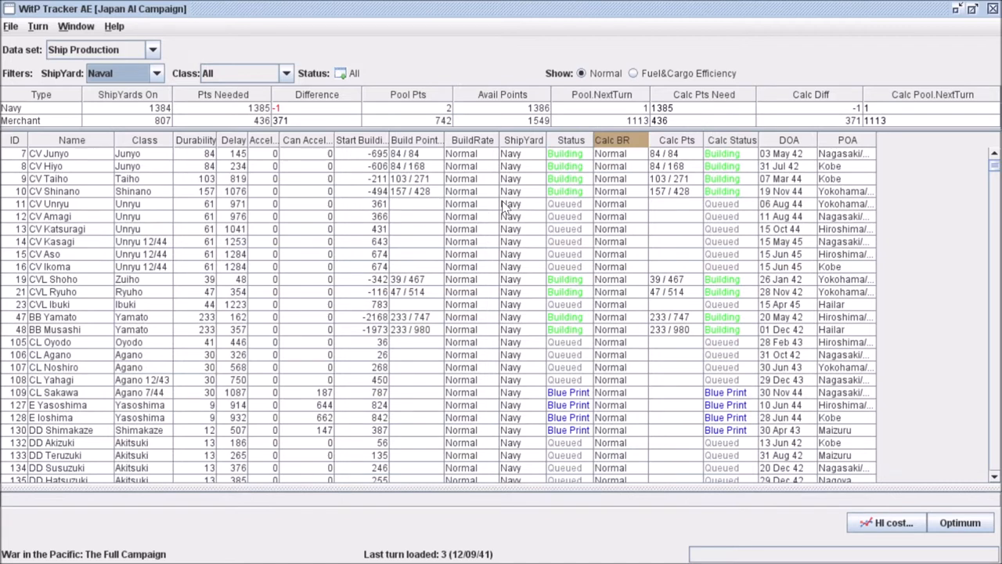
mouse_move(612, 209)
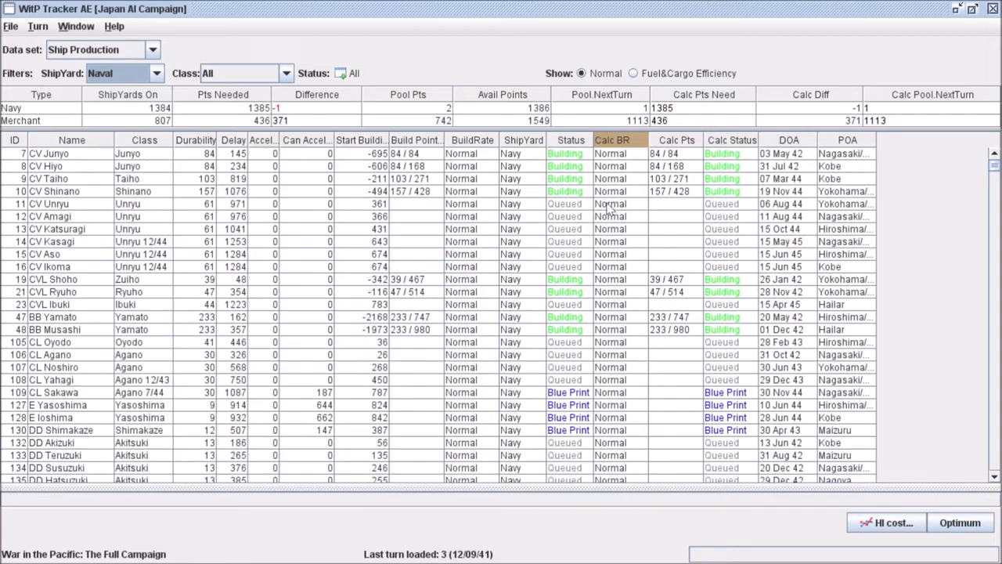
mouse_move(202, 203)
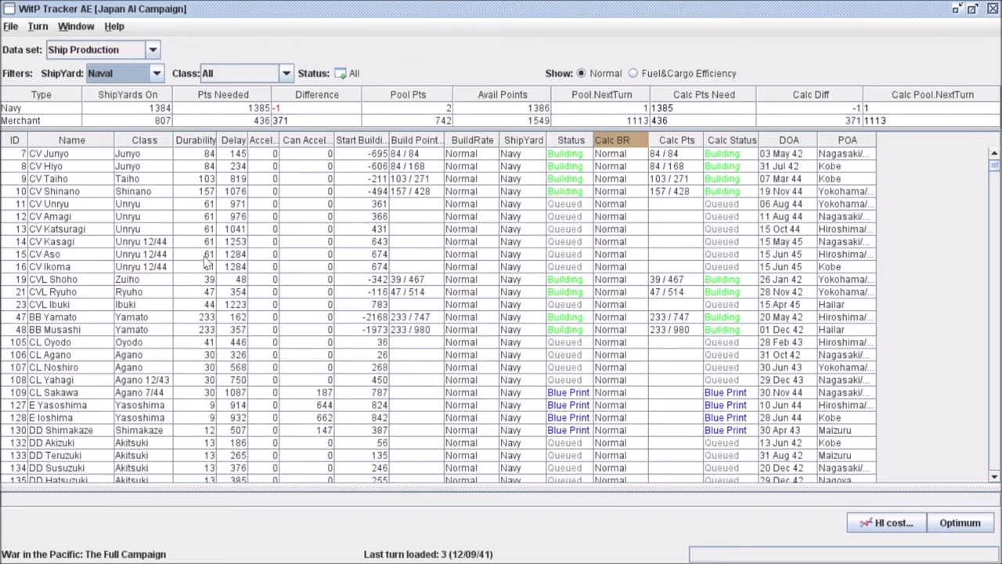
mouse_move(419, 160)
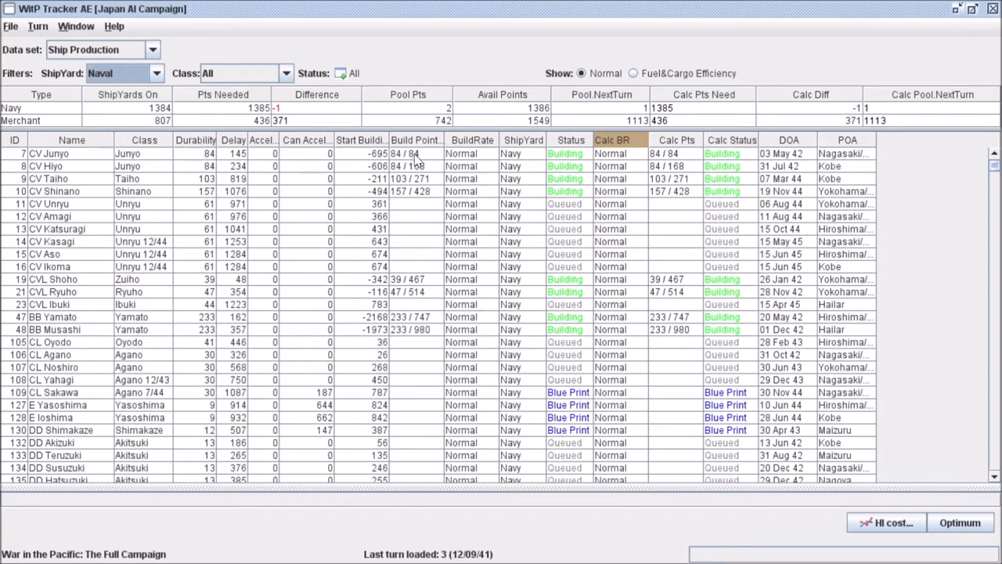
mouse_move(154, 162)
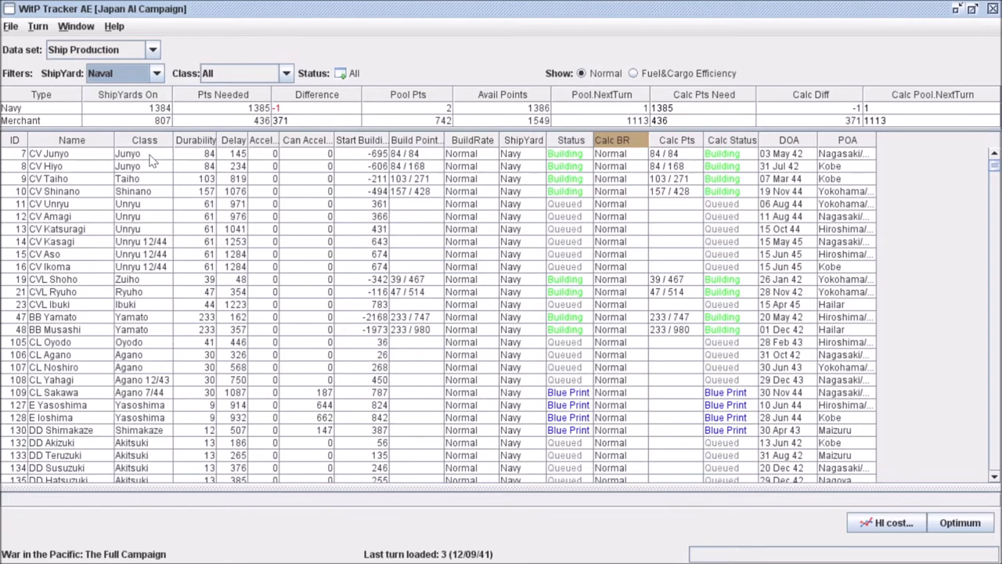
mouse_move(138, 110)
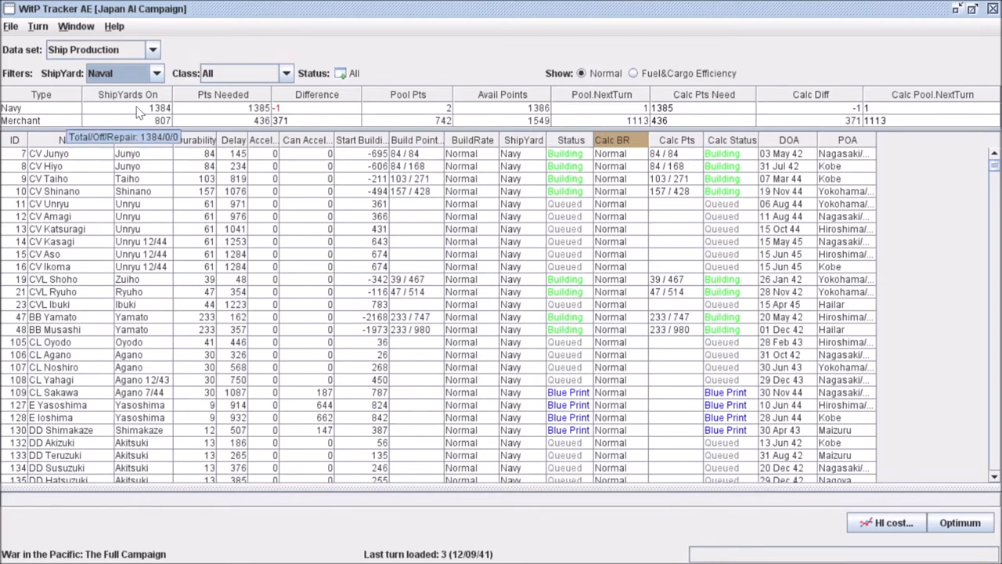
mouse_move(415, 200)
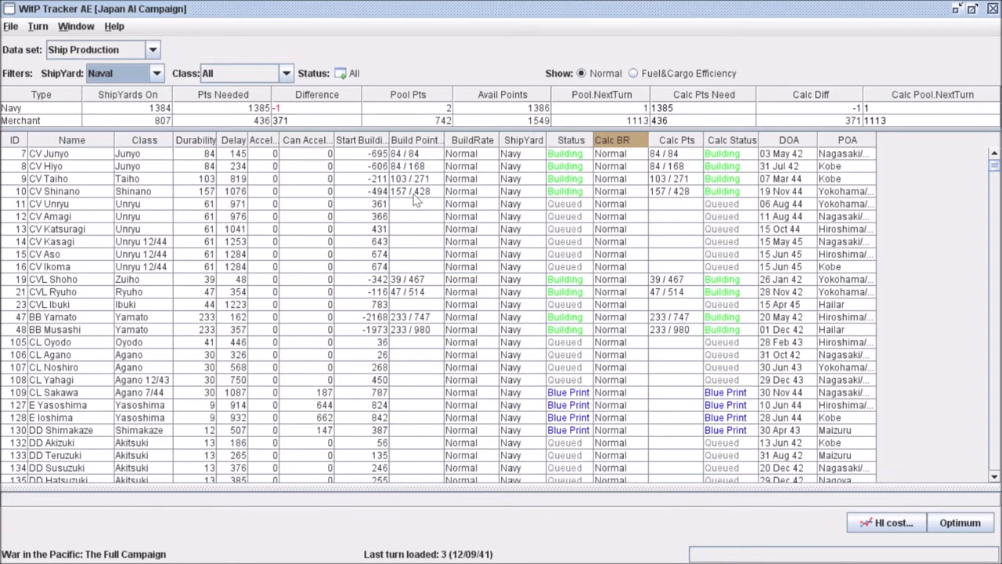
mouse_move(75, 119)
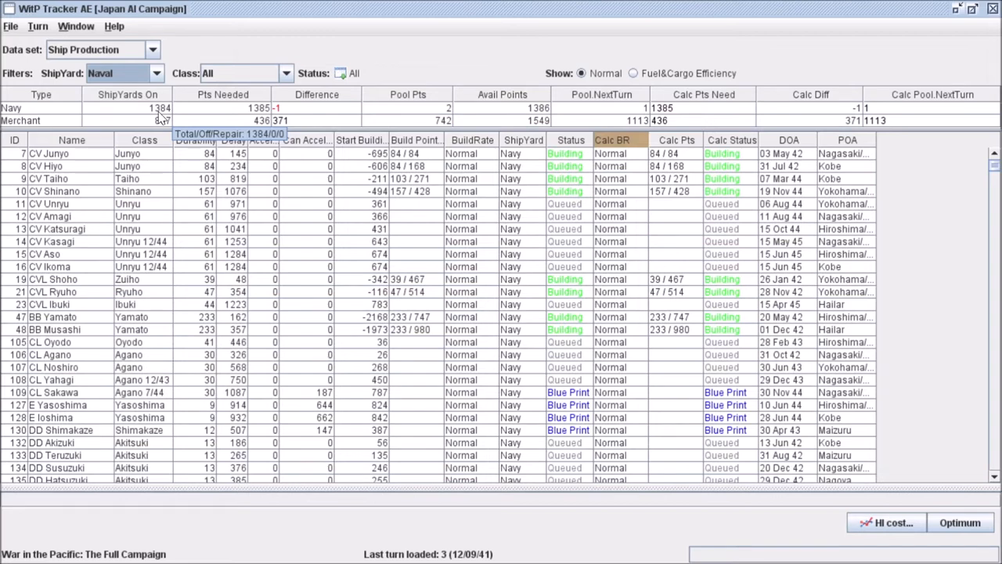
mouse_move(564, 116)
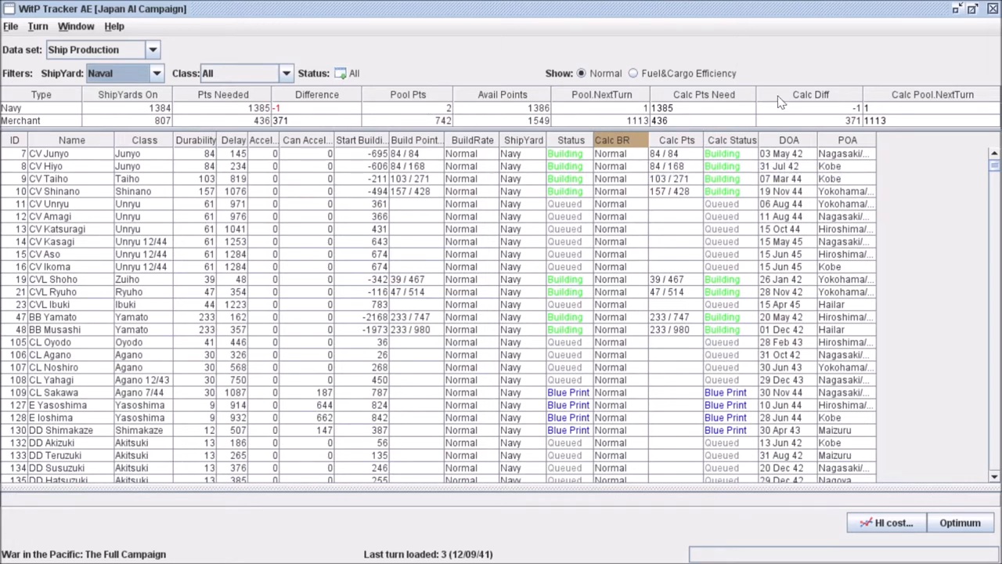
mouse_move(657, 115)
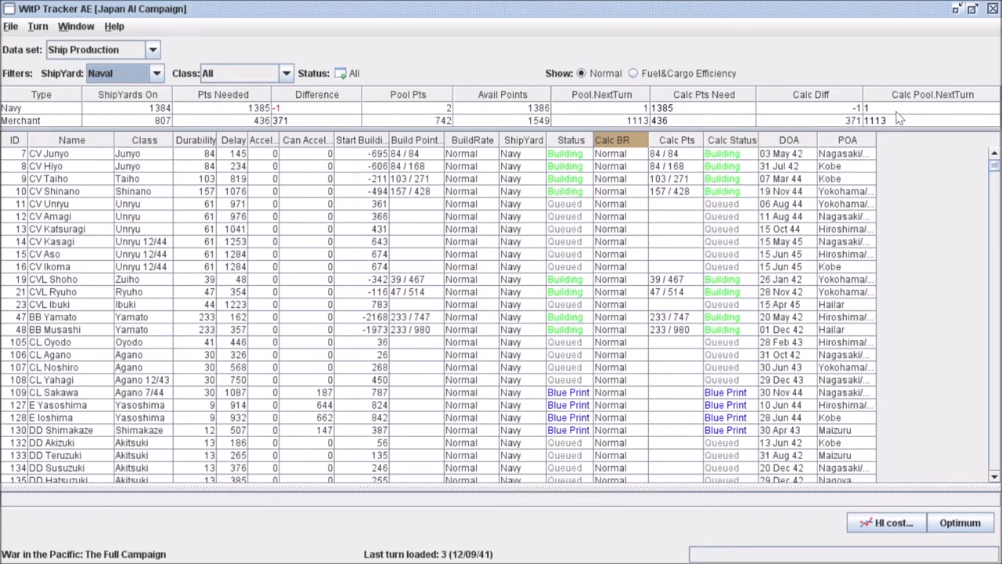
mouse_move(899, 118)
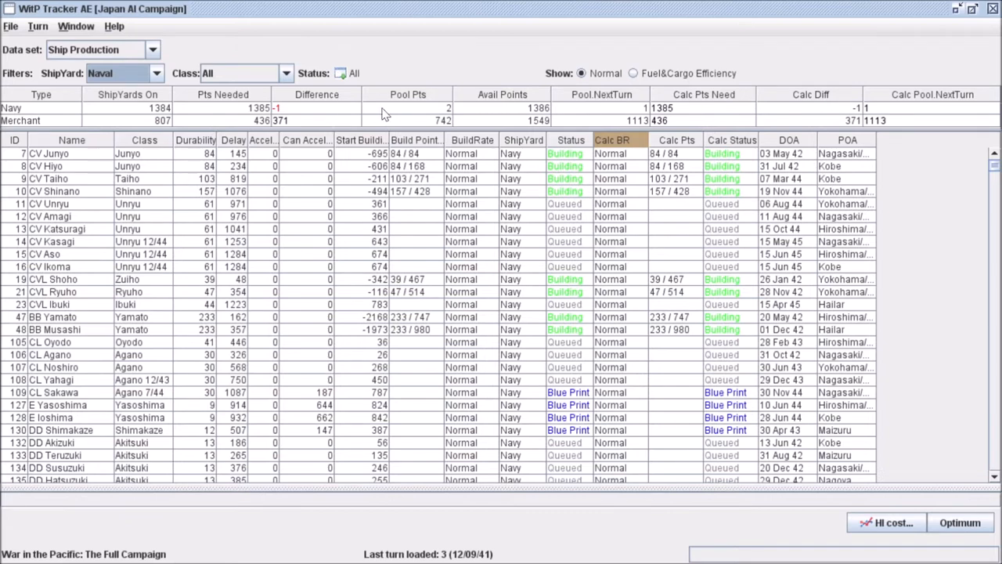
mouse_move(586, 155)
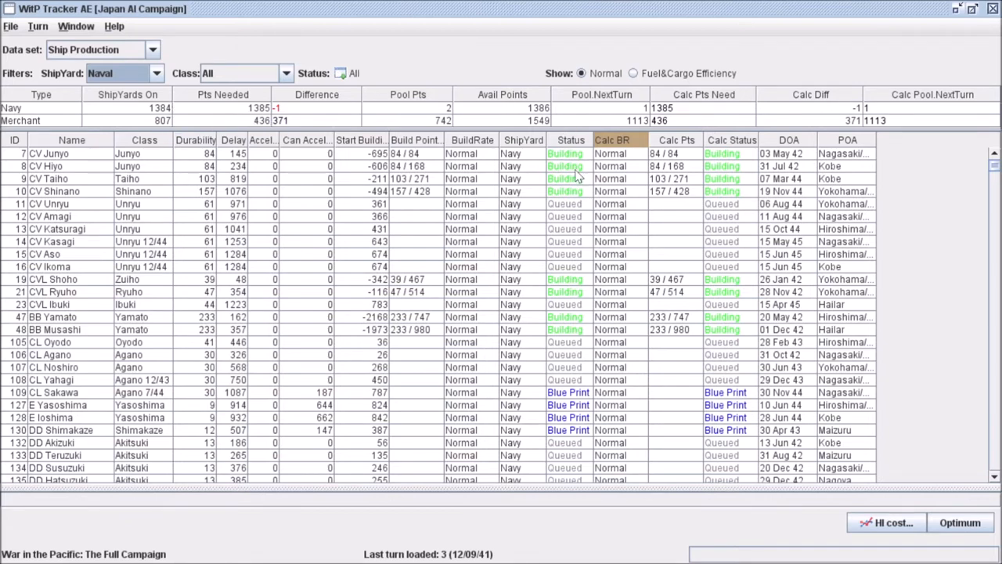
mouse_move(576, 306)
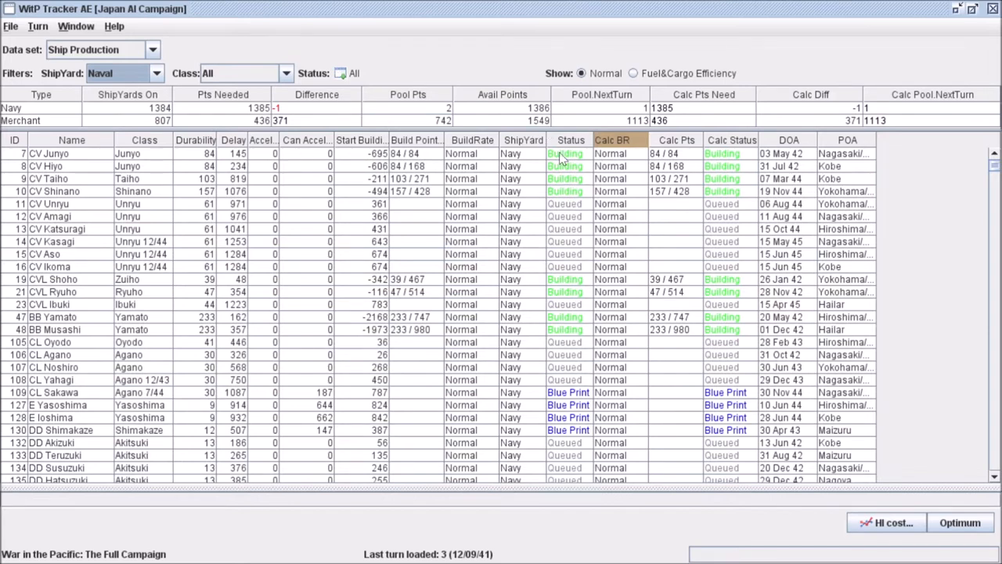
mouse_move(583, 163)
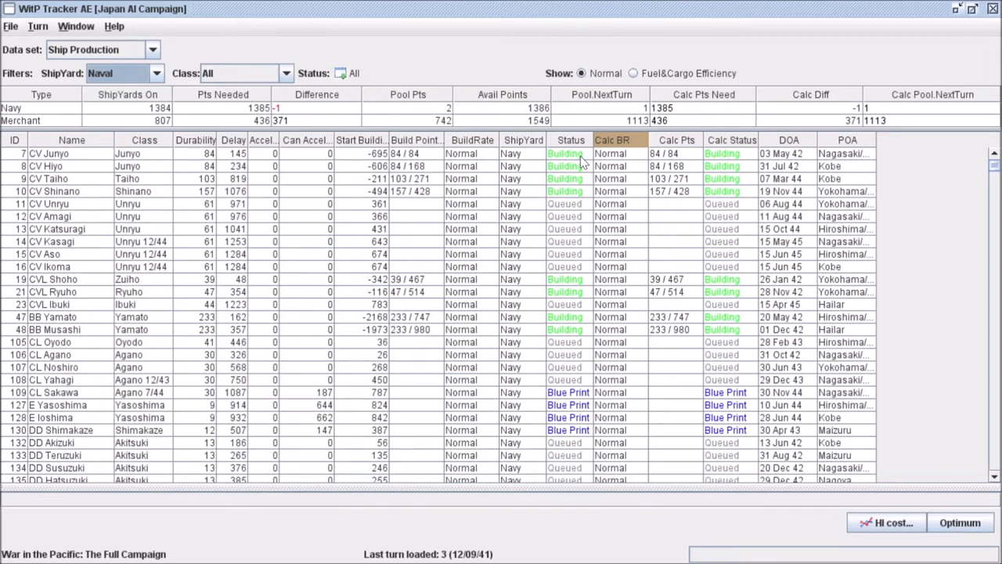
mouse_move(482, 166)
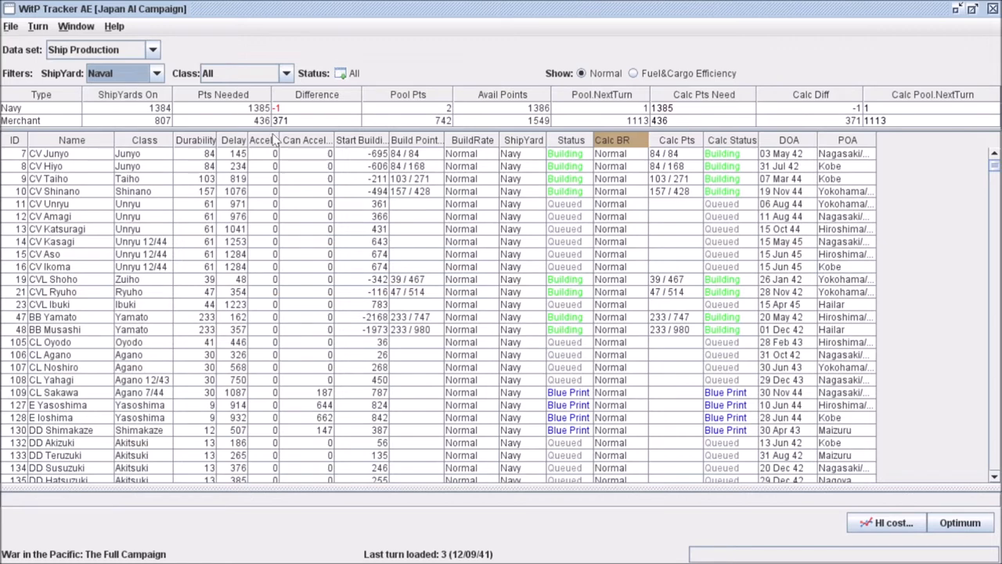
mouse_move(452, 216)
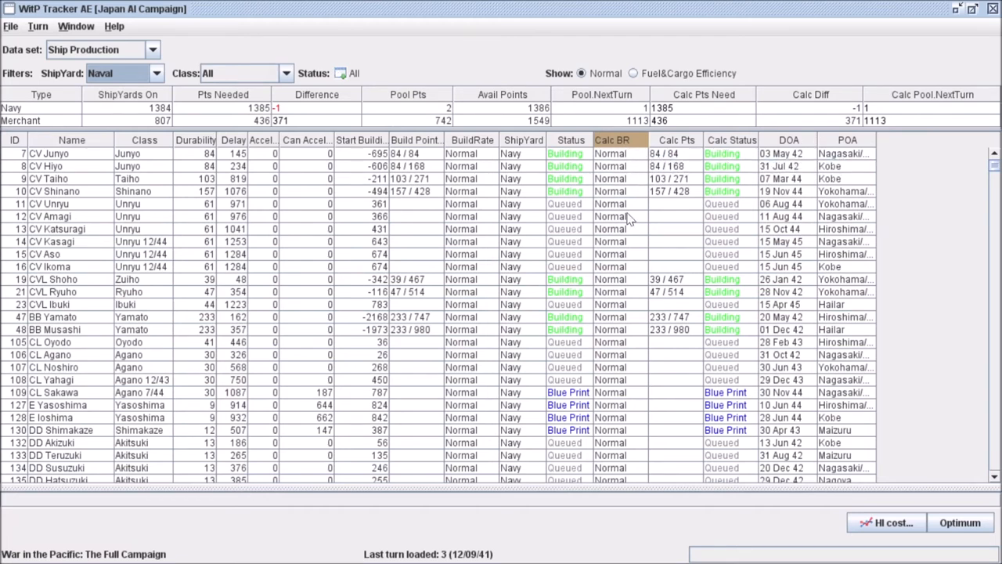
mouse_move(644, 269)
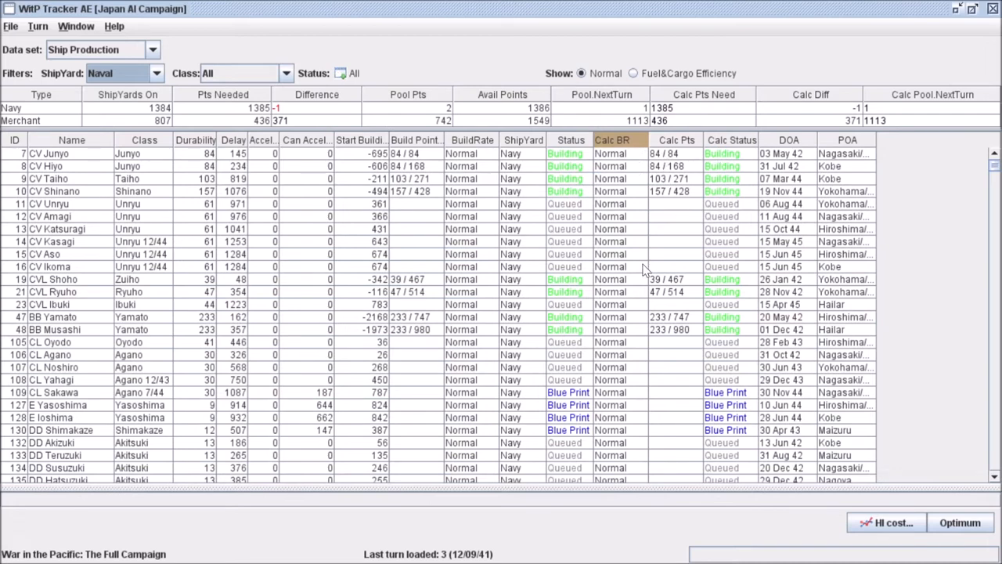
mouse_move(626, 161)
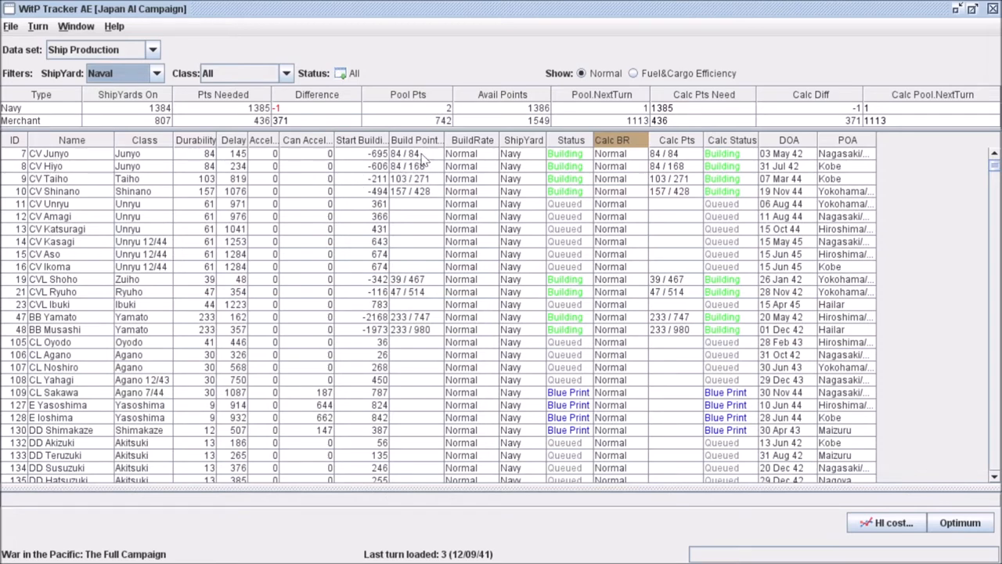
mouse_move(163, 165)
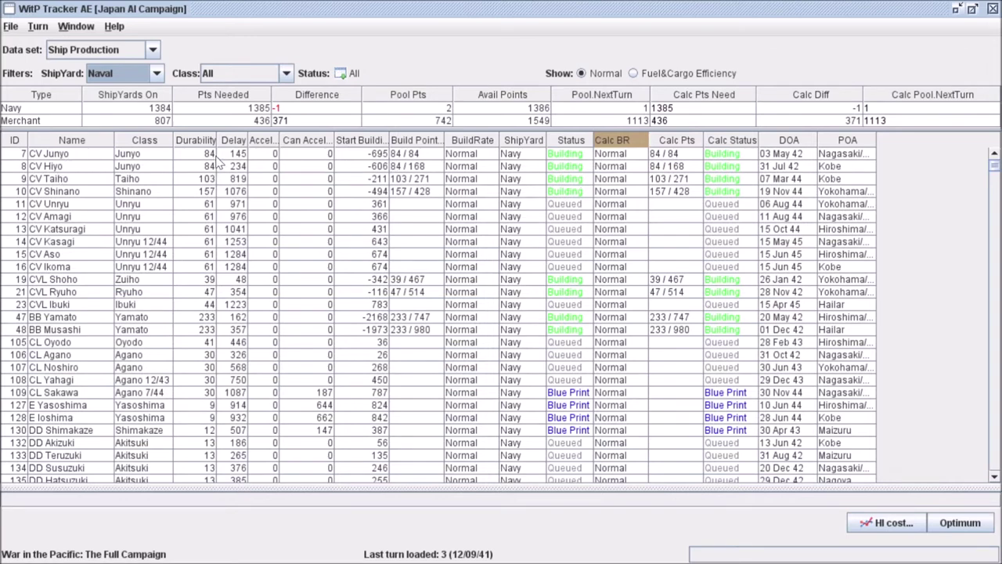
mouse_move(404, 157)
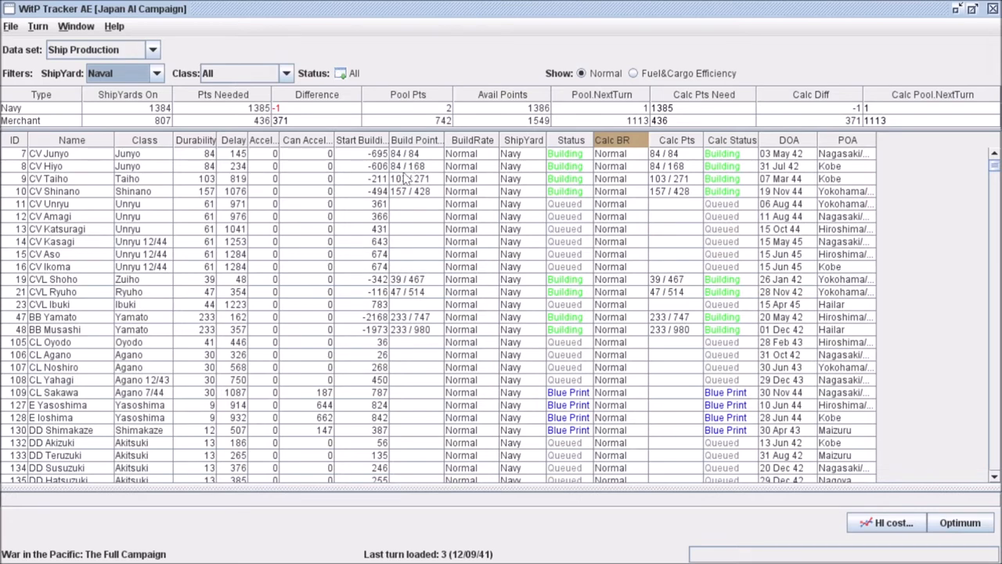
mouse_move(429, 179)
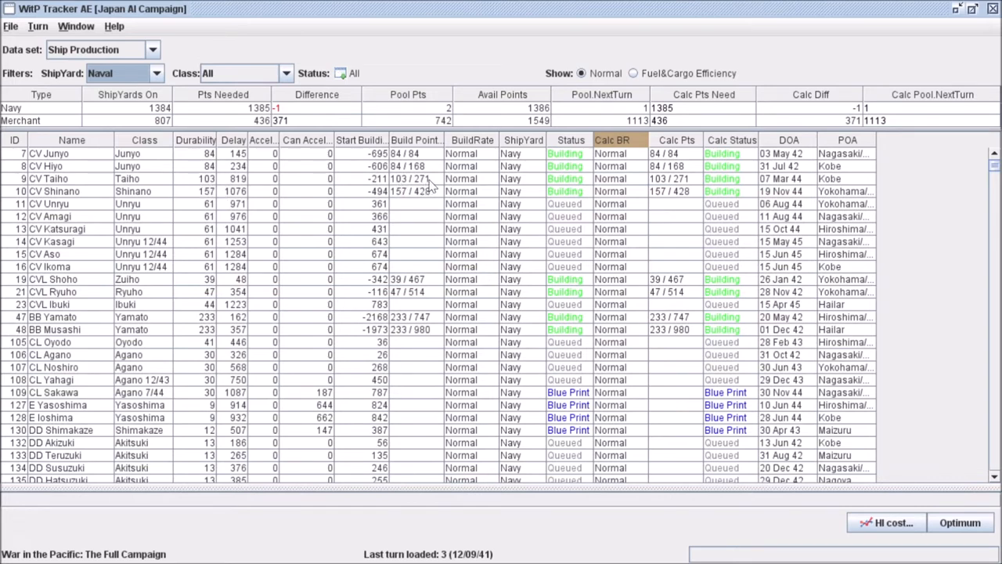
scroll("down", 3)
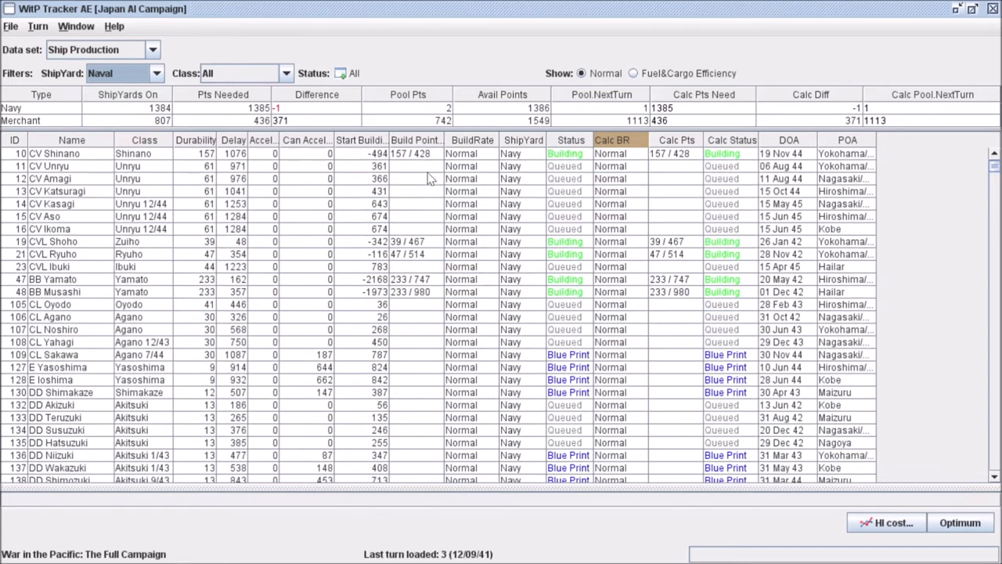
scroll("down", 3)
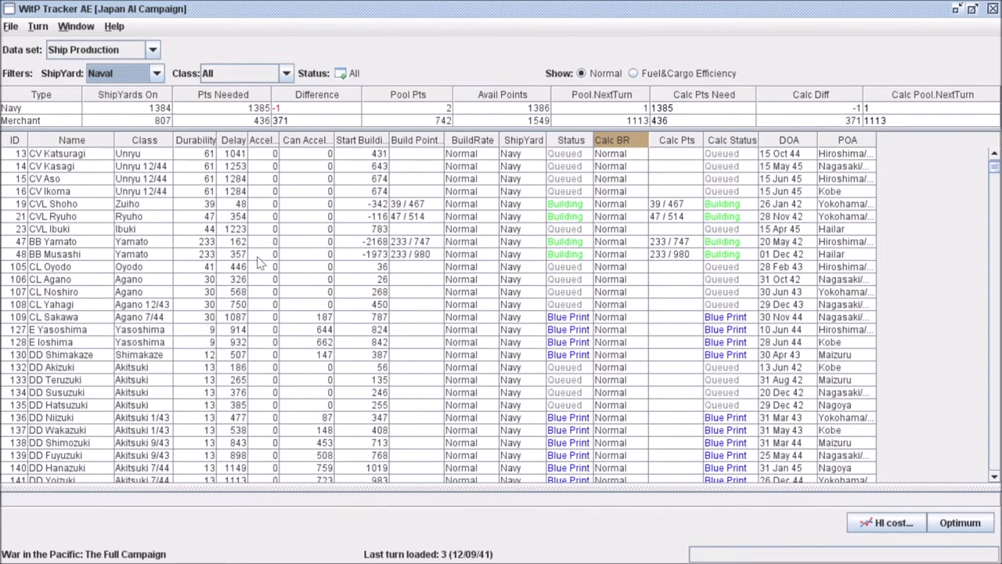
mouse_move(399, 263)
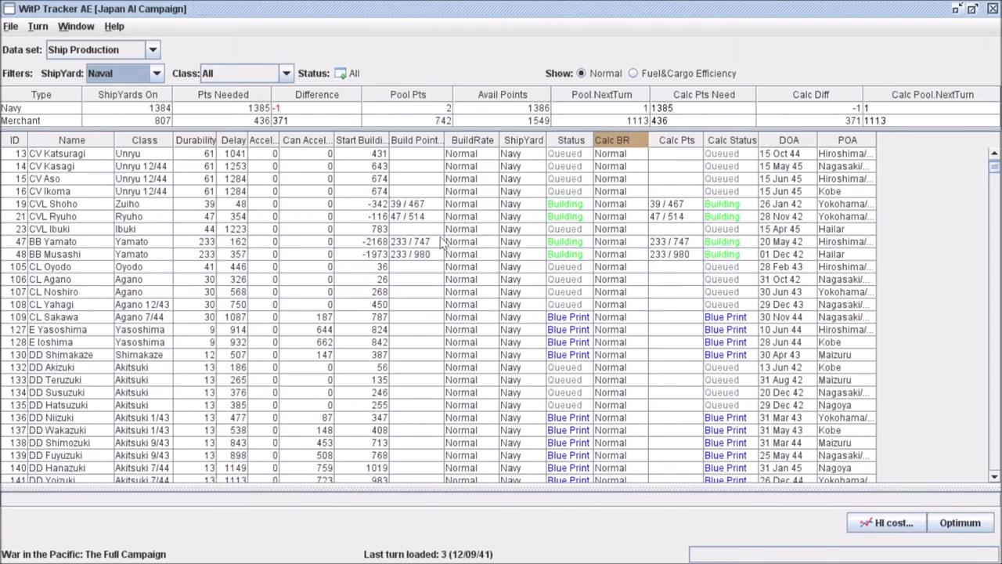
mouse_move(429, 261)
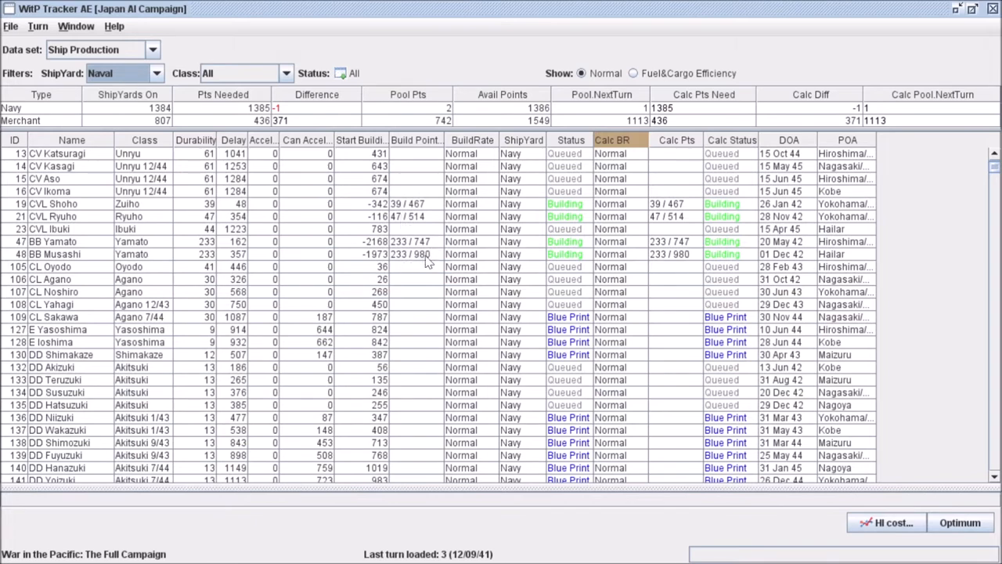
scroll("down", 3)
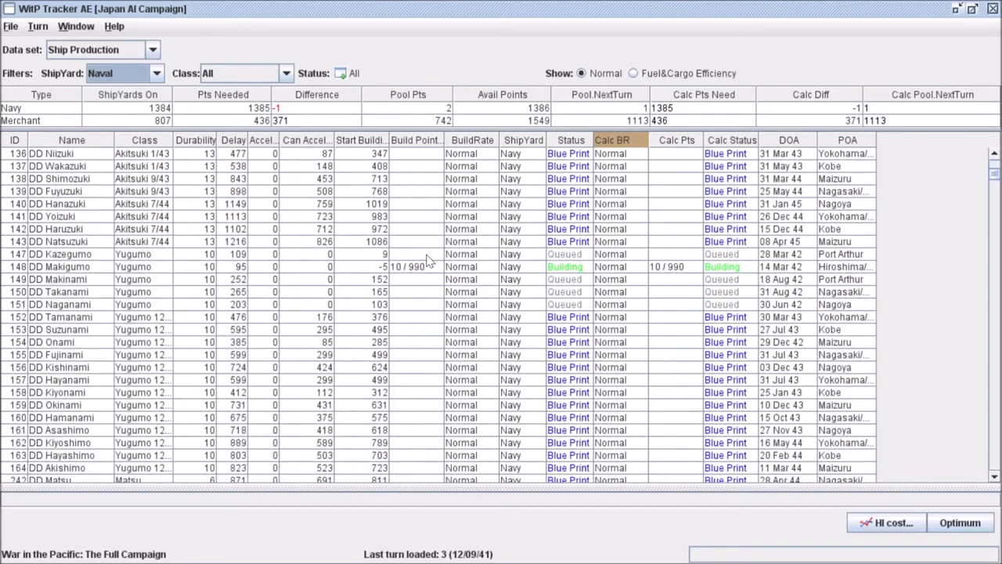
scroll("down", 3)
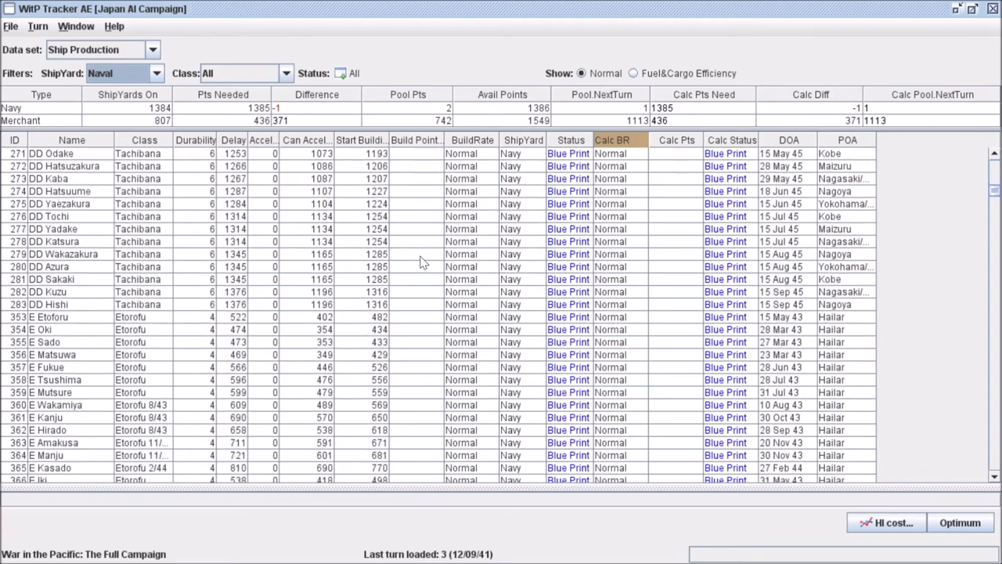
scroll("down", 3)
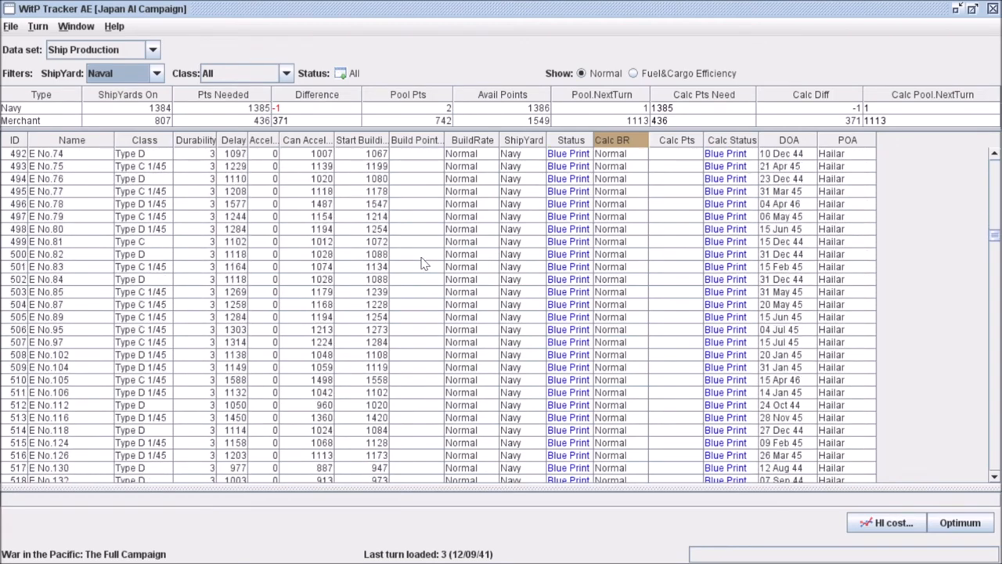
scroll("down", 3)
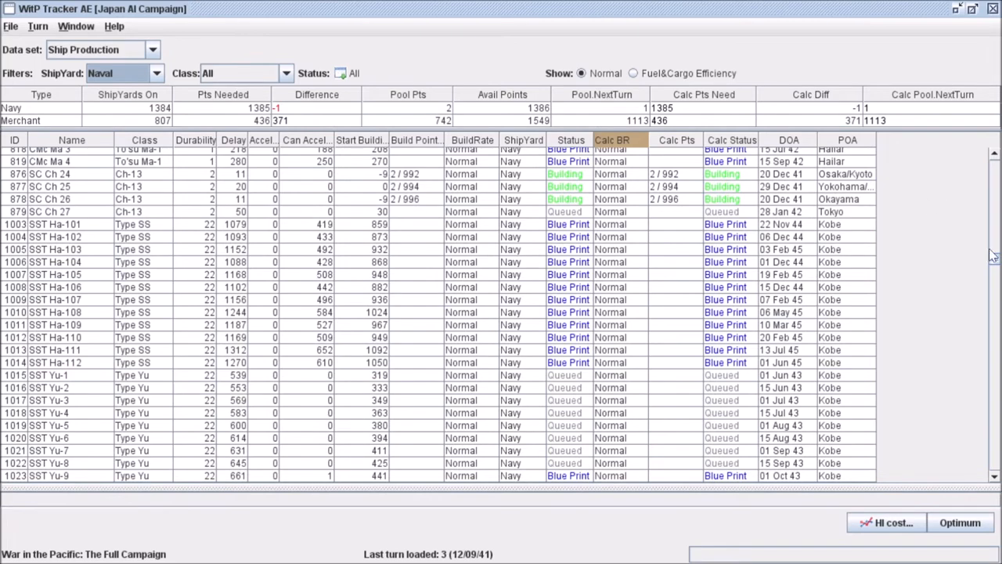
scroll("down", 3)
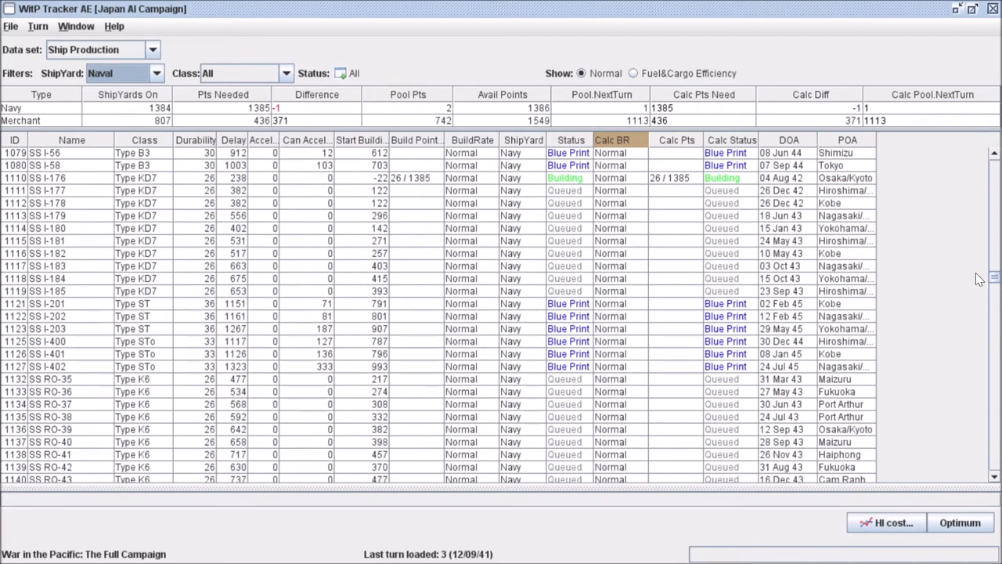
scroll("up", 3)
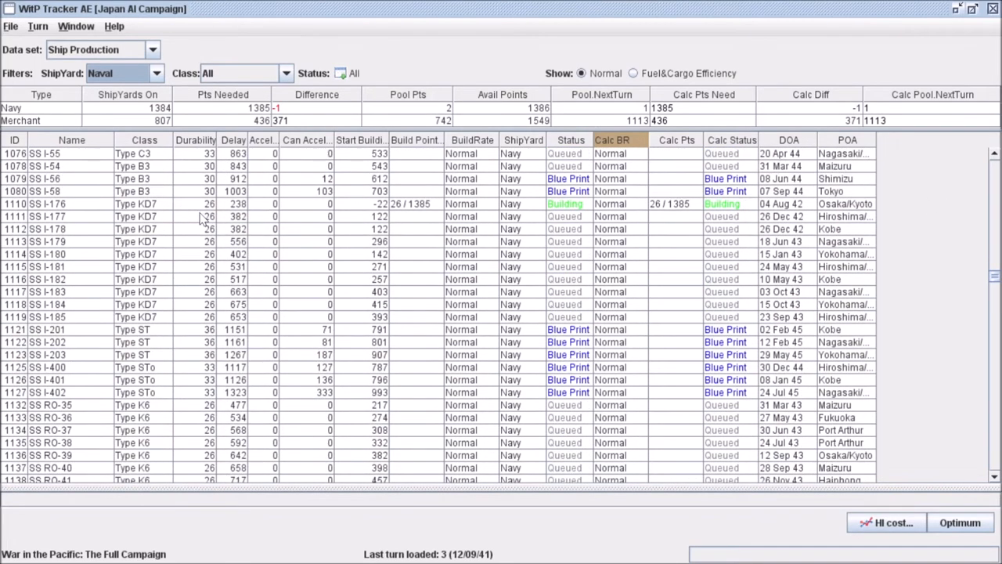
mouse_move(429, 211)
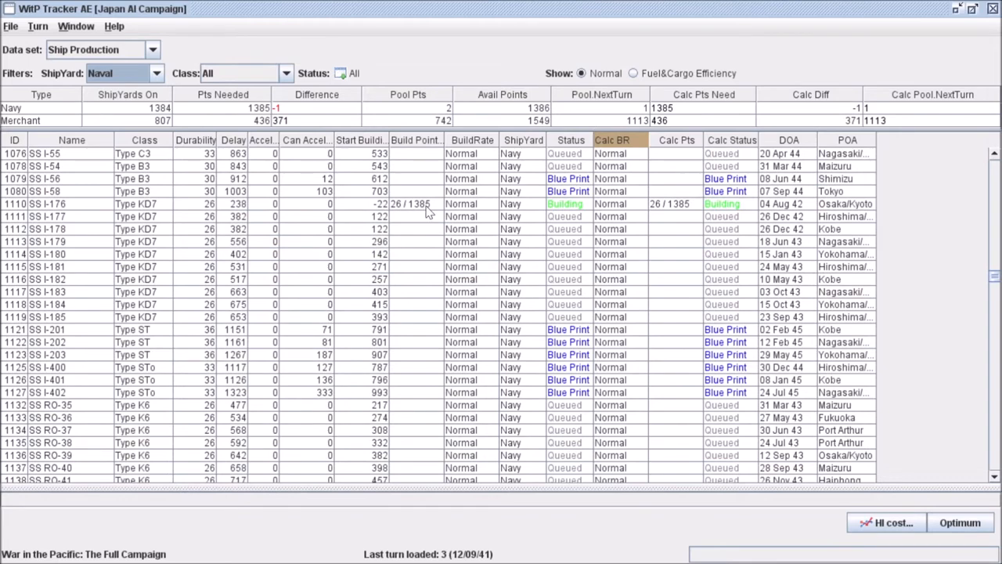
scroll("up", 3)
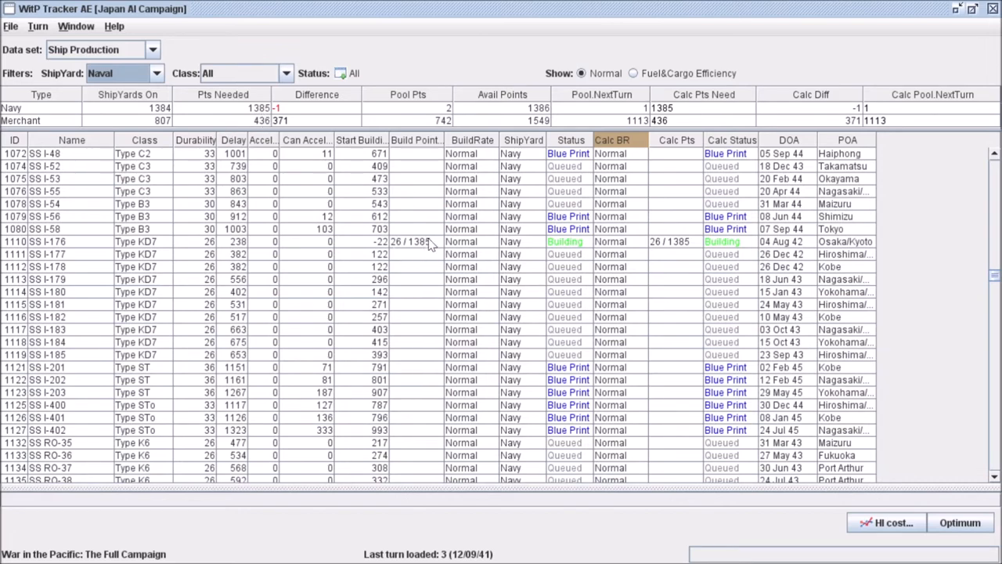
scroll("up", 3)
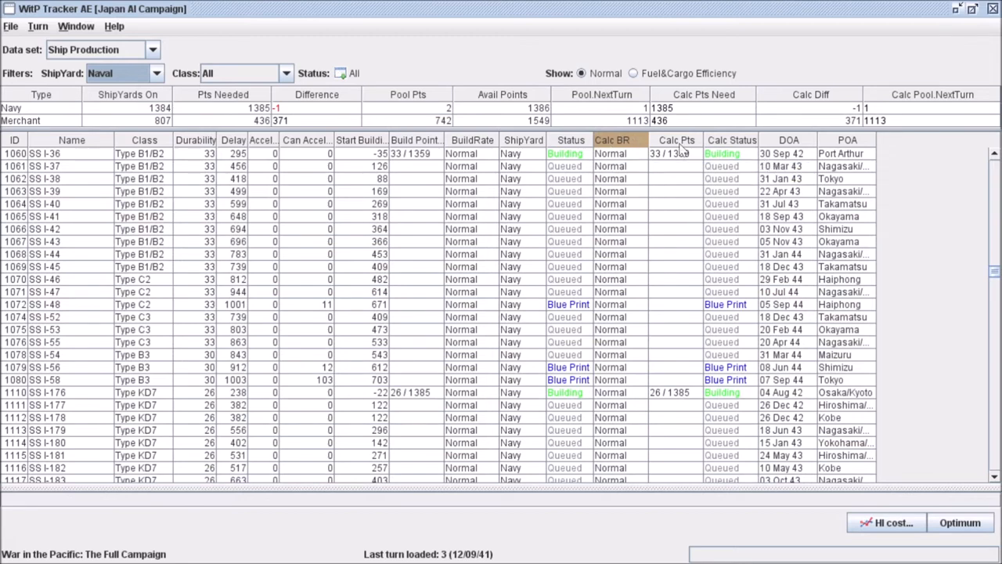
mouse_move(745, 394)
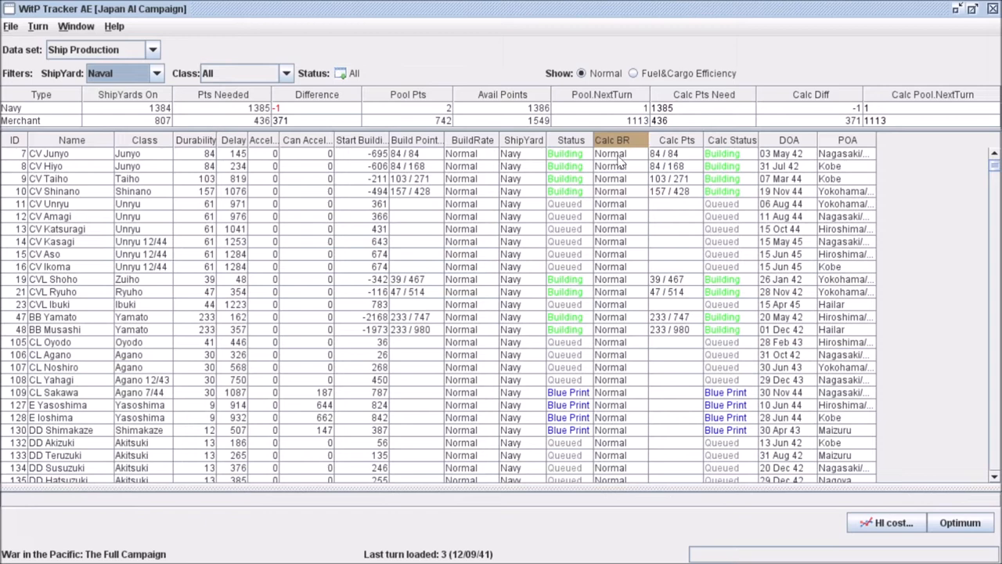
Step: Set CV Junyo's planned build rate to Accelerated, raising its points to 252/252
left_click(619, 154)
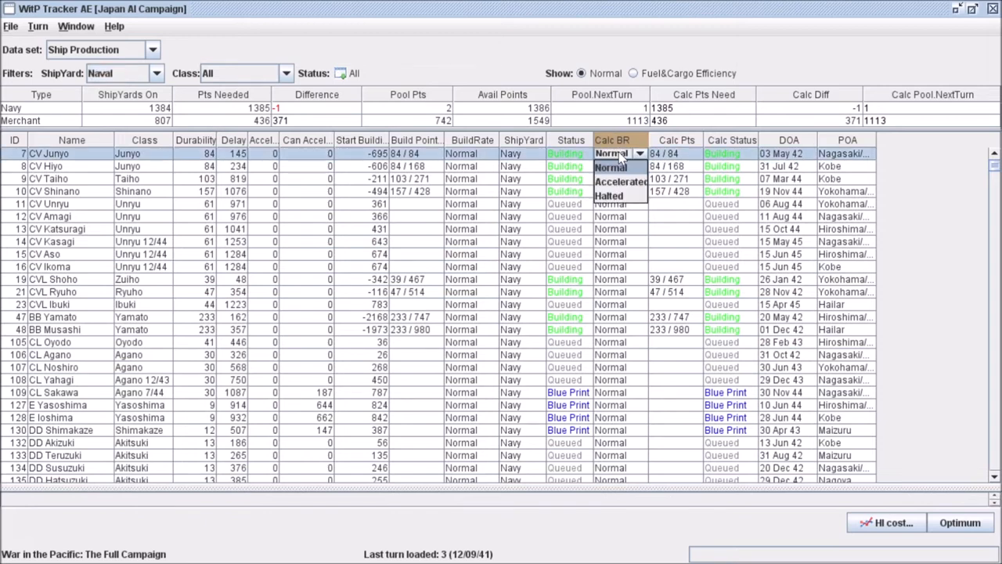
mouse_move(620, 182)
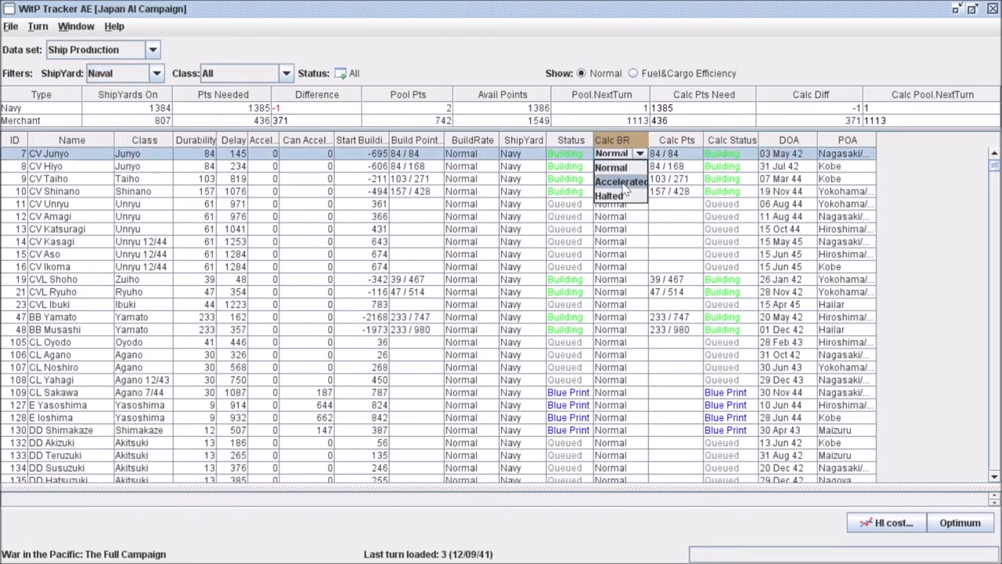
left_click(620, 182)
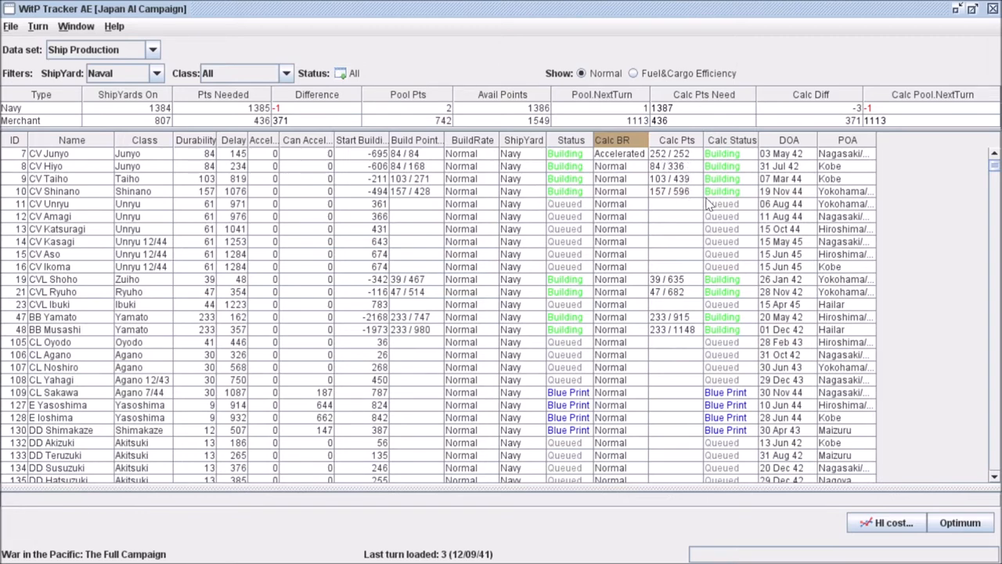
mouse_move(629, 196)
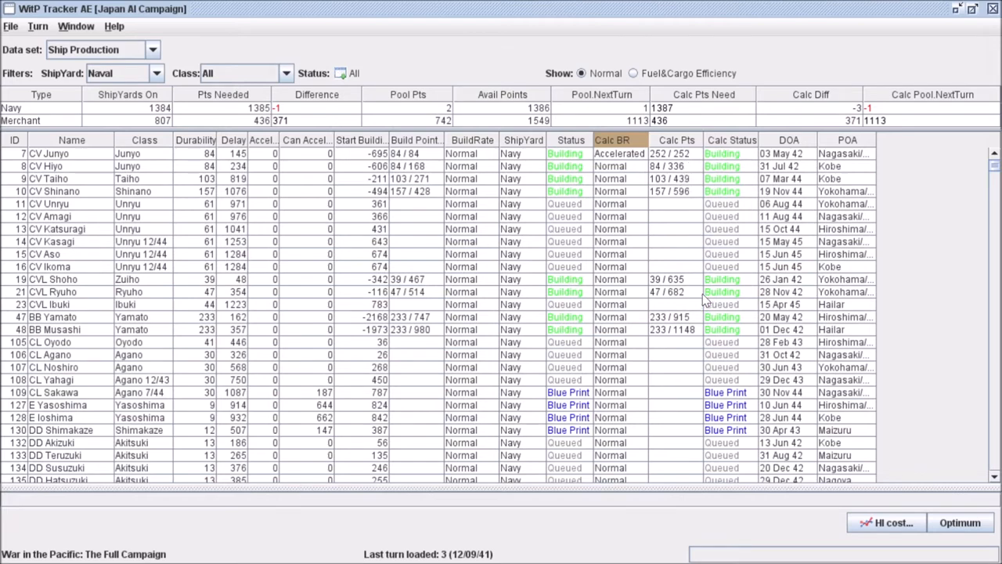
scroll("down", 3)
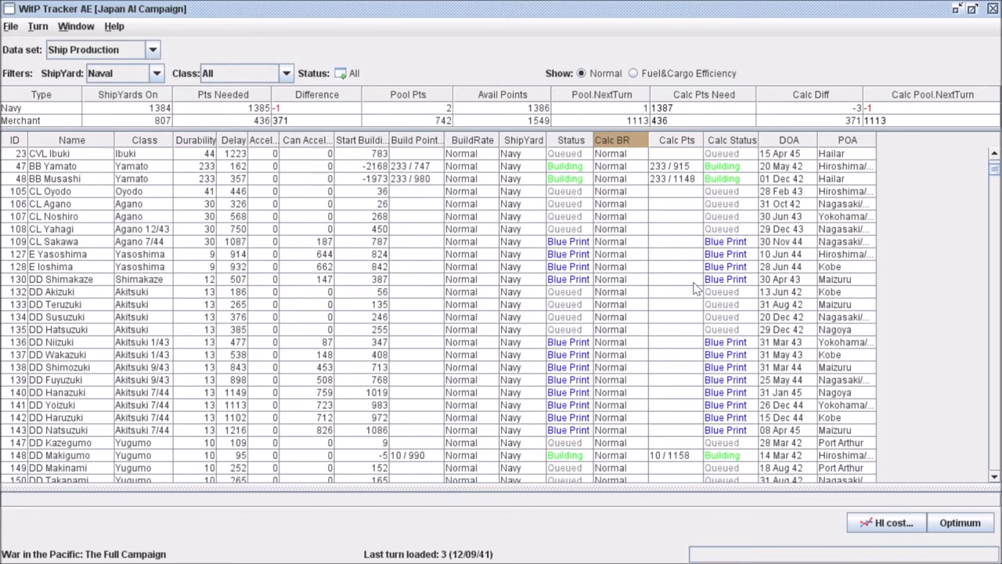
scroll("down", 3)
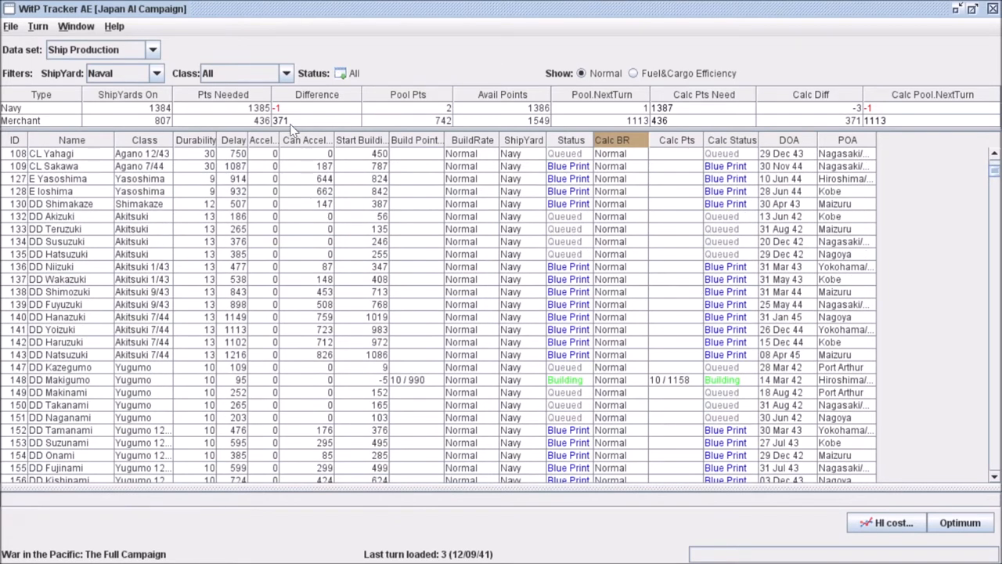
mouse_move(679, 175)
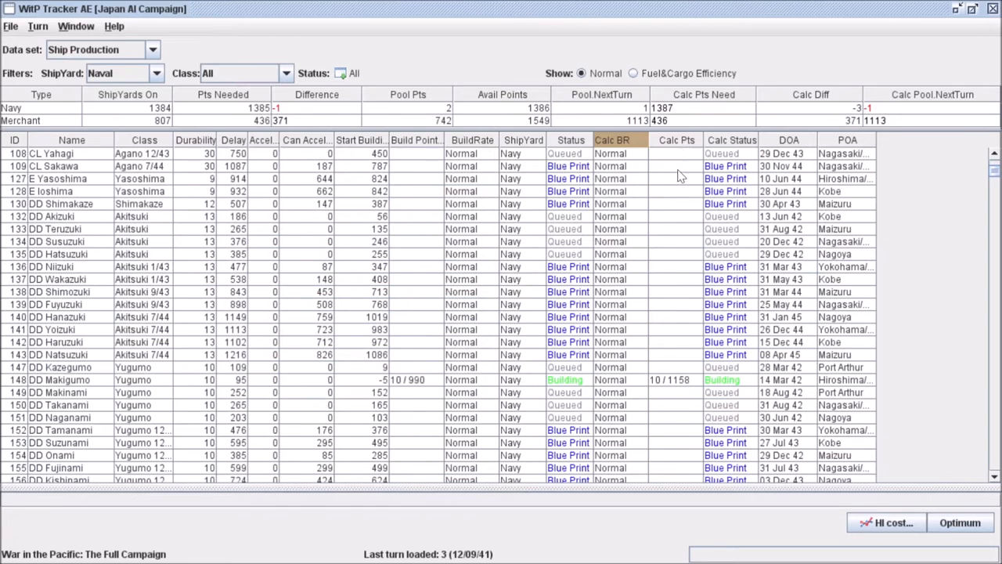
mouse_move(689, 247)
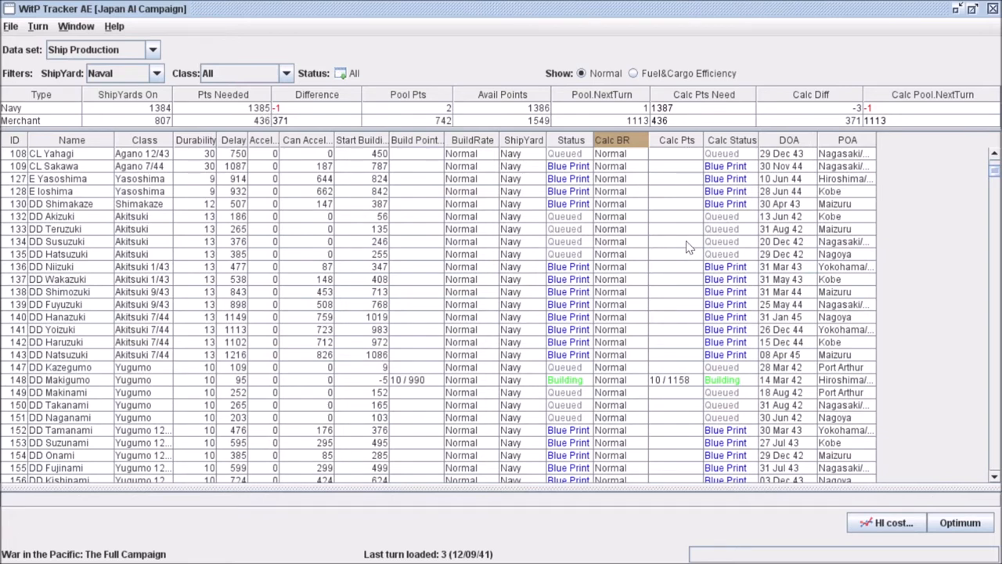
scroll("down", 3)
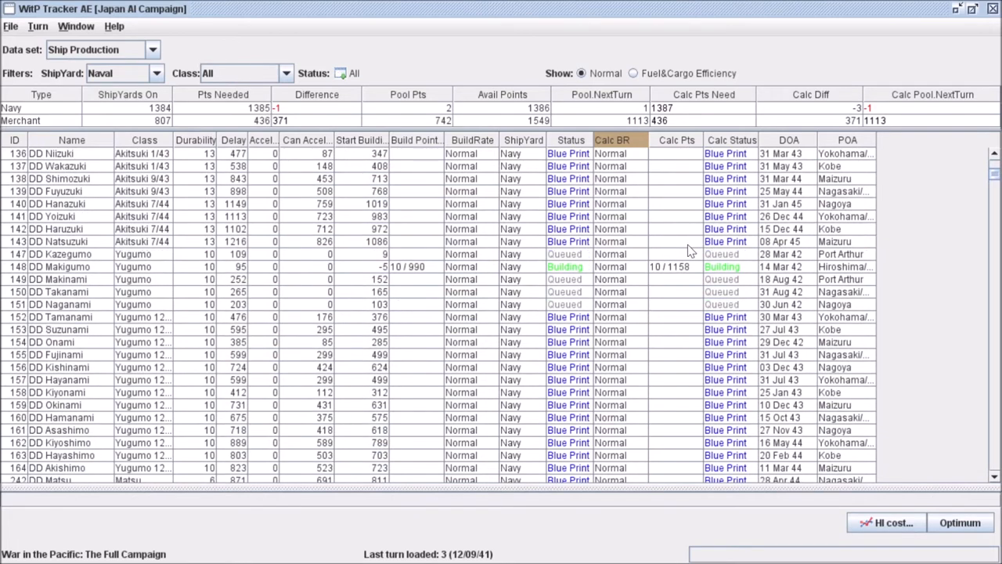
scroll("down", 3)
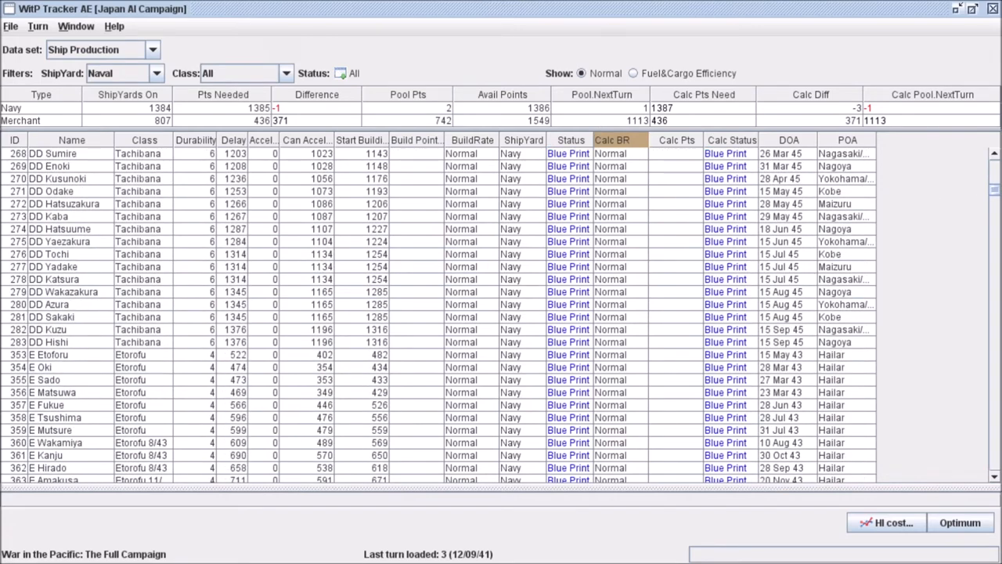
scroll("down", 3)
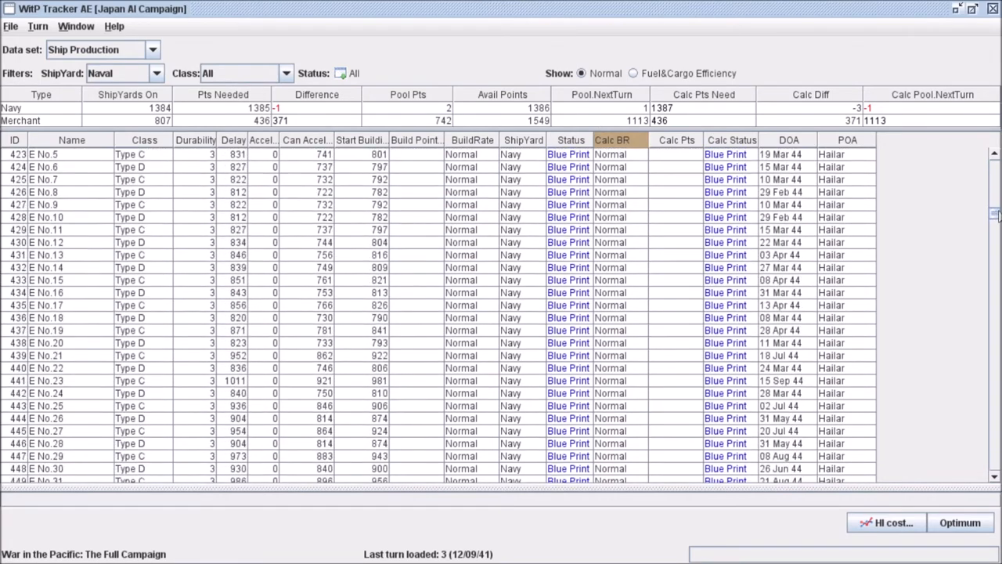
scroll("down", 3)
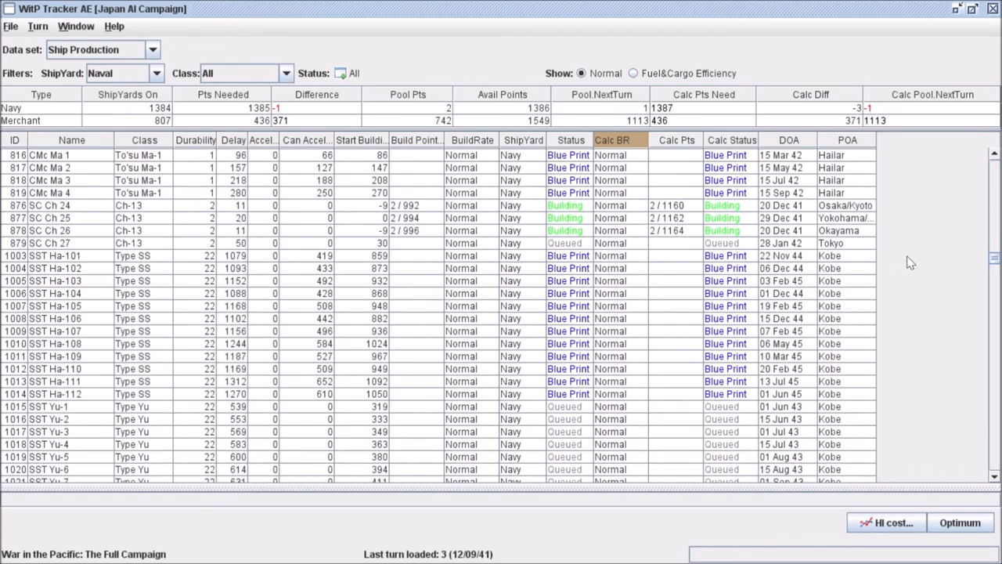
scroll("down", 3)
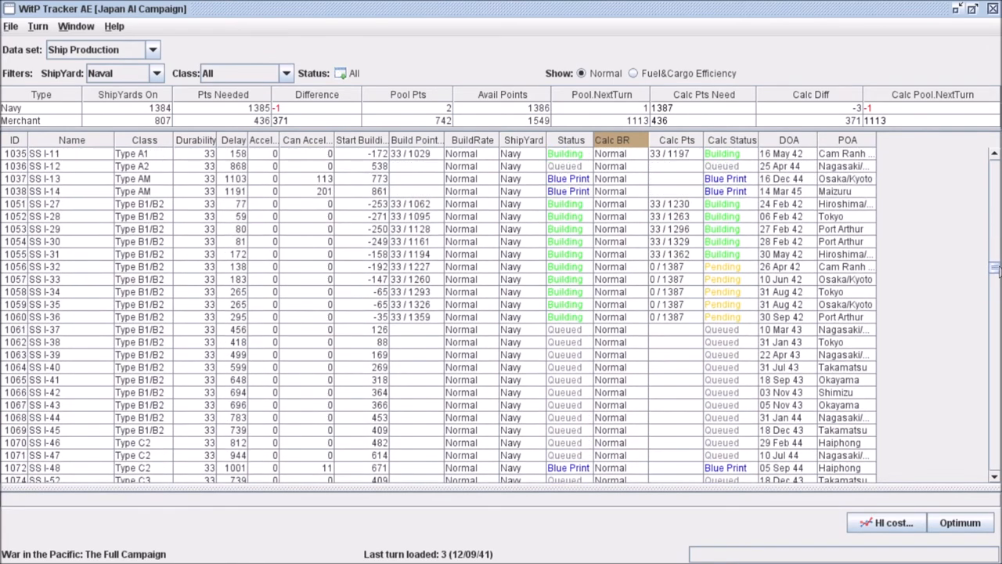
scroll("up", 3)
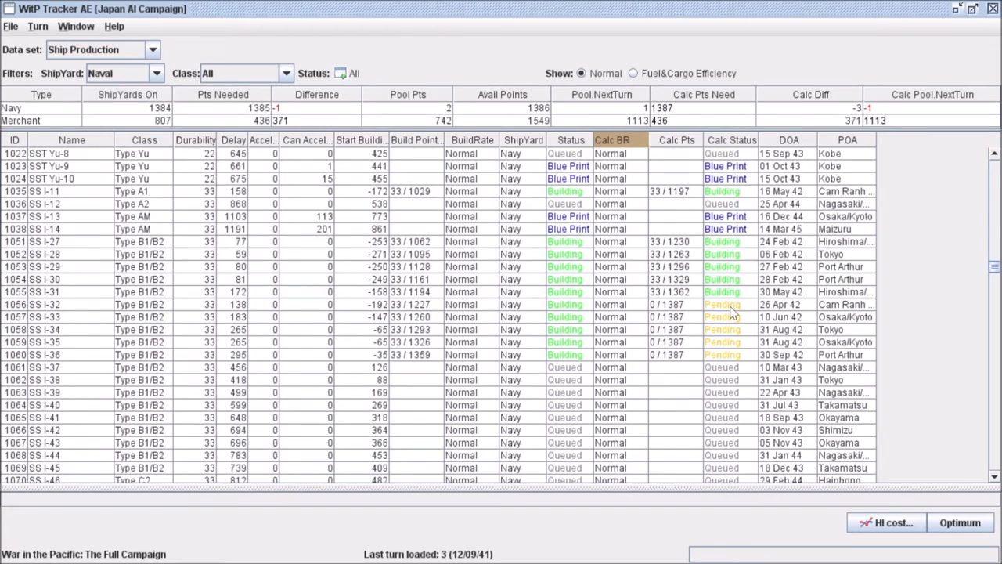
mouse_move(695, 307)
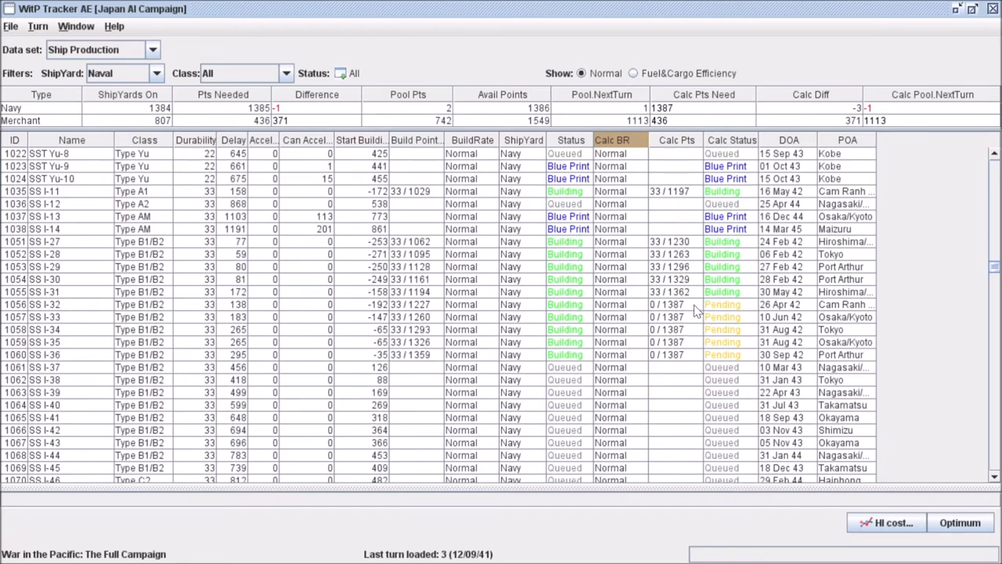
mouse_move(661, 305)
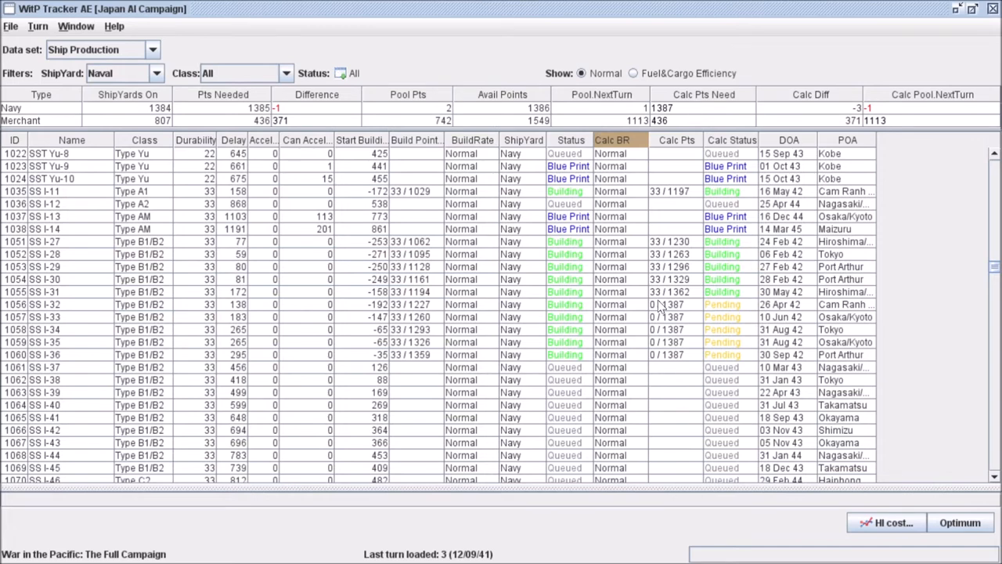
mouse_move(623, 319)
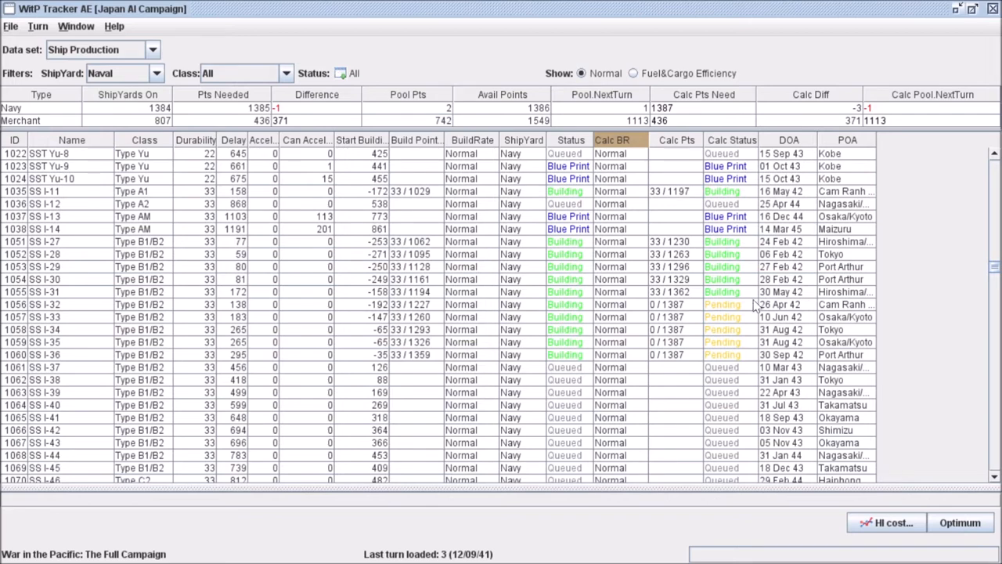
scroll("down", 3)
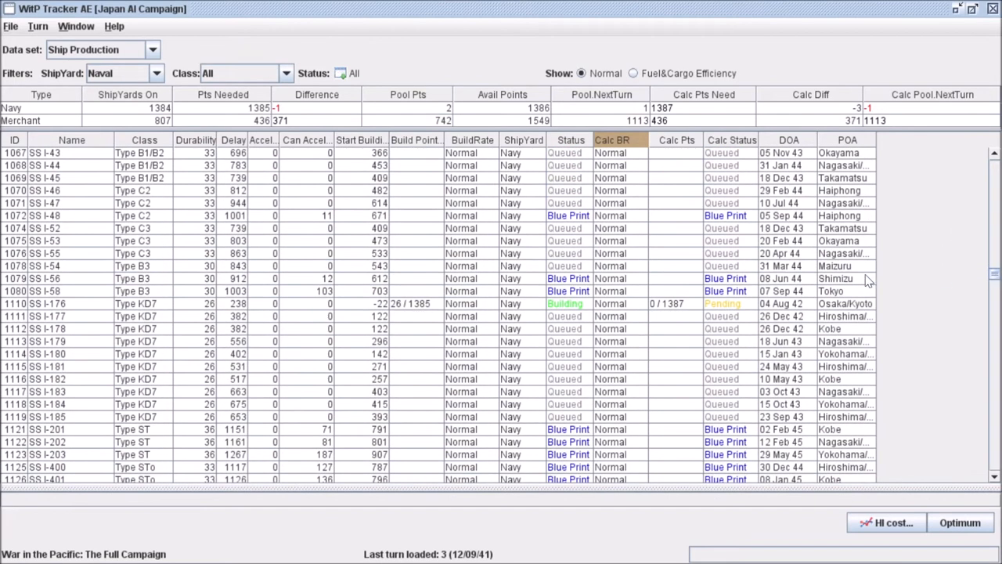
scroll("up", 3)
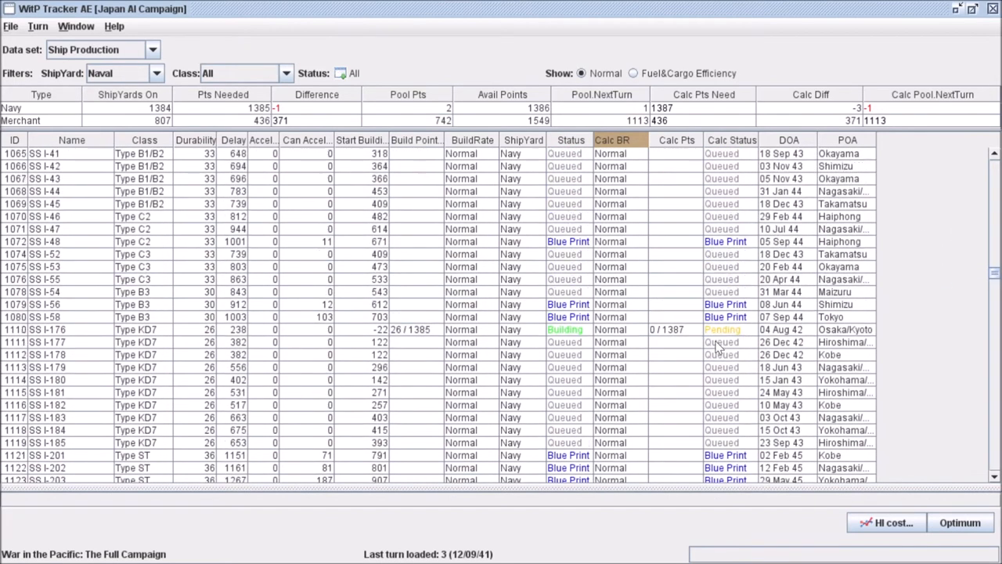
scroll("up", 3)
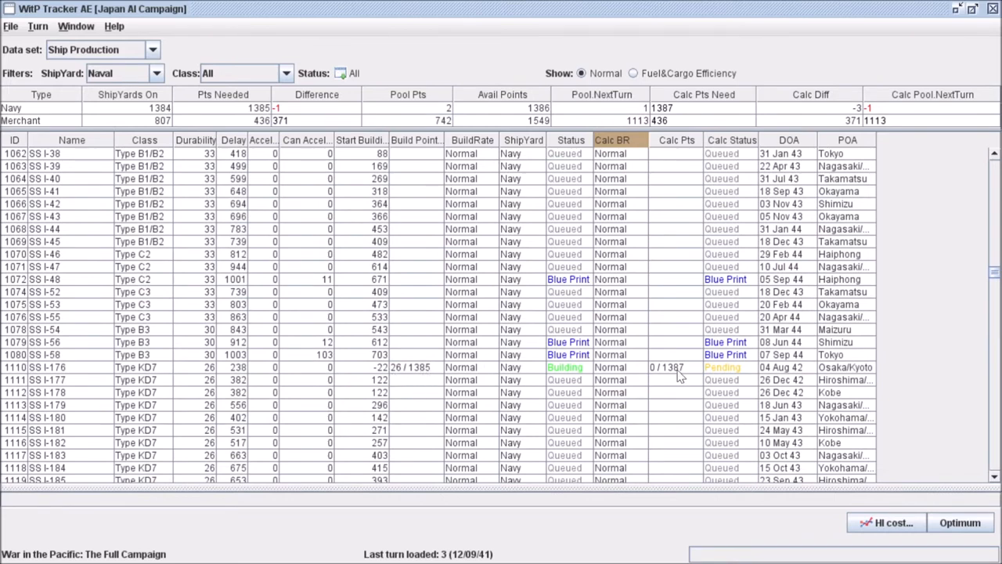
scroll("up", 3)
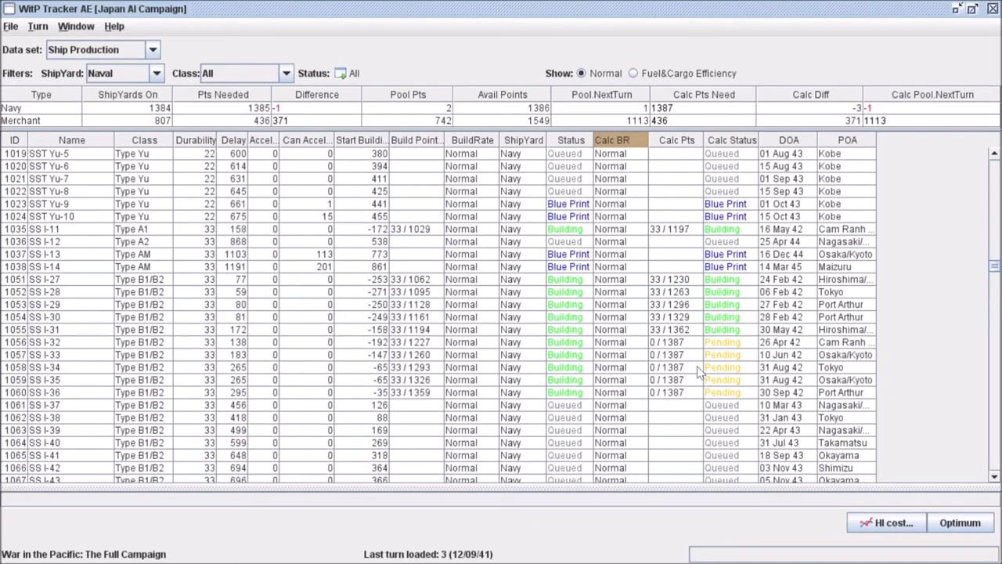
mouse_move(618, 166)
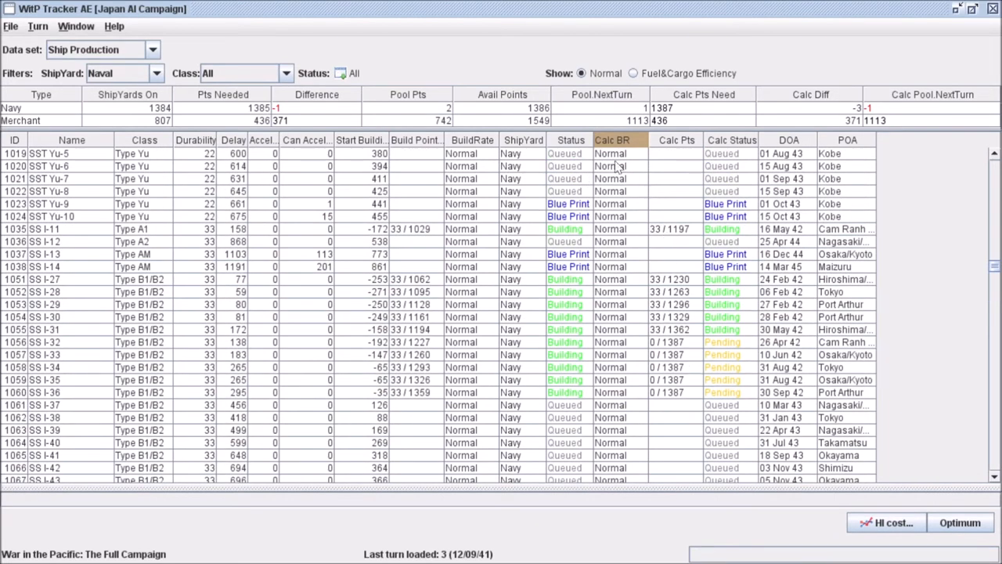
mouse_move(719, 389)
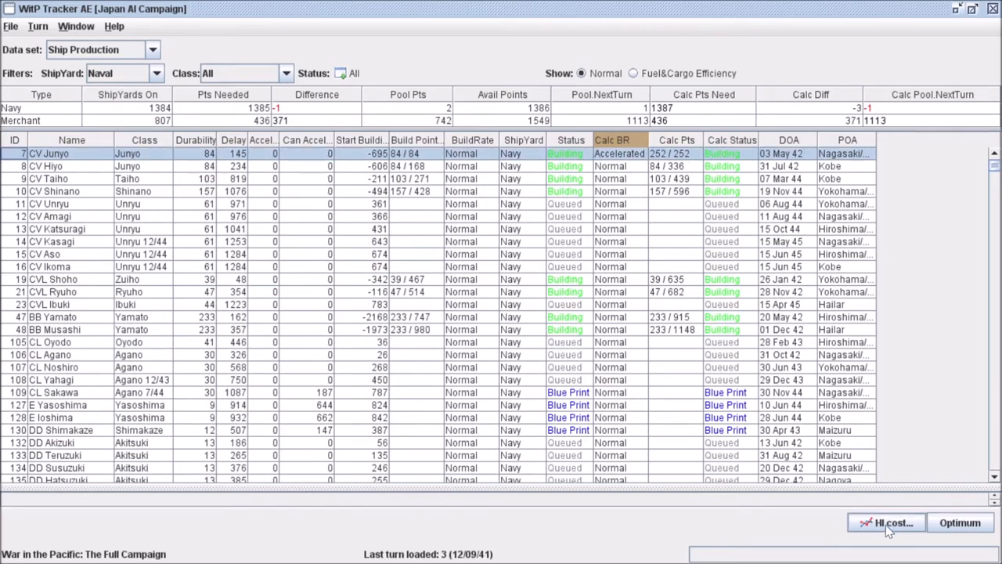
Step: Show the Ship HI Cost breakdown for CV Junyo comparing normal and accelerated builds
left_click(886, 523)
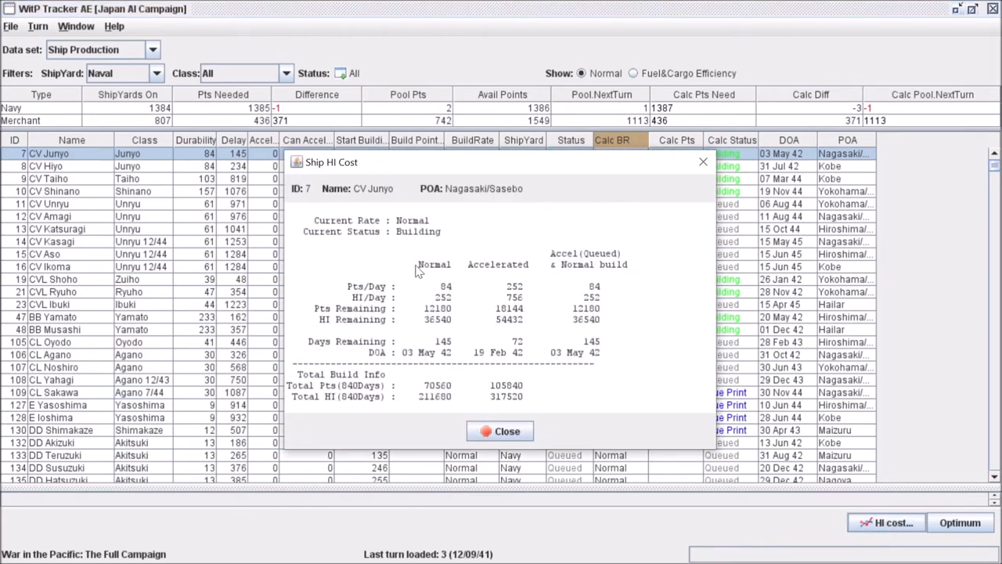
double_click(426, 352)
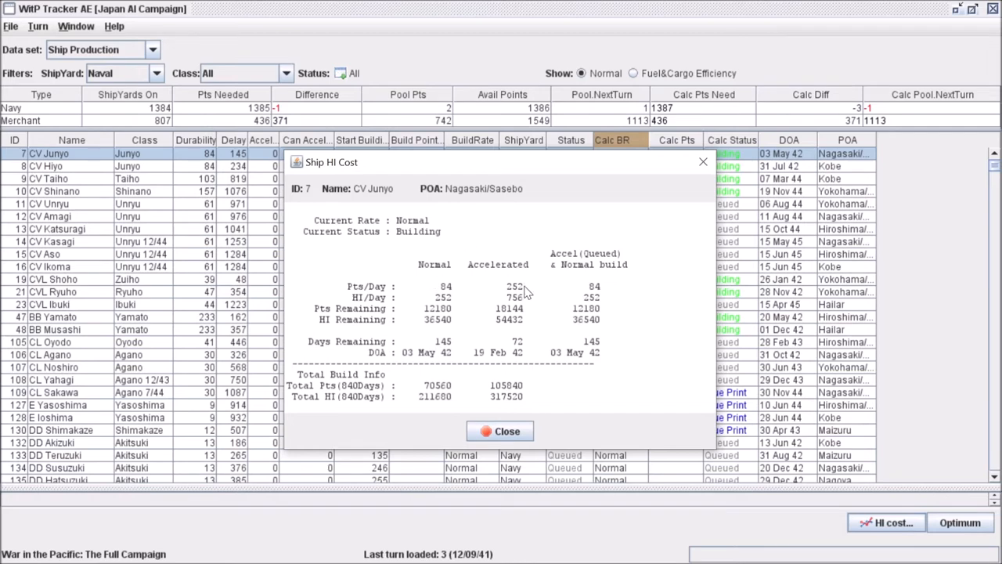
mouse_move(523, 350)
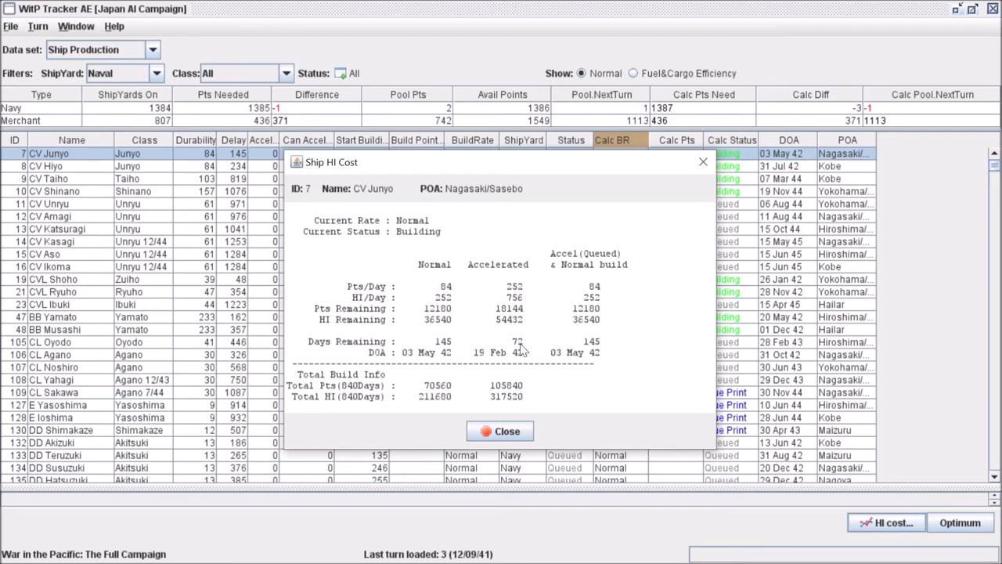
mouse_move(482, 364)
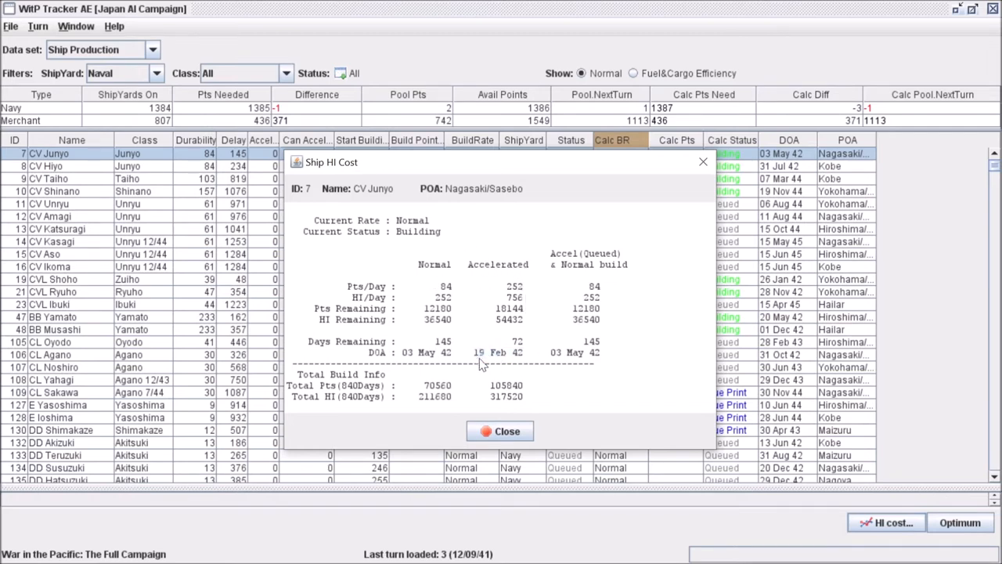
mouse_move(413, 338)
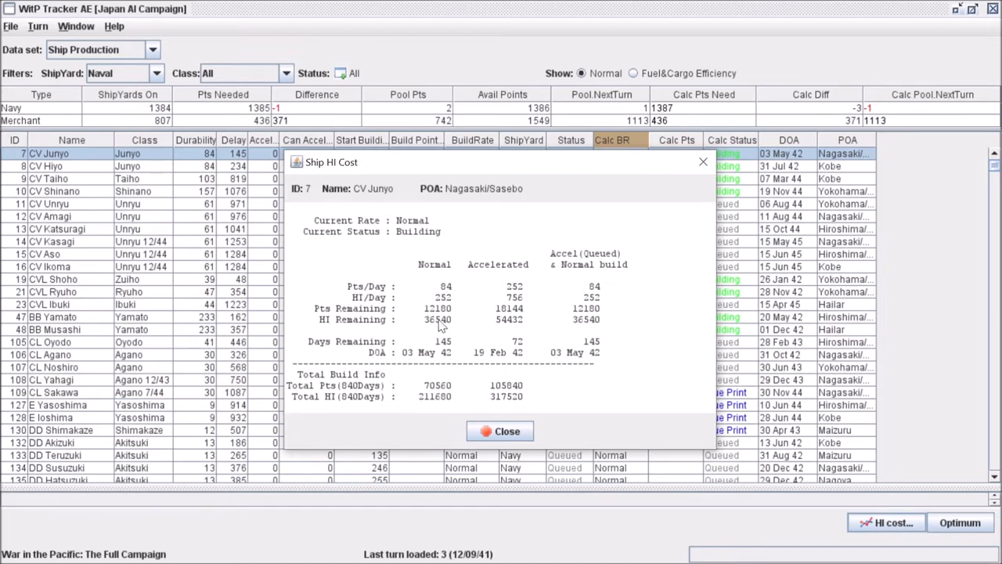
mouse_move(438, 332)
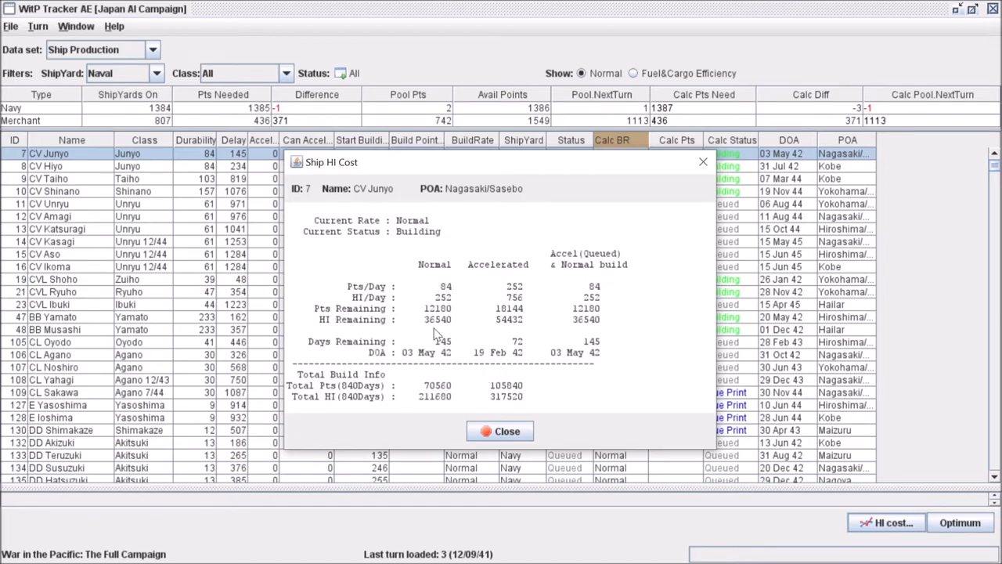
mouse_move(437, 269)
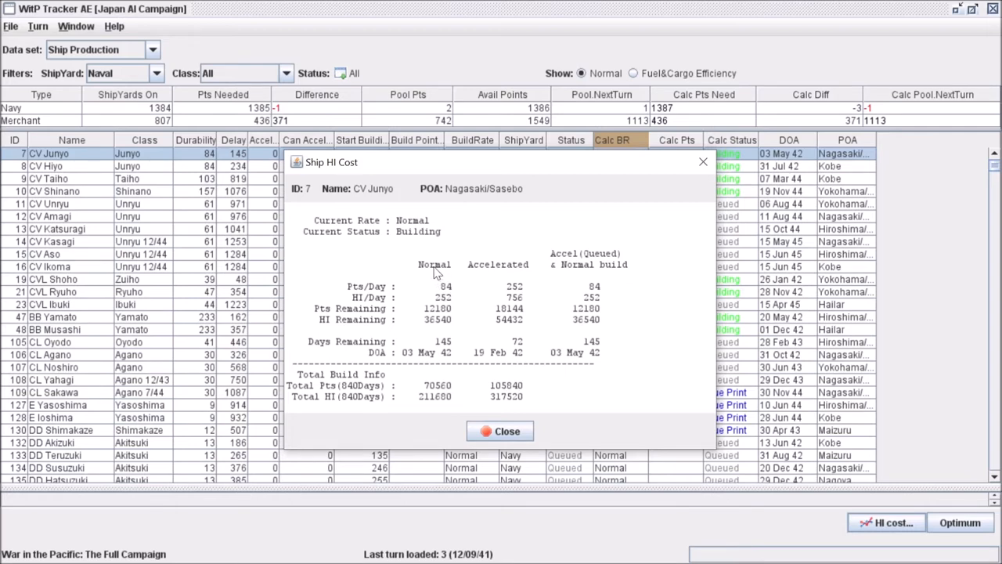
mouse_move(422, 318)
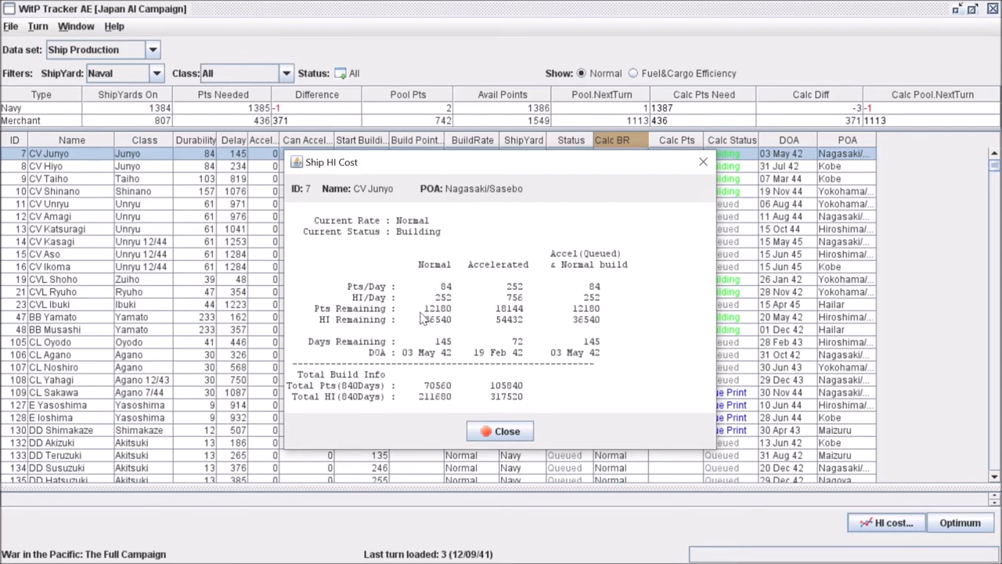
mouse_move(416, 316)
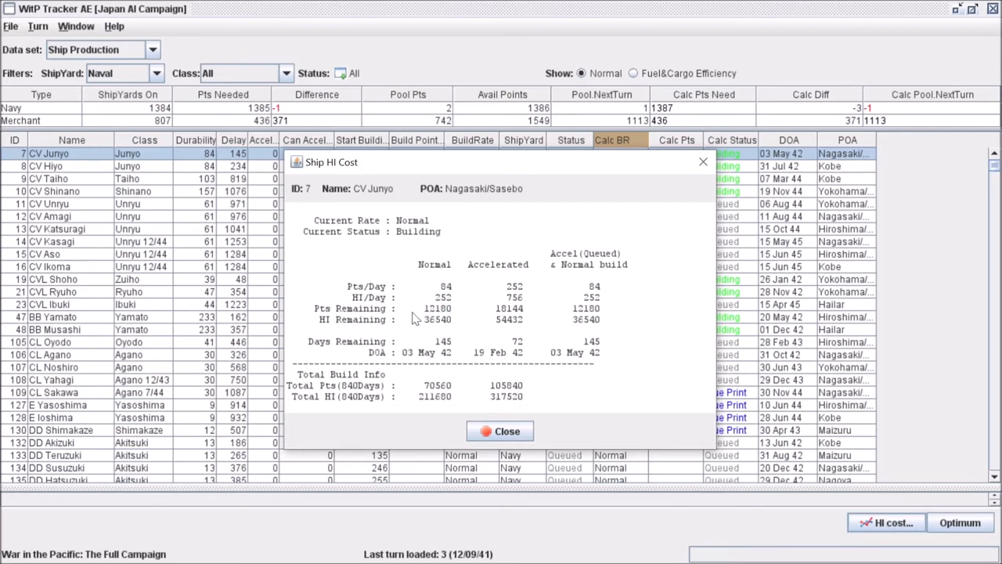
mouse_move(419, 326)
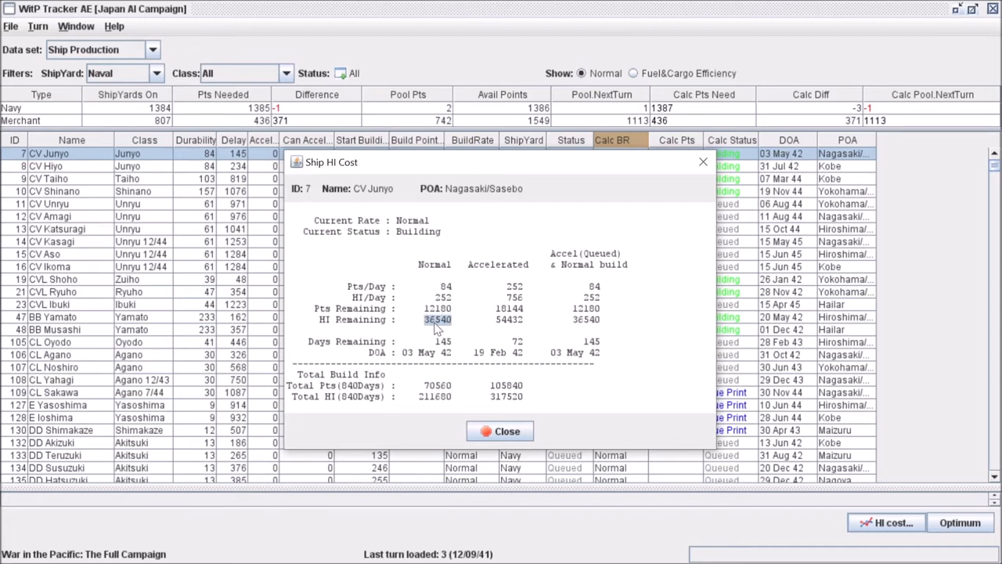
mouse_move(520, 322)
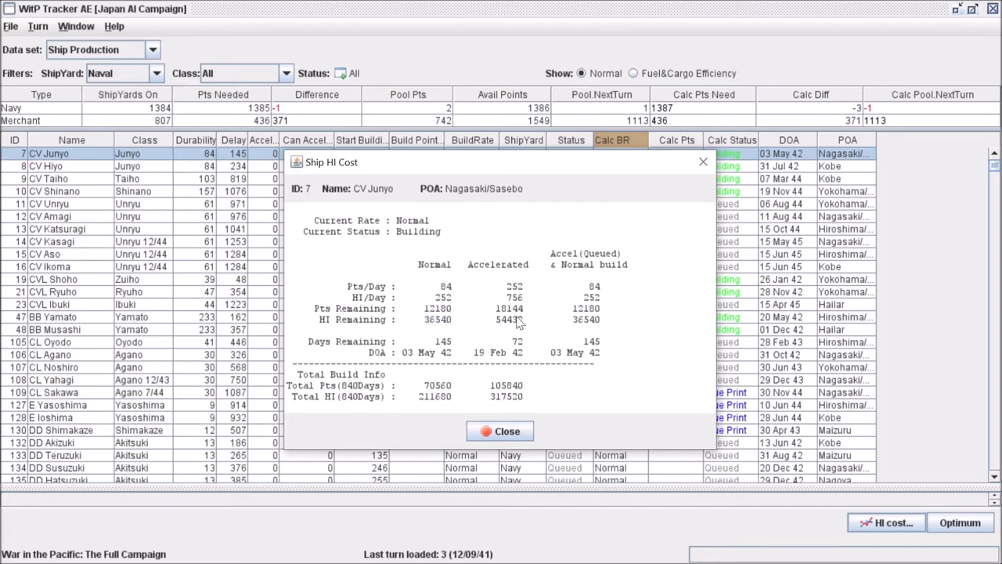
mouse_move(504, 327)
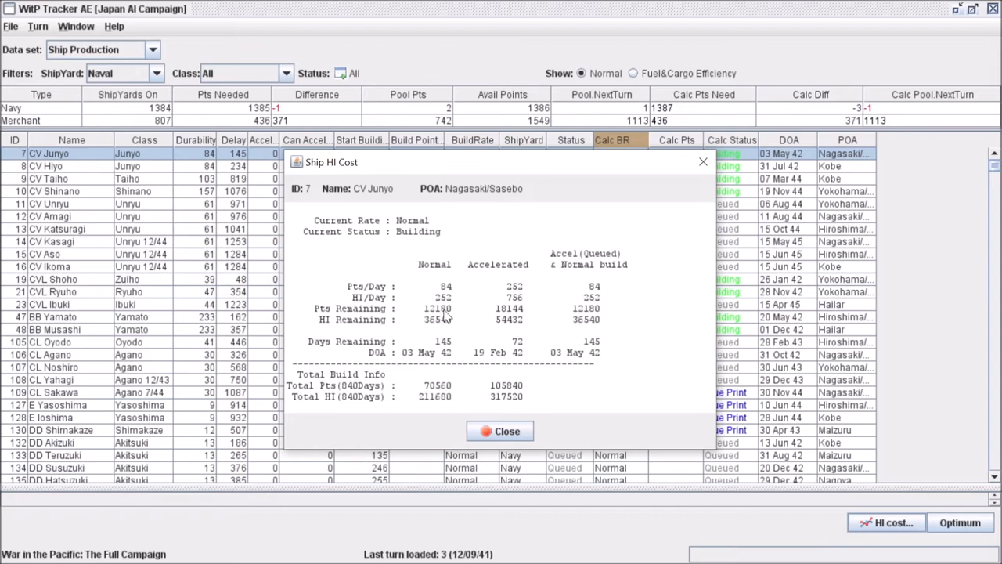
mouse_move(515, 348)
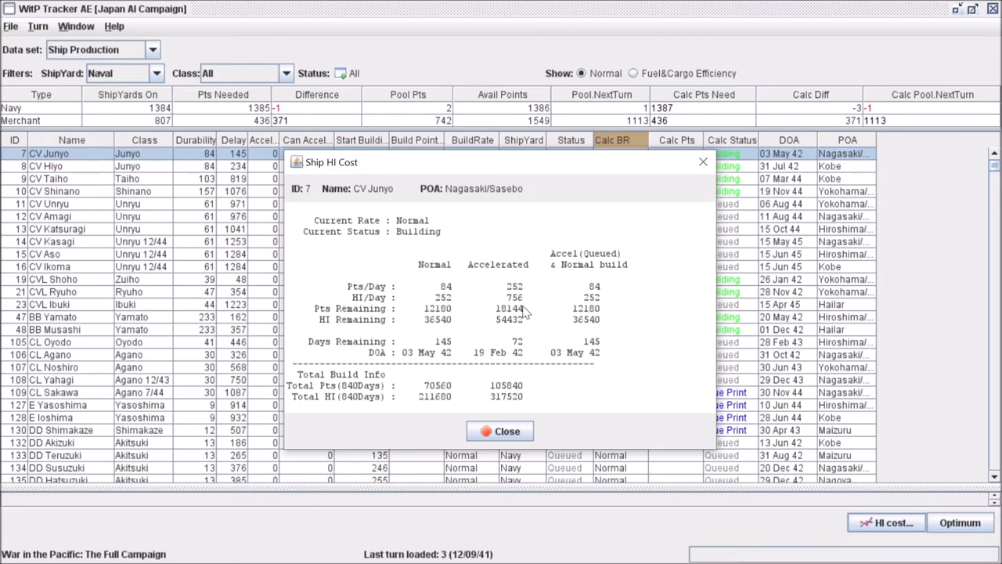
mouse_move(614, 362)
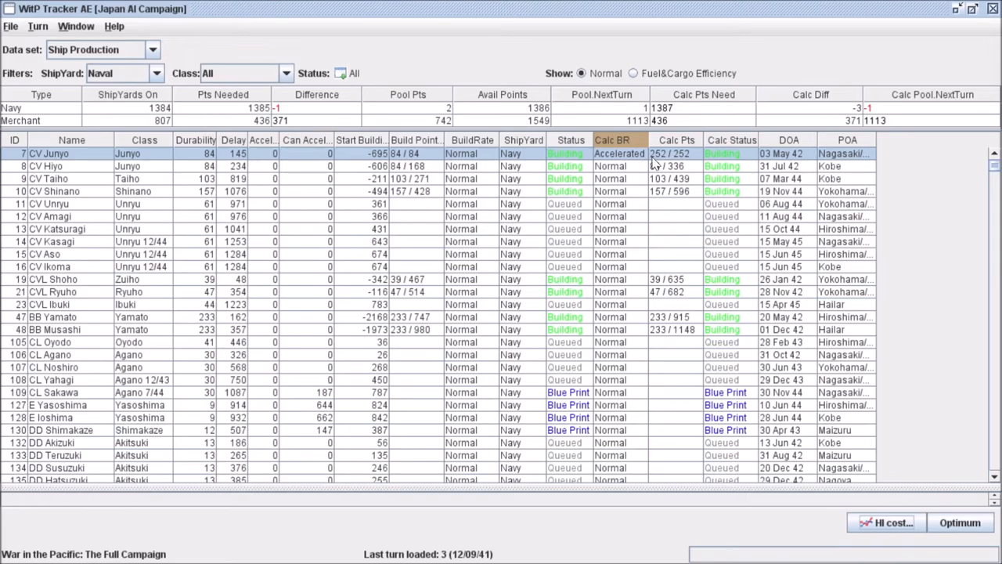
mouse_move(159, 151)
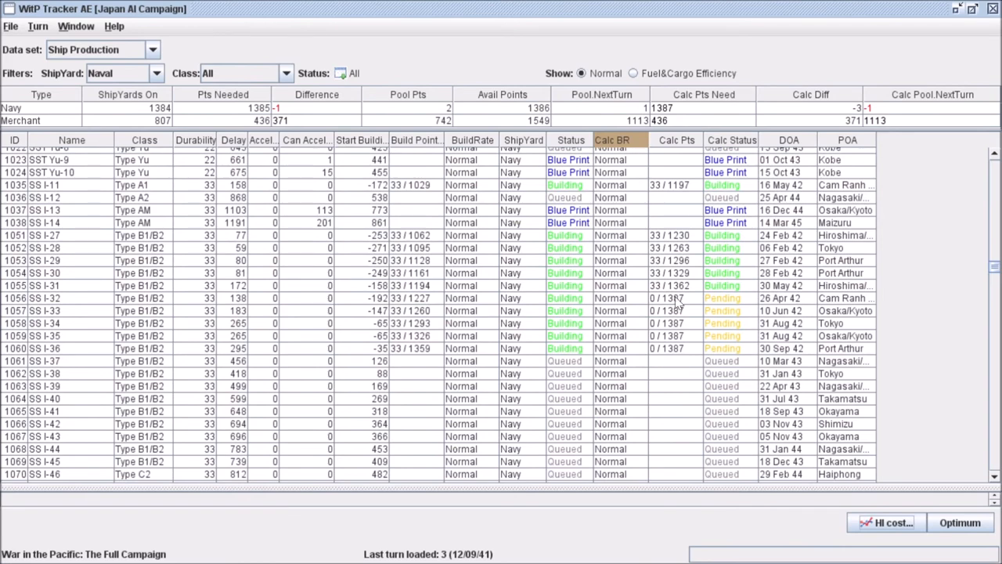
Step: Scroll through the Ship Production table and return to the carriers at the top
scroll("up", 3)
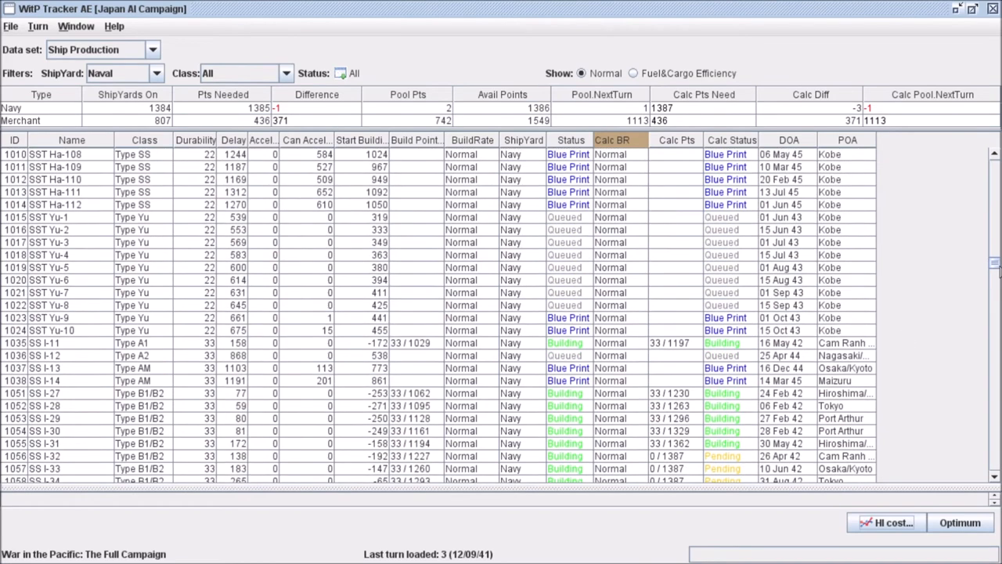
scroll("down", 3)
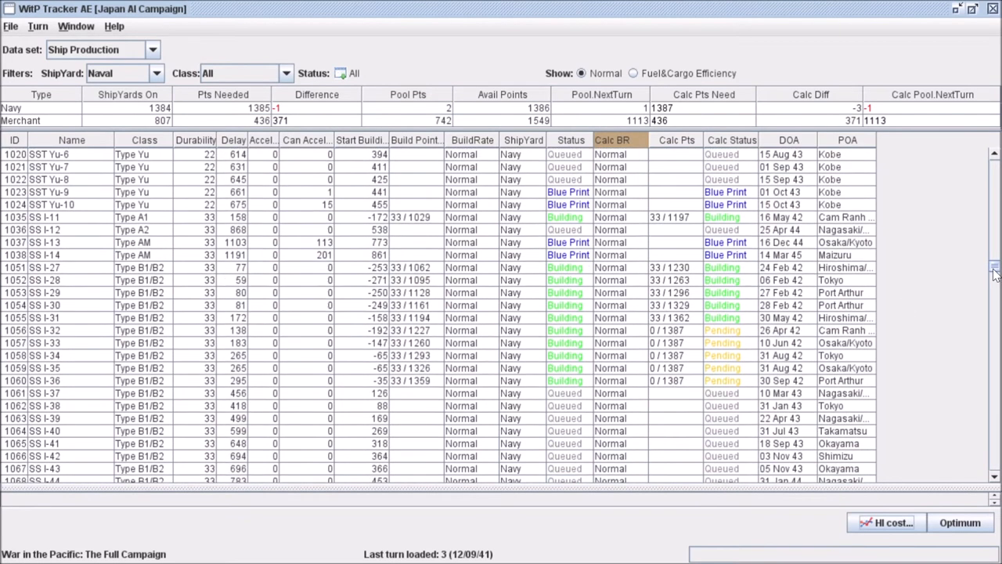
scroll("down", 3)
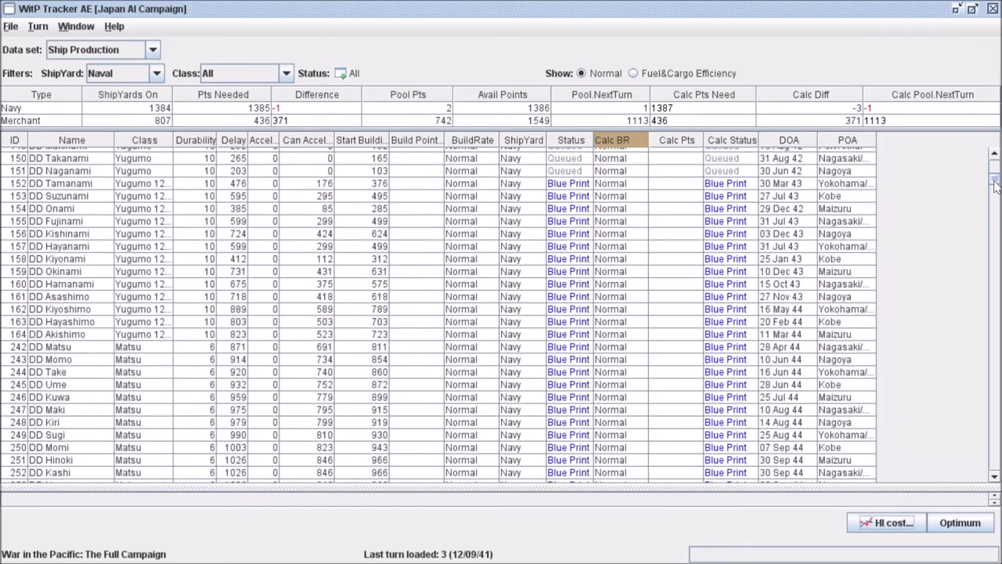
scroll("up", 3)
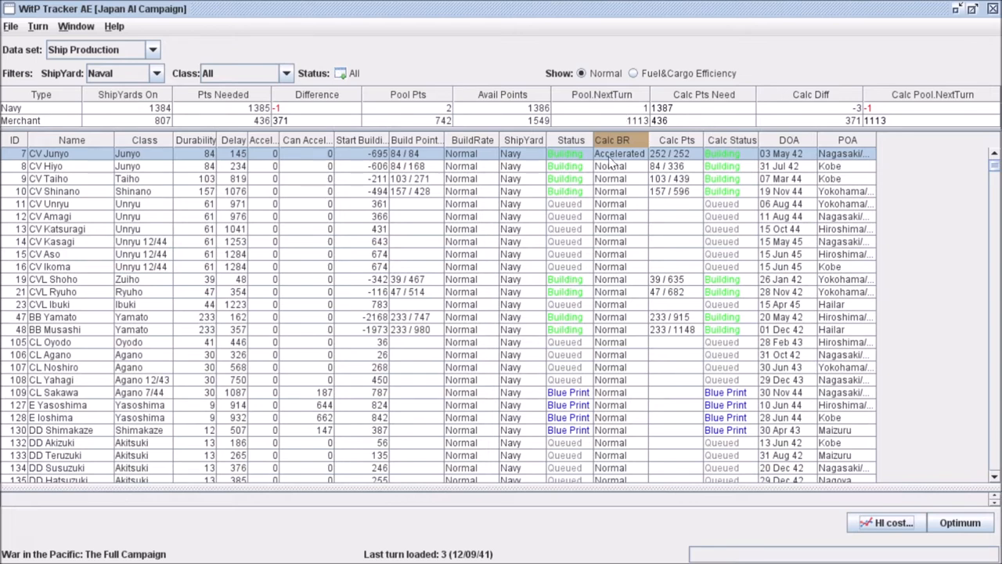
left_click(619, 191)
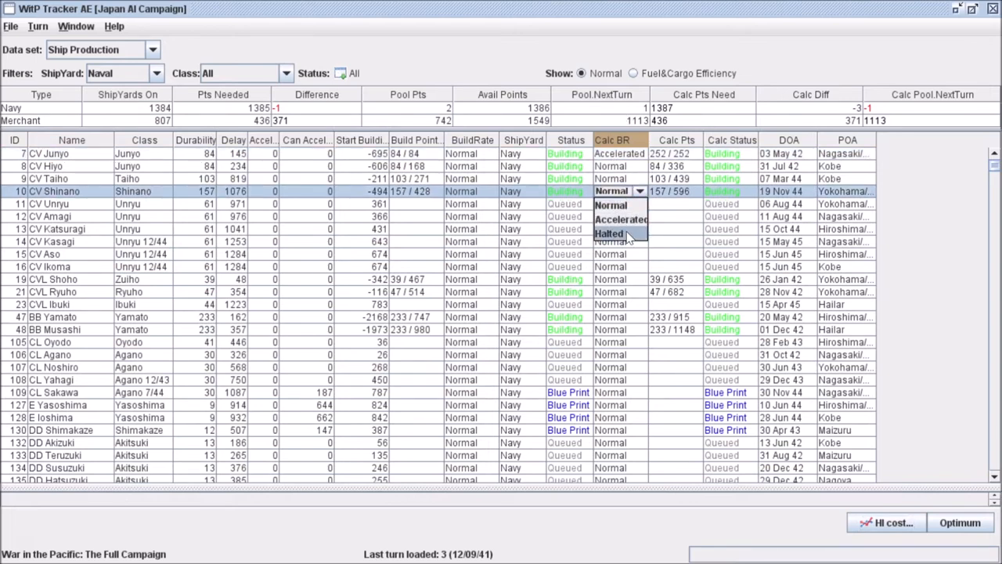
left_click(610, 233)
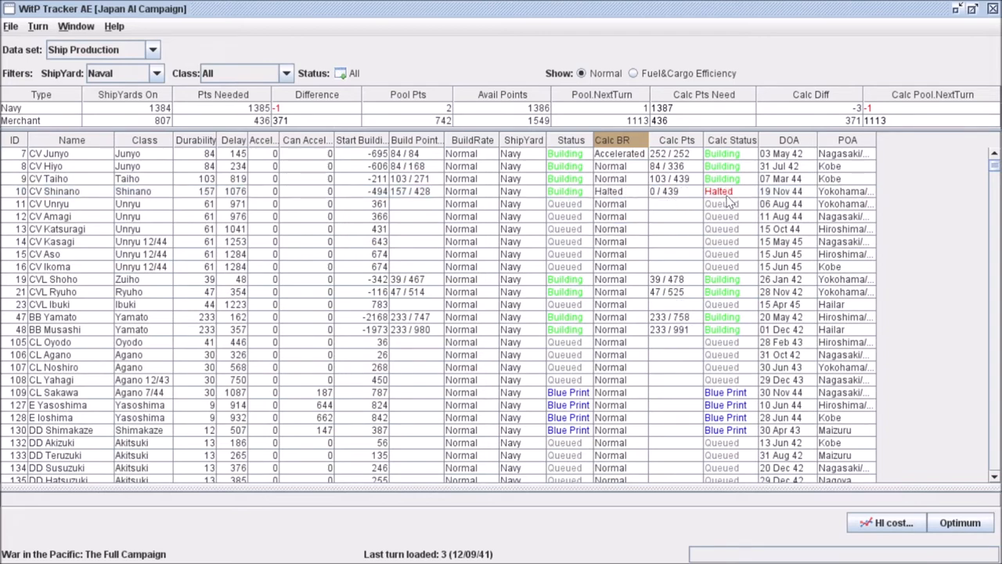
mouse_move(728, 196)
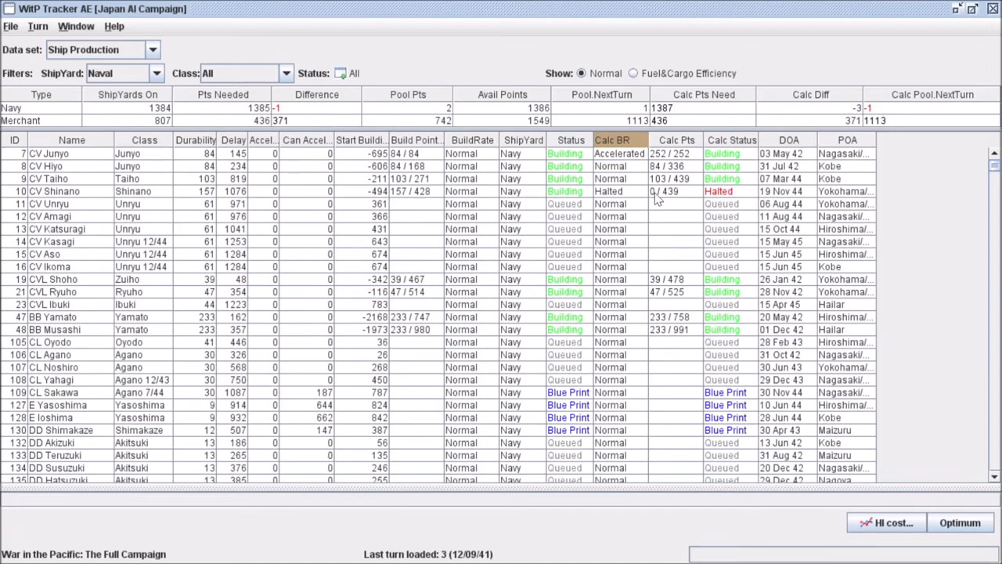
mouse_move(686, 198)
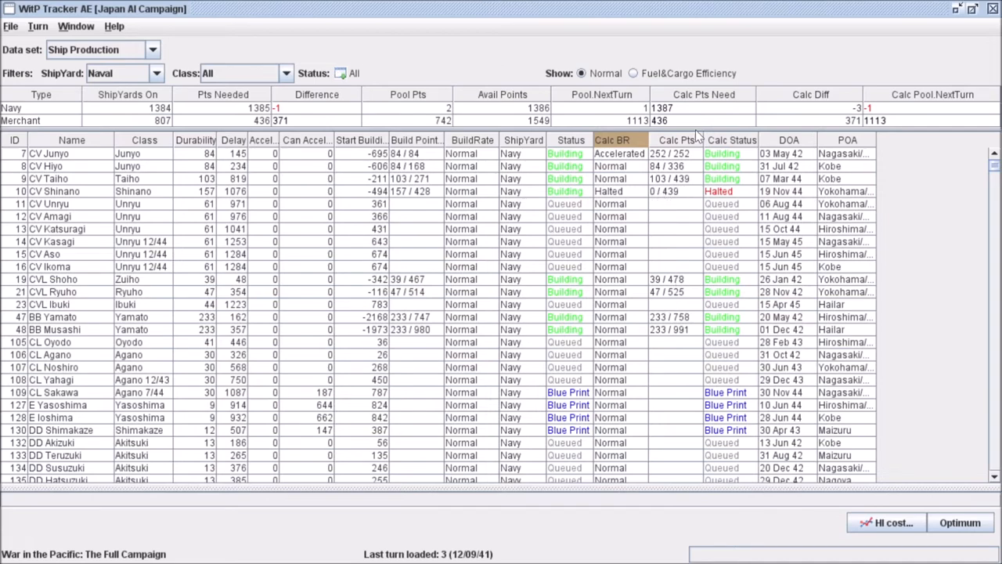
mouse_move(658, 195)
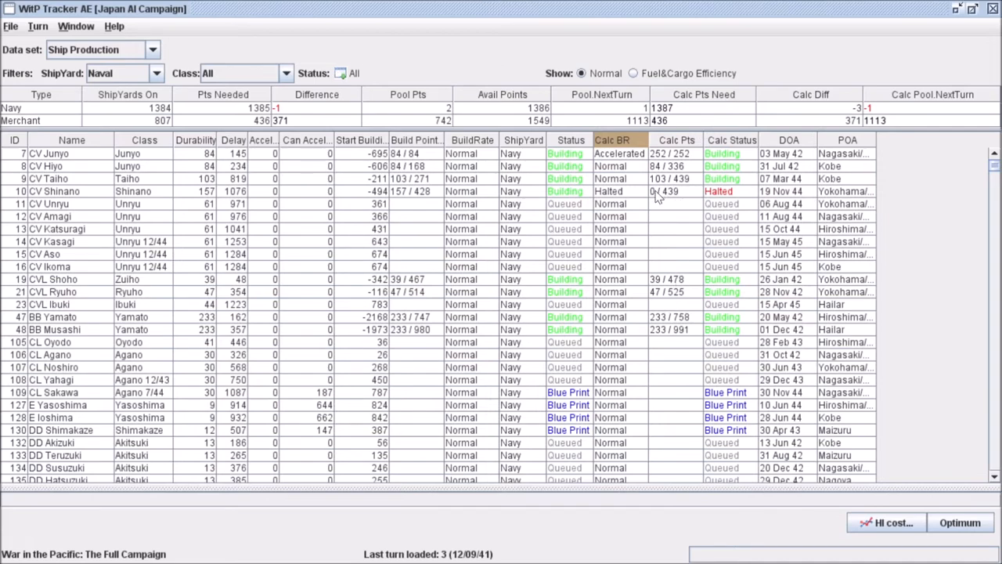
scroll("down", 3)
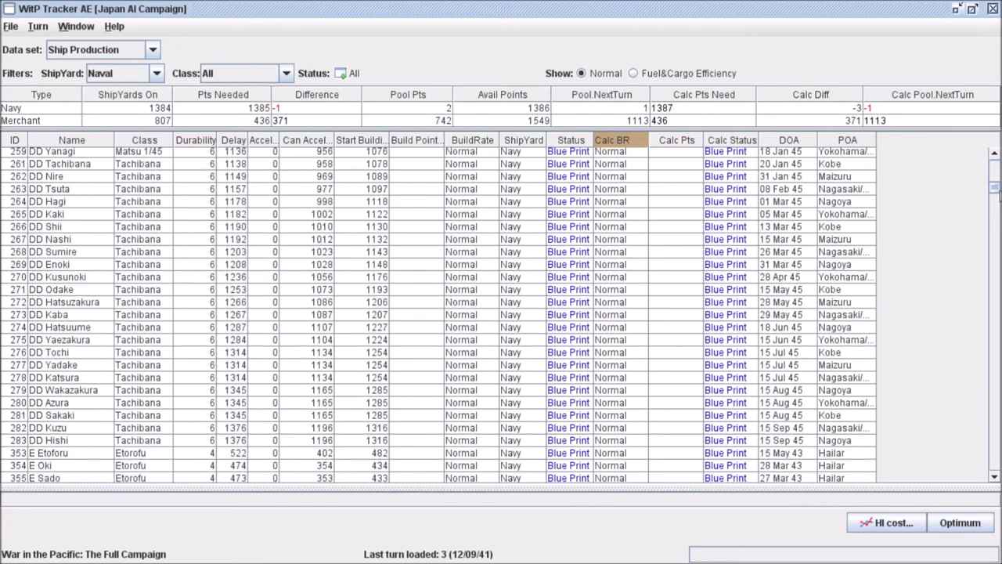
scroll("down", 3)
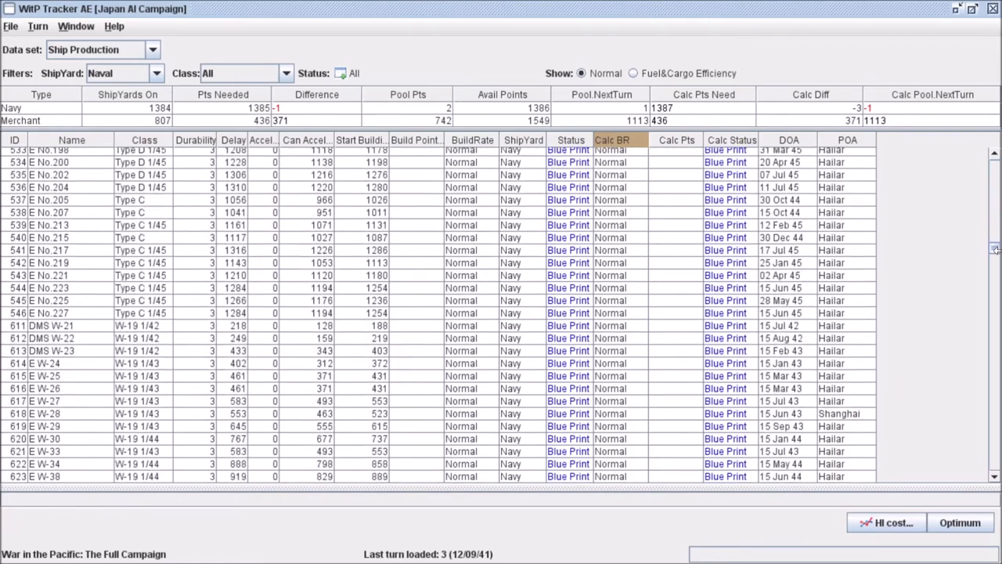
scroll("down", 3)
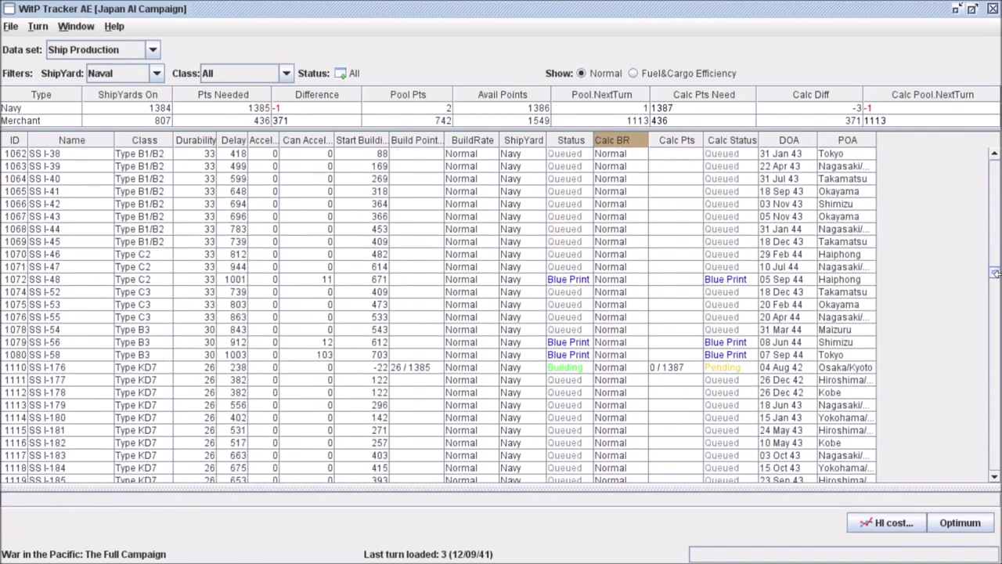
scroll("up", 3)
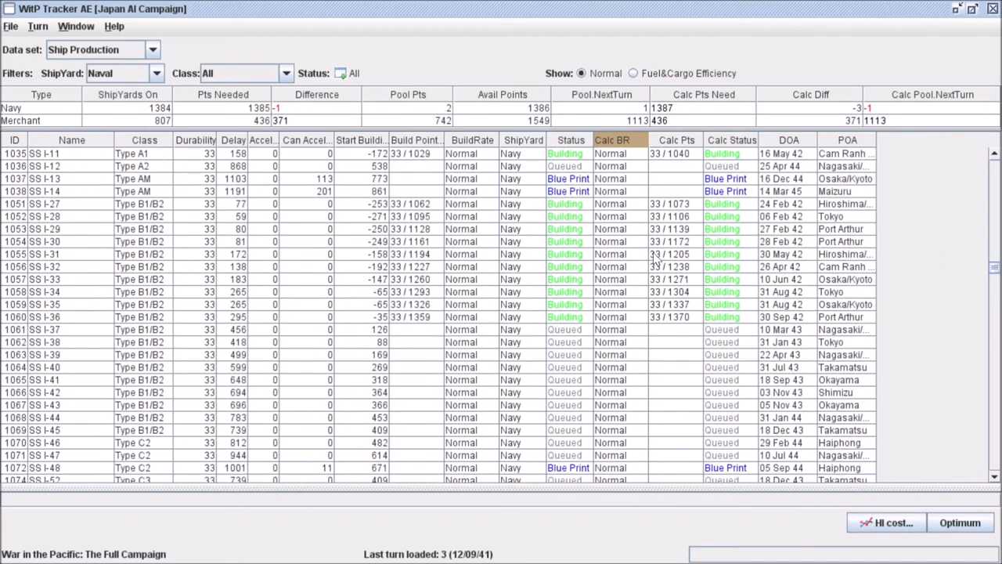
scroll("down", 3)
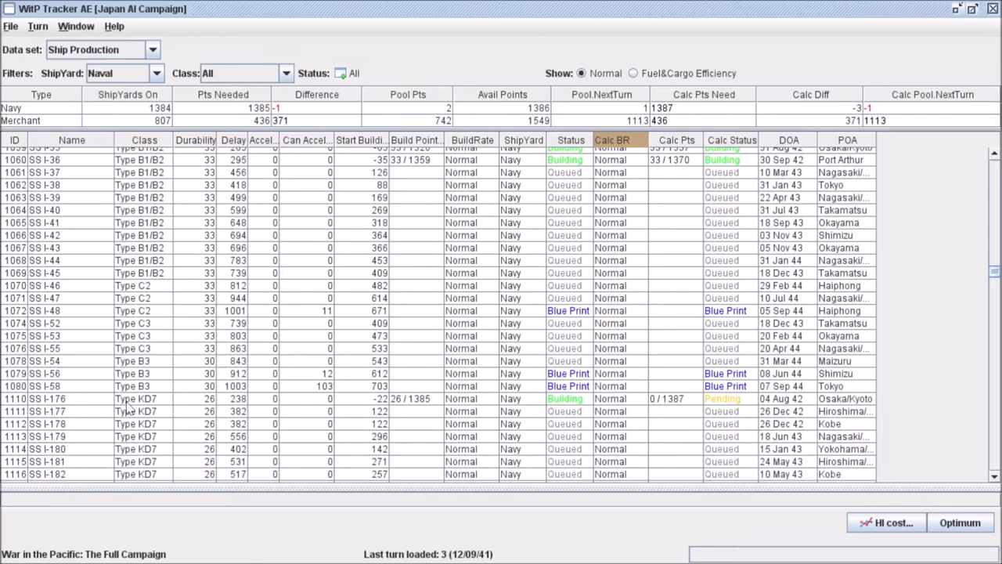
mouse_move(692, 402)
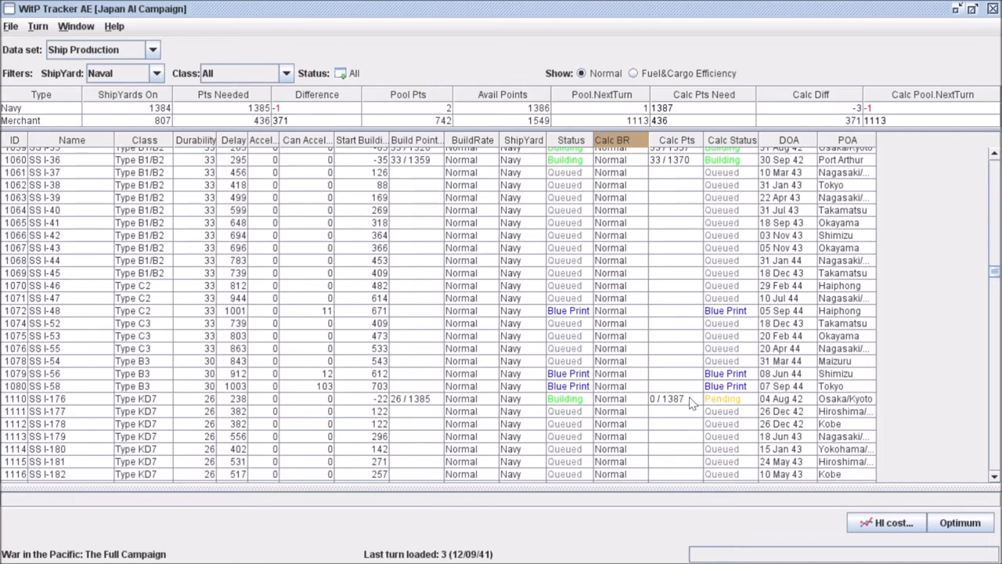
mouse_move(734, 375)
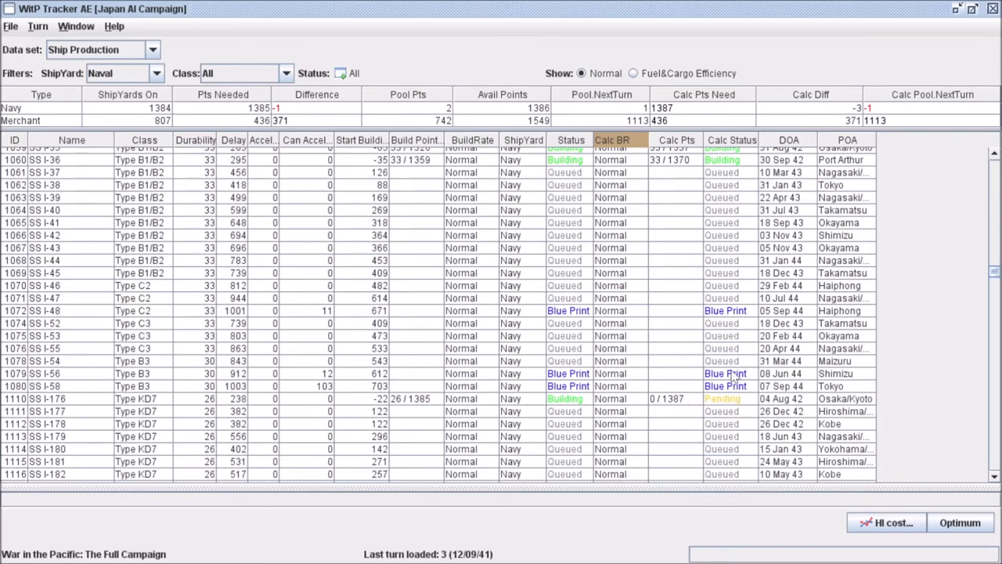
scroll("up", 3)
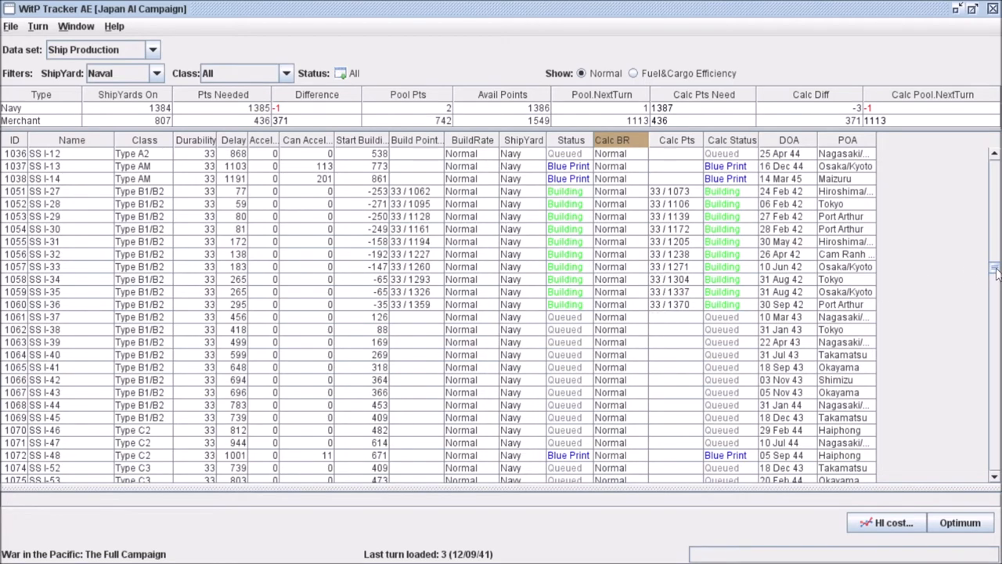
scroll("up", 3)
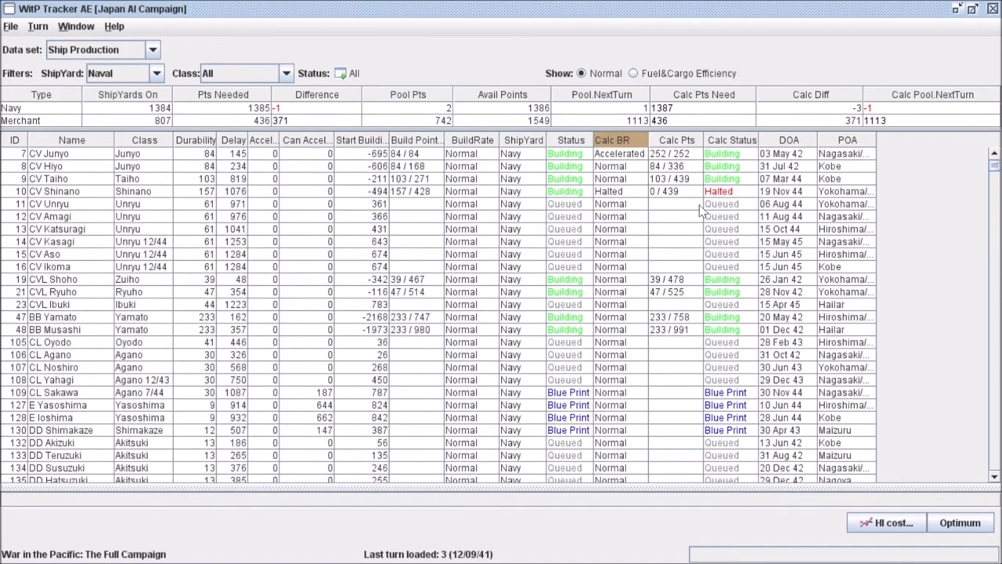
mouse_move(649, 298)
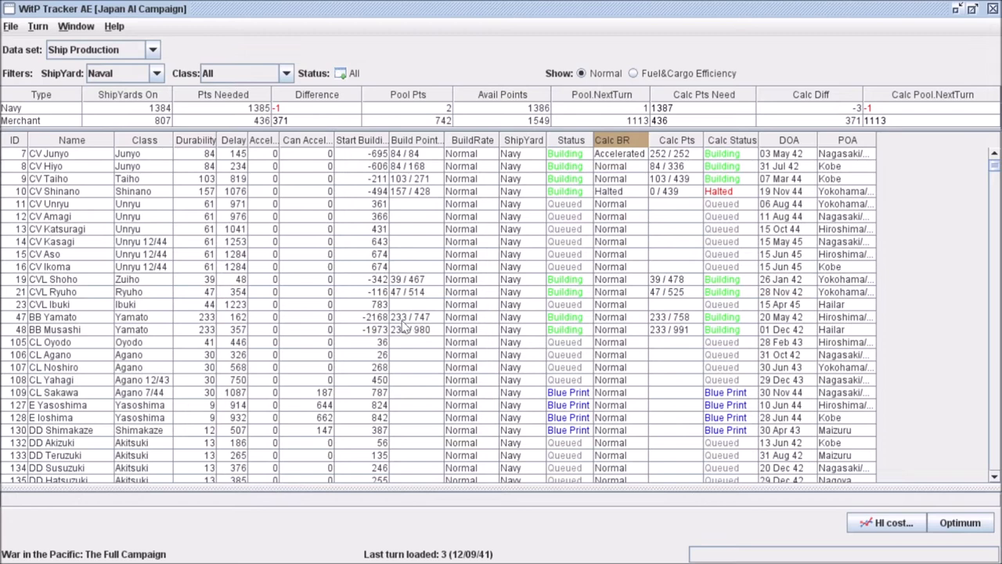
mouse_move(545, 327)
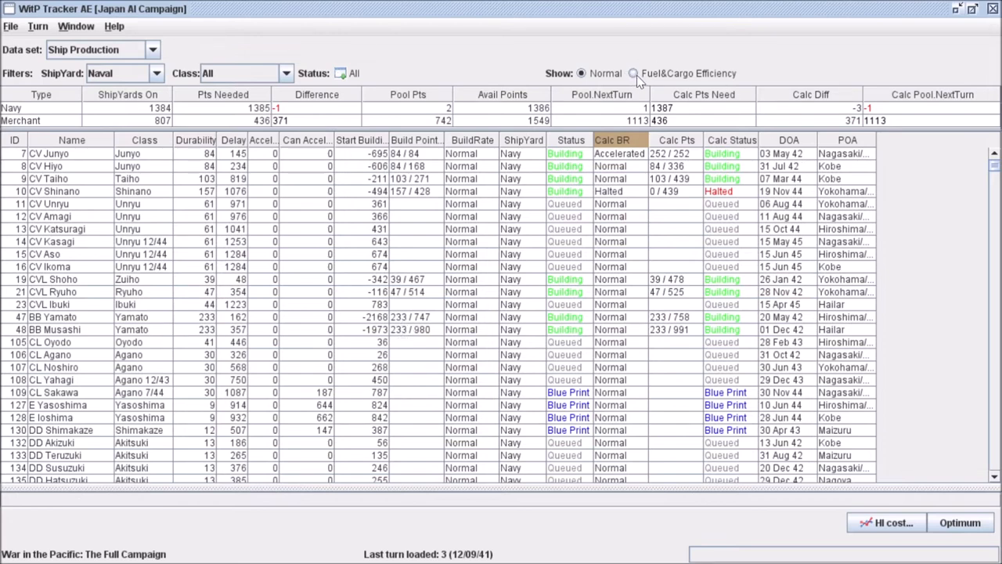
left_click(632, 73)
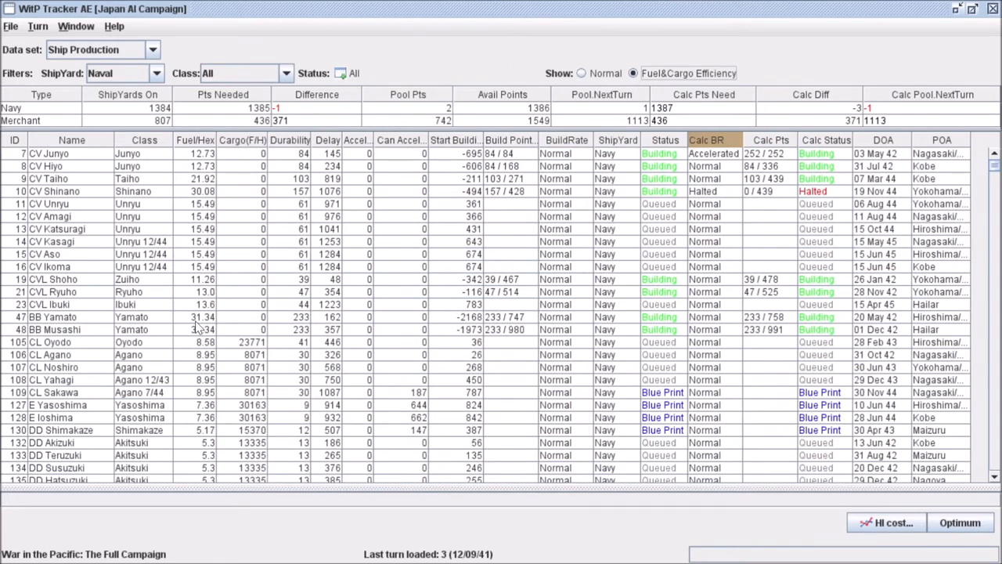
mouse_move(164, 324)
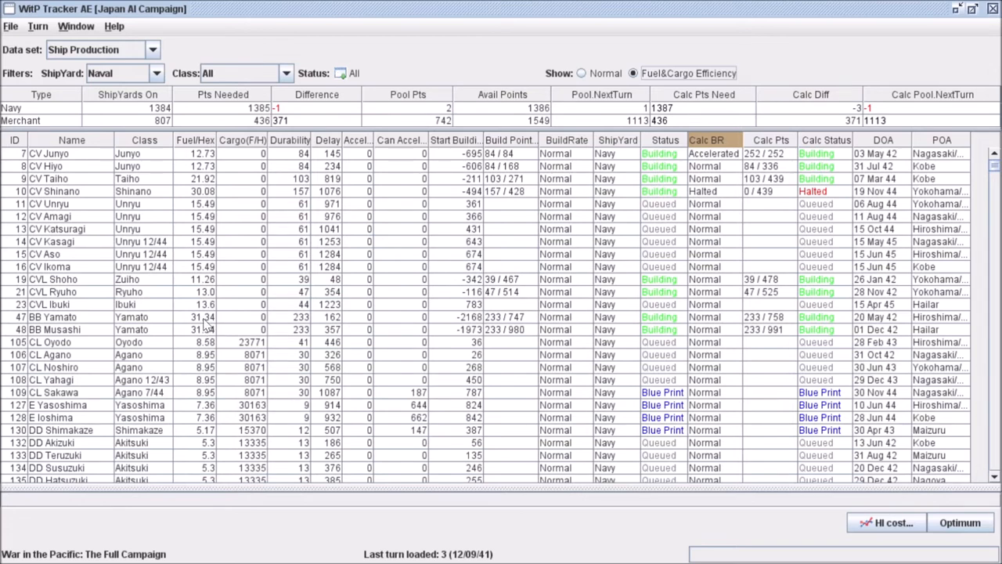
mouse_move(219, 335)
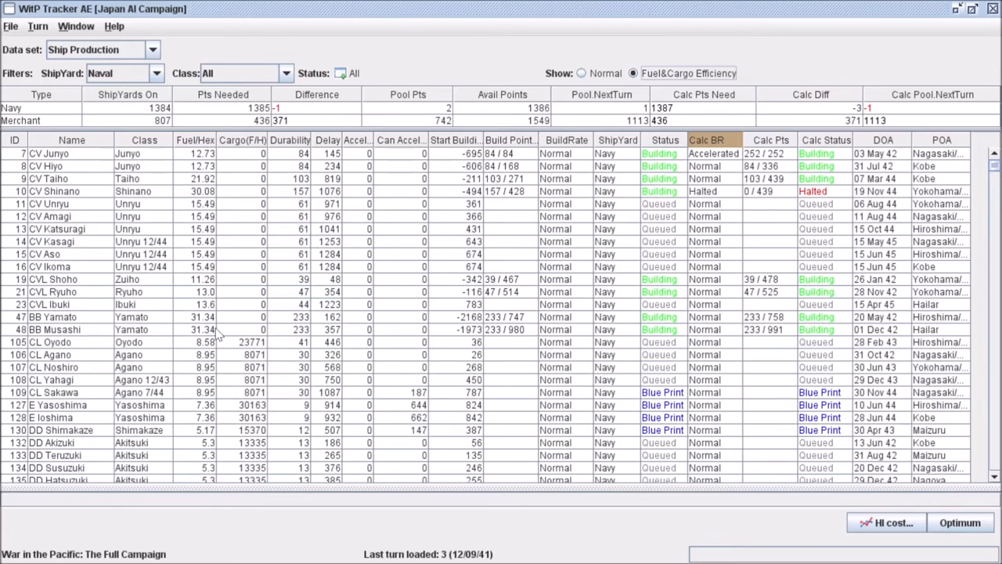
mouse_move(663, 154)
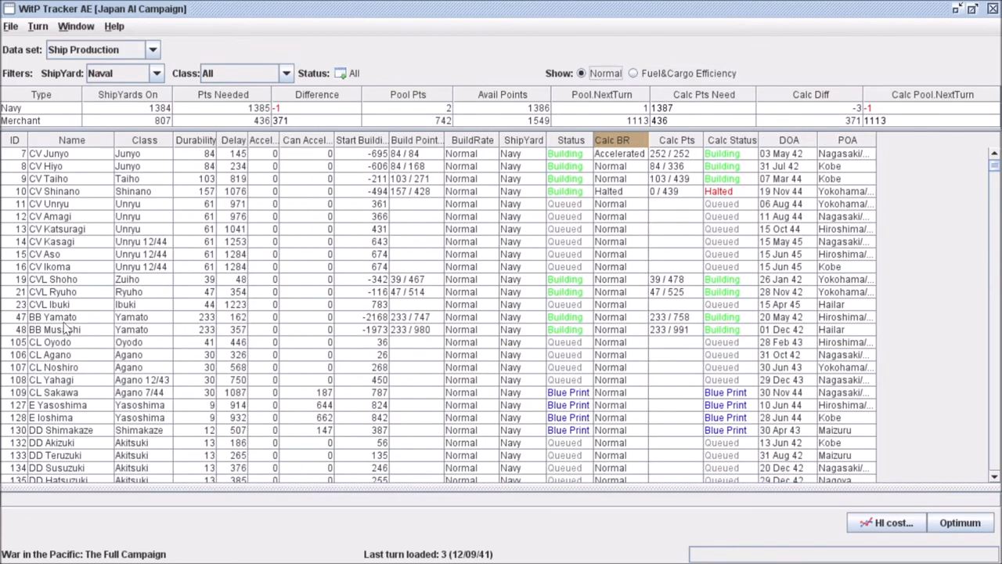
Step: Set BB Yamato and BB Musashi to Halted, lowering navy points needed to 930
left_click(639, 317)
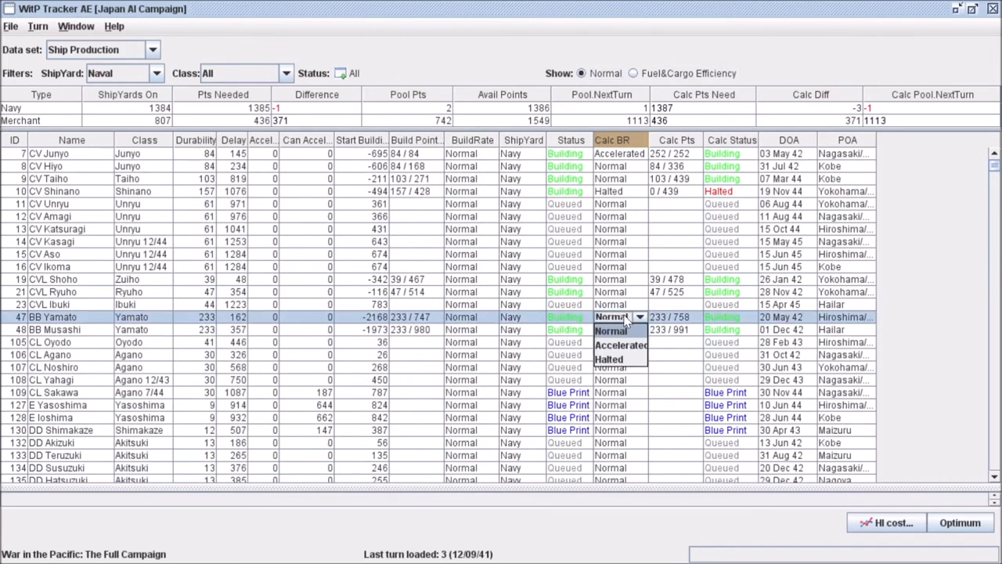
left_click(608, 359)
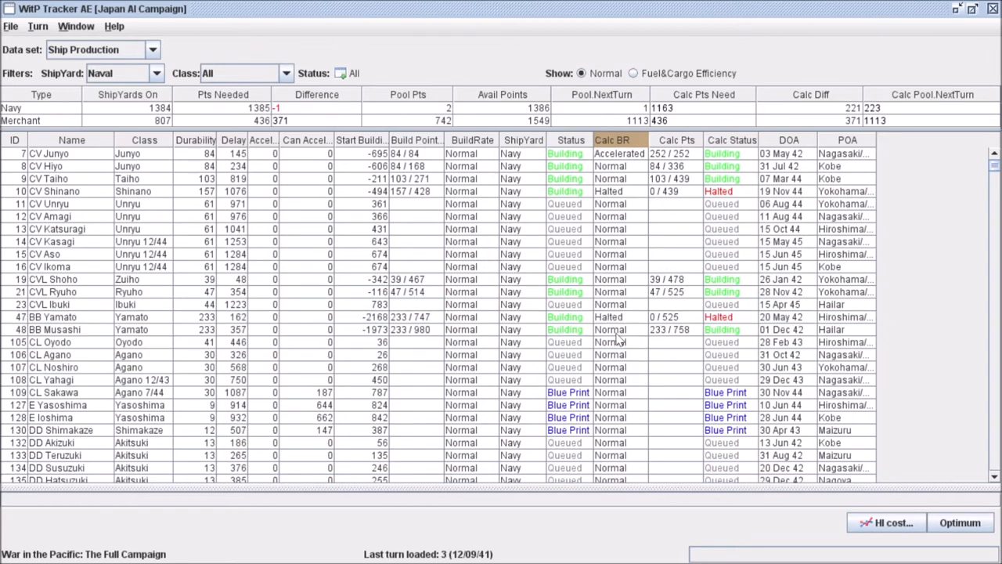
left_click(635, 329)
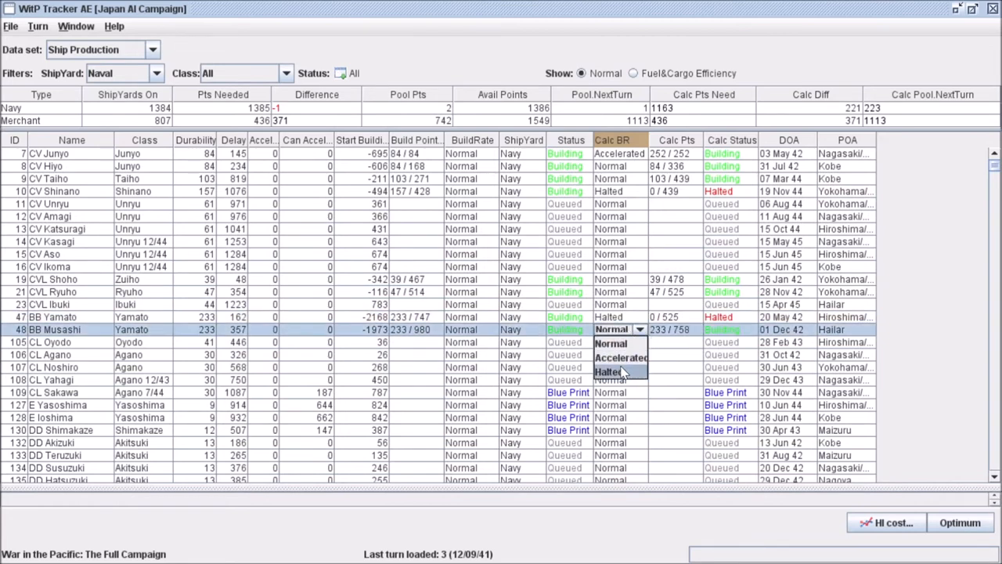
left_click(613, 371)
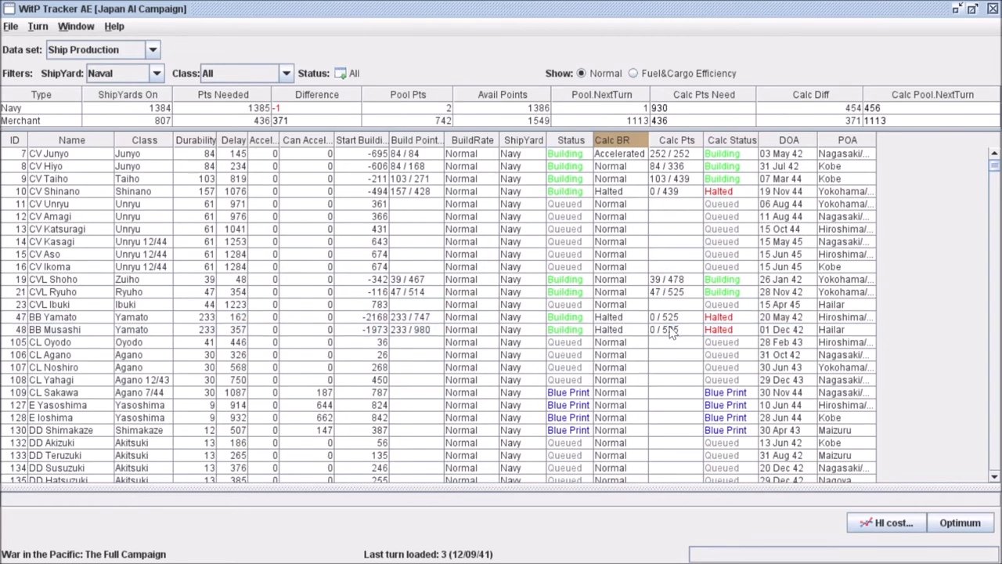
mouse_move(207, 329)
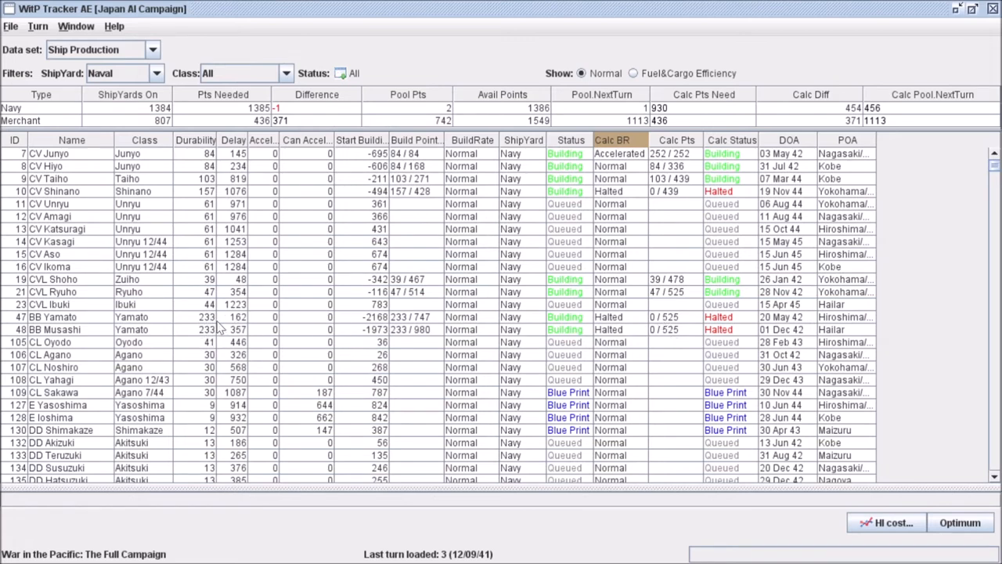
mouse_move(63, 108)
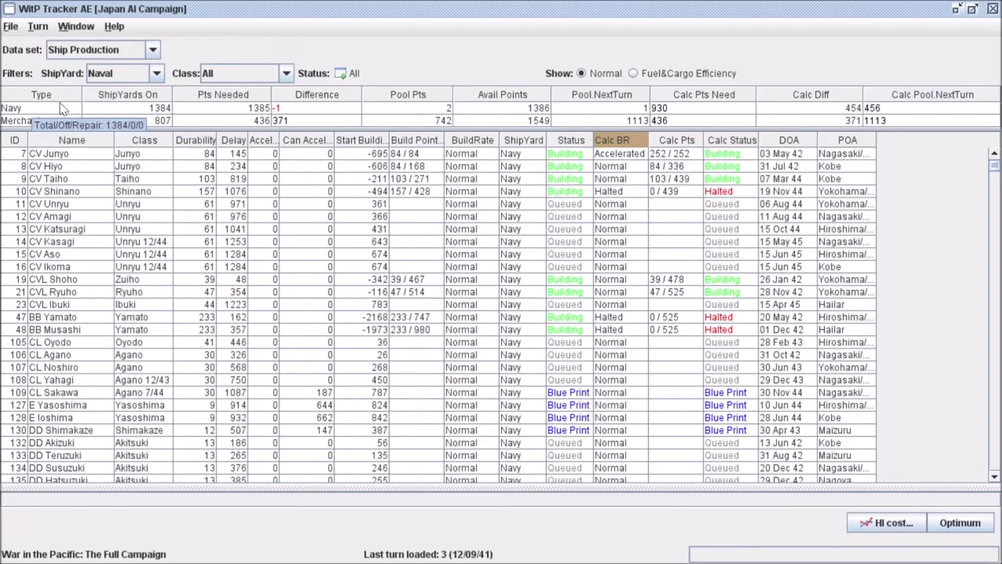
mouse_move(688, 112)
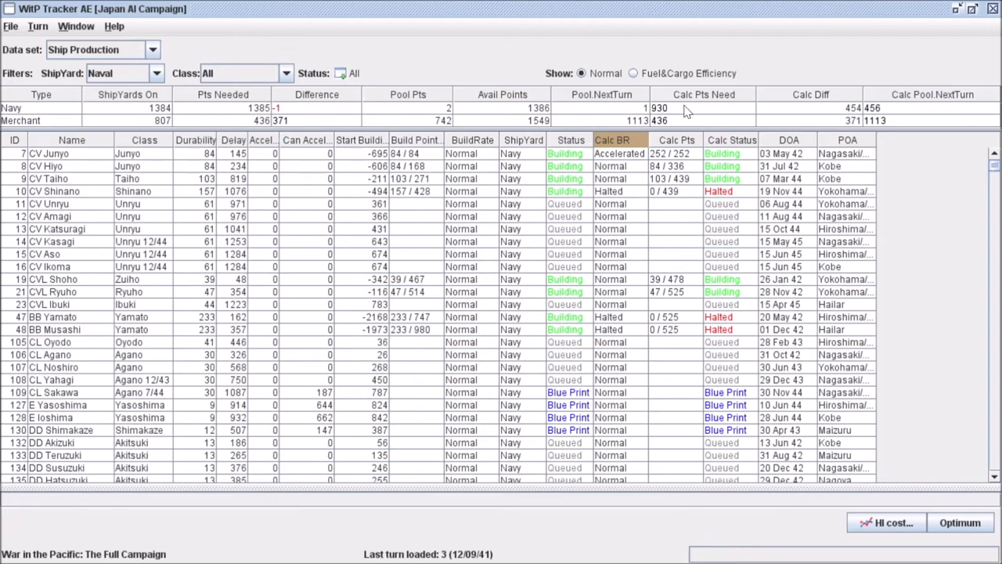
mouse_move(877, 118)
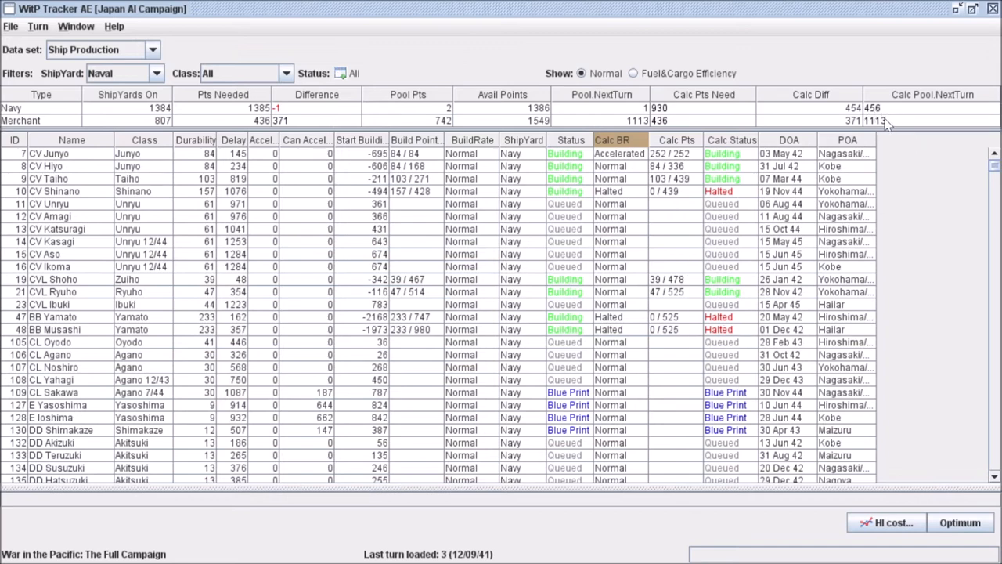
scroll("down", 3)
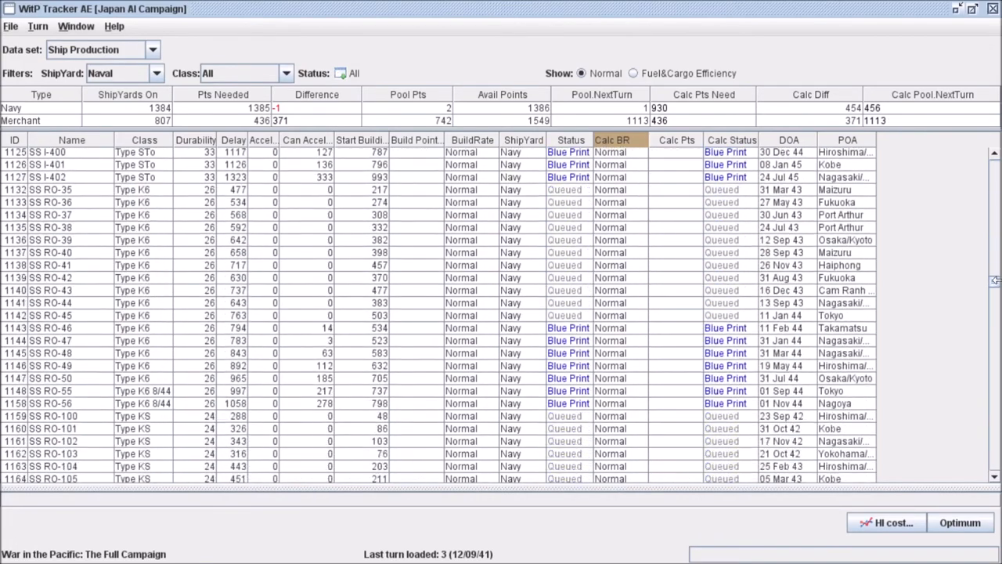
scroll("up", 3)
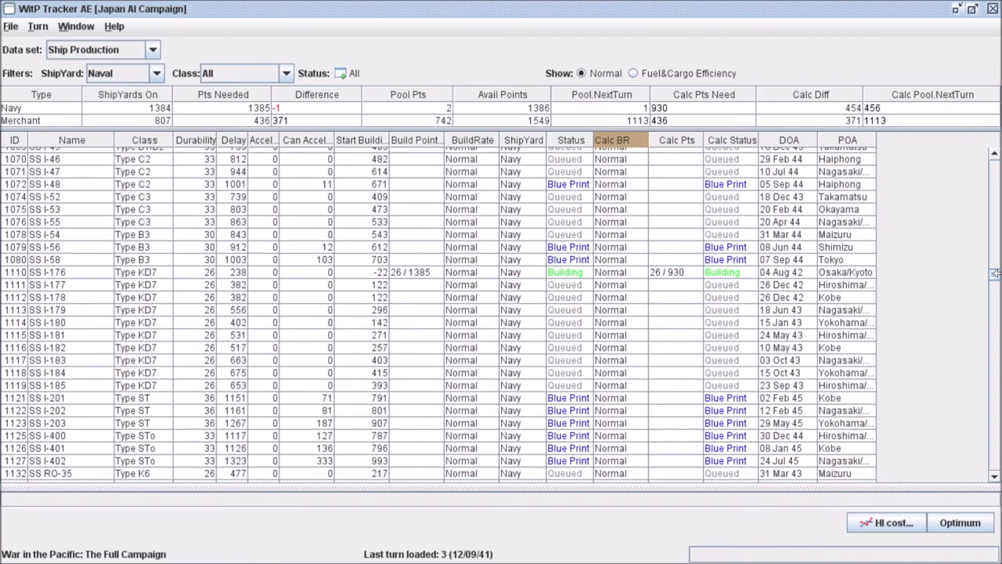
scroll("up", 3)
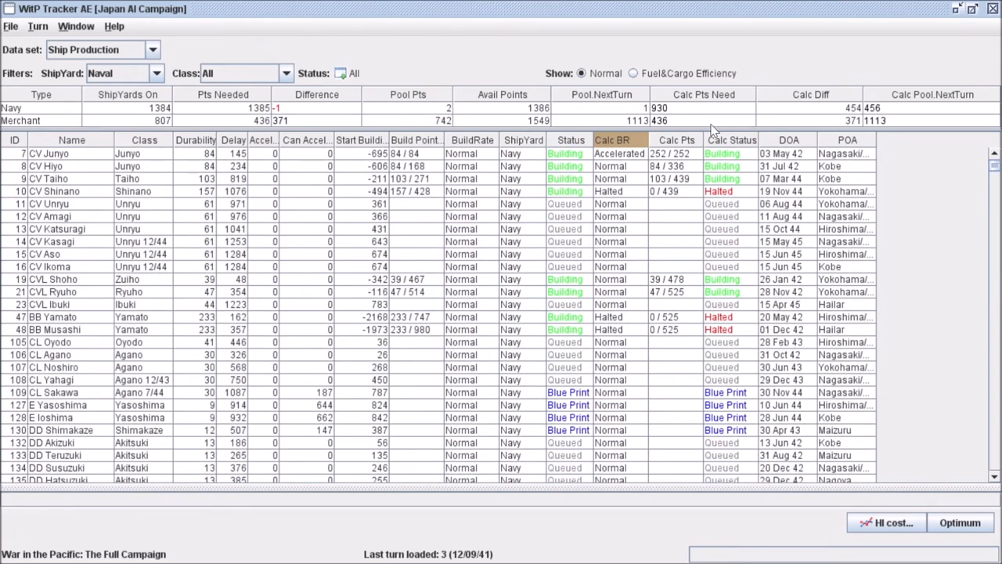
mouse_move(50, 191)
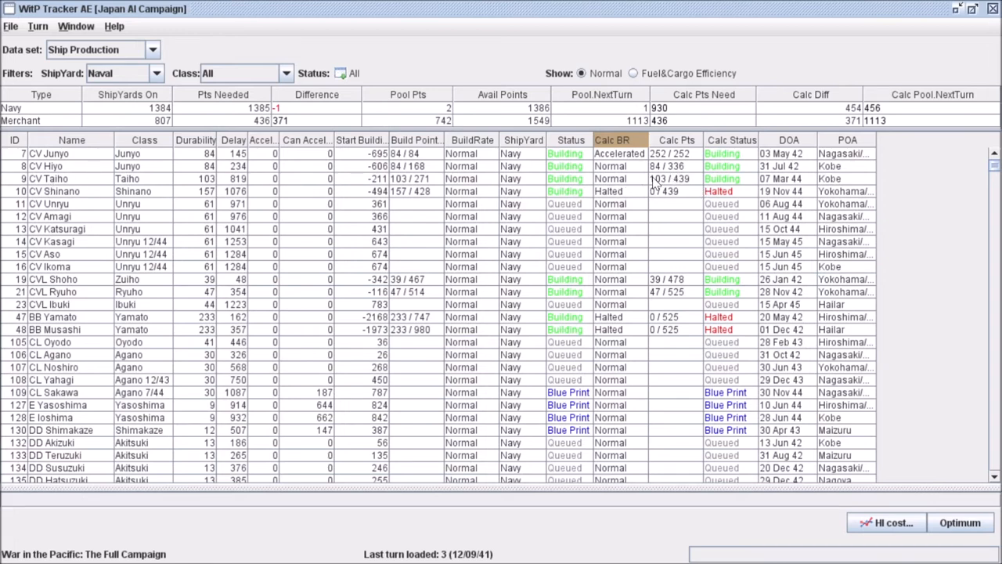
Step: Plan CV Taiho at Accelerated (309/645) and show its Ship HI Cost breakdown
left_click(638, 179)
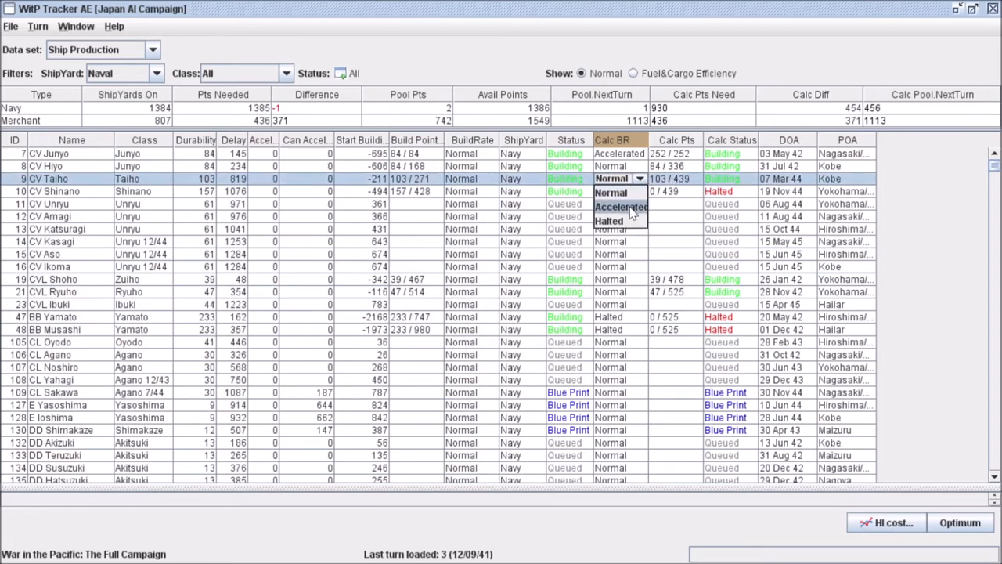
left_click(620, 207)
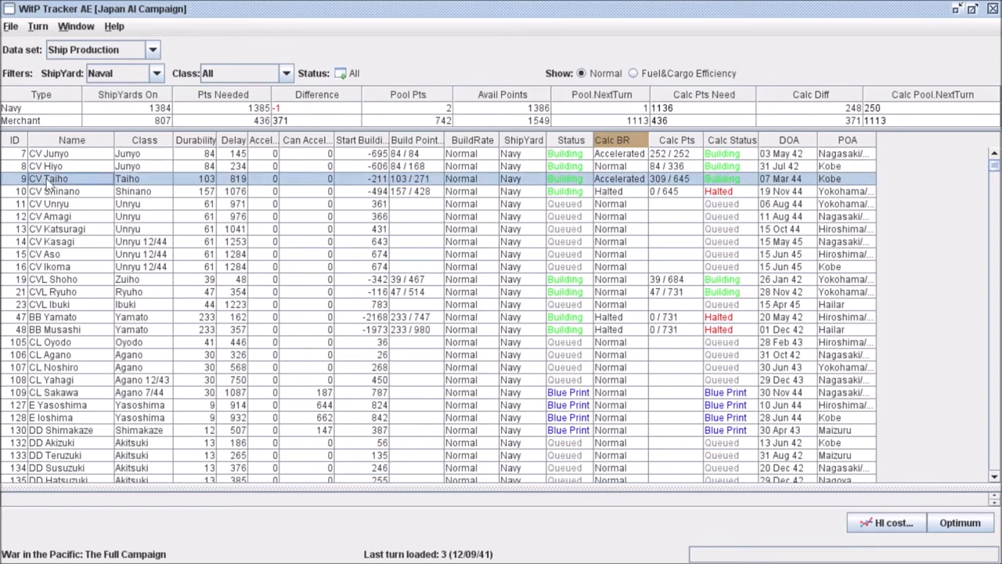
left_click(886, 523)
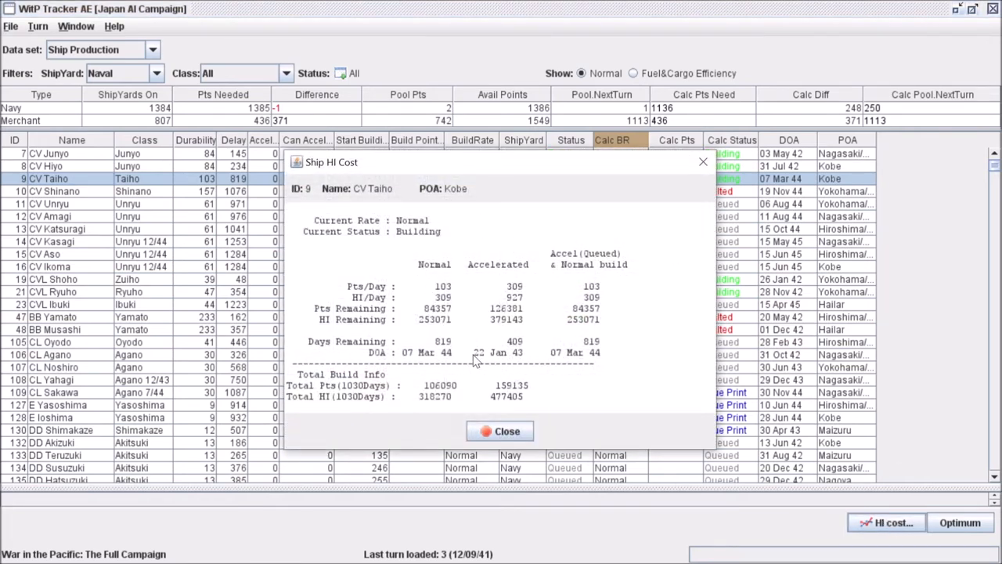
mouse_move(530, 348)
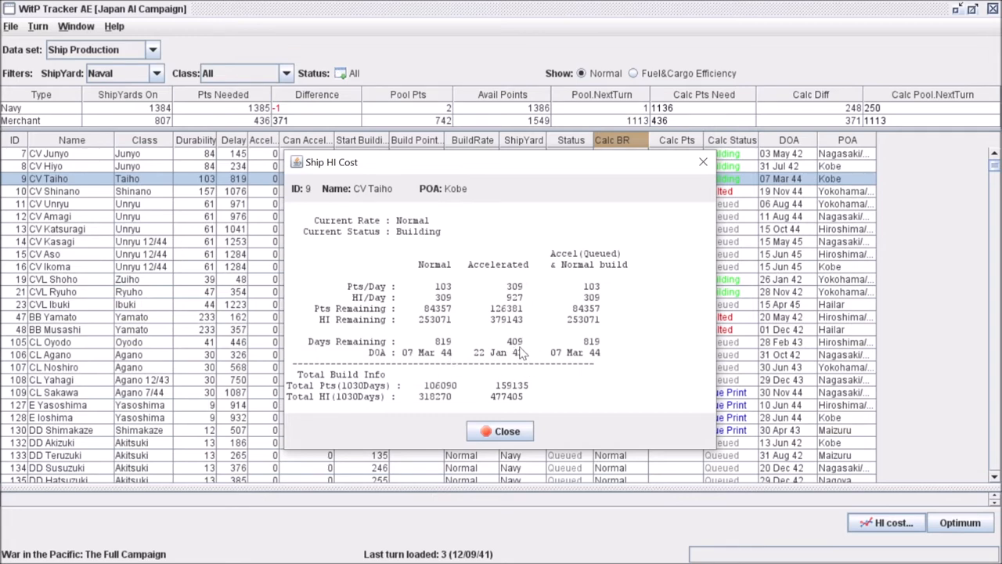
mouse_move(407, 361)
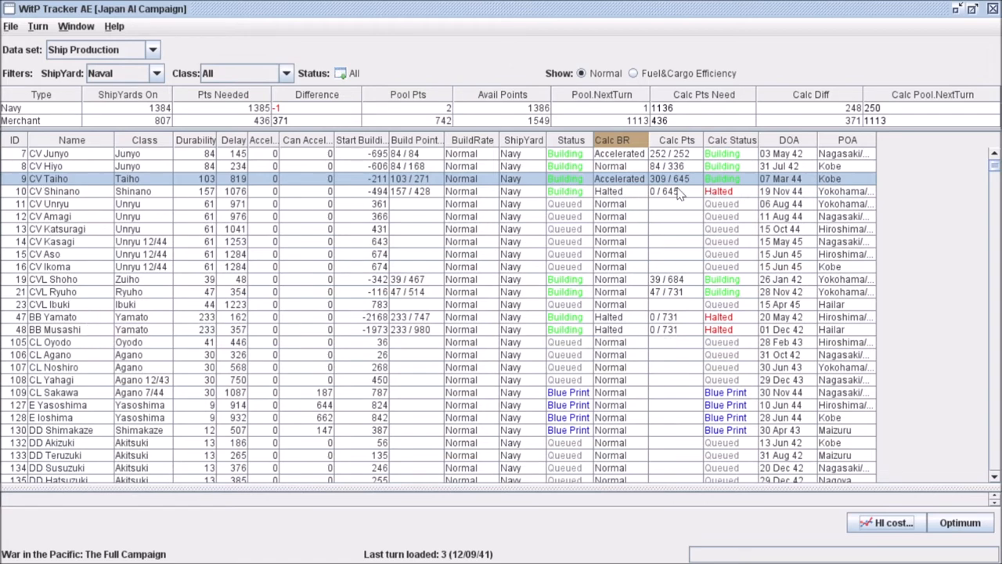
mouse_move(39, 129)
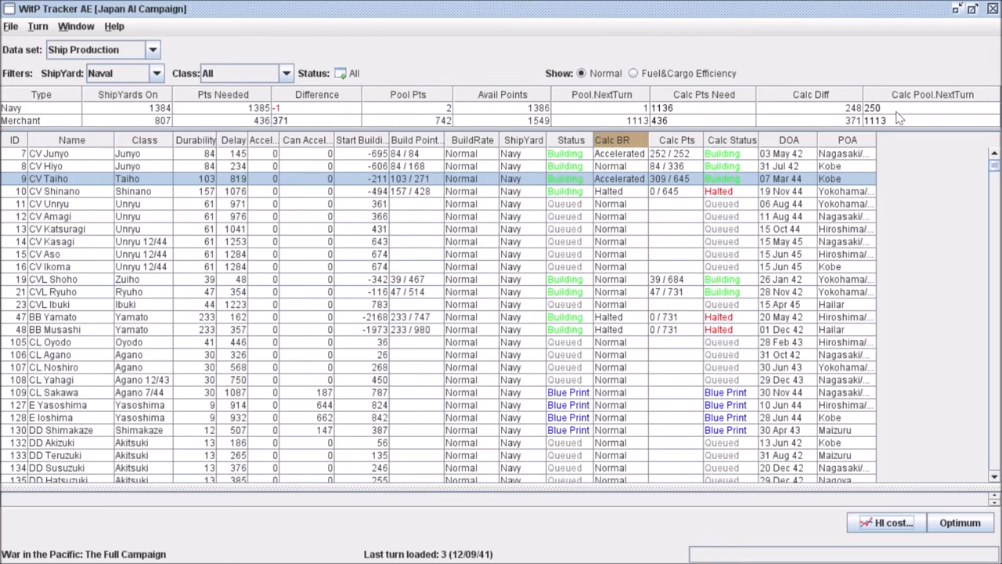
mouse_move(623, 157)
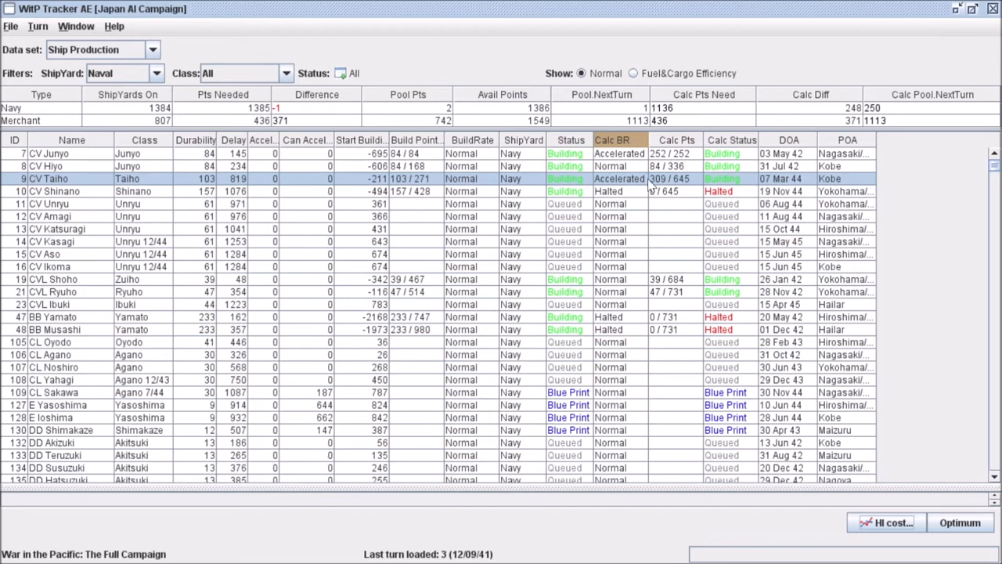
mouse_move(907, 133)
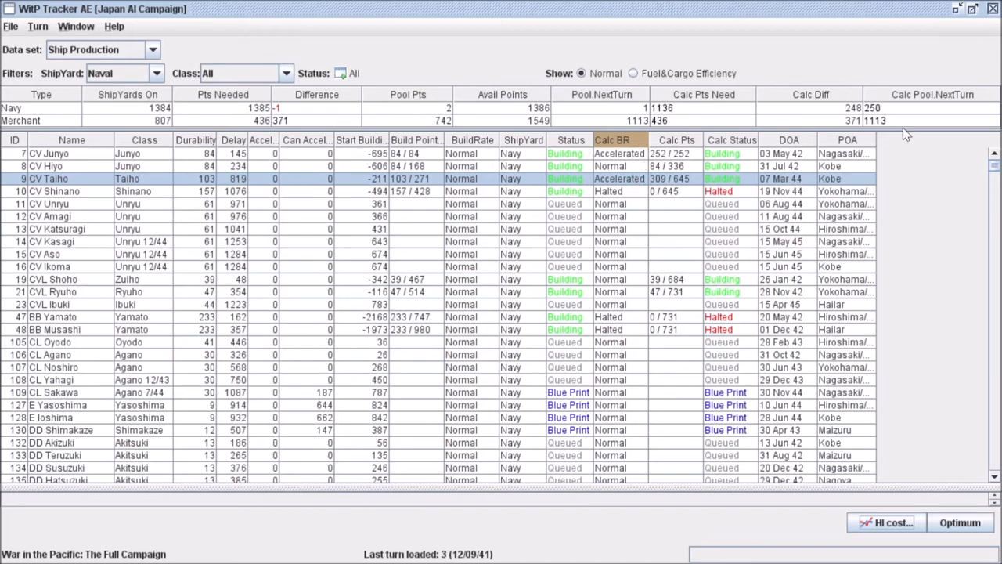
mouse_move(869, 115)
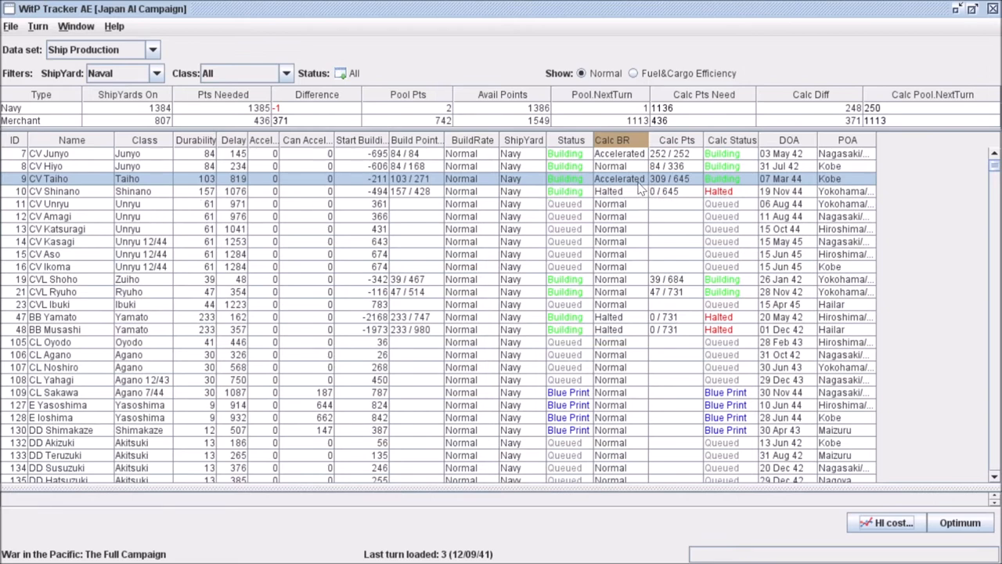
Step: Change CV Shinano's Calc BR from Halted to Normal (157/802)
left_click(611, 191)
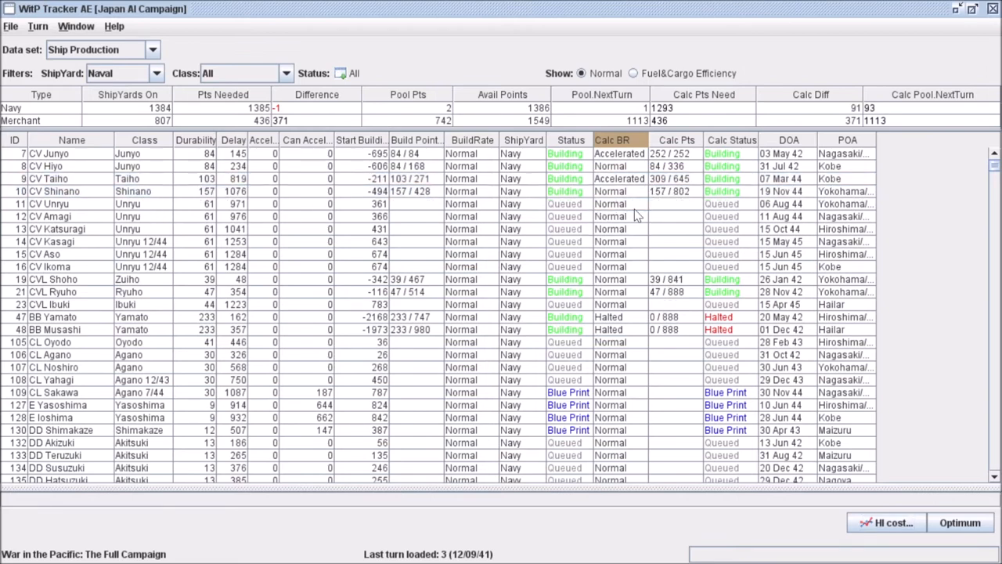
mouse_move(654, 200)
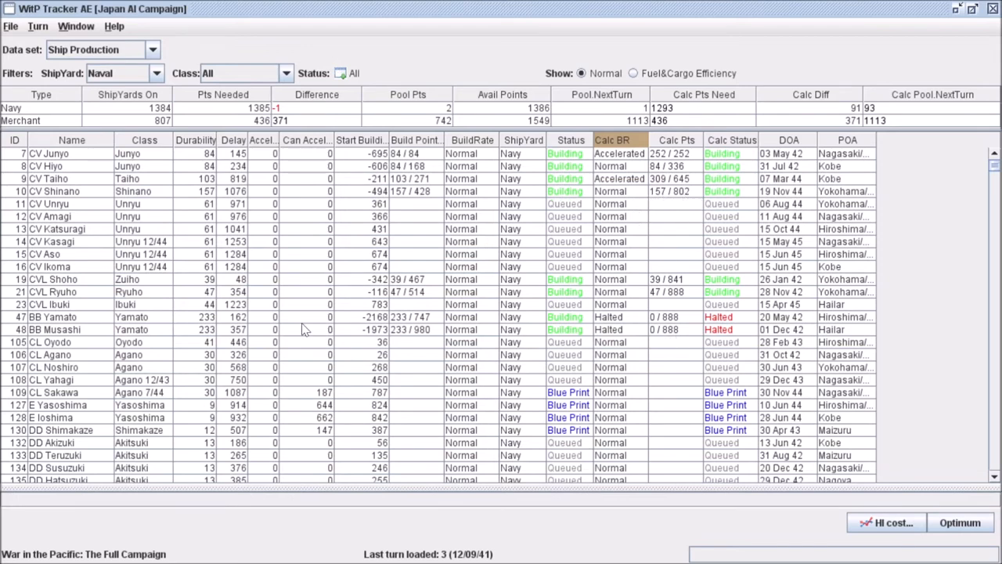
mouse_move(880, 158)
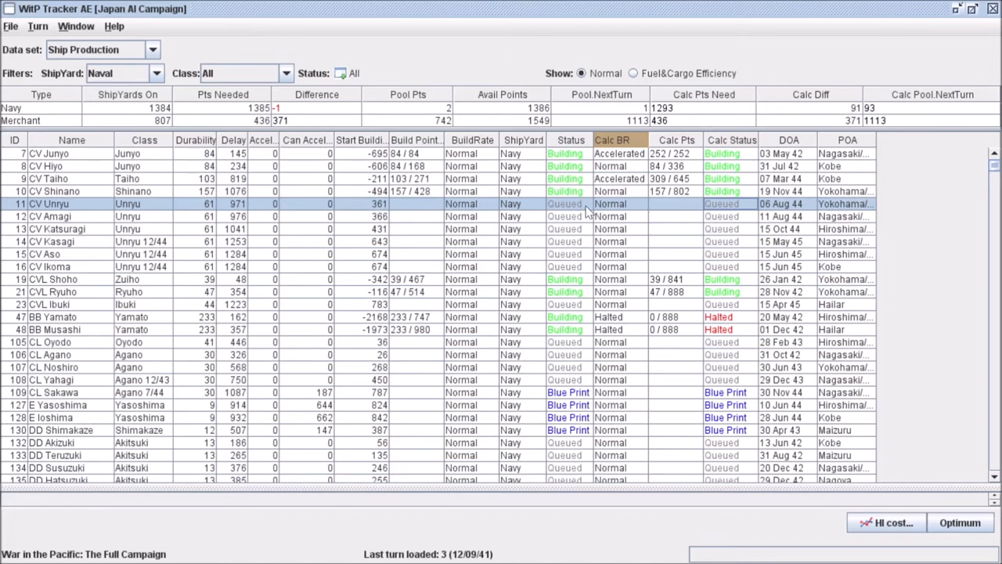
Step: Plan CV Unryu at Accelerated (61/863) and show its Ship HI Cost breakdown
left_click(640, 203)
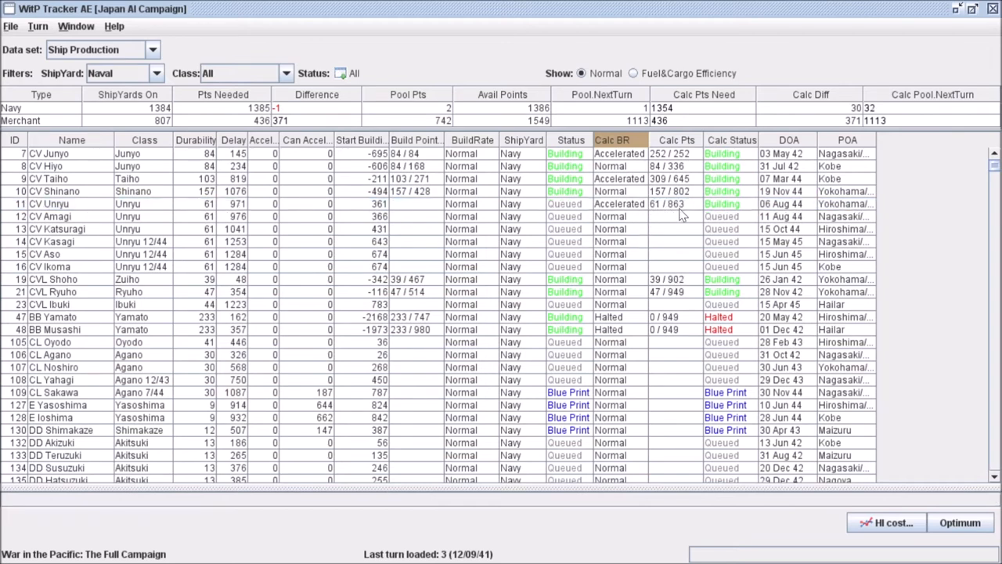
mouse_move(657, 212)
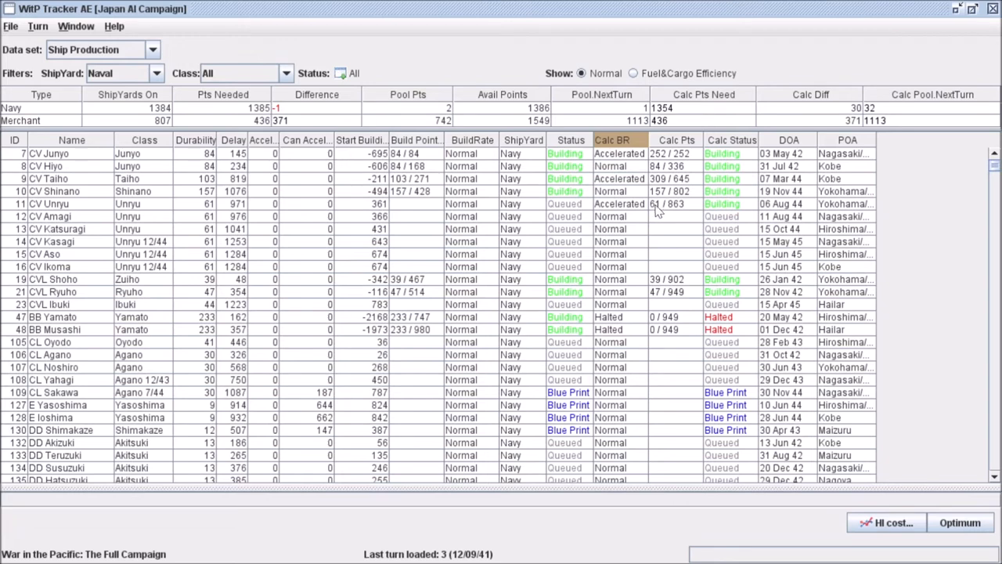
mouse_move(249, 215)
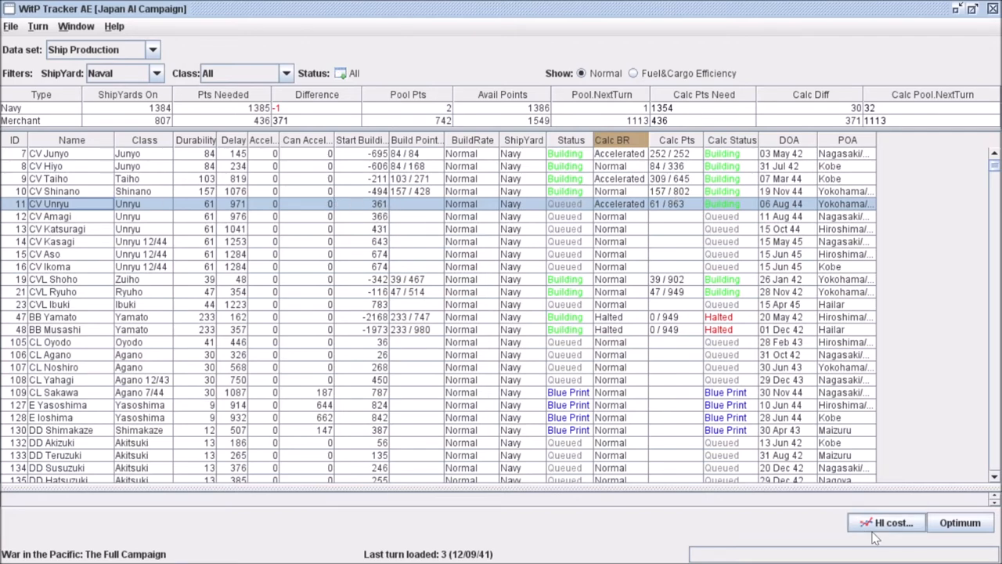
left_click(887, 523)
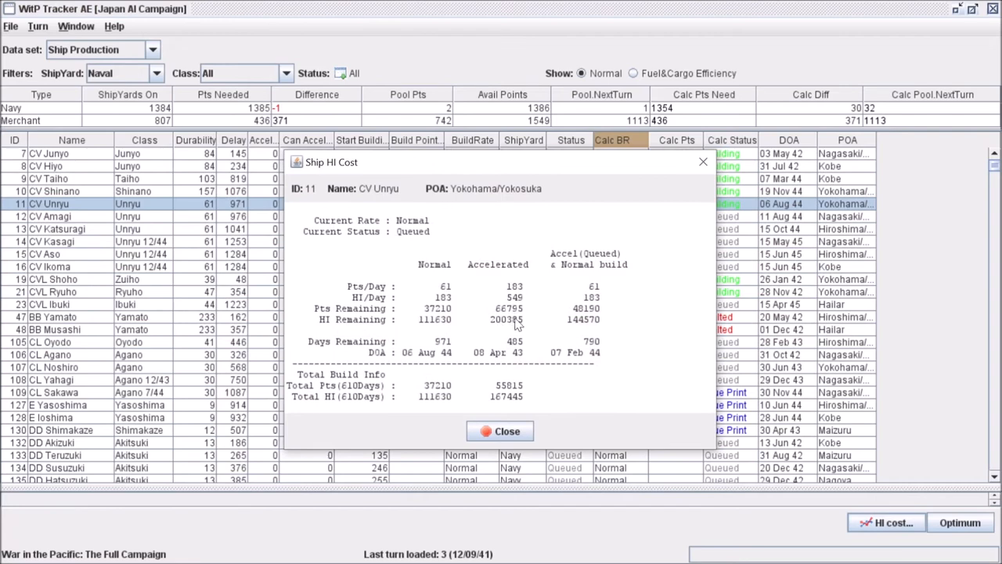
mouse_move(526, 353)
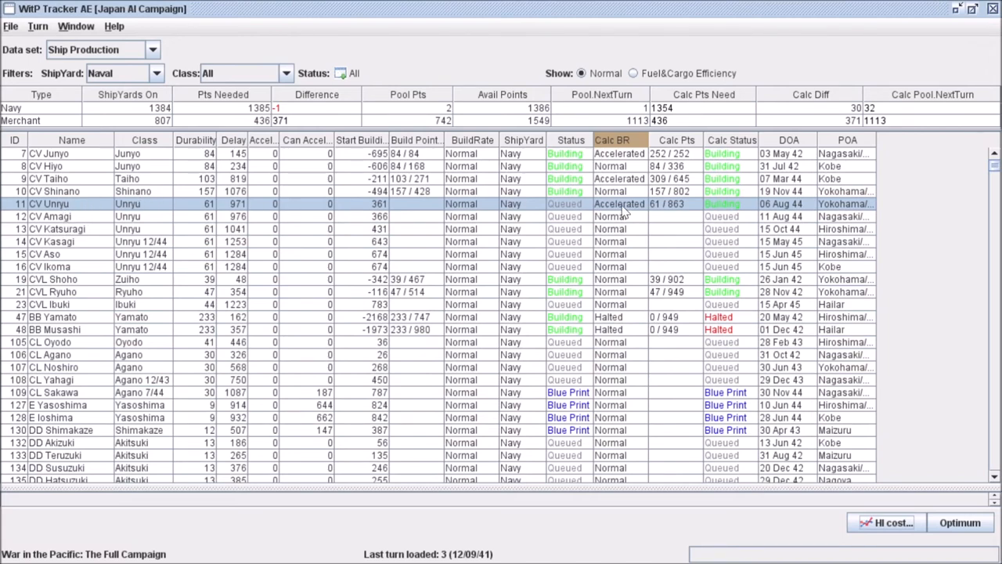
mouse_move(697, 221)
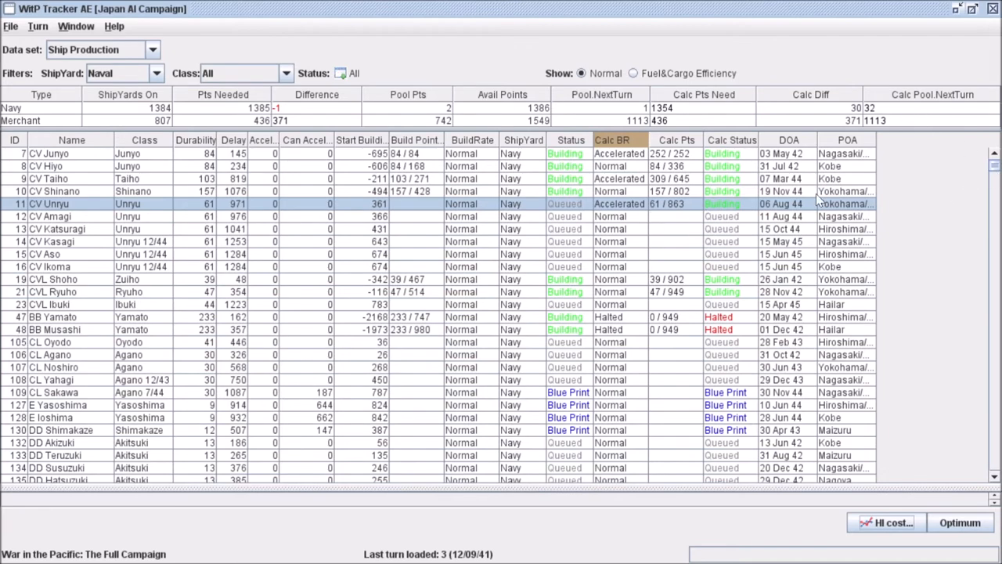
scroll("down", 3)
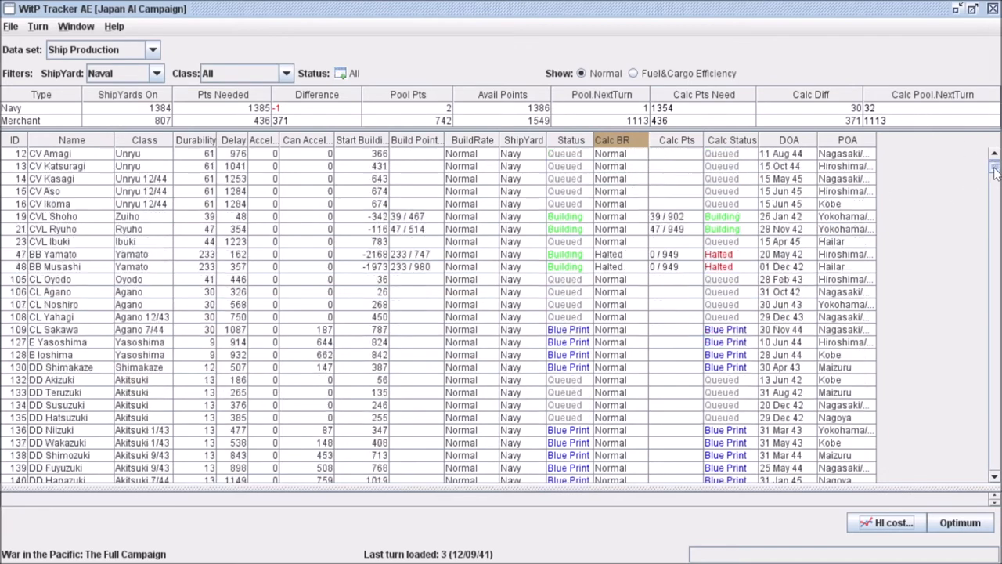
scroll("up", 3)
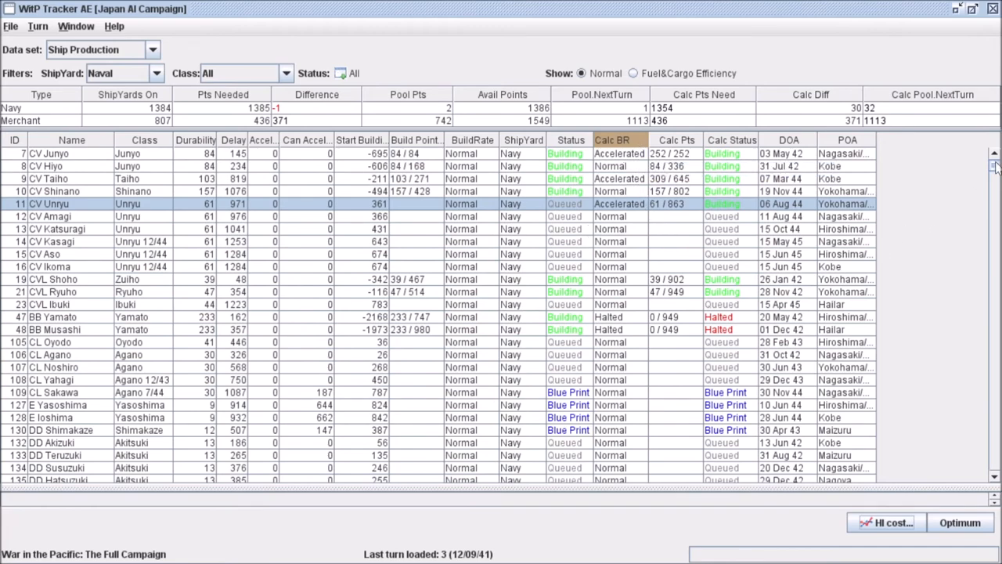
scroll("down", 3)
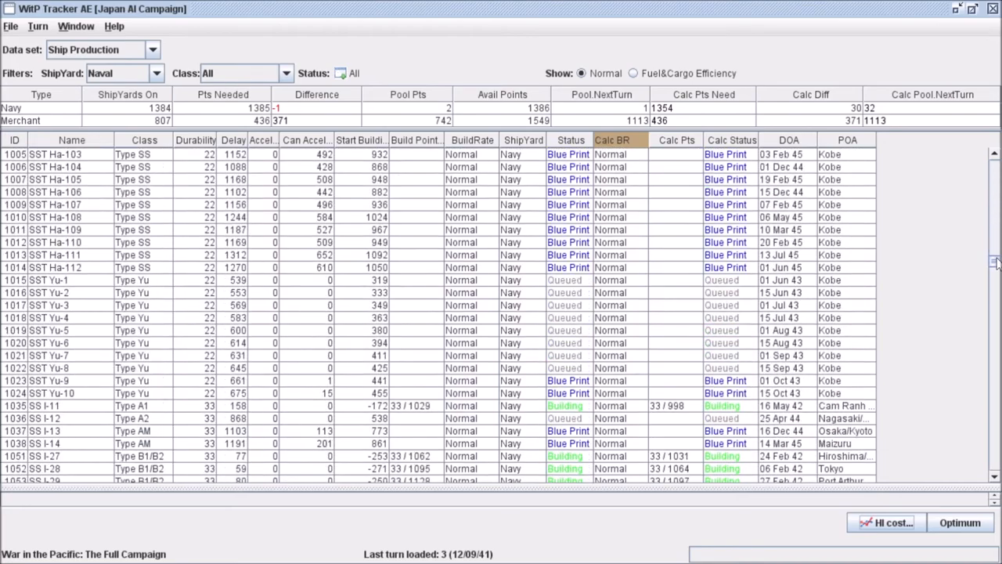
scroll("down", 3)
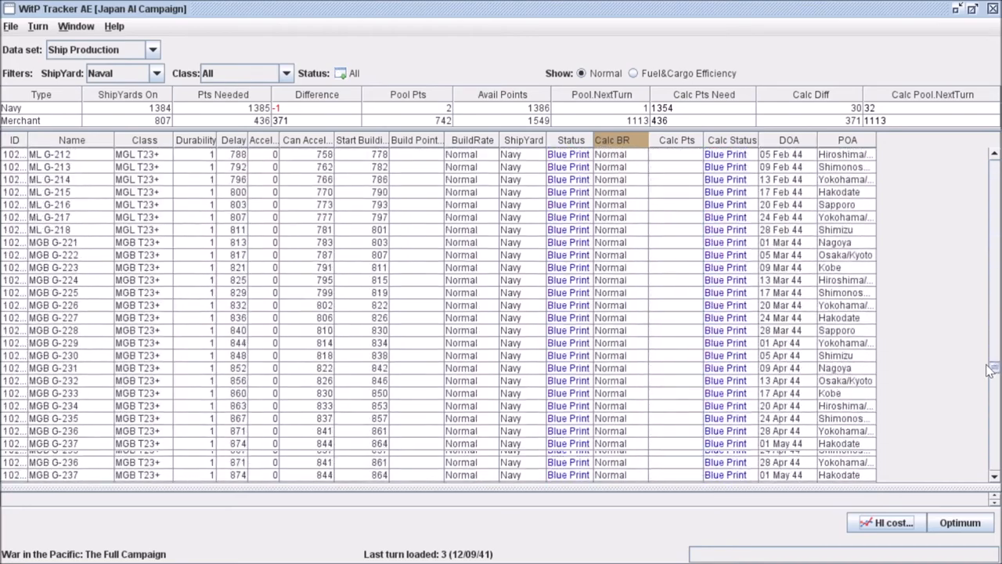
scroll("down", 3)
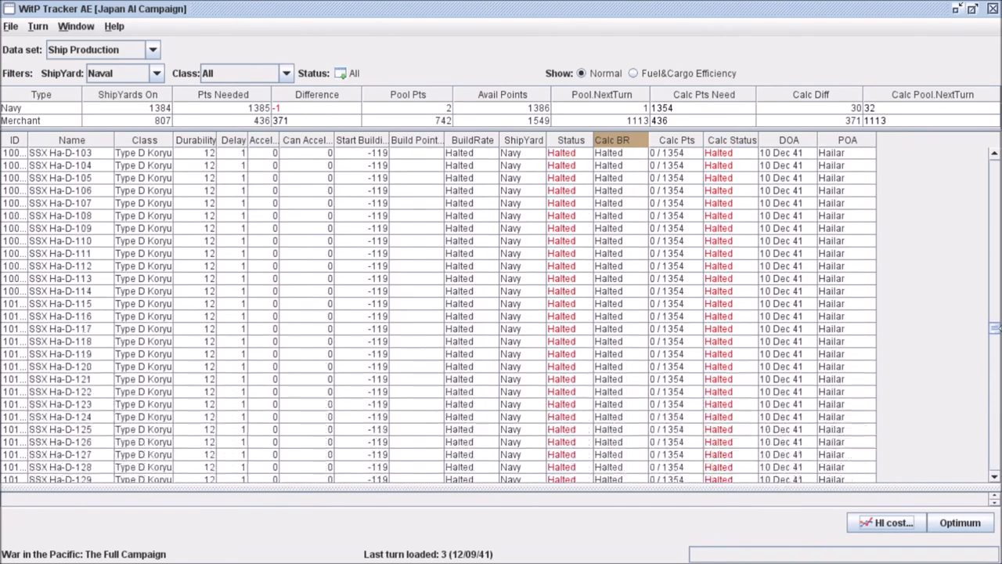
scroll("up", 3)
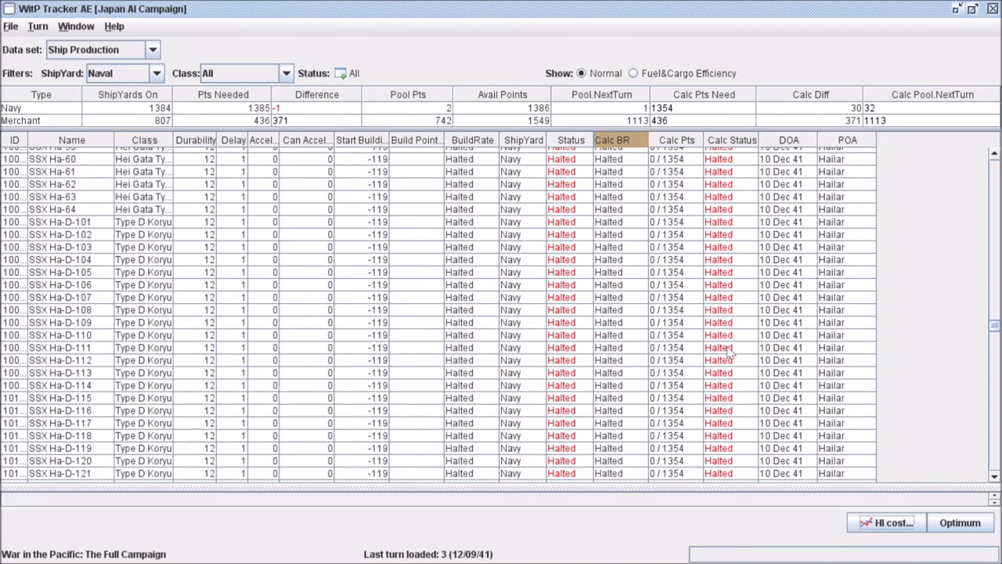
scroll("up", 3)
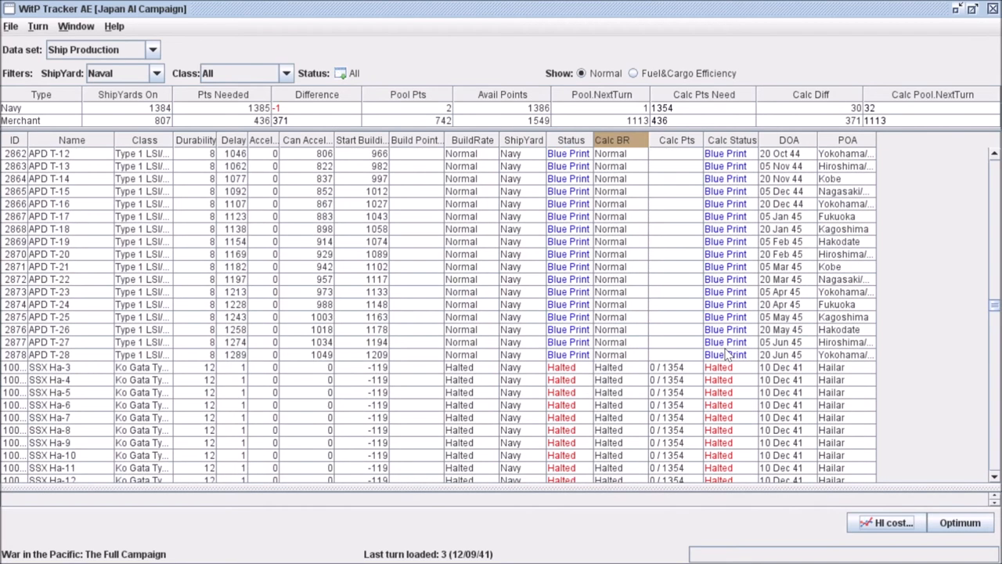
scroll("down", 3)
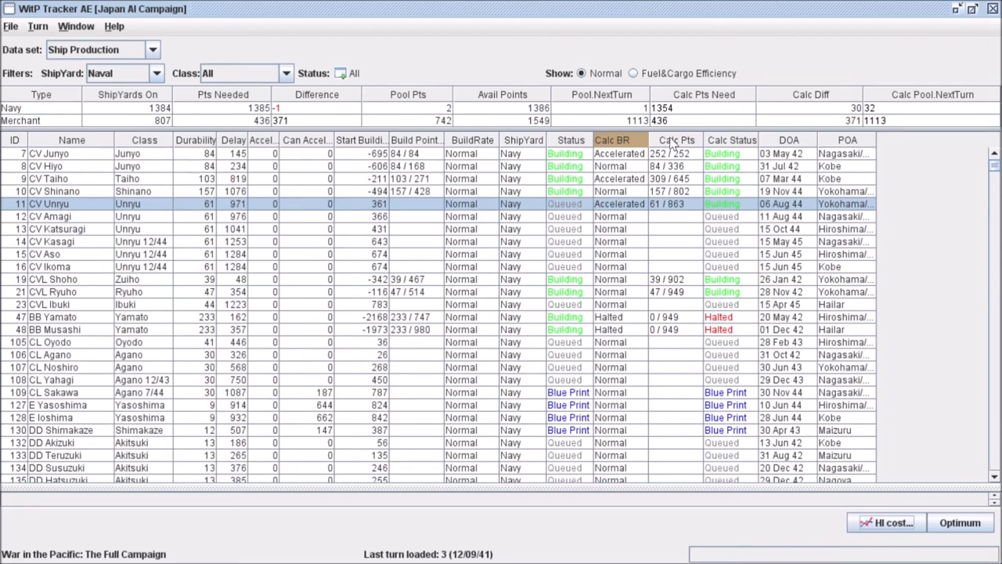
Step: Filter the Ship Production list to Merchant shipyards
left_click(154, 74)
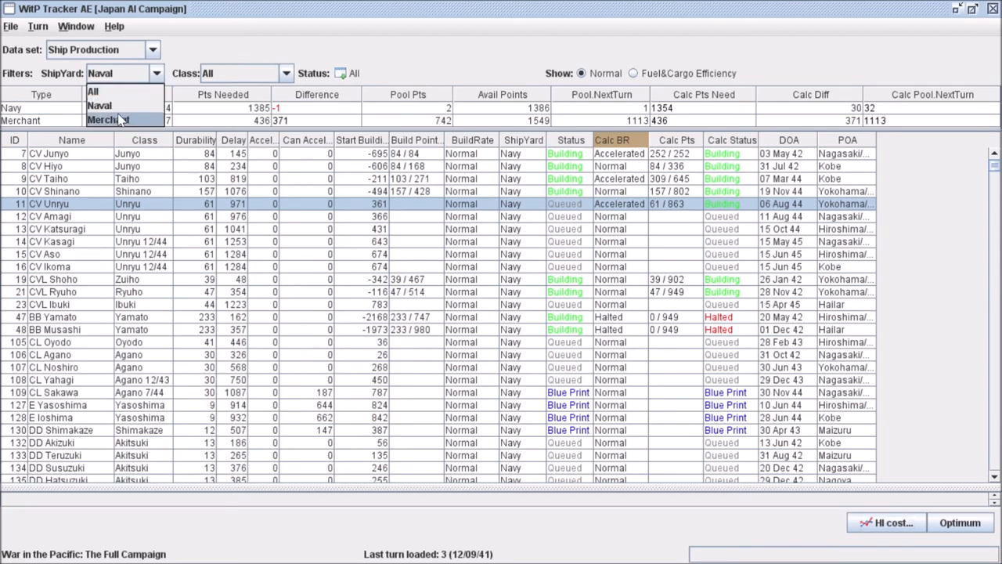
left_click(107, 119)
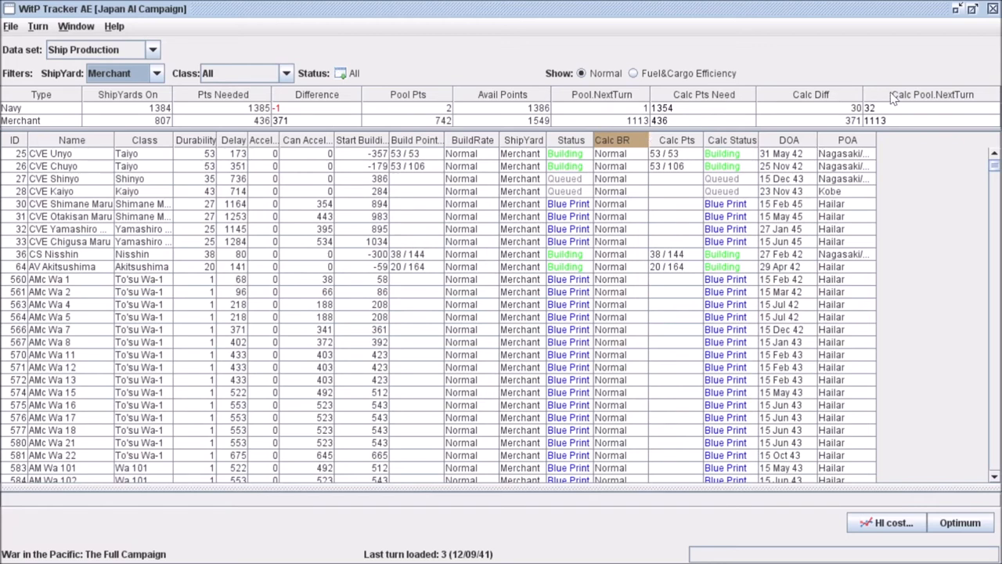
mouse_move(188, 128)
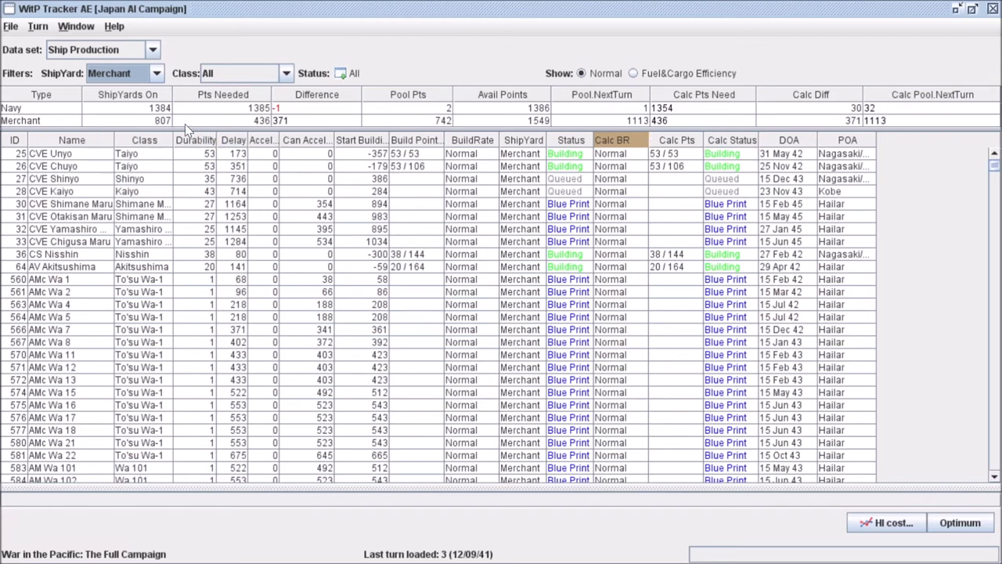
mouse_move(326, 122)
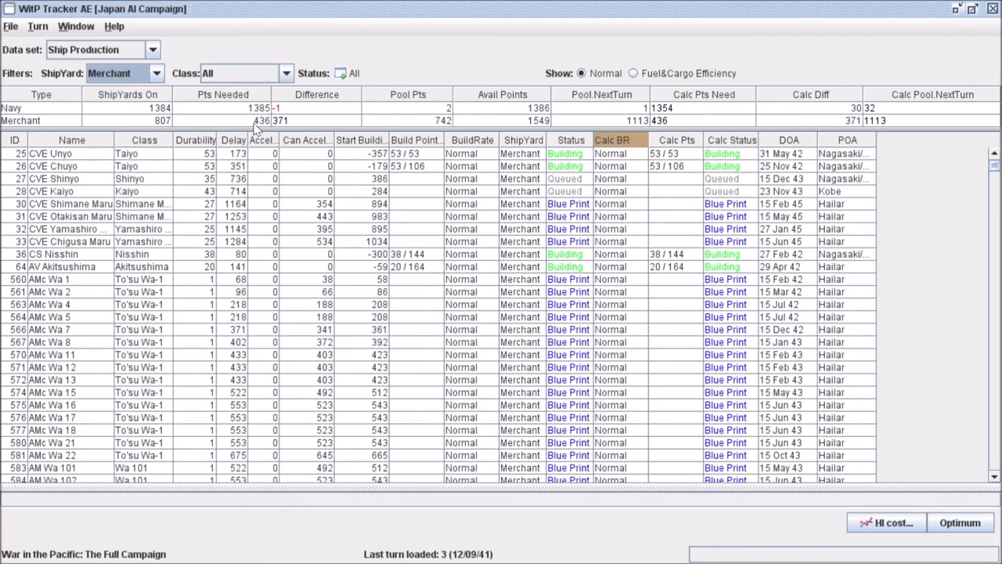
mouse_move(567, 154)
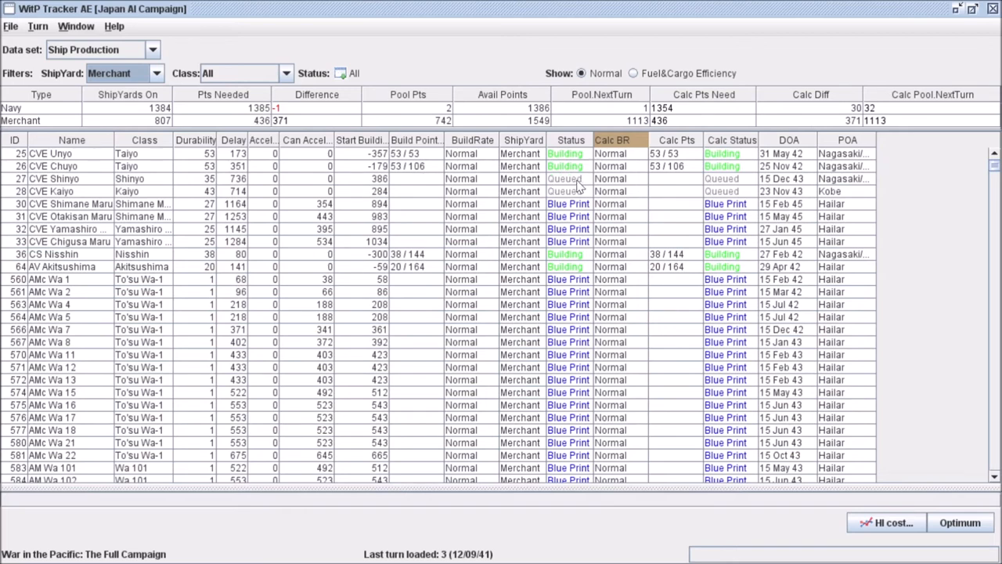
mouse_move(350, 156)
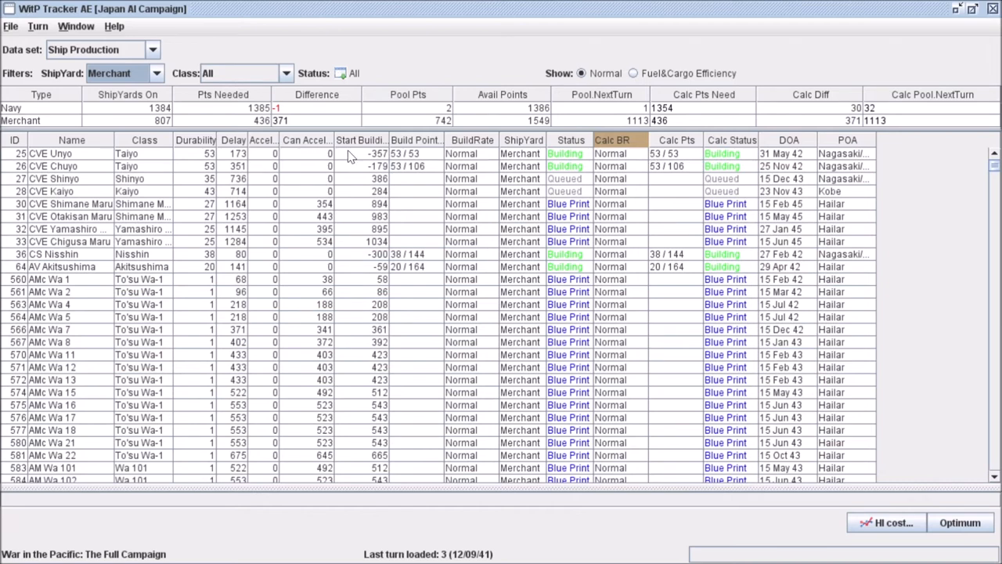
mouse_move(56, 169)
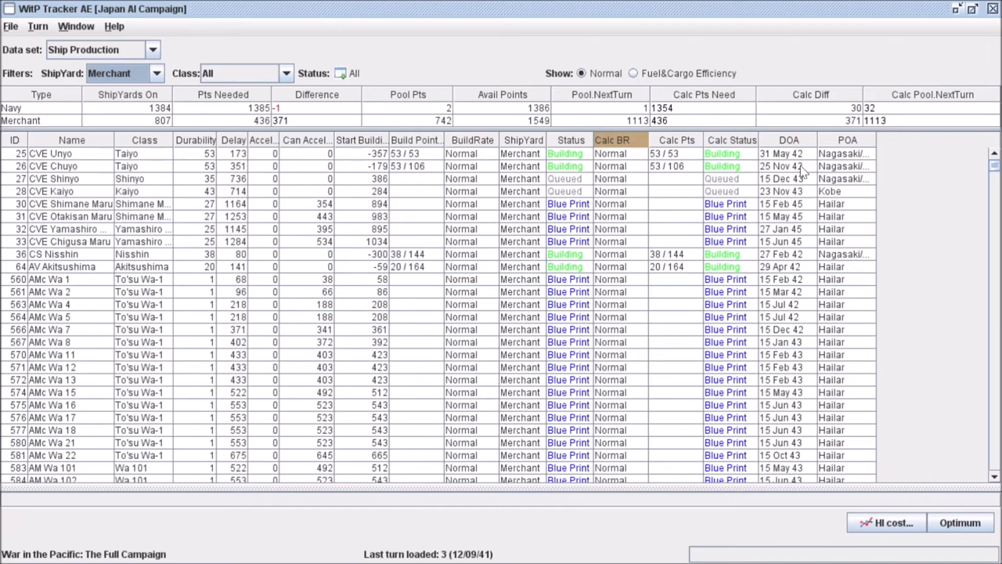
mouse_move(639, 166)
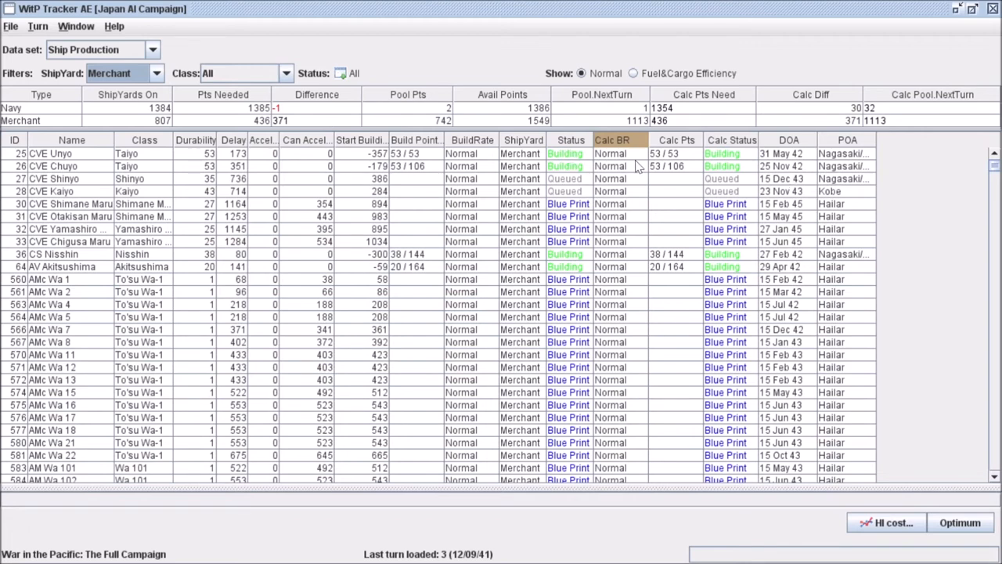
Step: Set CVE Unyo and CVE Chuyo to an Accelerated calculated build rate
left_click(639, 153)
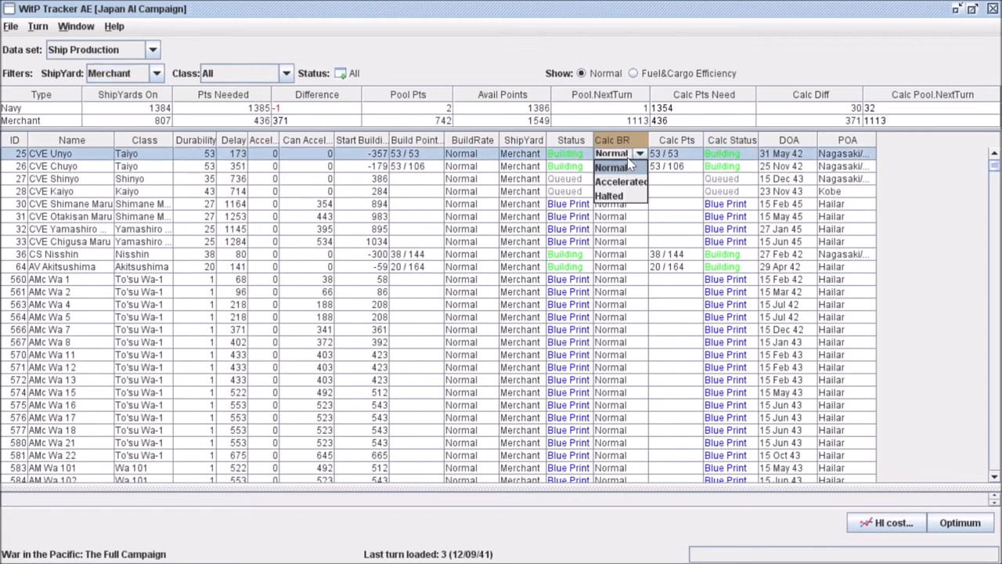
left_click(620, 182)
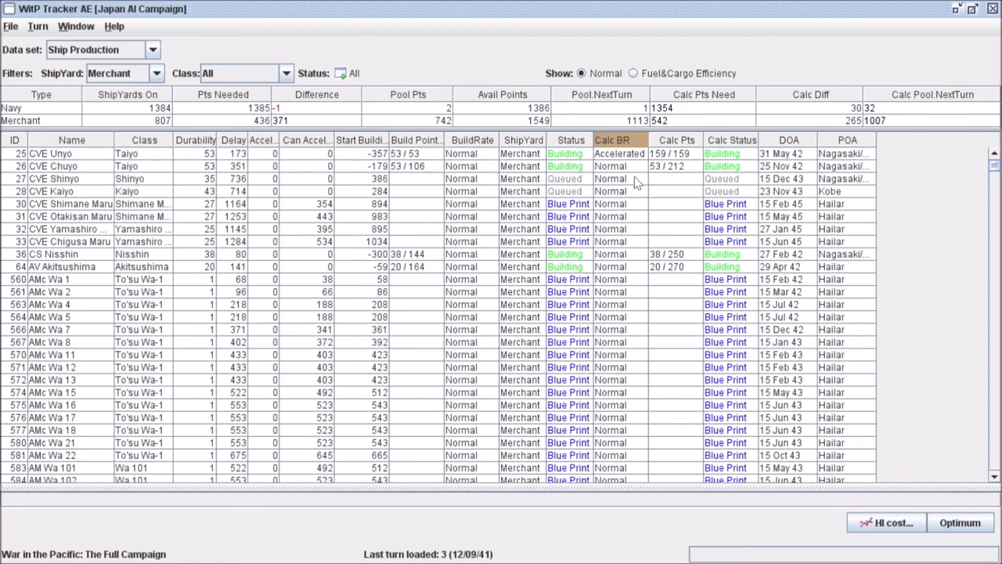
left_click(638, 166)
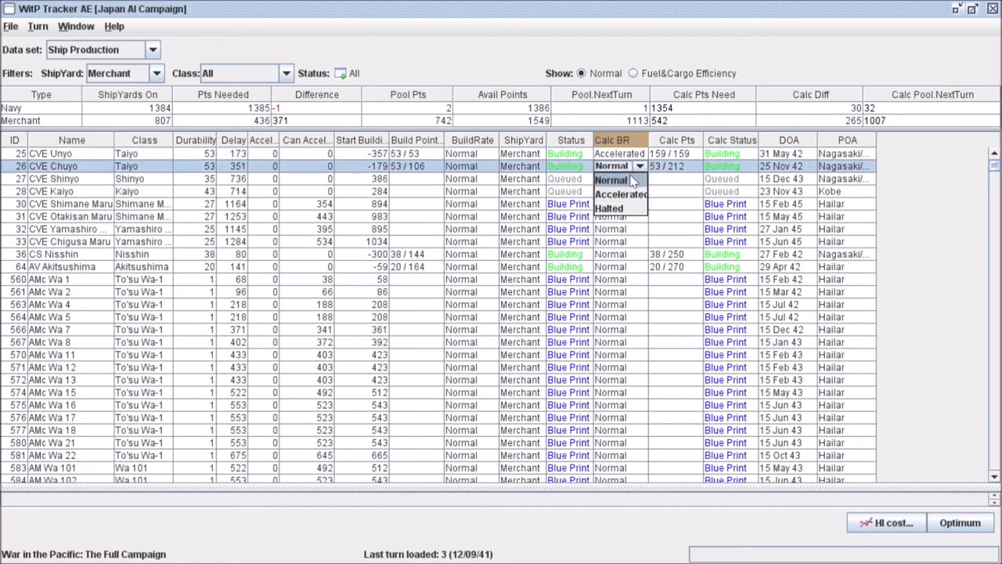
left_click(620, 194)
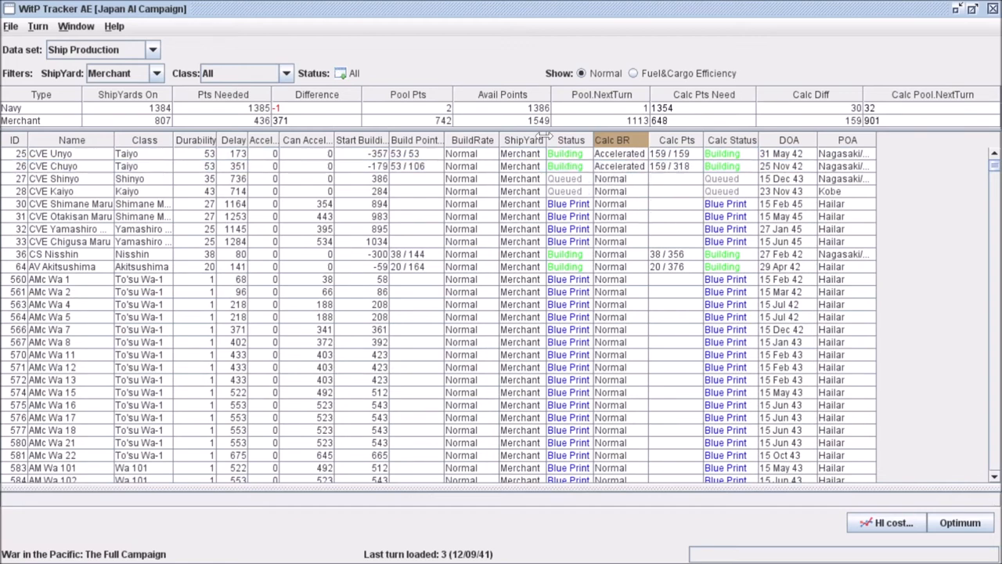
mouse_move(685, 128)
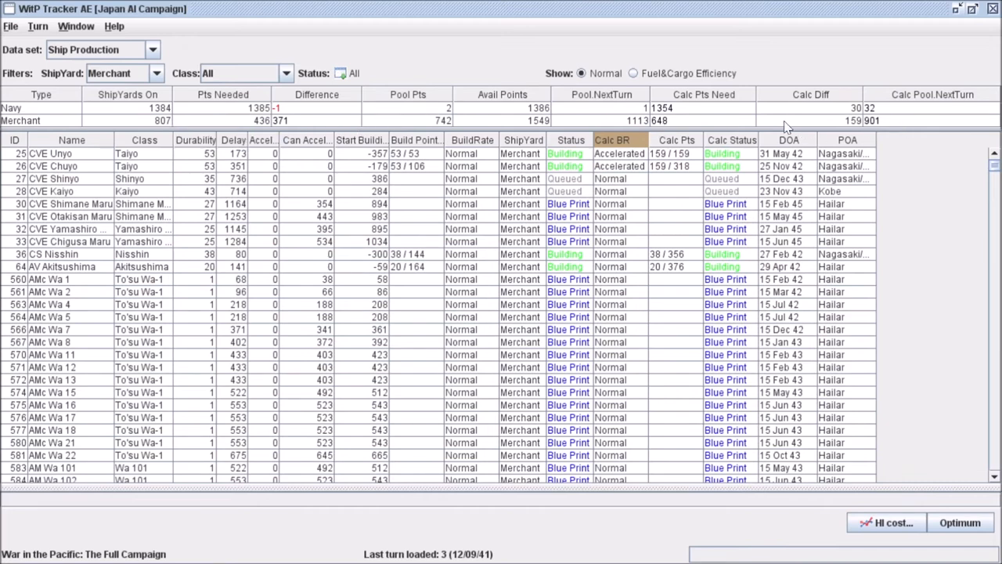
mouse_move(545, 128)
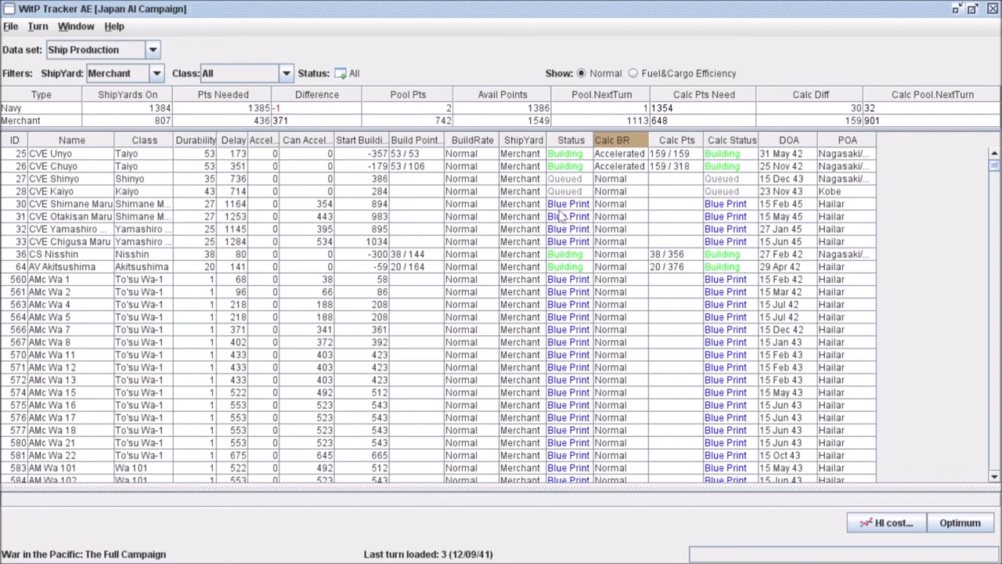
mouse_move(66, 155)
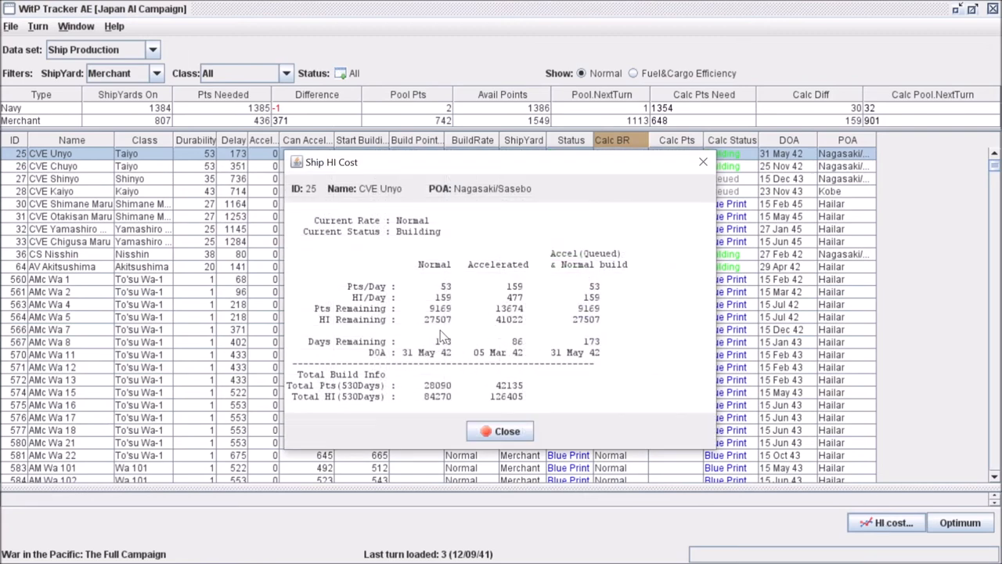
mouse_move(429, 366)
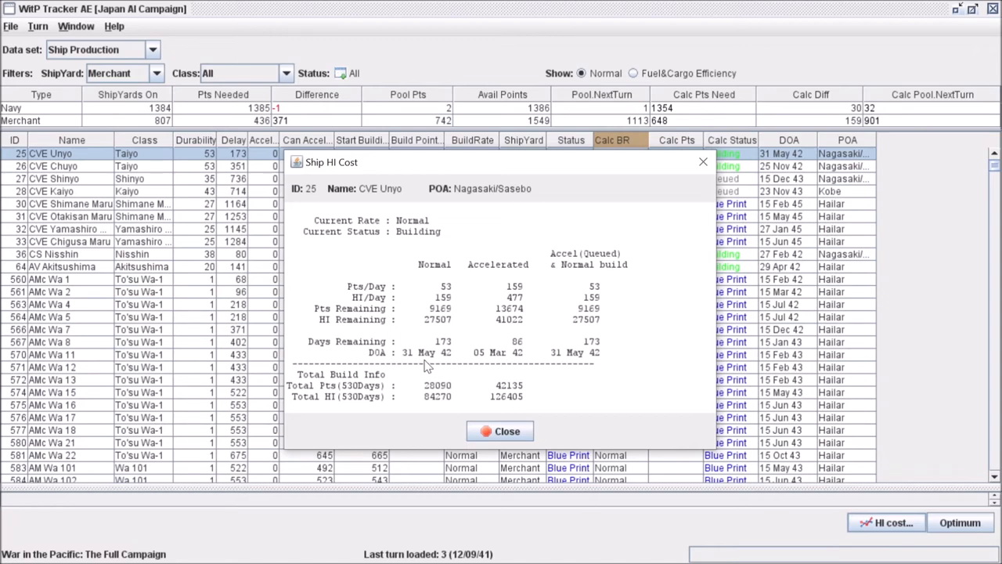
mouse_move(541, 366)
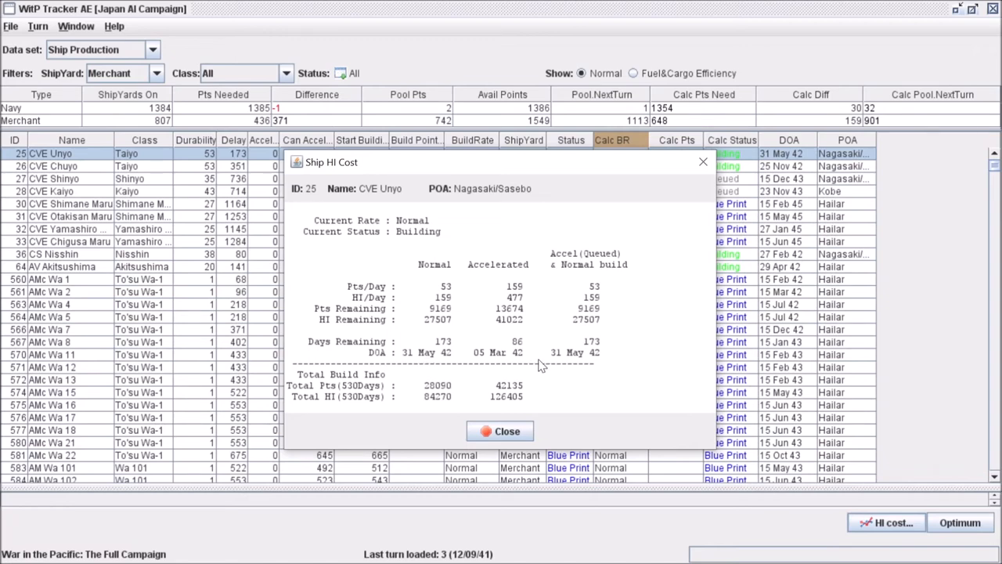
mouse_move(531, 385)
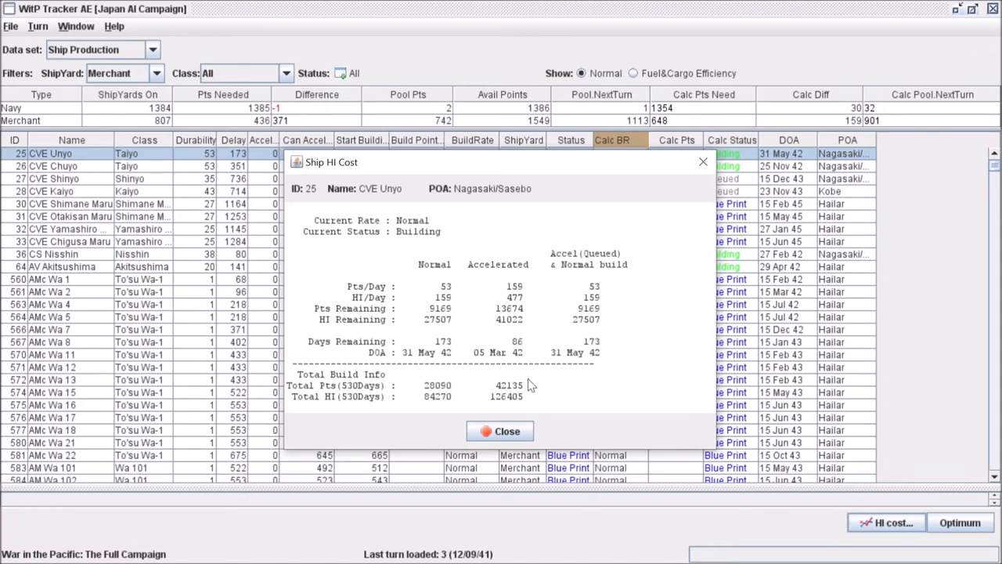
mouse_move(507, 430)
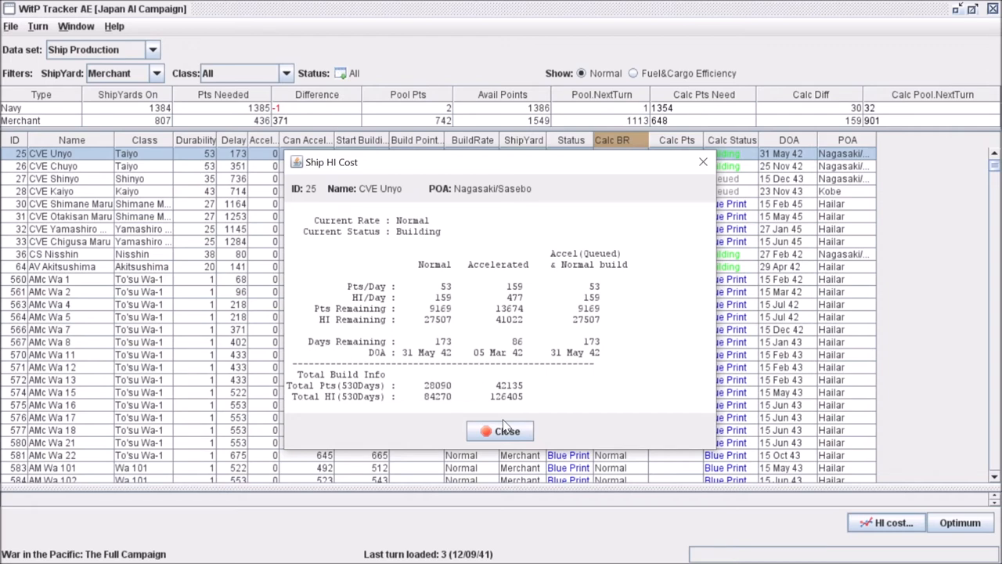
left_click(499, 430)
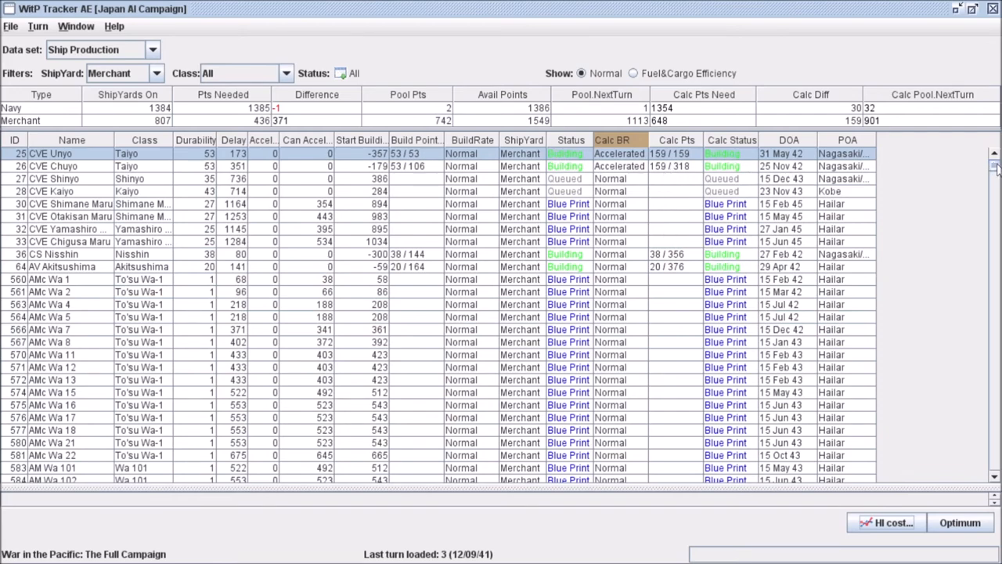
Step: Change the ShipYard filter from Merchant to All shipyards
scroll("down", 3)
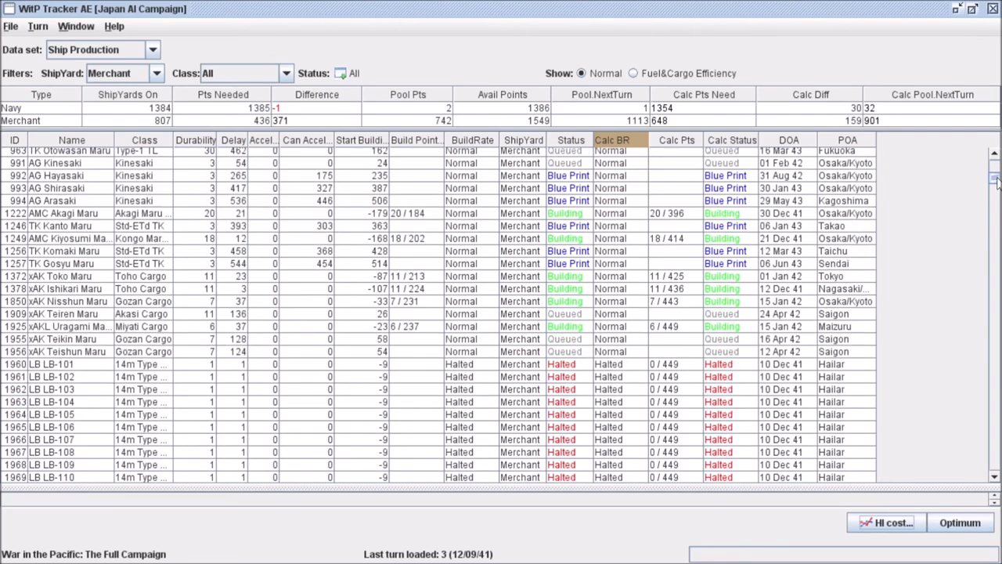
scroll("down", 3)
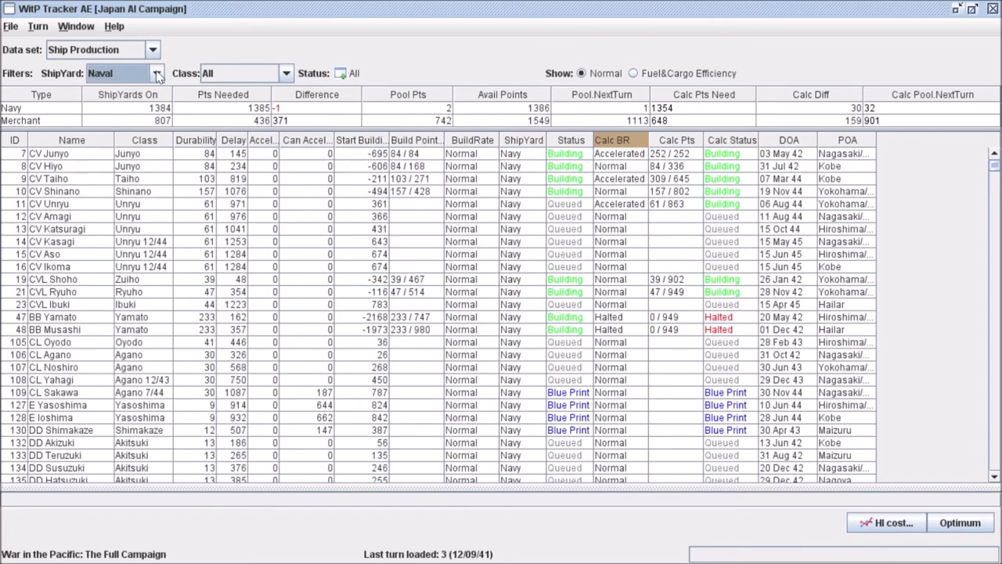
left_click(122, 73)
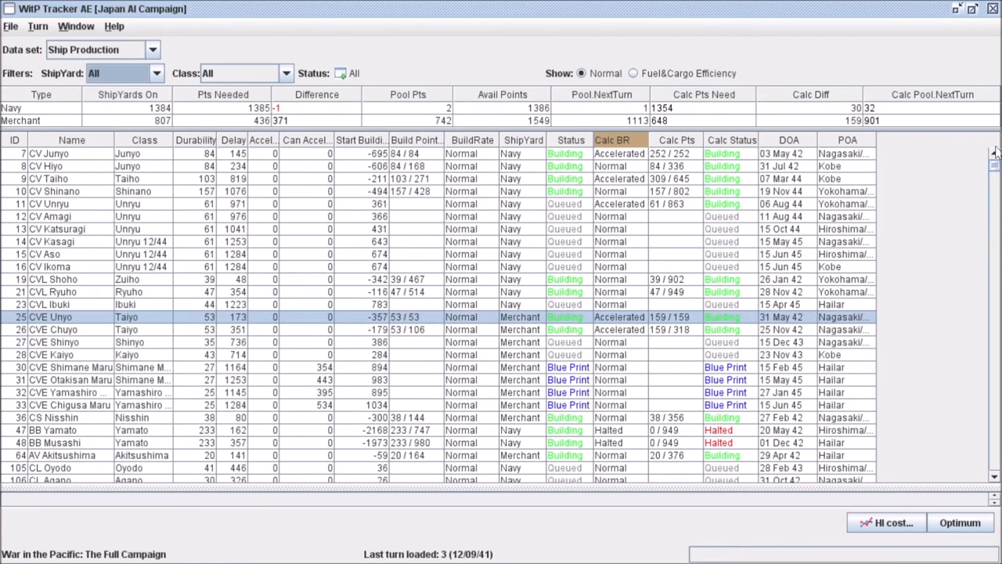
mouse_move(420, 318)
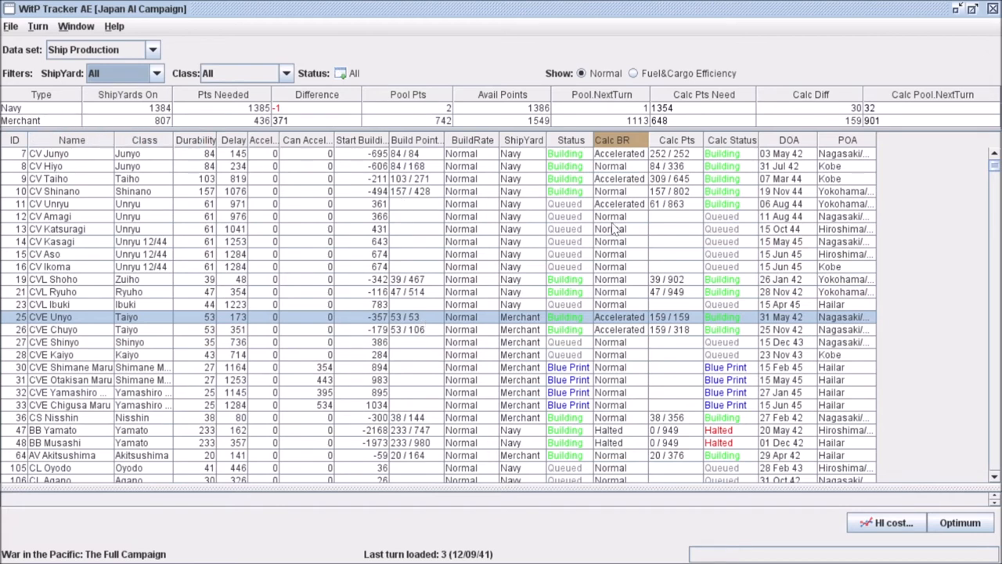
mouse_move(723, 432)
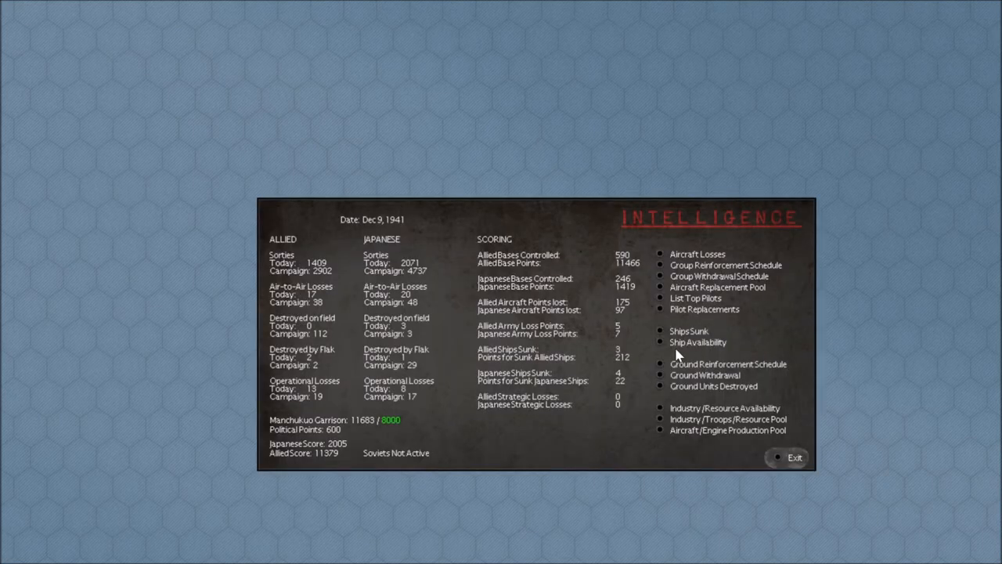
mouse_move(667, 352)
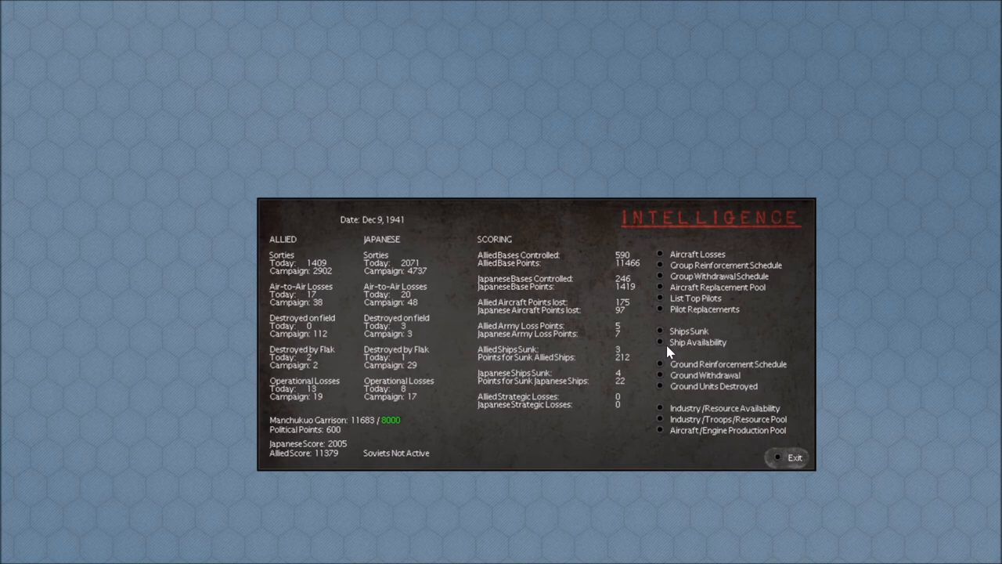
mouse_move(670, 172)
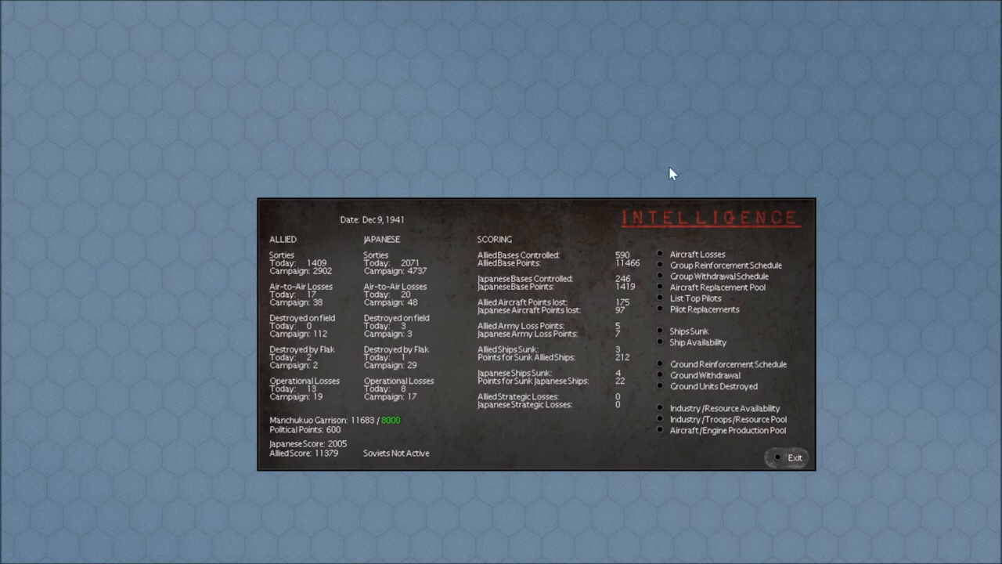
mouse_move(664, 264)
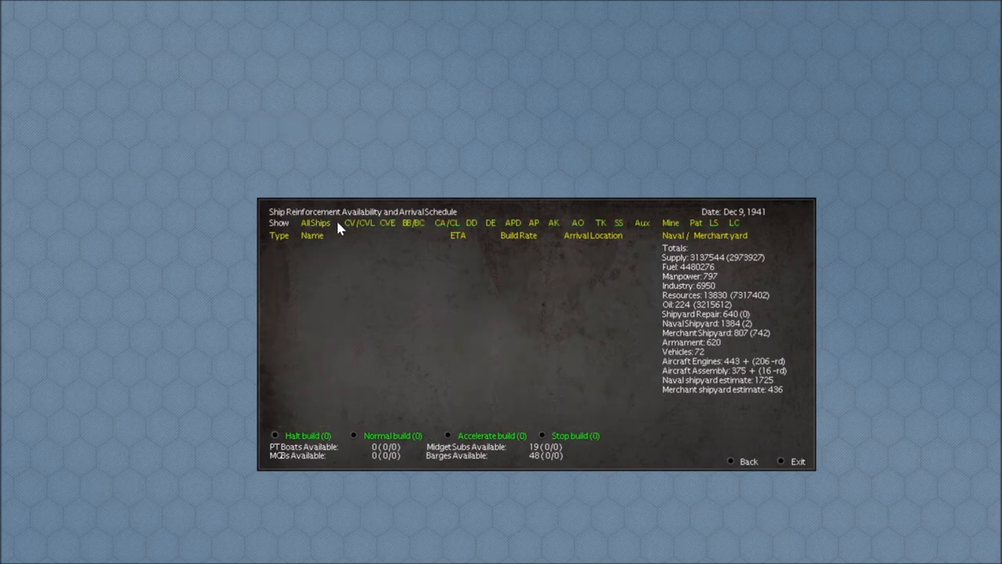
Step: Filter the reinforcement schedule to carriers and cycle CV Junyo's build rate to Halted
left_click(361, 223)
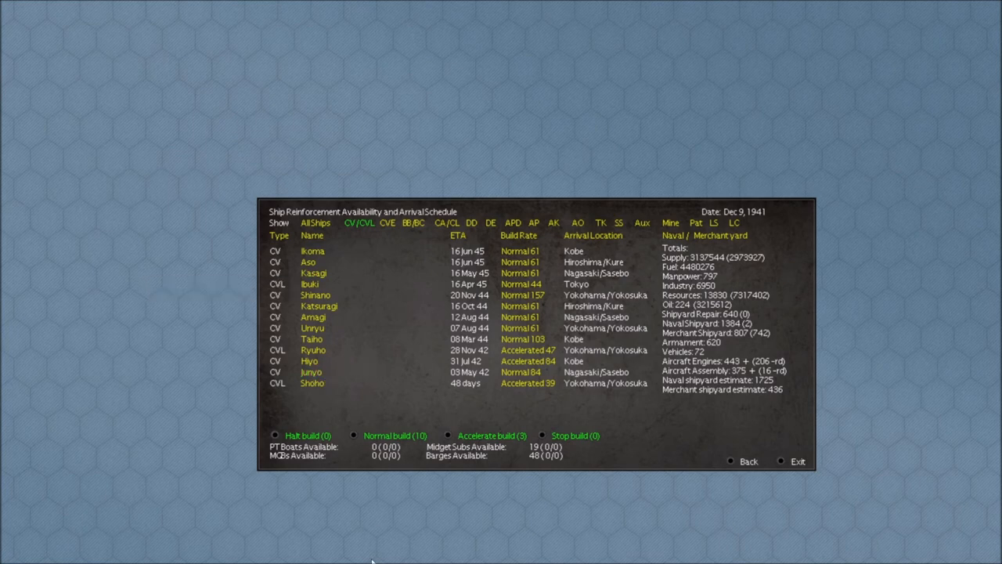
mouse_move(319, 305)
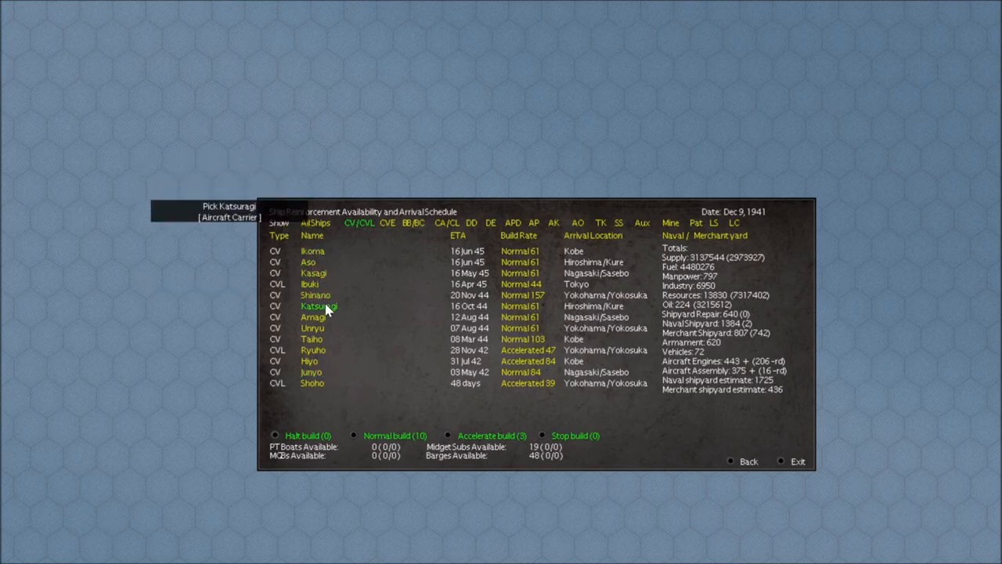
mouse_move(611, 332)
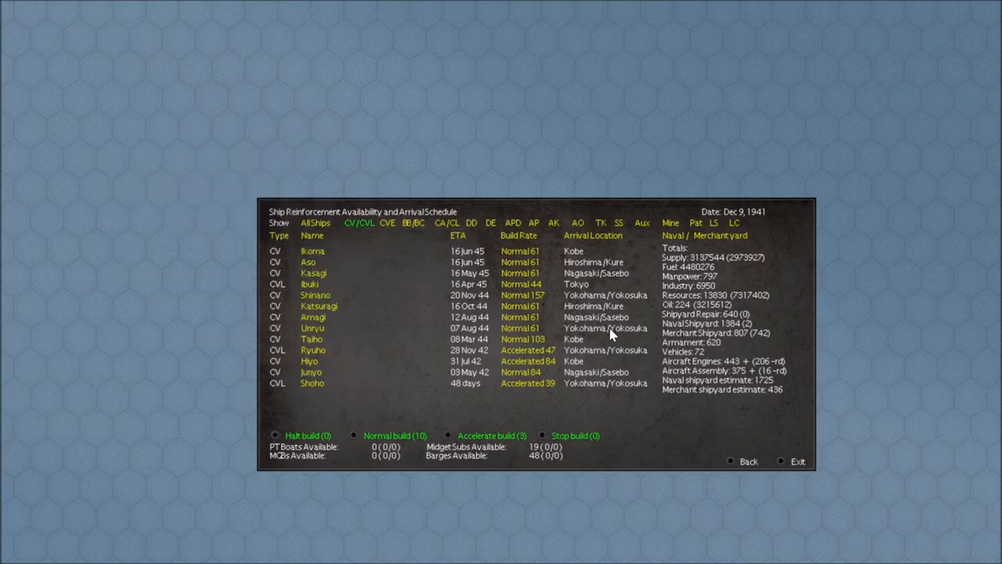
mouse_move(313, 327)
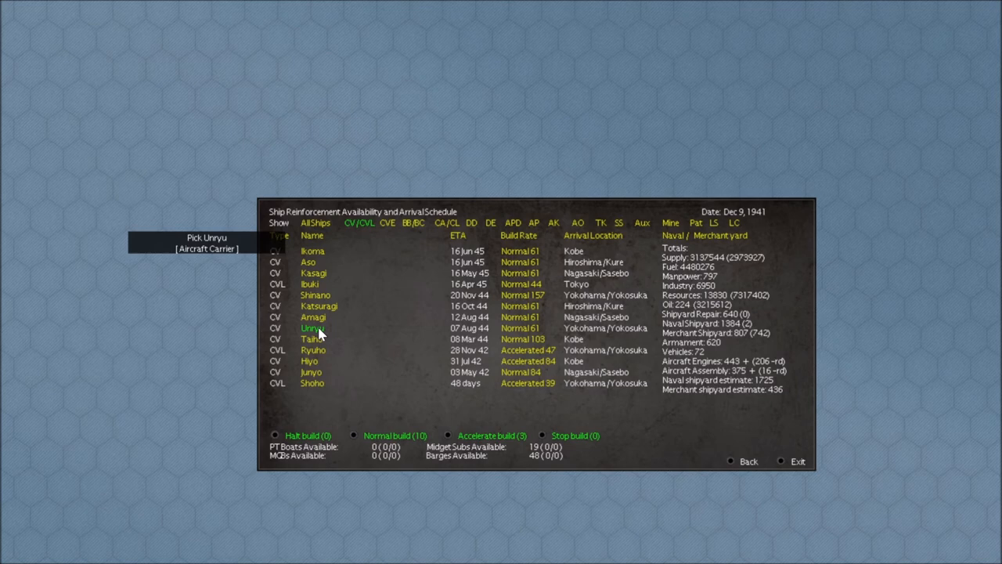
mouse_move(548, 338)
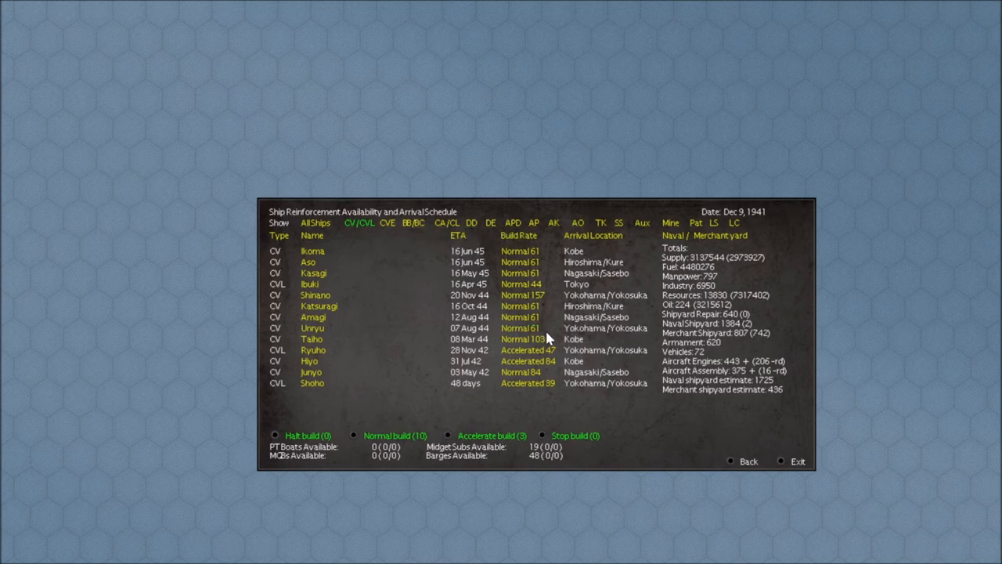
mouse_move(281, 337)
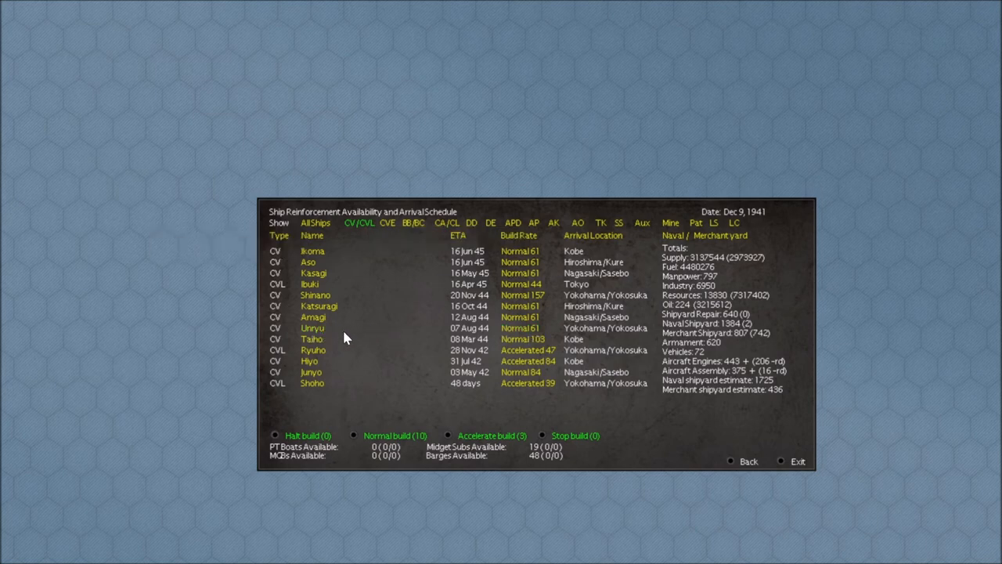
mouse_move(313, 327)
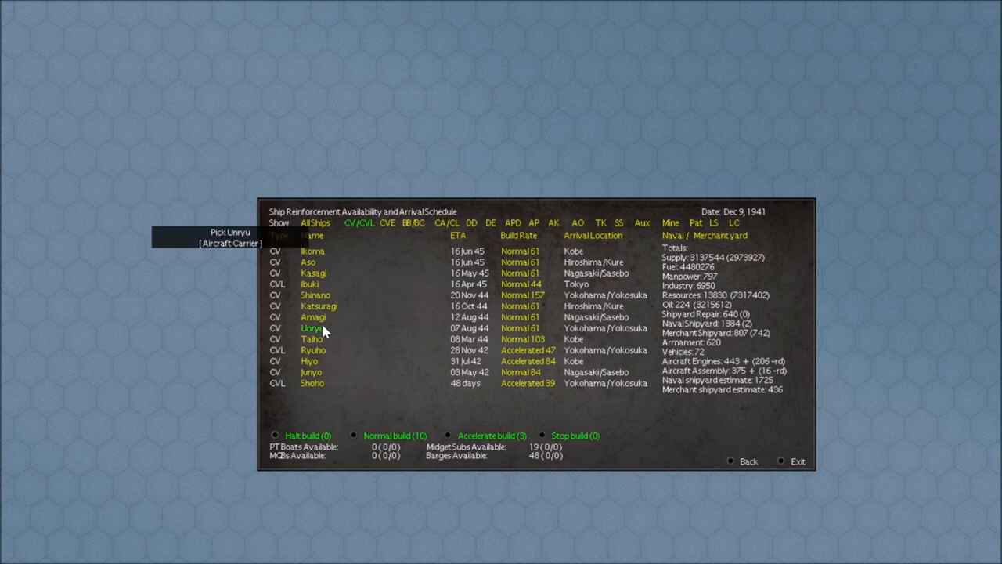
mouse_move(520, 372)
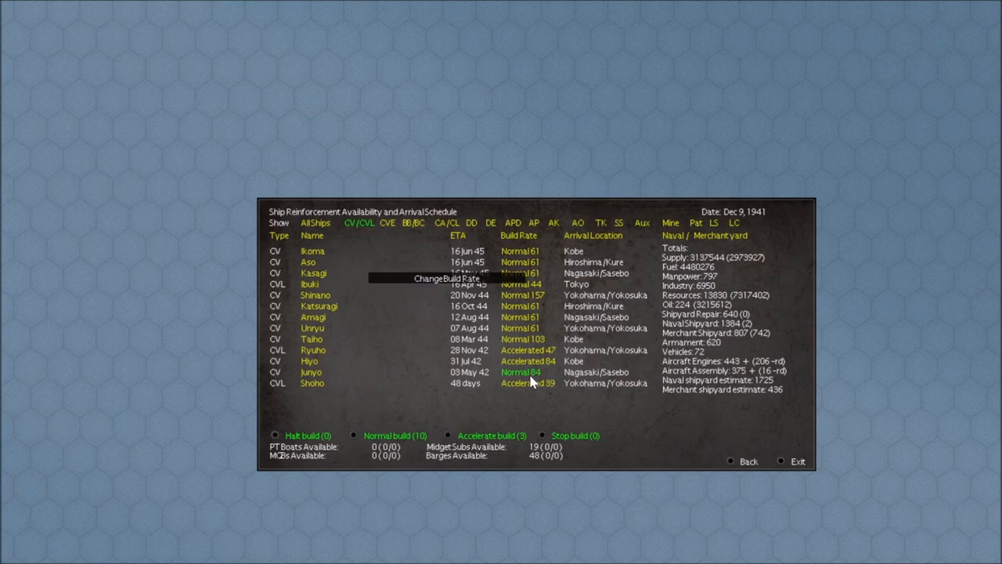
left_click(520, 372)
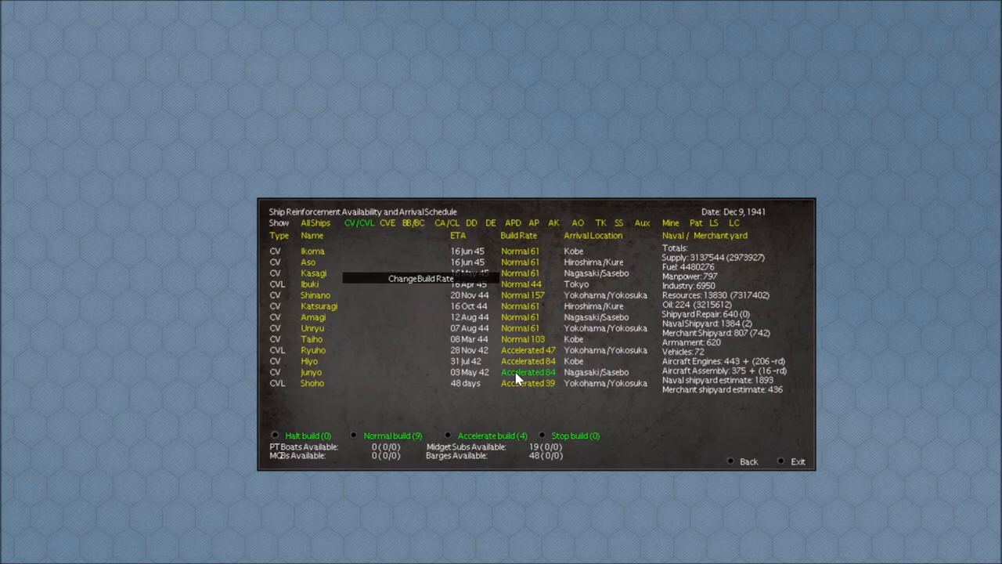
mouse_move(556, 382)
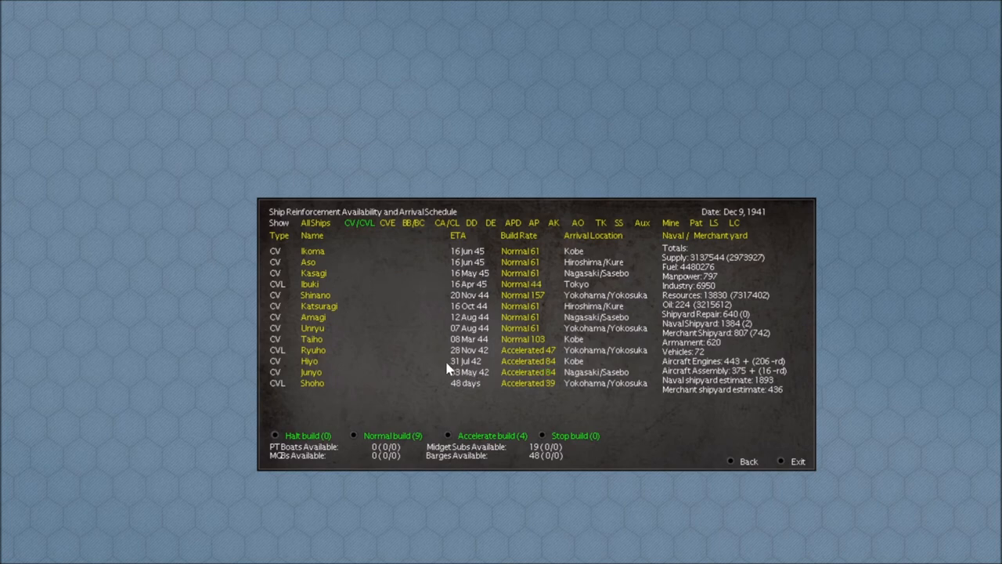
mouse_move(461, 378)
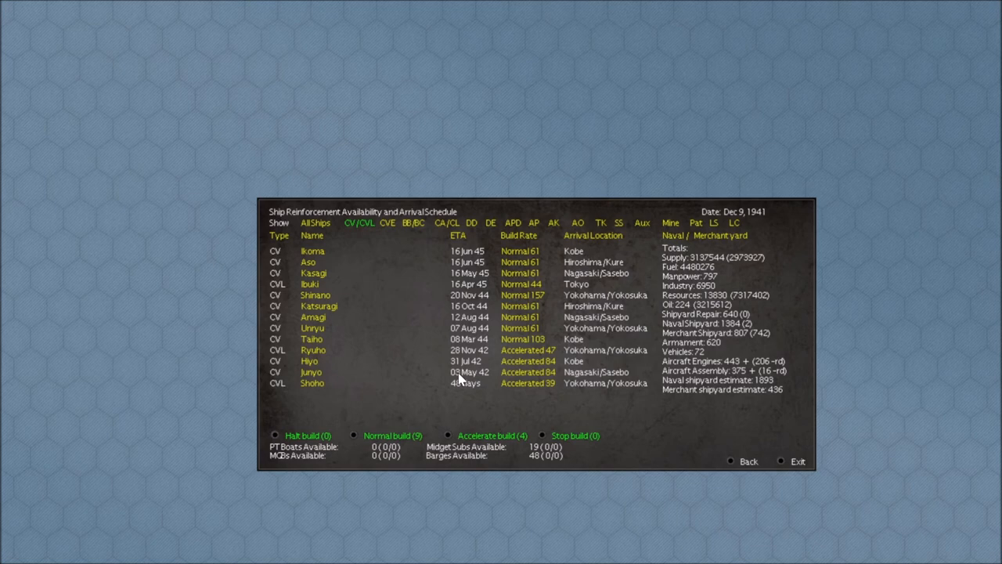
mouse_move(467, 373)
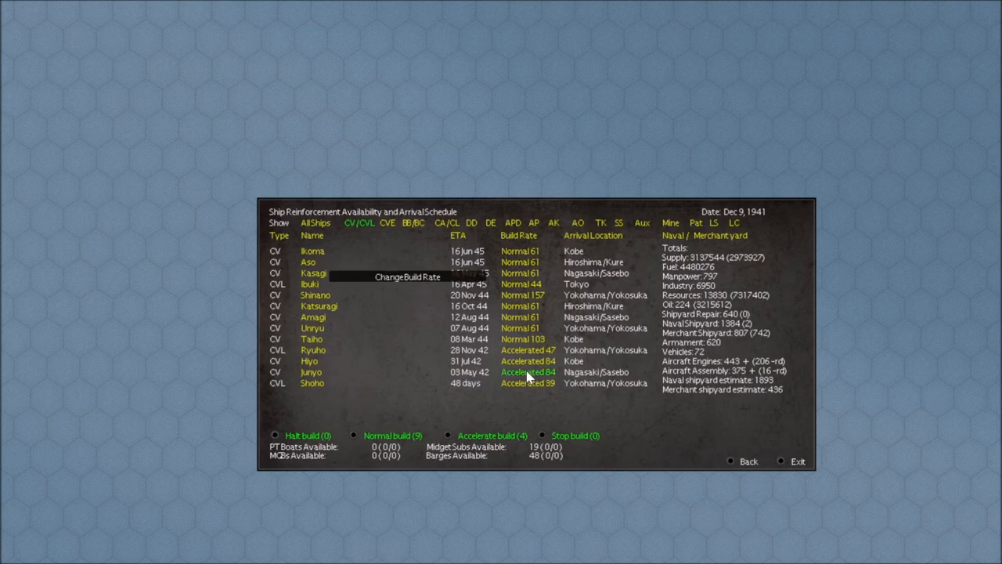
left_click(526, 373)
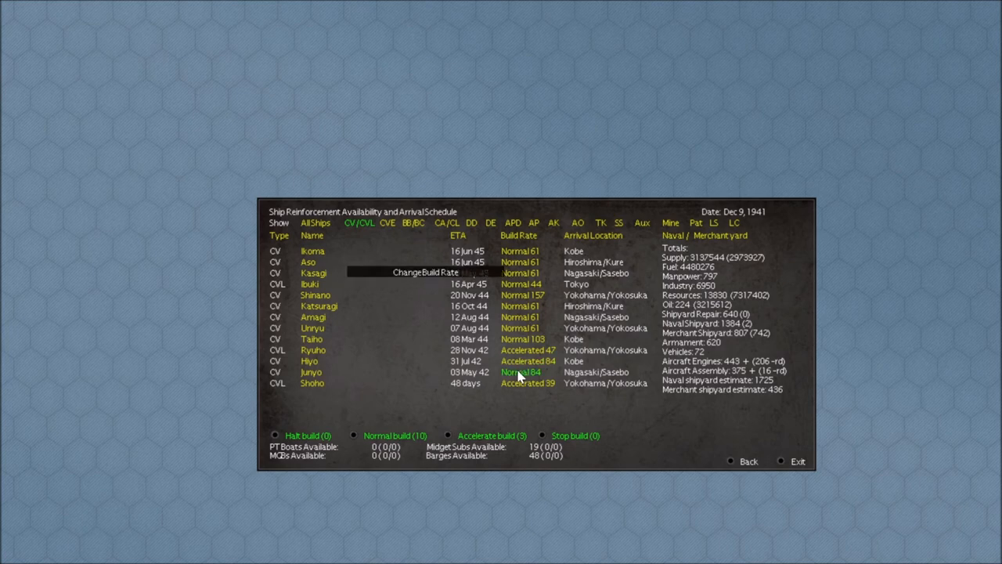
left_click(519, 372)
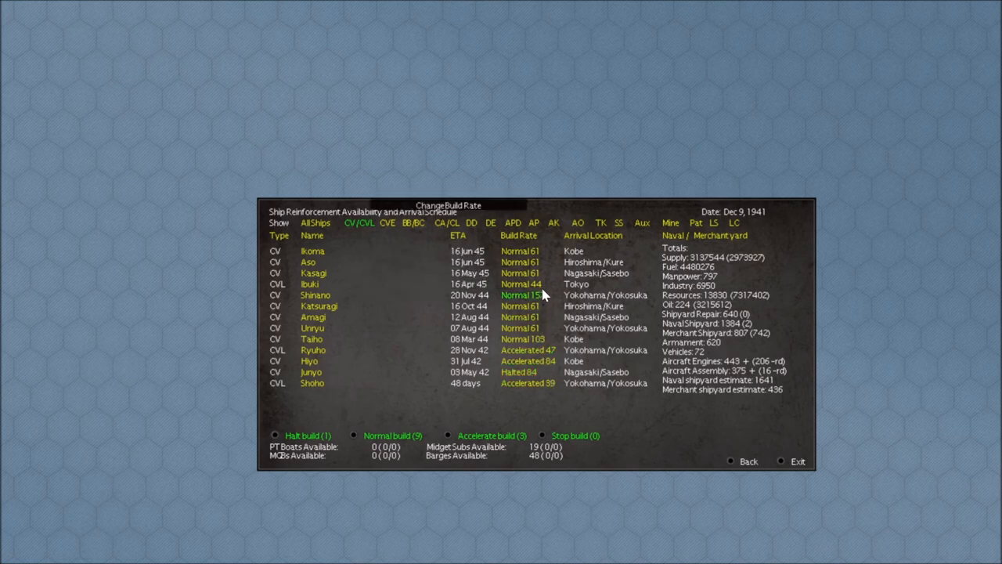
left_click(520, 294)
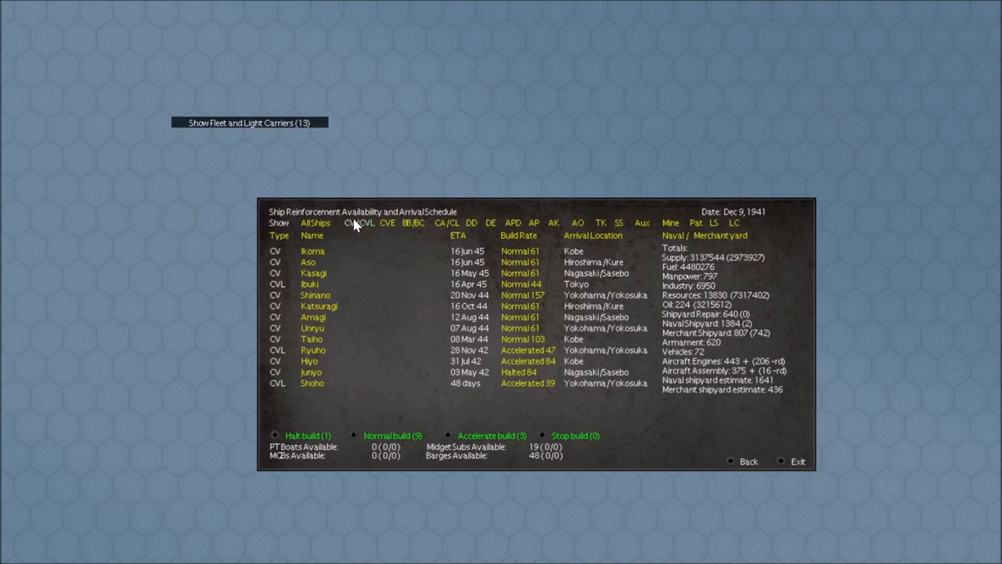
Step: Filter the reinforcement schedule to battleships Musashi and Yamato
left_click(415, 222)
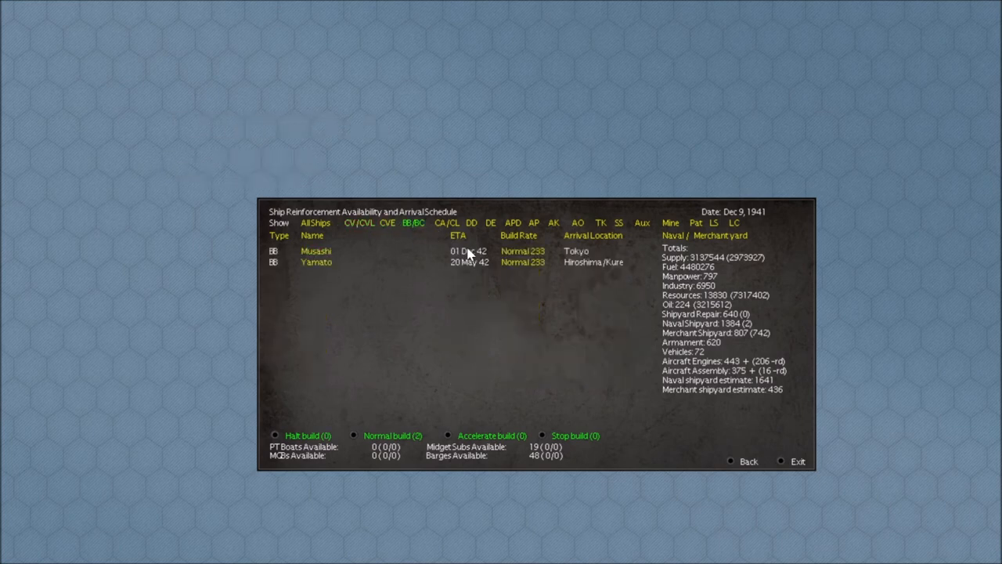
mouse_move(435, 283)
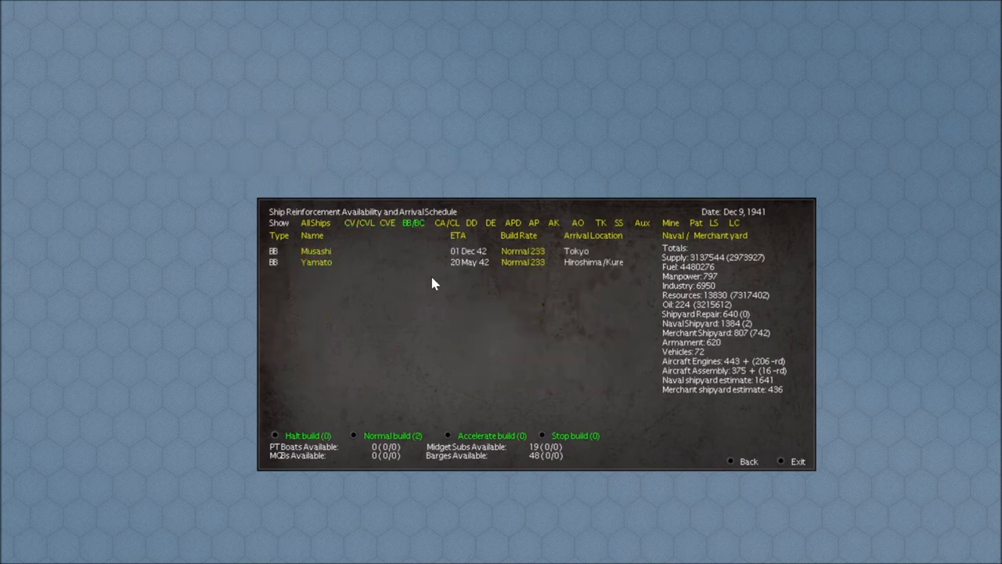
mouse_move(329, 272)
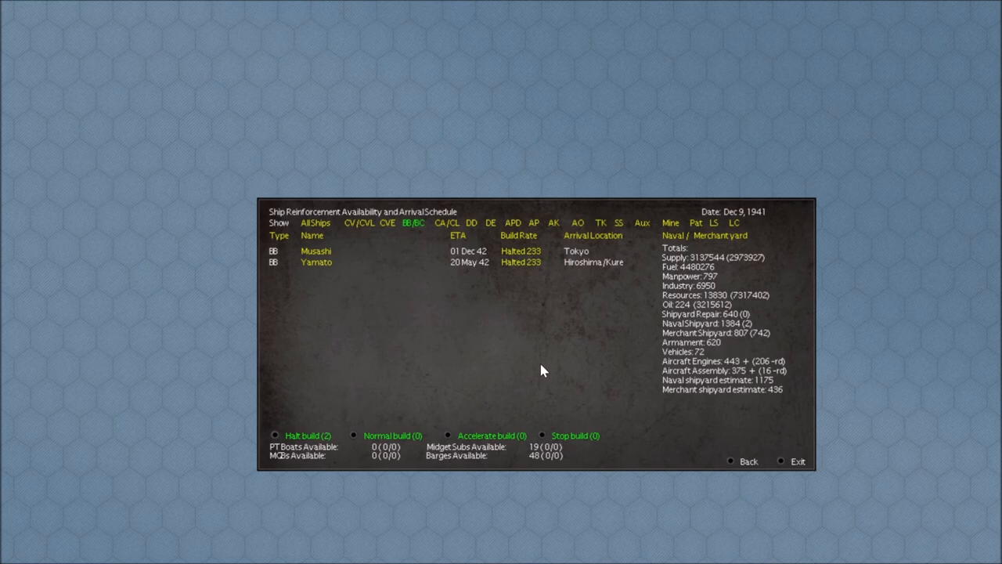
mouse_move(523, 263)
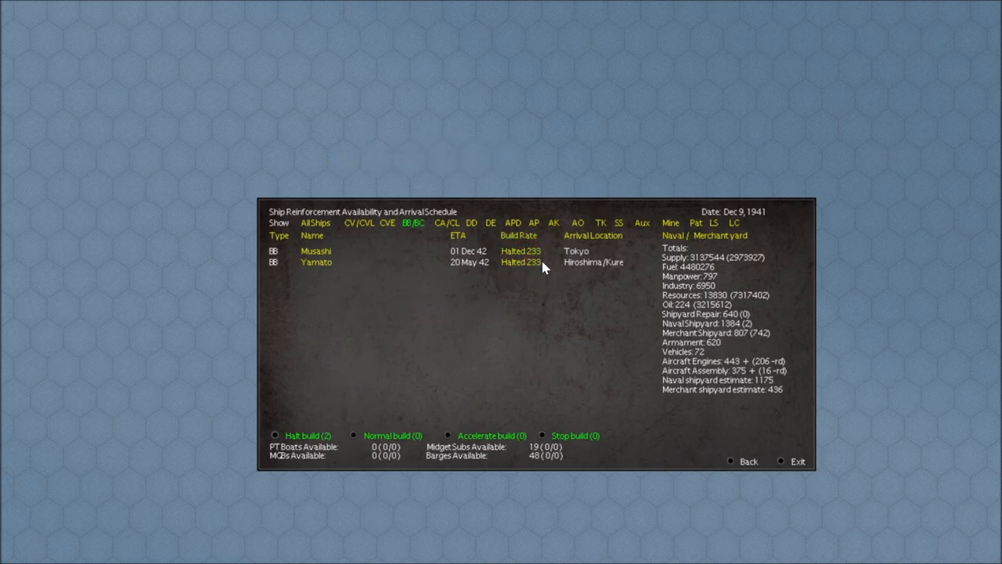
mouse_move(386, 346)
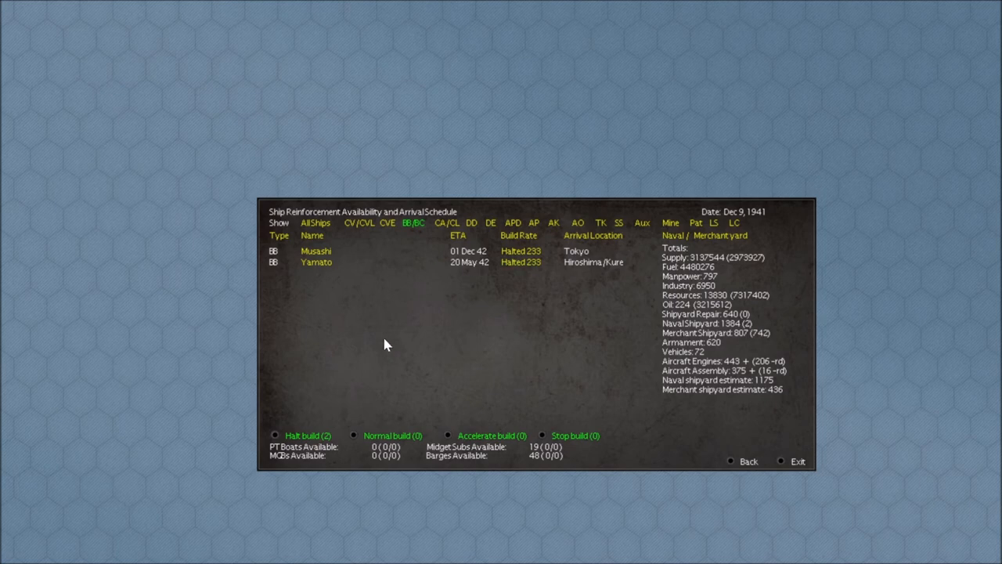
mouse_move(523, 276)
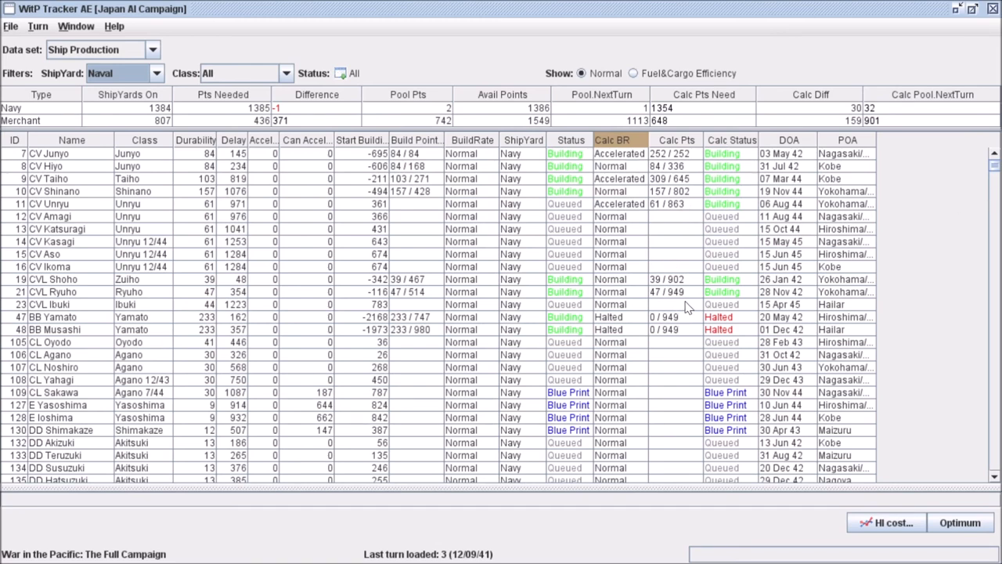
mouse_move(658, 175)
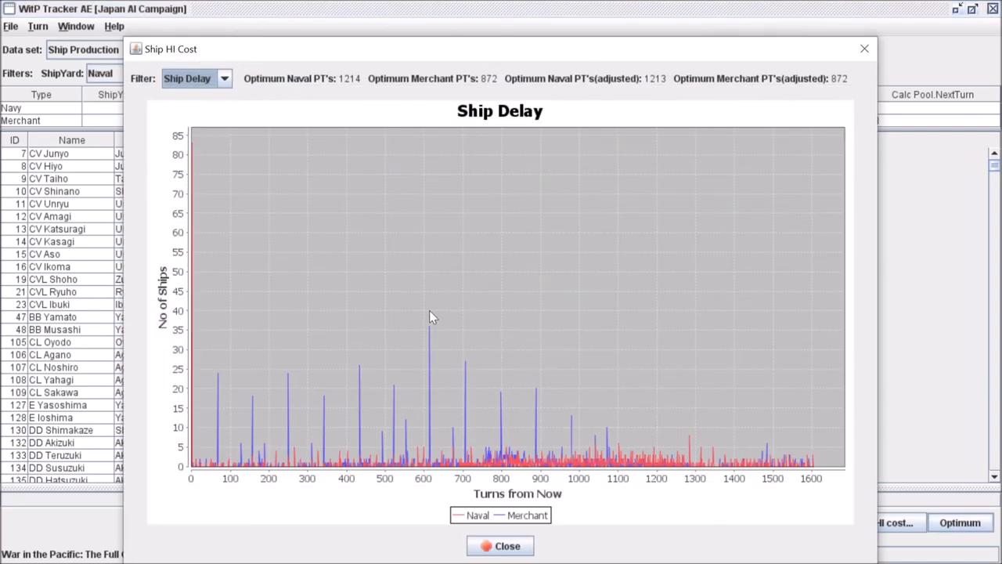
Step: Switch the chart to Ship Delay & HI, then back to Ship Delay
left_click(223, 79)
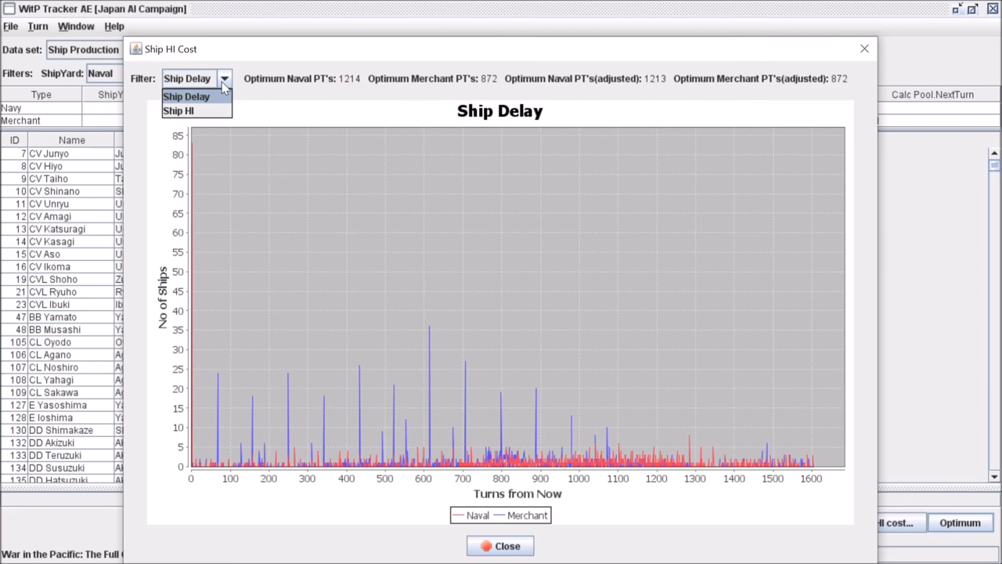
left_click(177, 109)
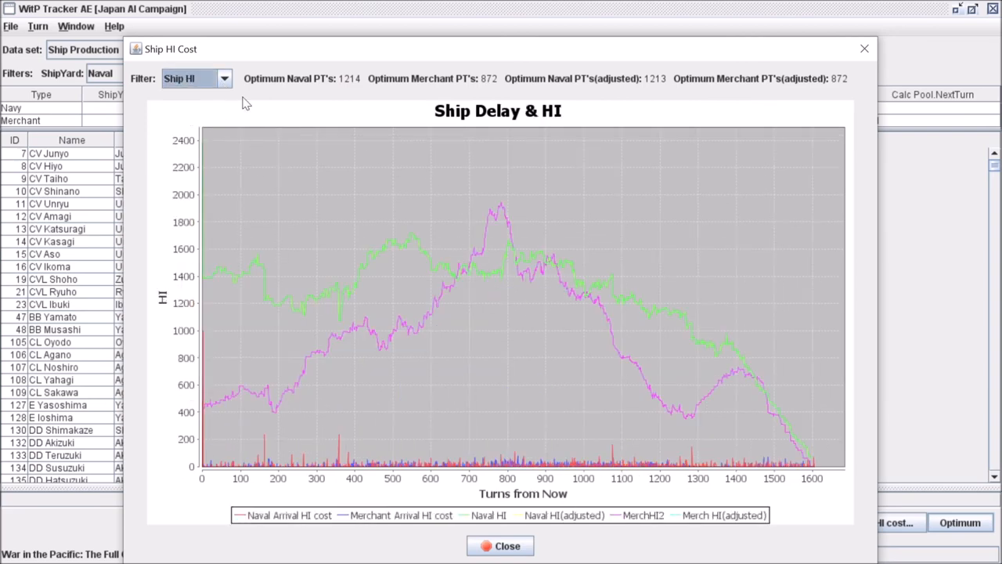
left_click(194, 78)
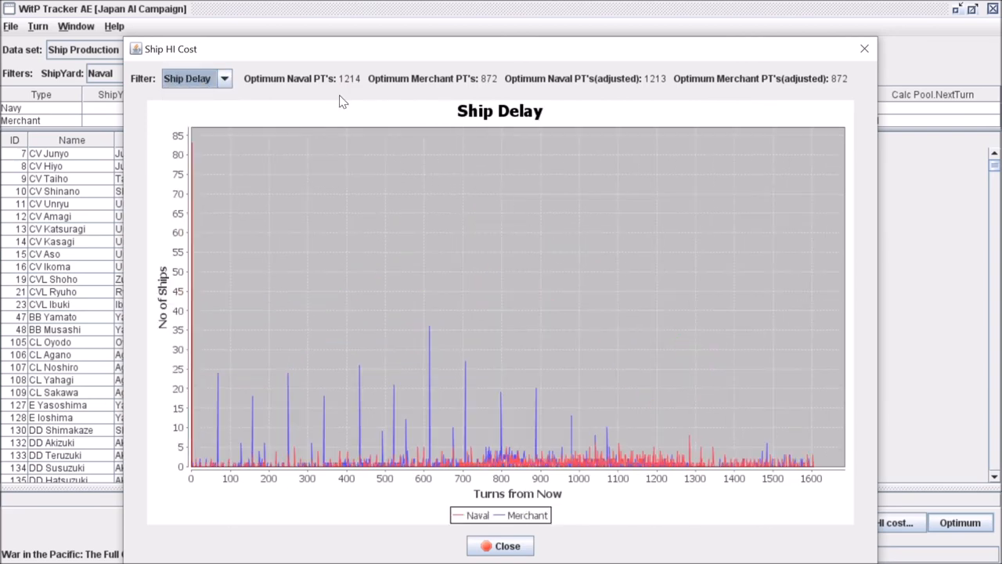
mouse_move(398, 350)
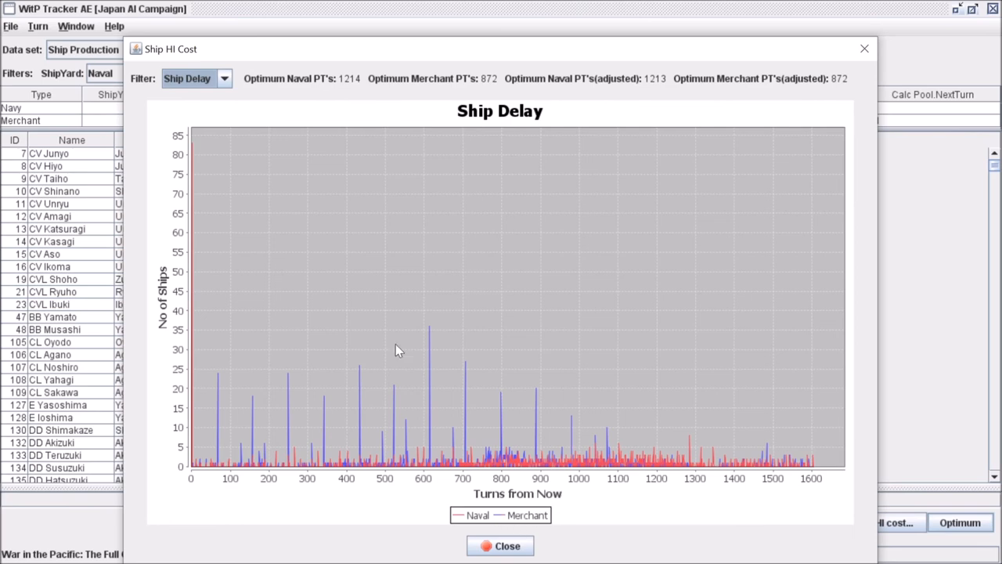
mouse_move(572, 220)
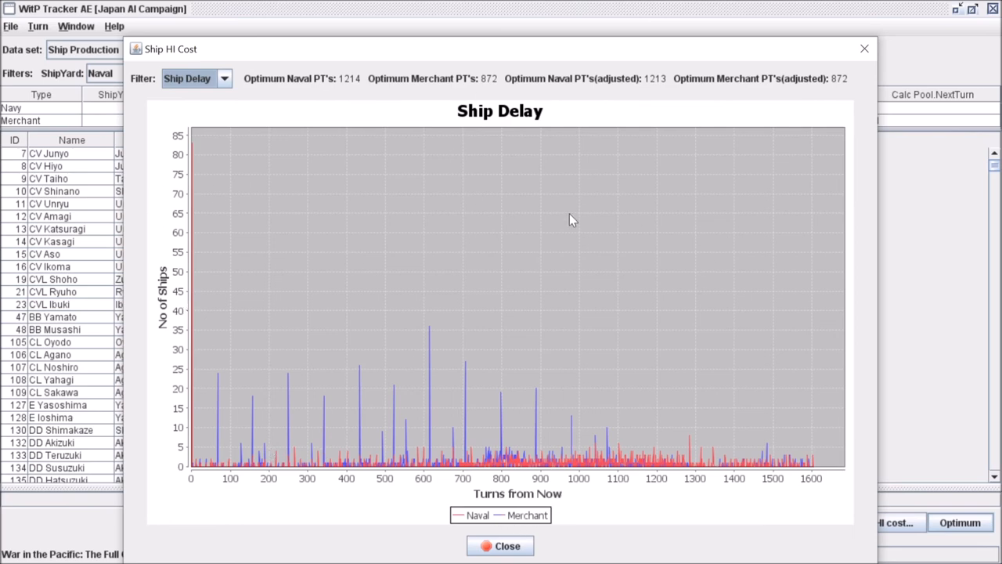
mouse_move(210, 125)
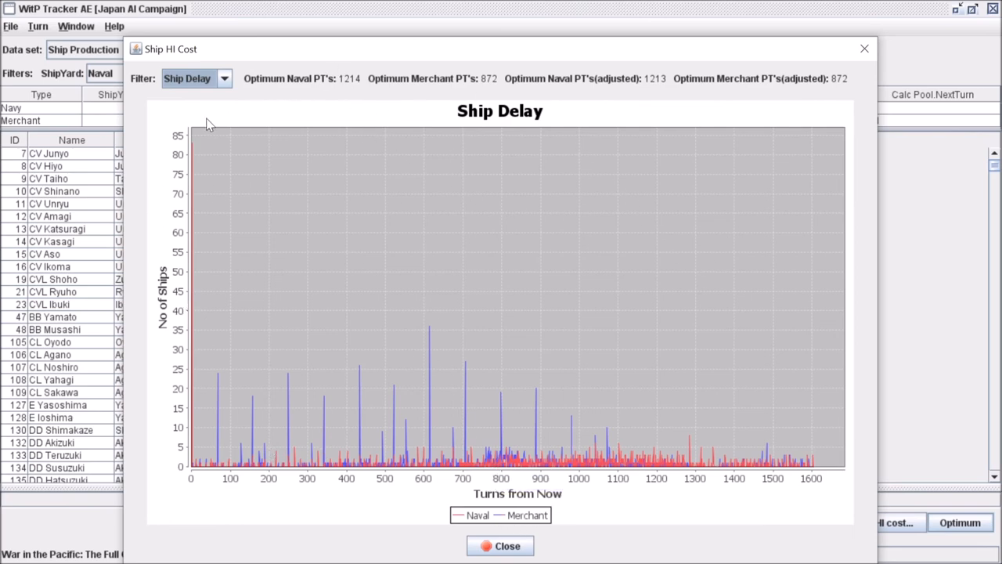
mouse_move(786, 191)
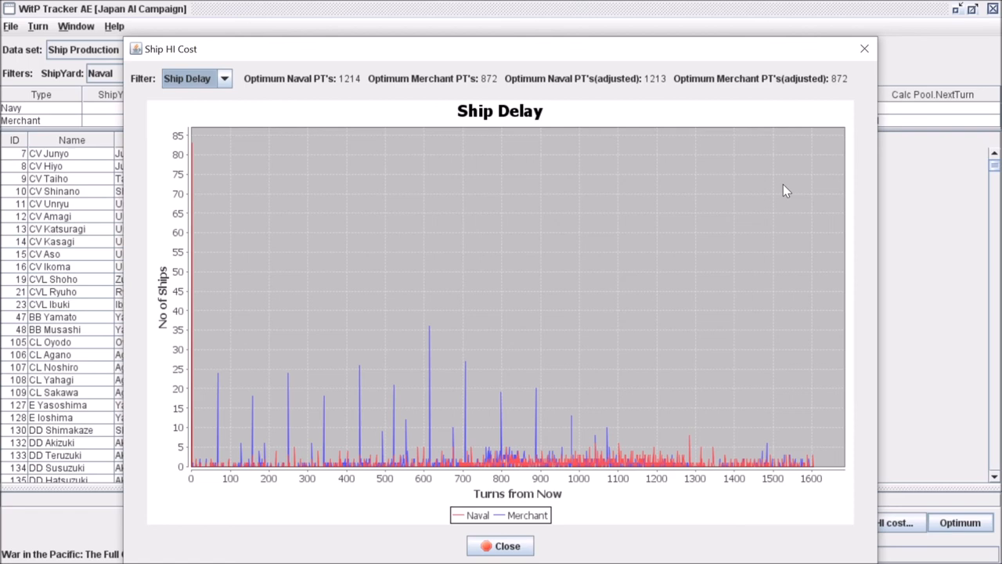
mouse_move(249, 401)
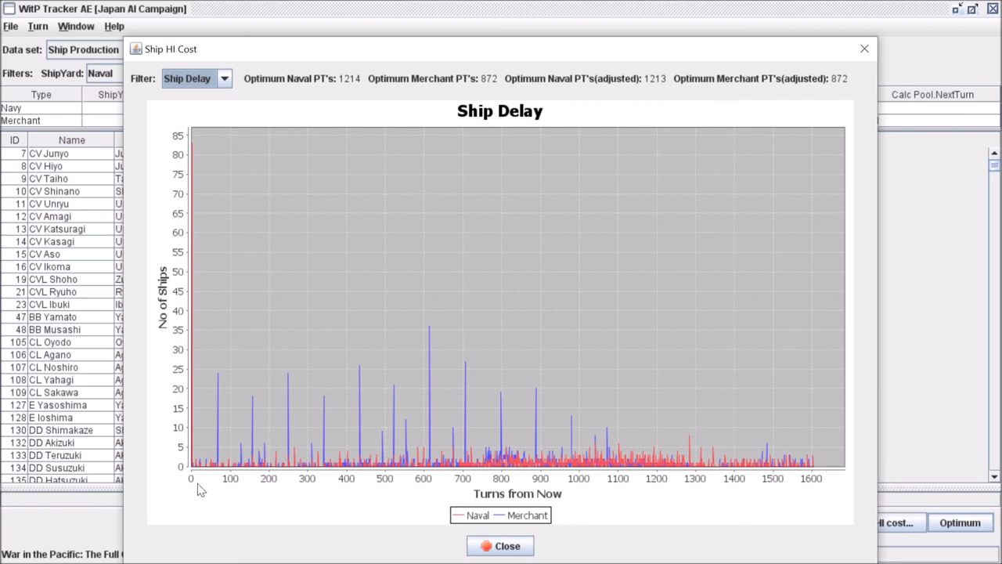
mouse_move(691, 473)
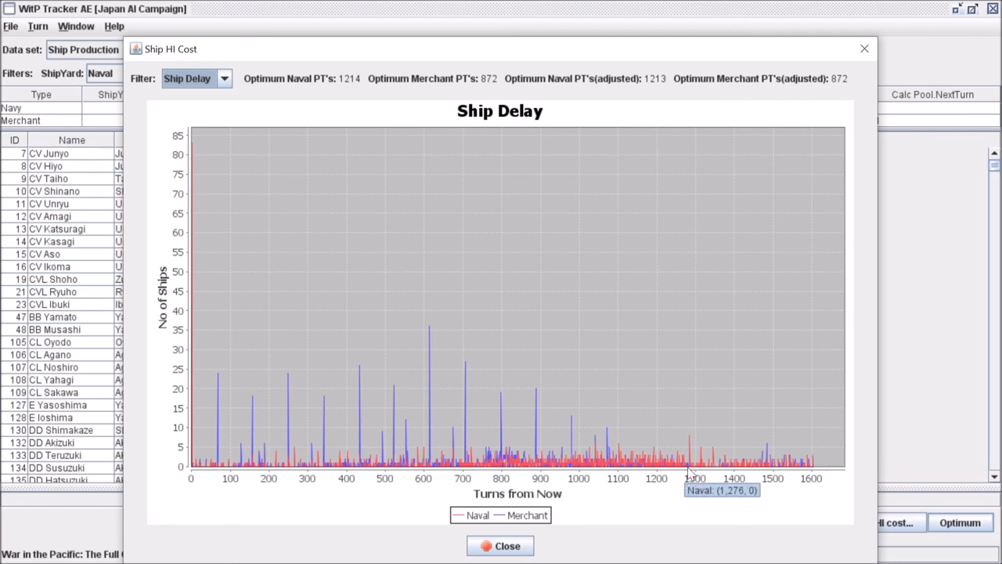
mouse_move(808, 455)
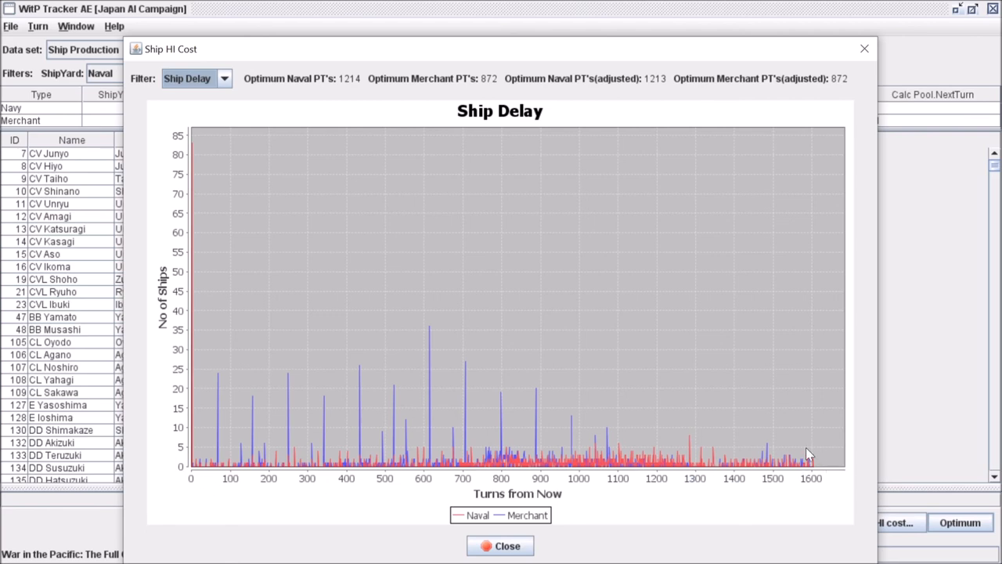
mouse_move(811, 466)
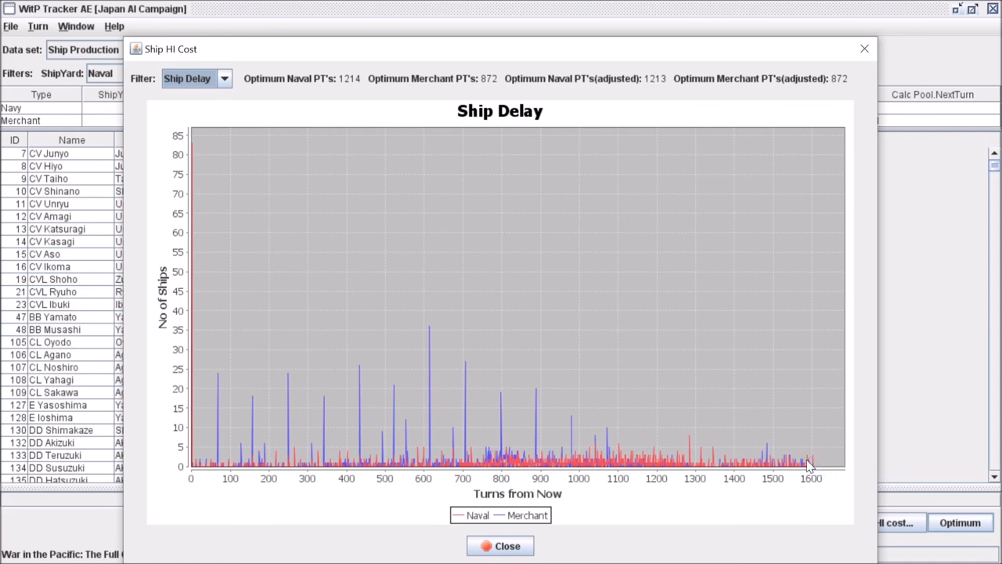
mouse_move(722, 467)
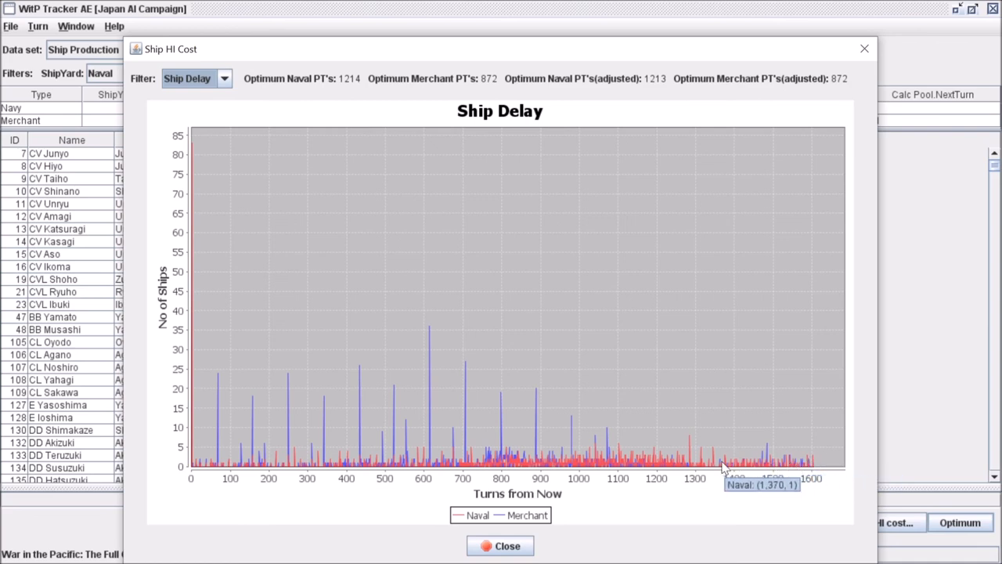
mouse_move(213, 467)
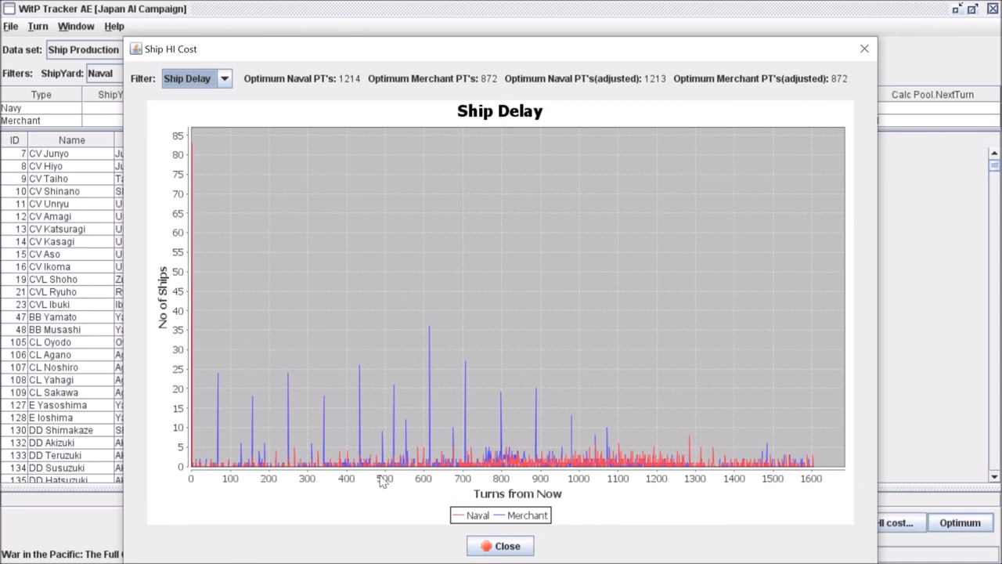
mouse_move(552, 539)
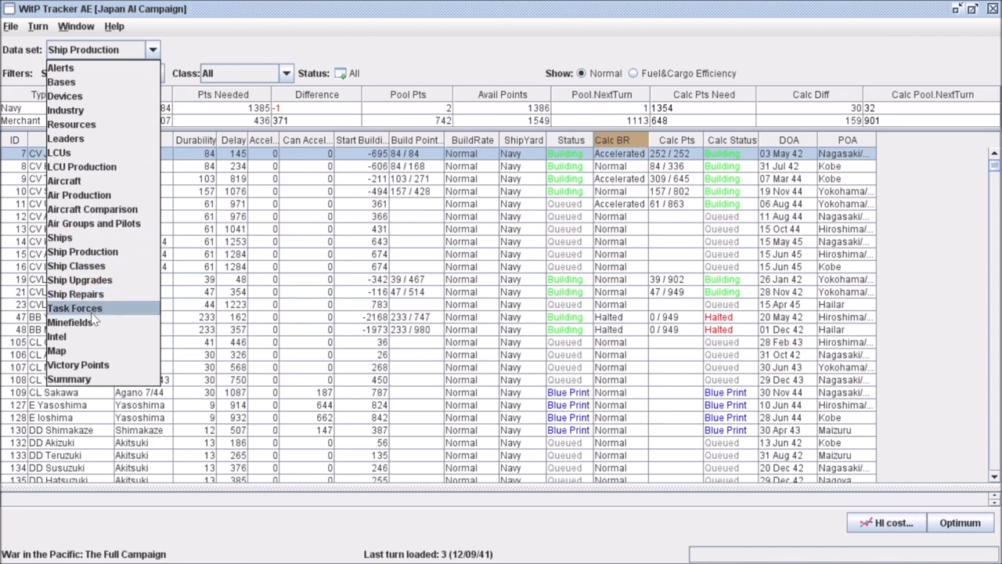
mouse_move(79, 279)
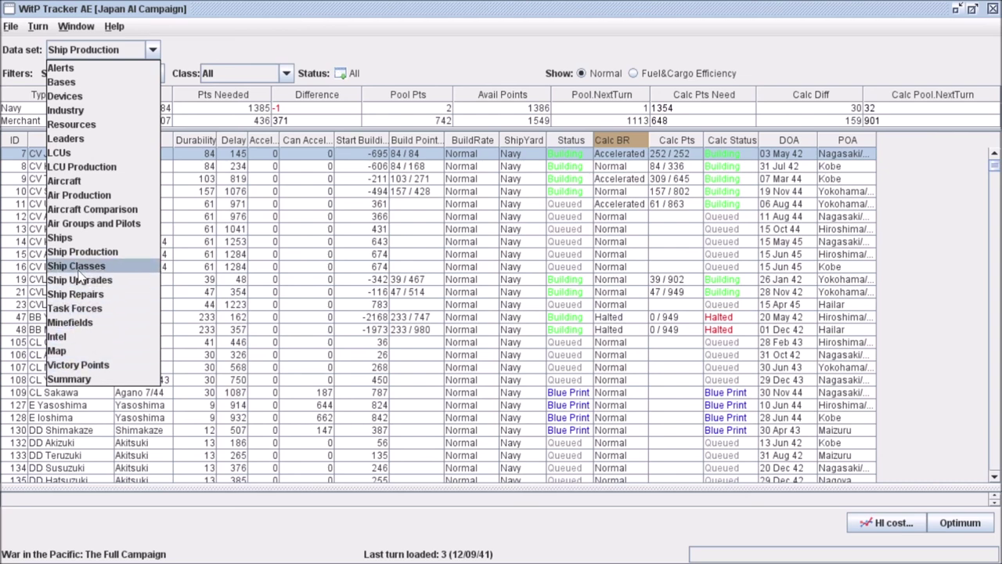
mouse_move(81, 251)
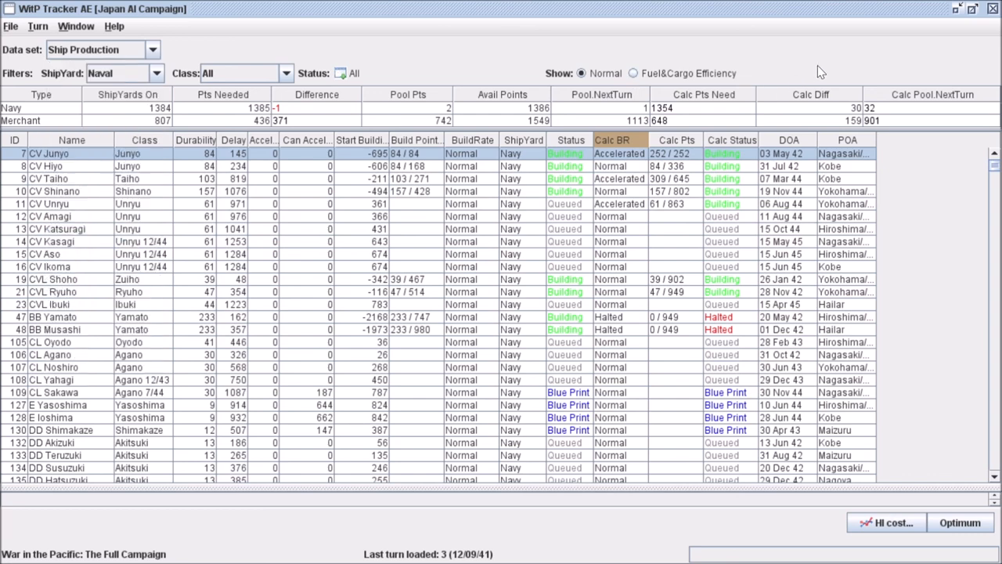
mouse_move(827, 303)
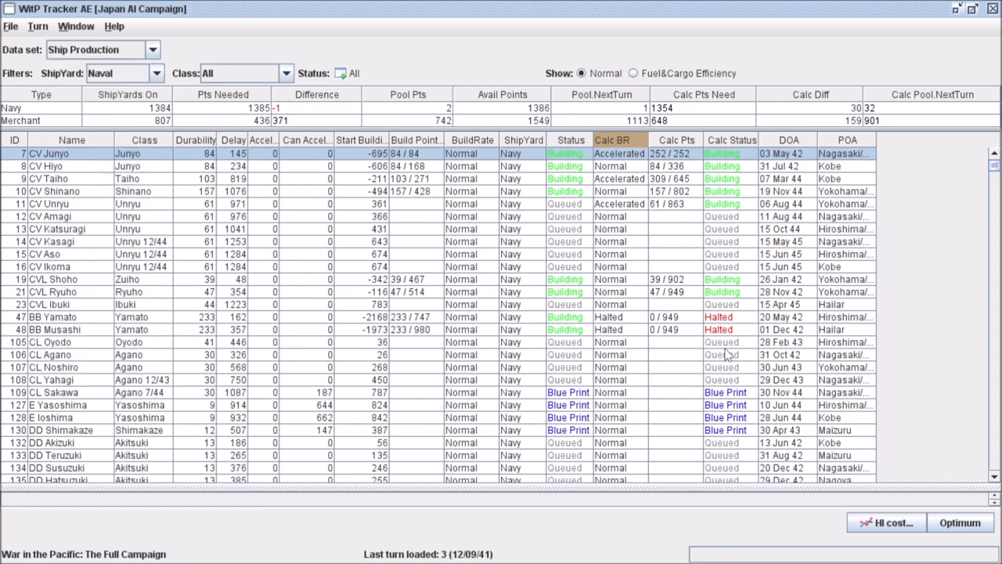
mouse_move(758, 296)
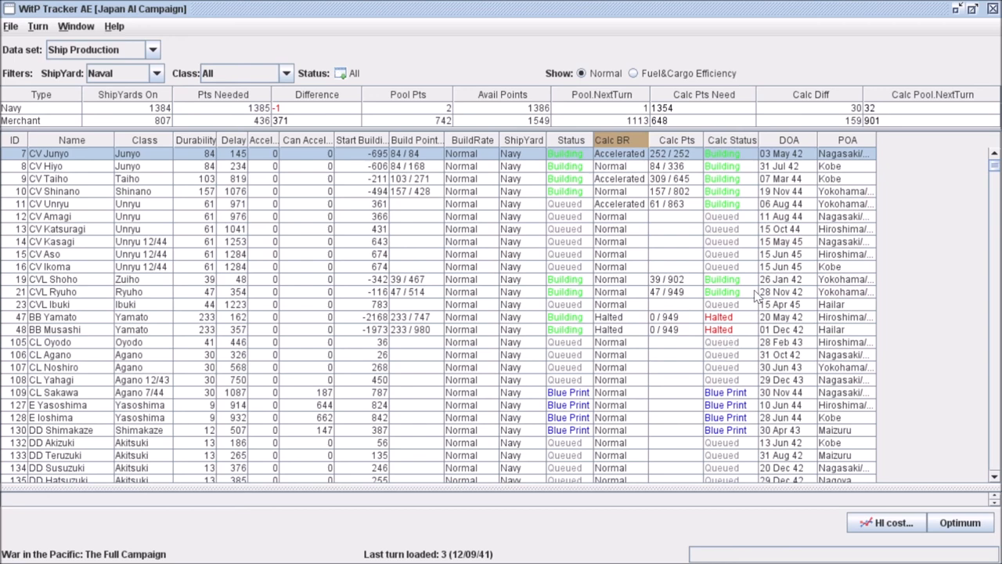